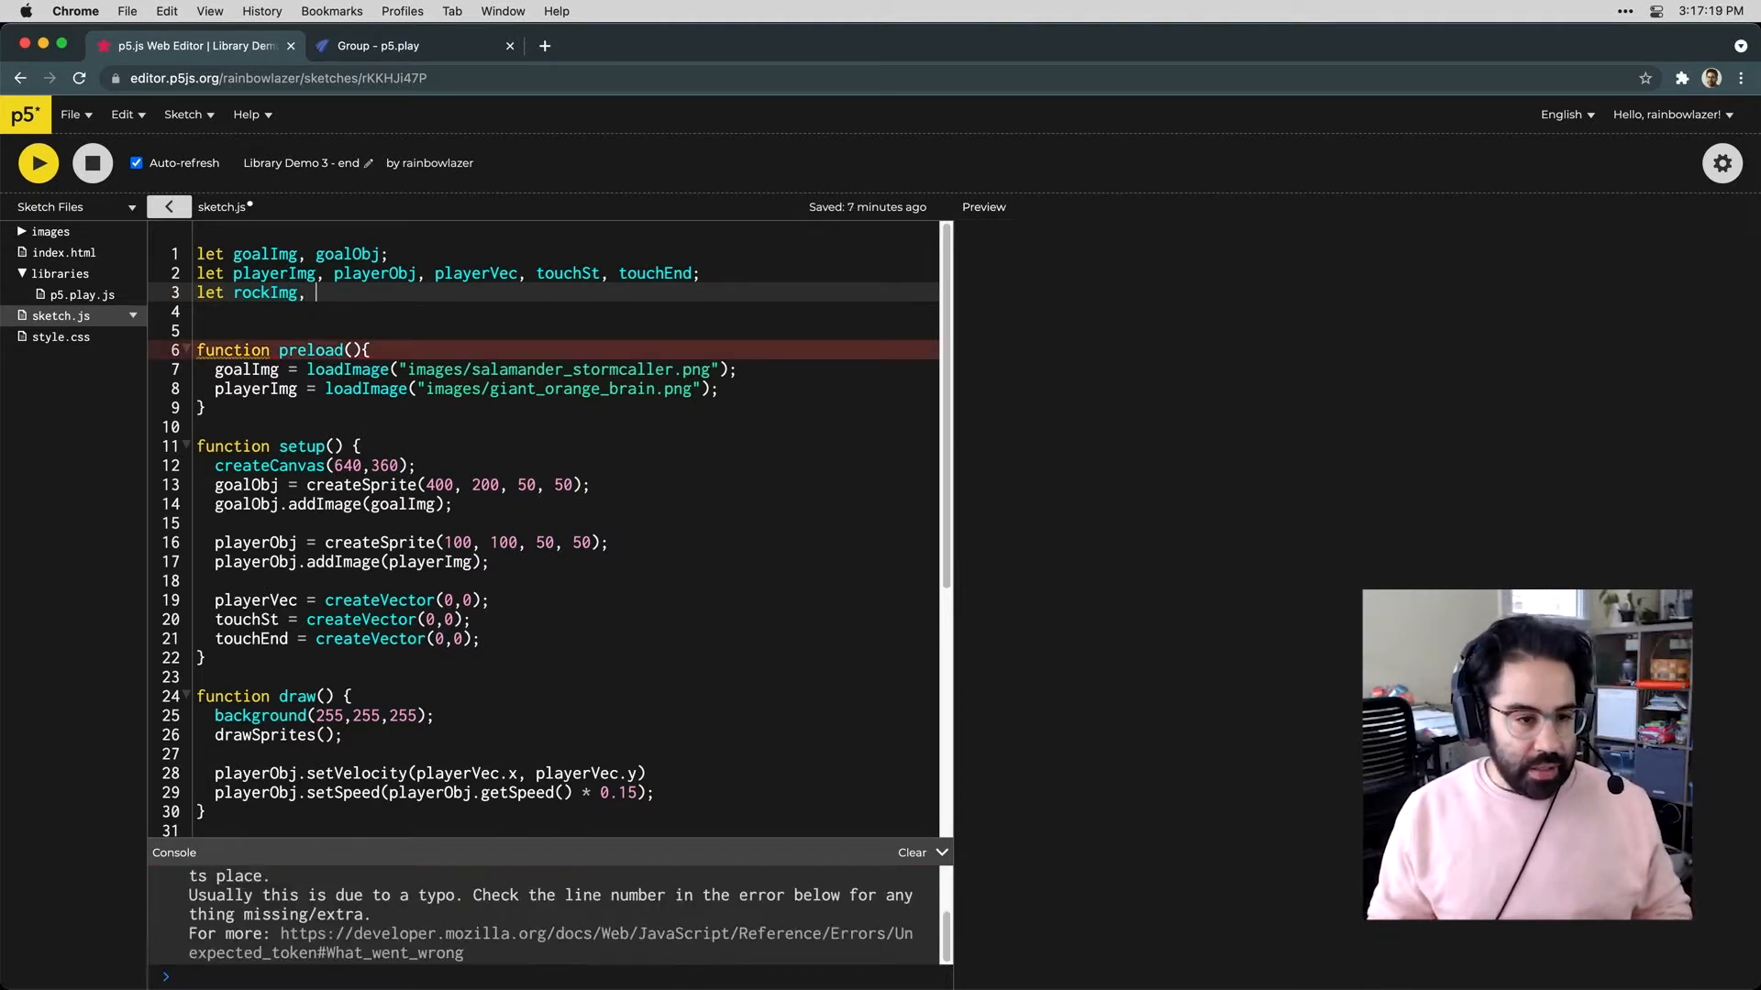
# Declare the rockImg and rockObj variables on line 3
pyautogui.write('rockOb')
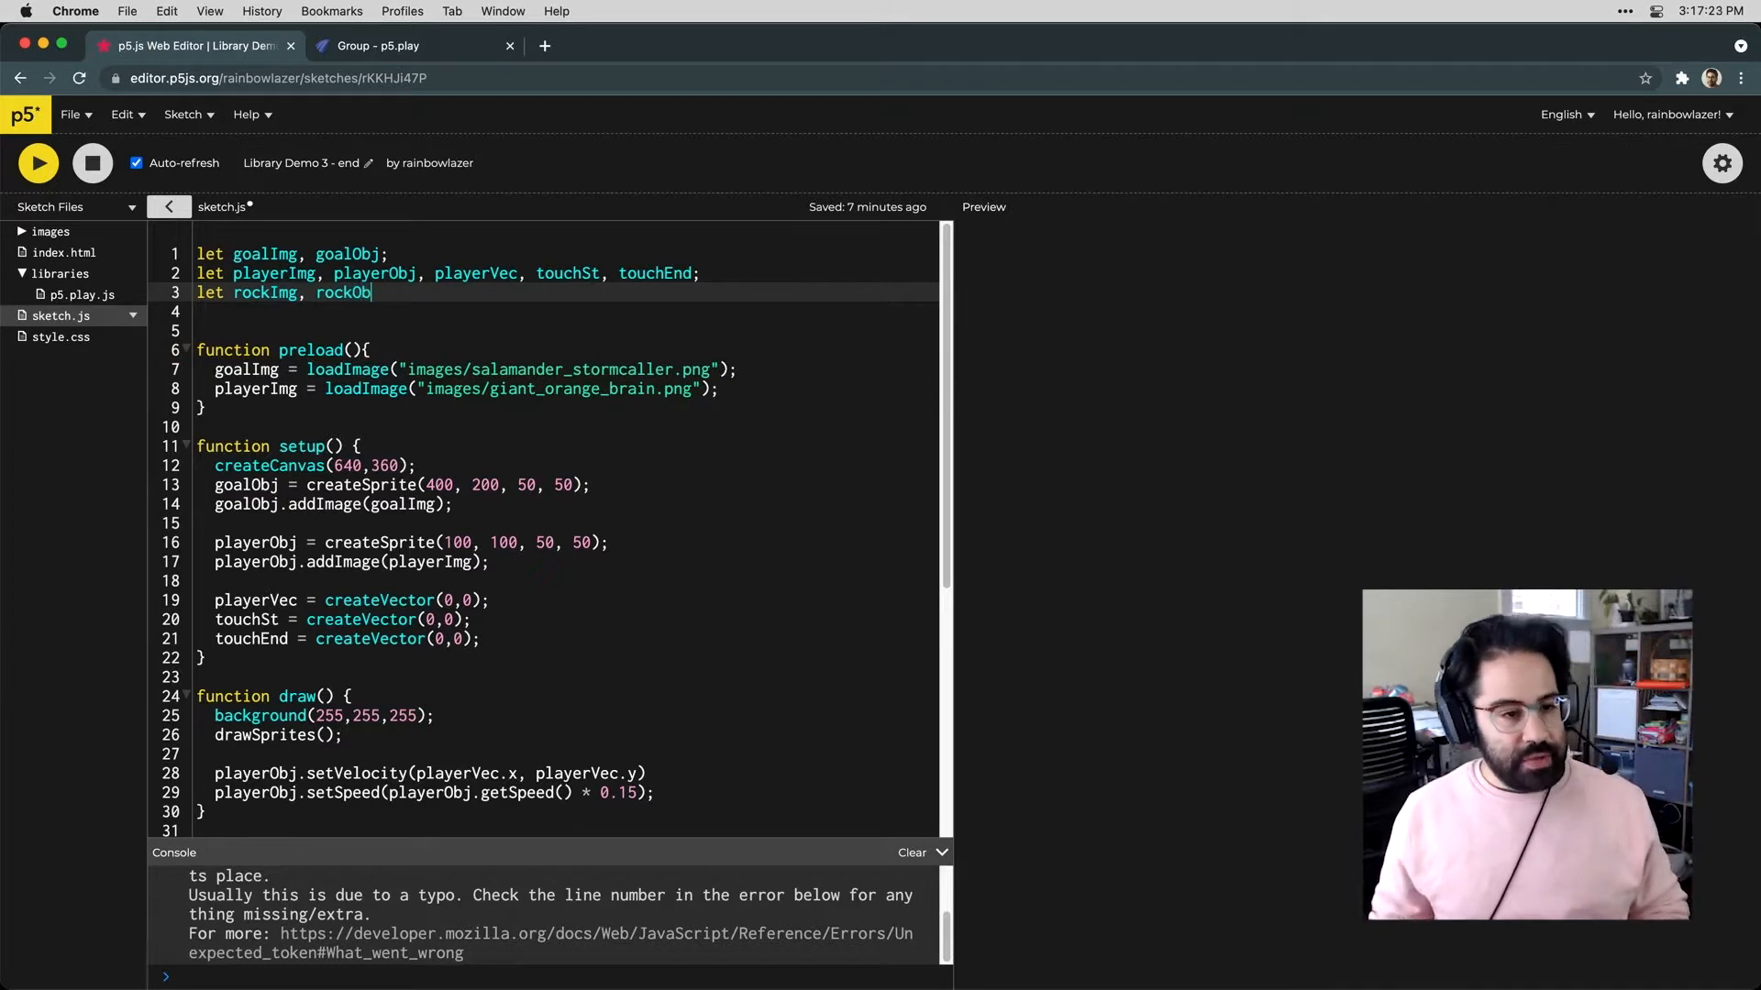
pyautogui.write('j;')
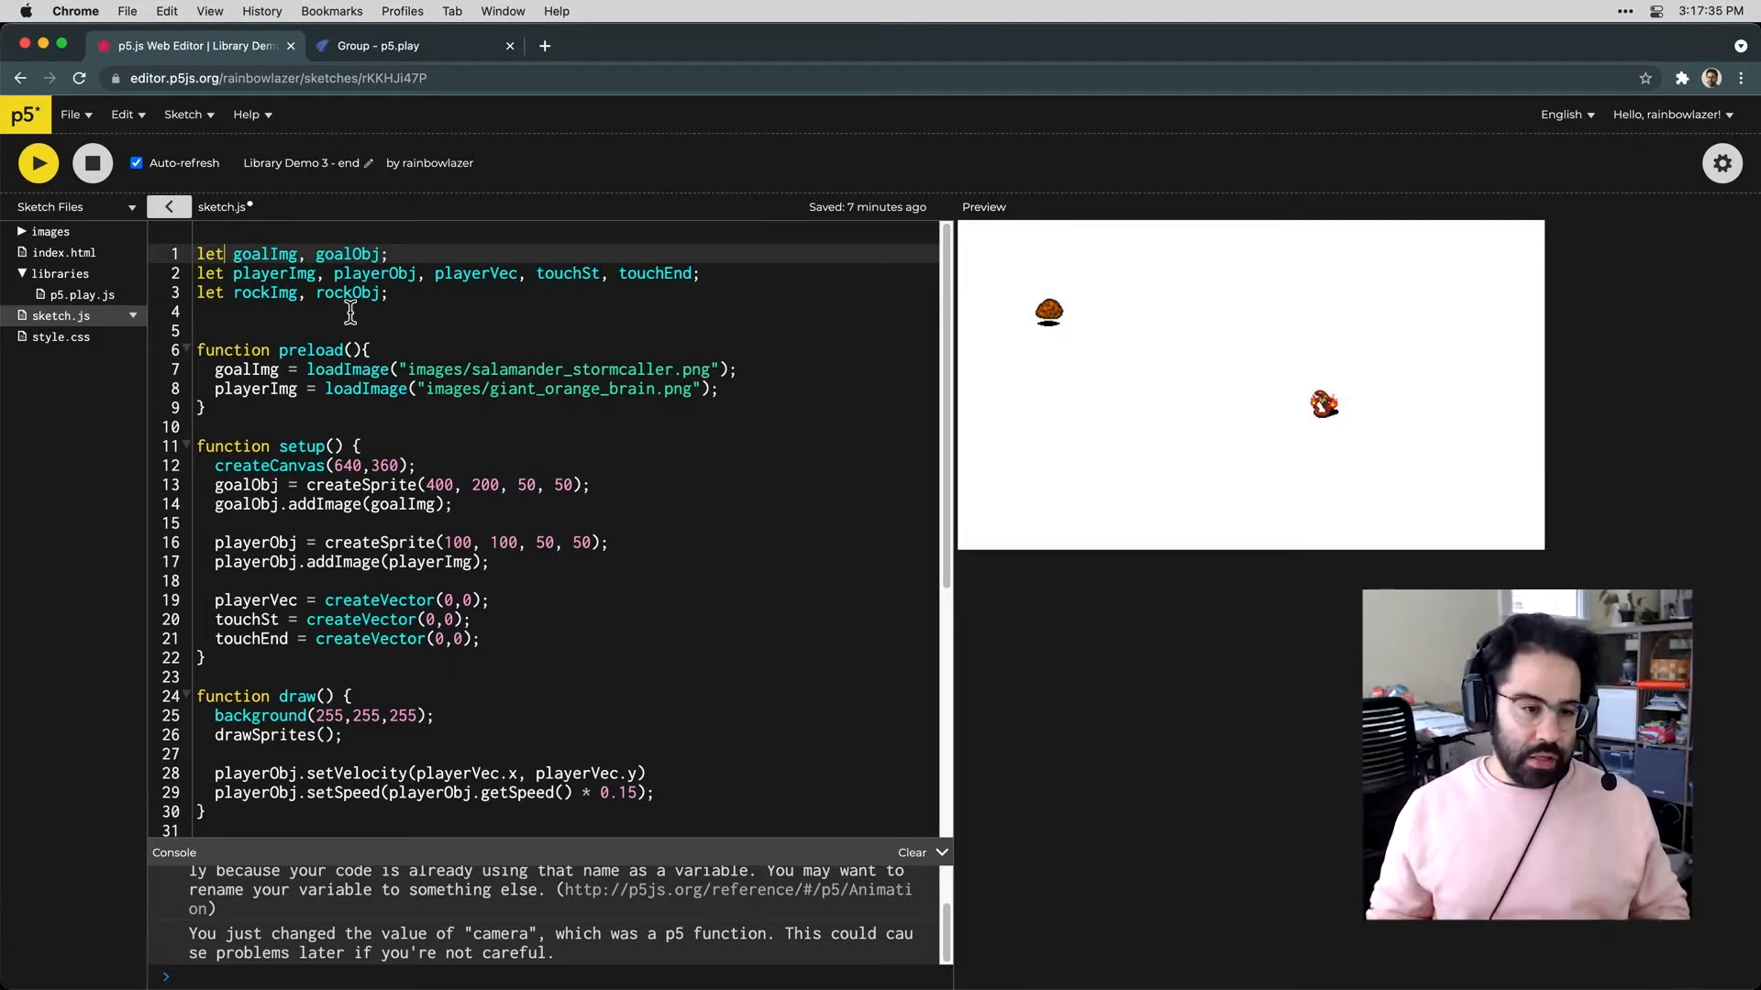
# Start a rockImg = loadImage("images/") line in preload after the player image load
pyautogui.click(719, 388)
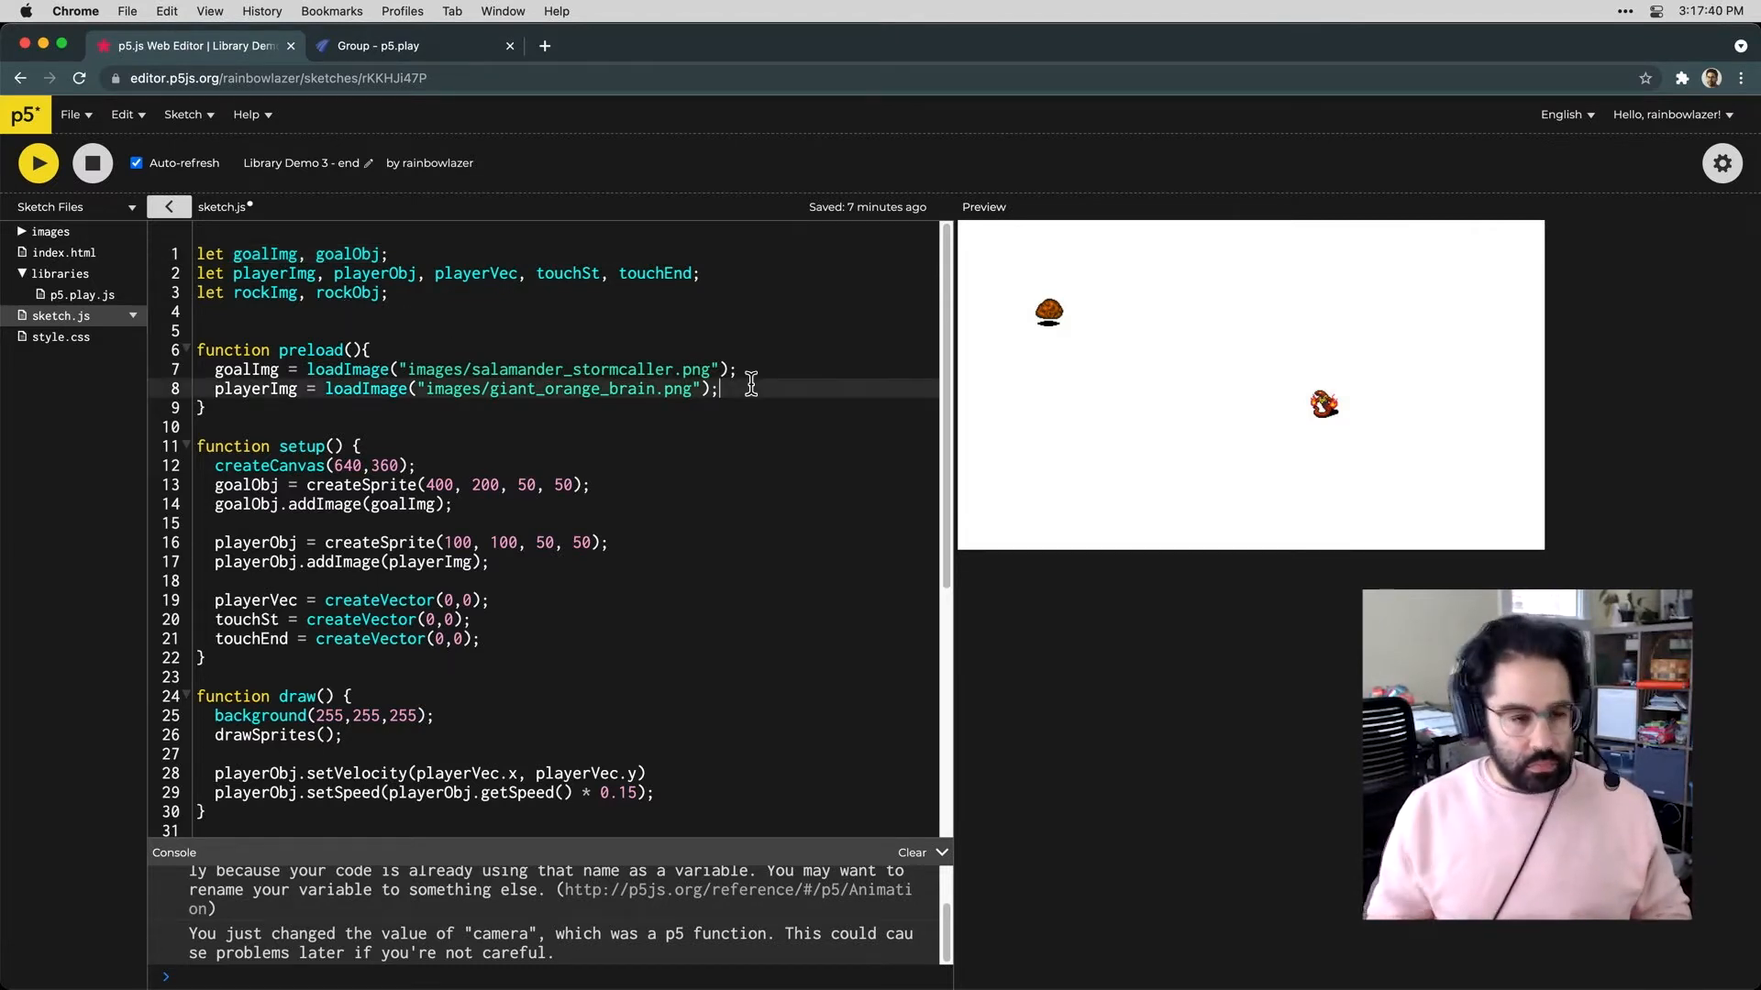
pyautogui.write('rockImg')
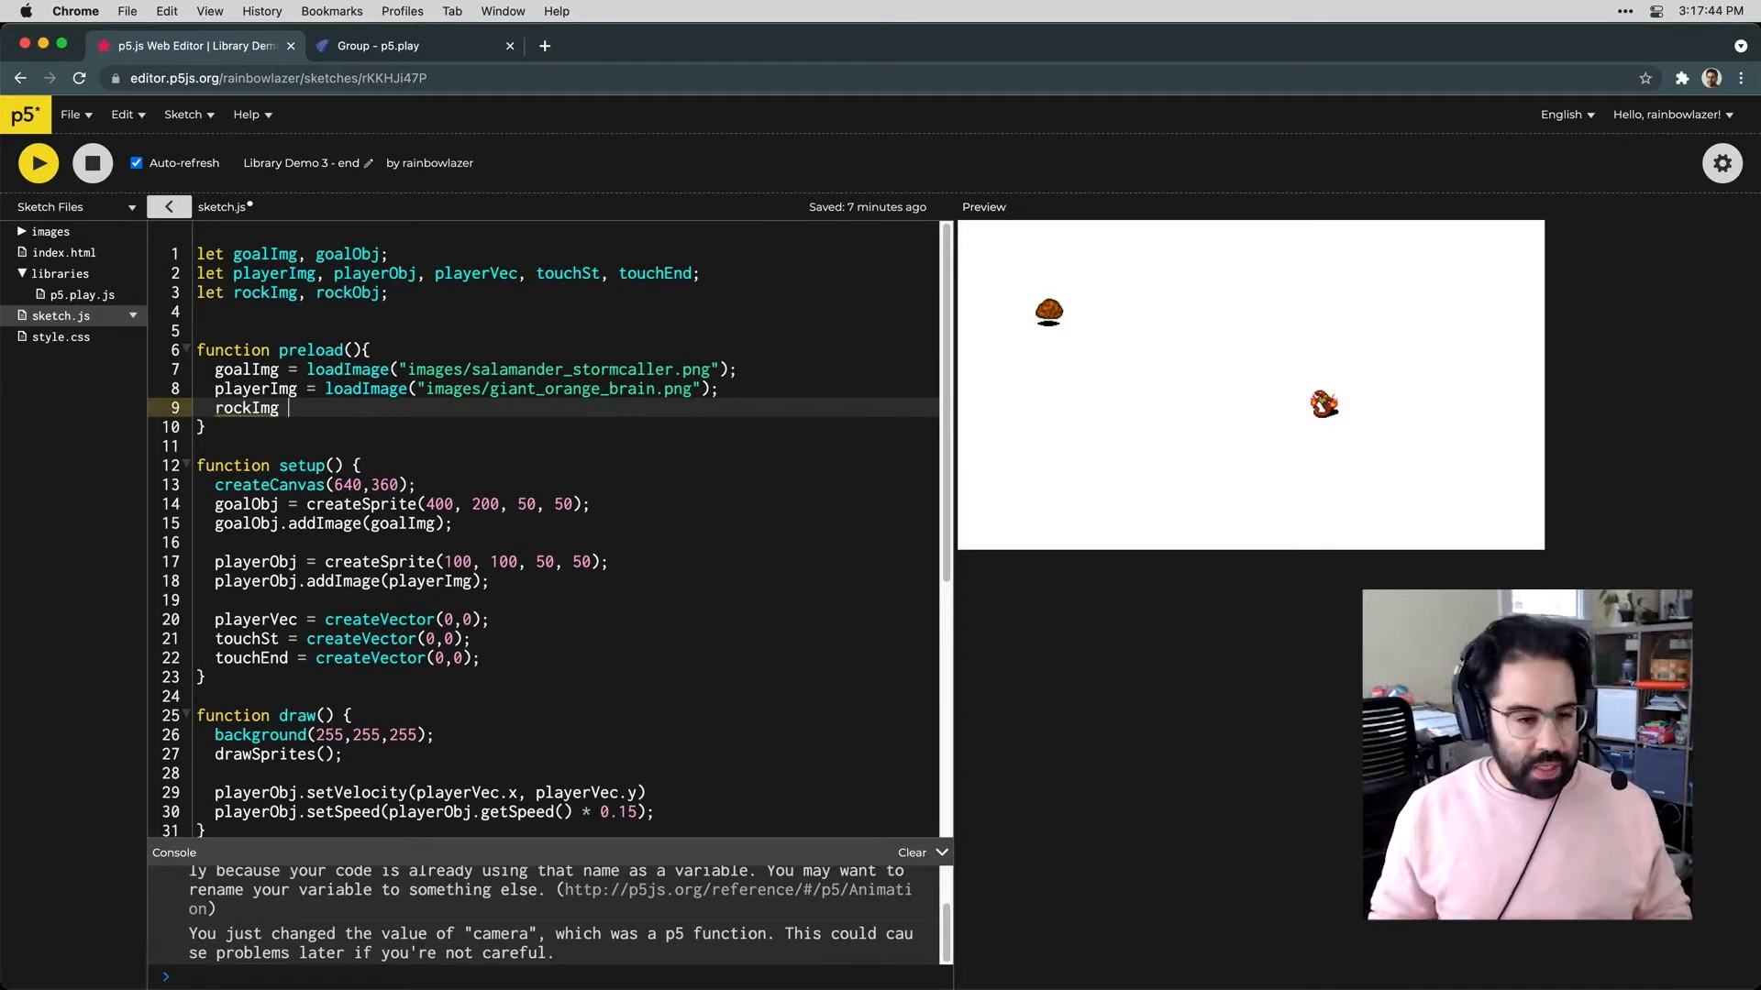
pyautogui.write('= loadImage()')
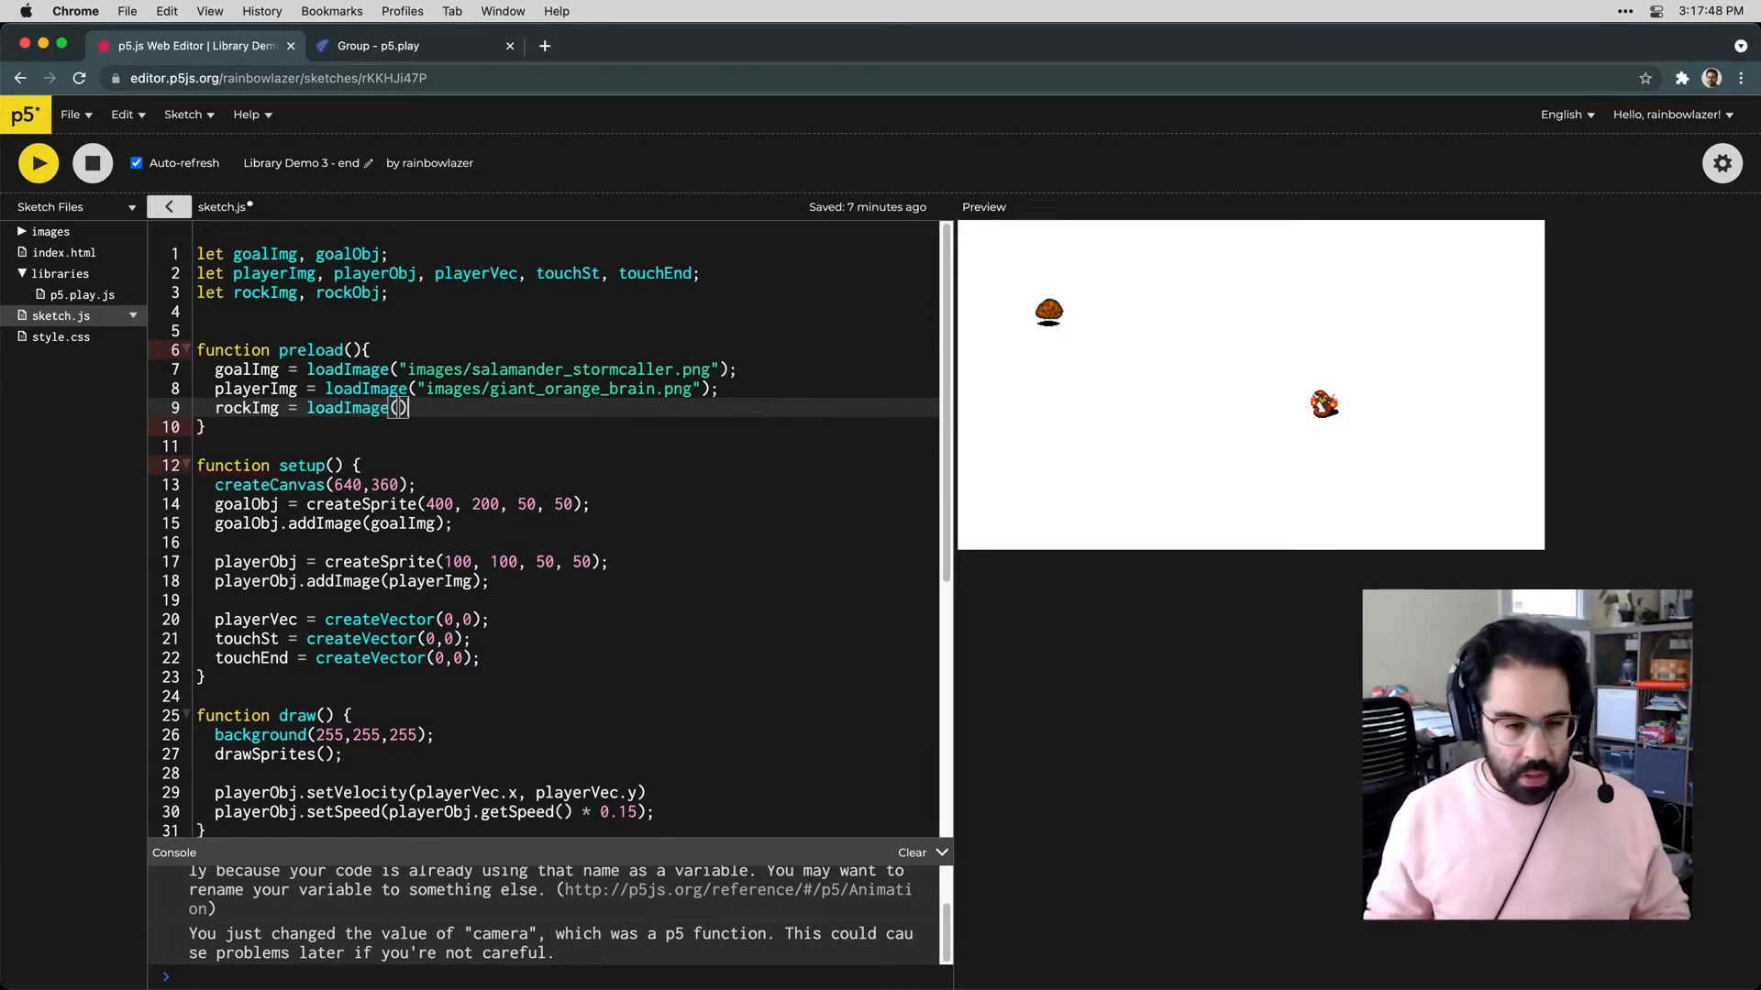
pyautogui.write('"images/')
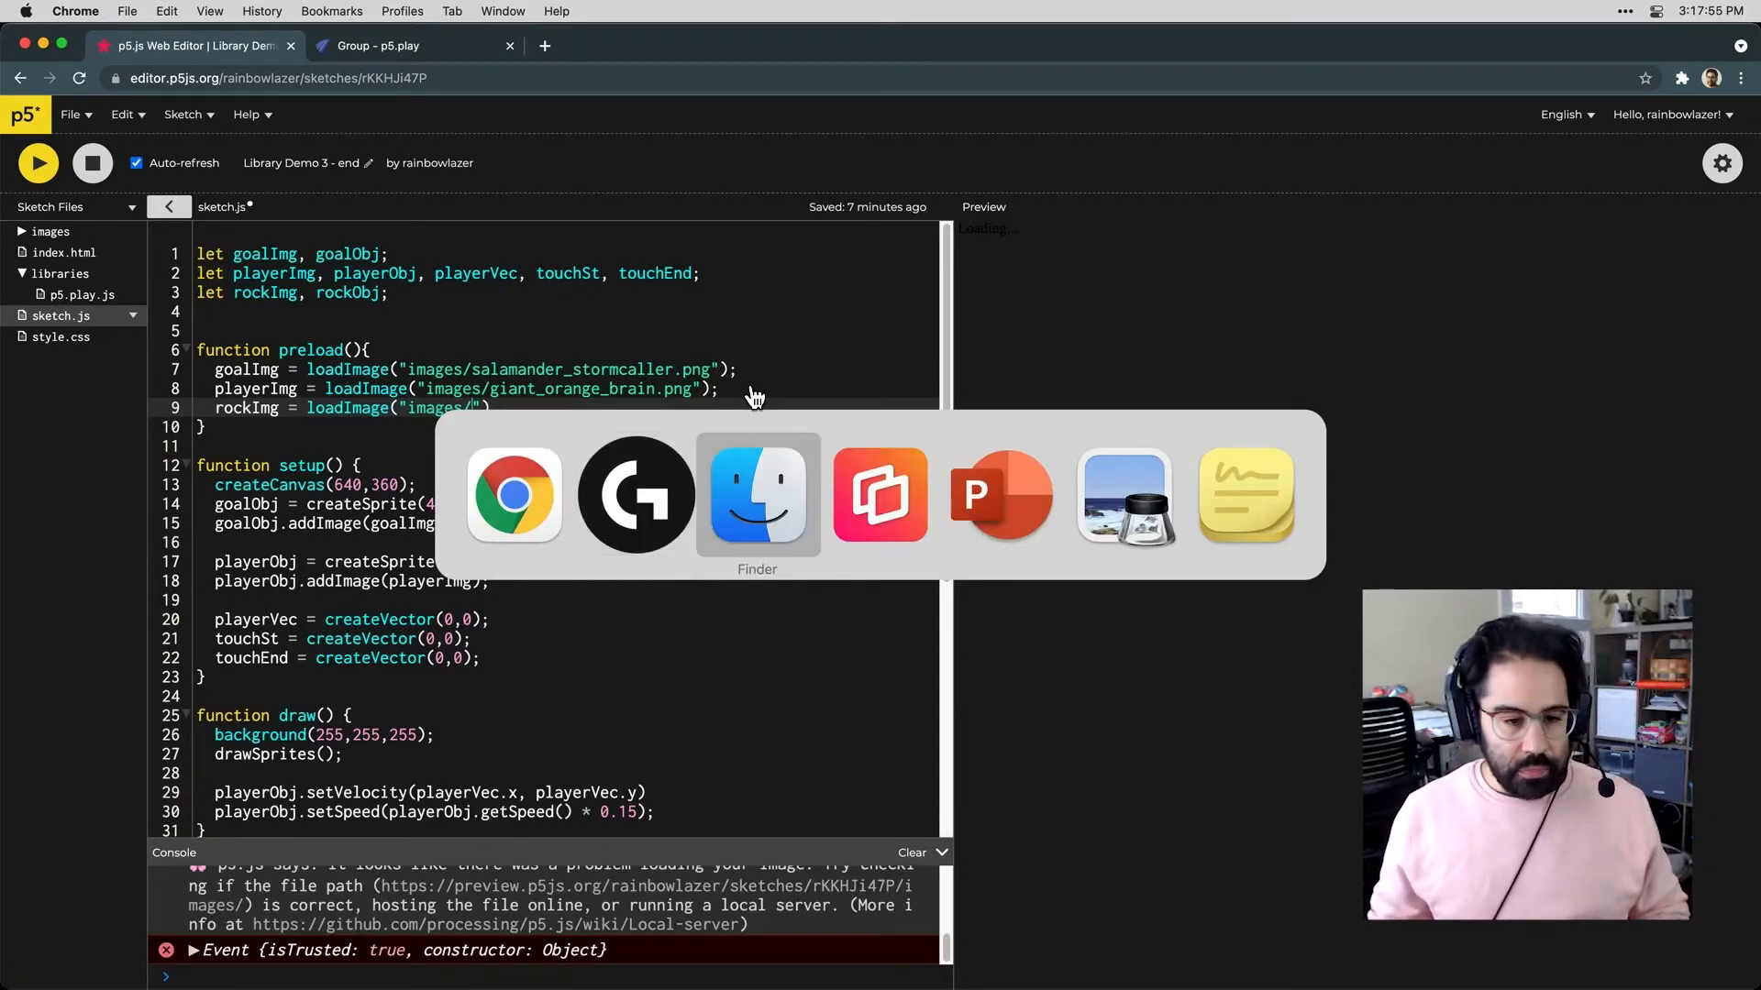
# Check the image name in Finder and complete the path as images/block_of_ice.png
pyautogui.click(758, 495)
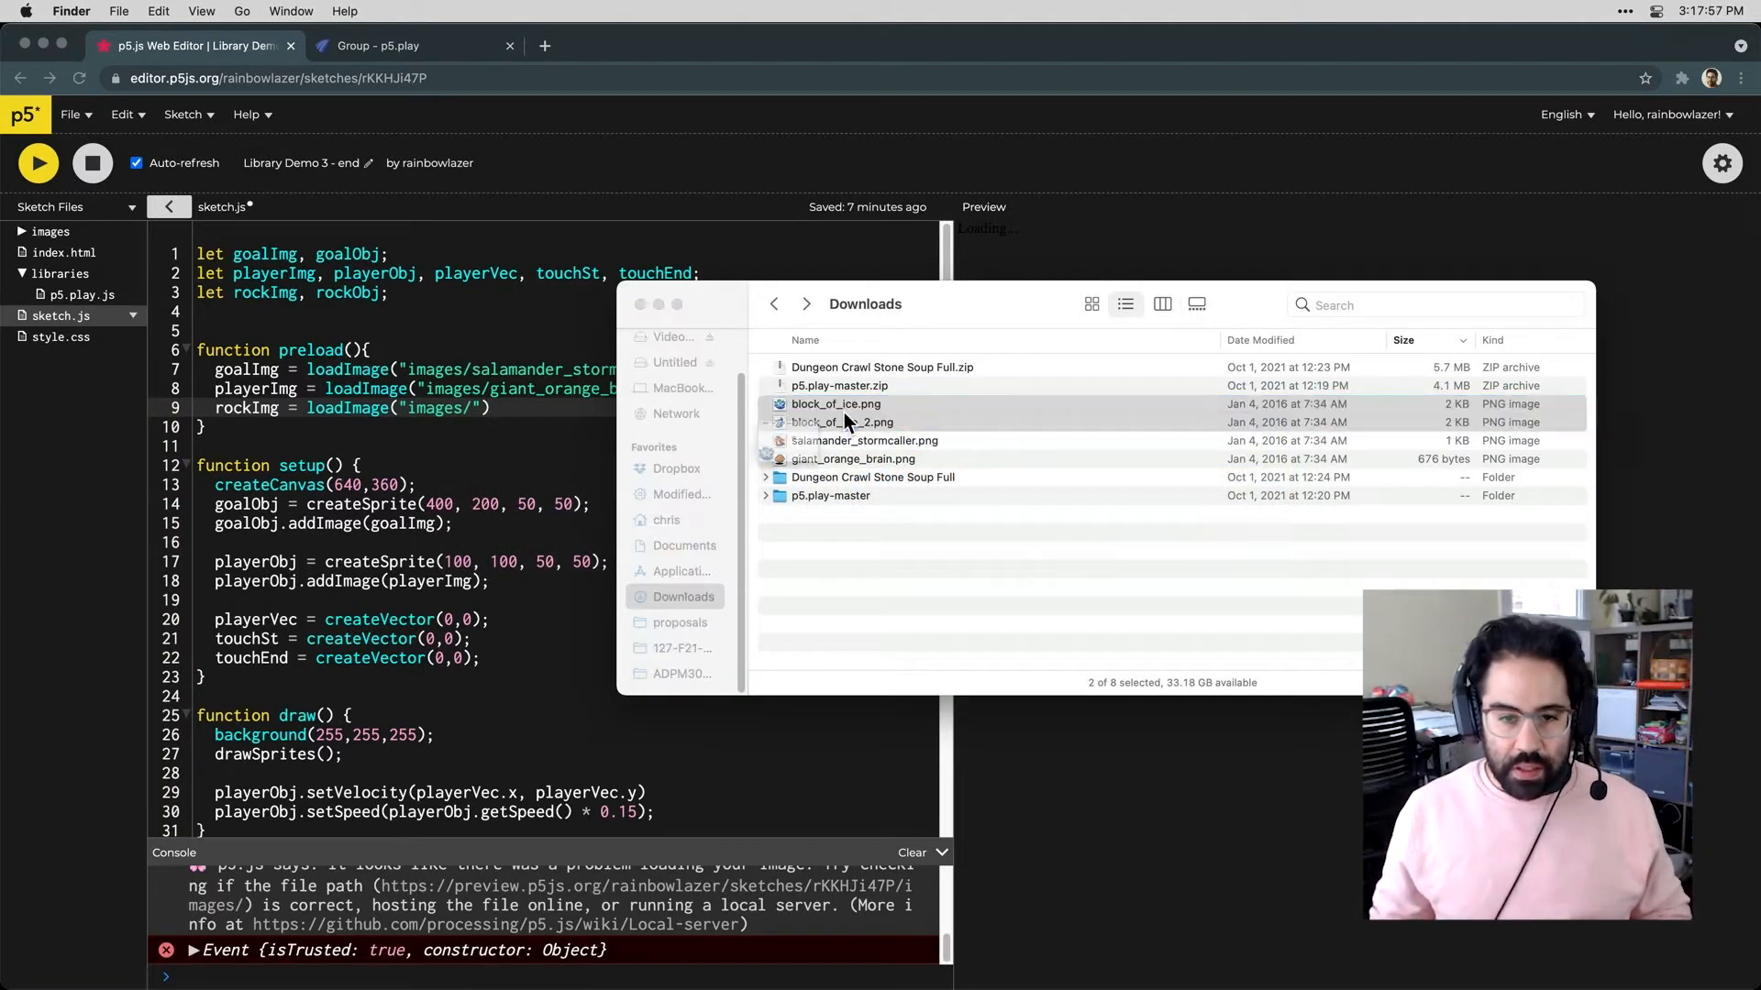
pyautogui.press('space')
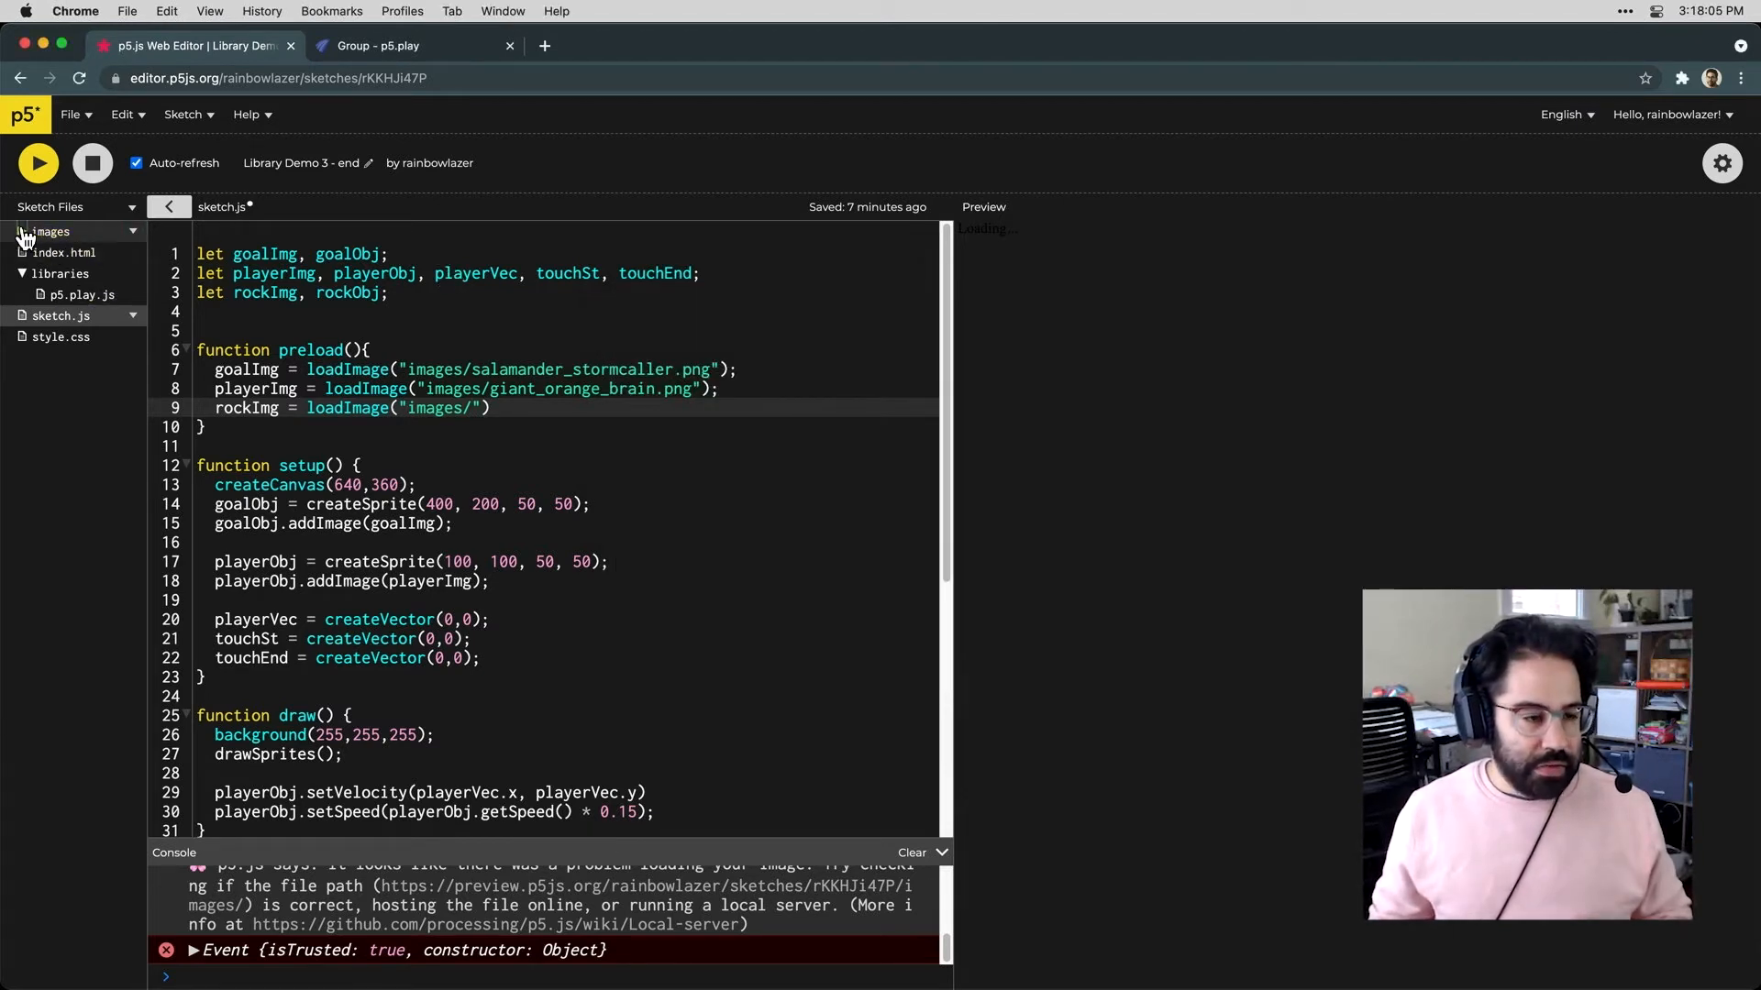
pyautogui.click(50, 231)
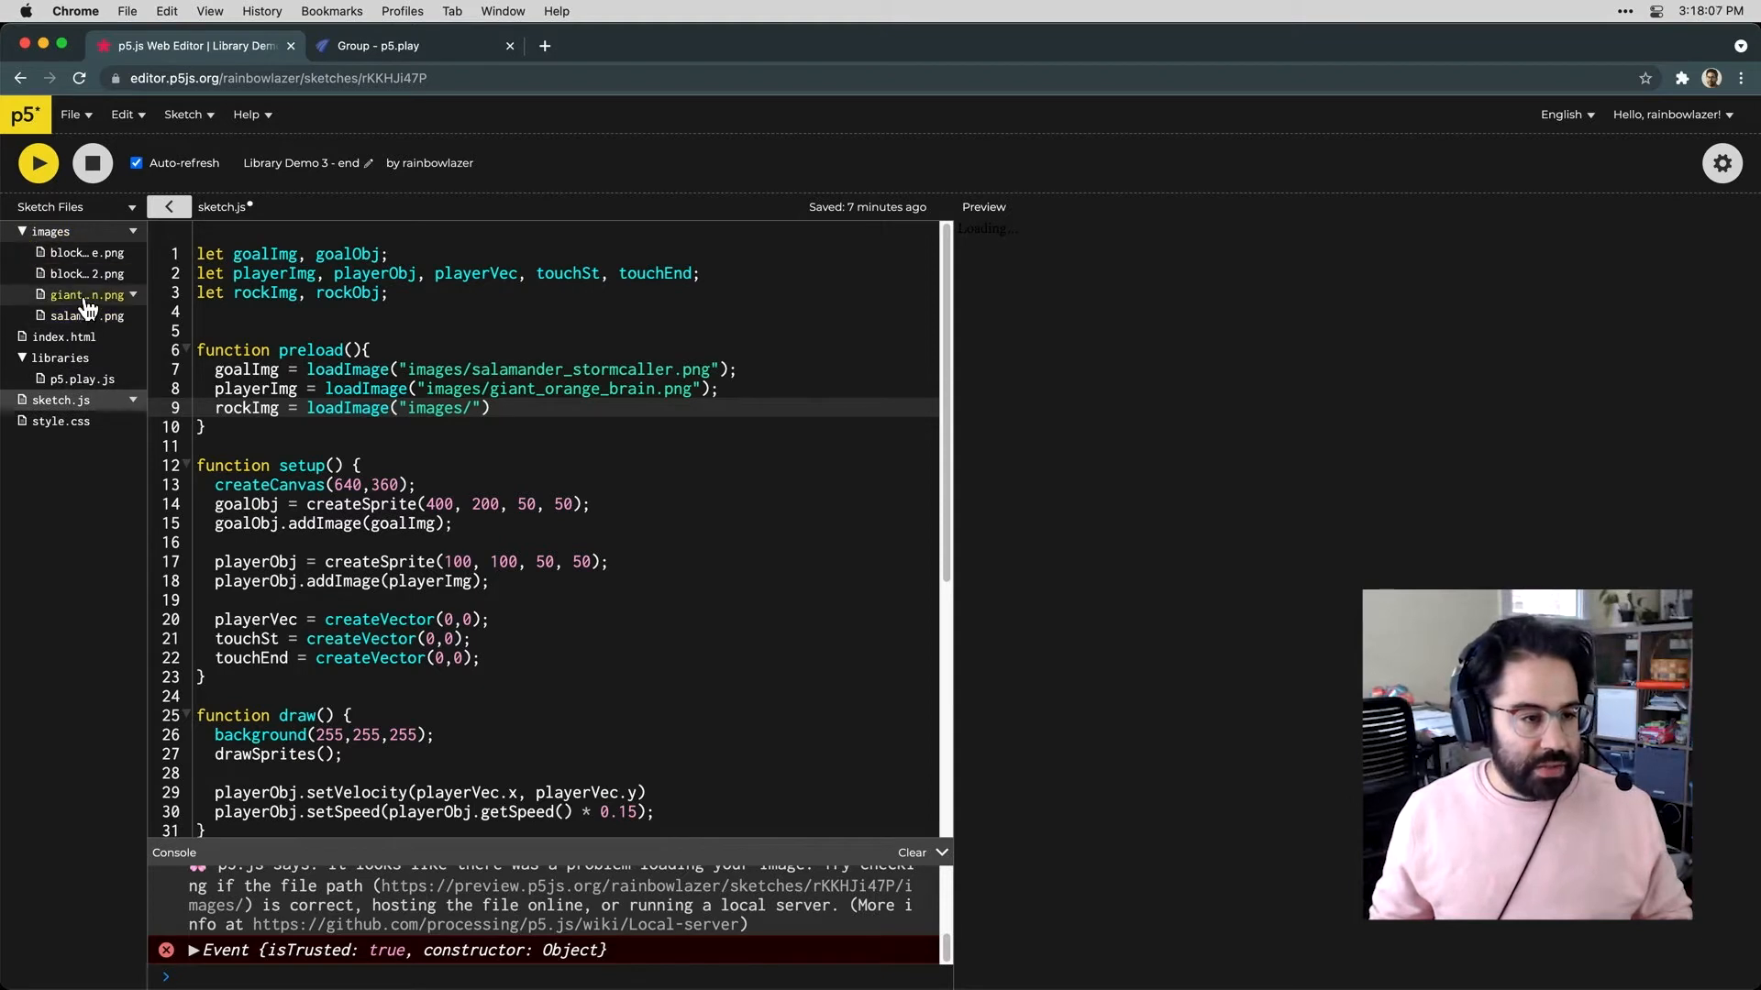
pyautogui.write('block_of_ice.png')
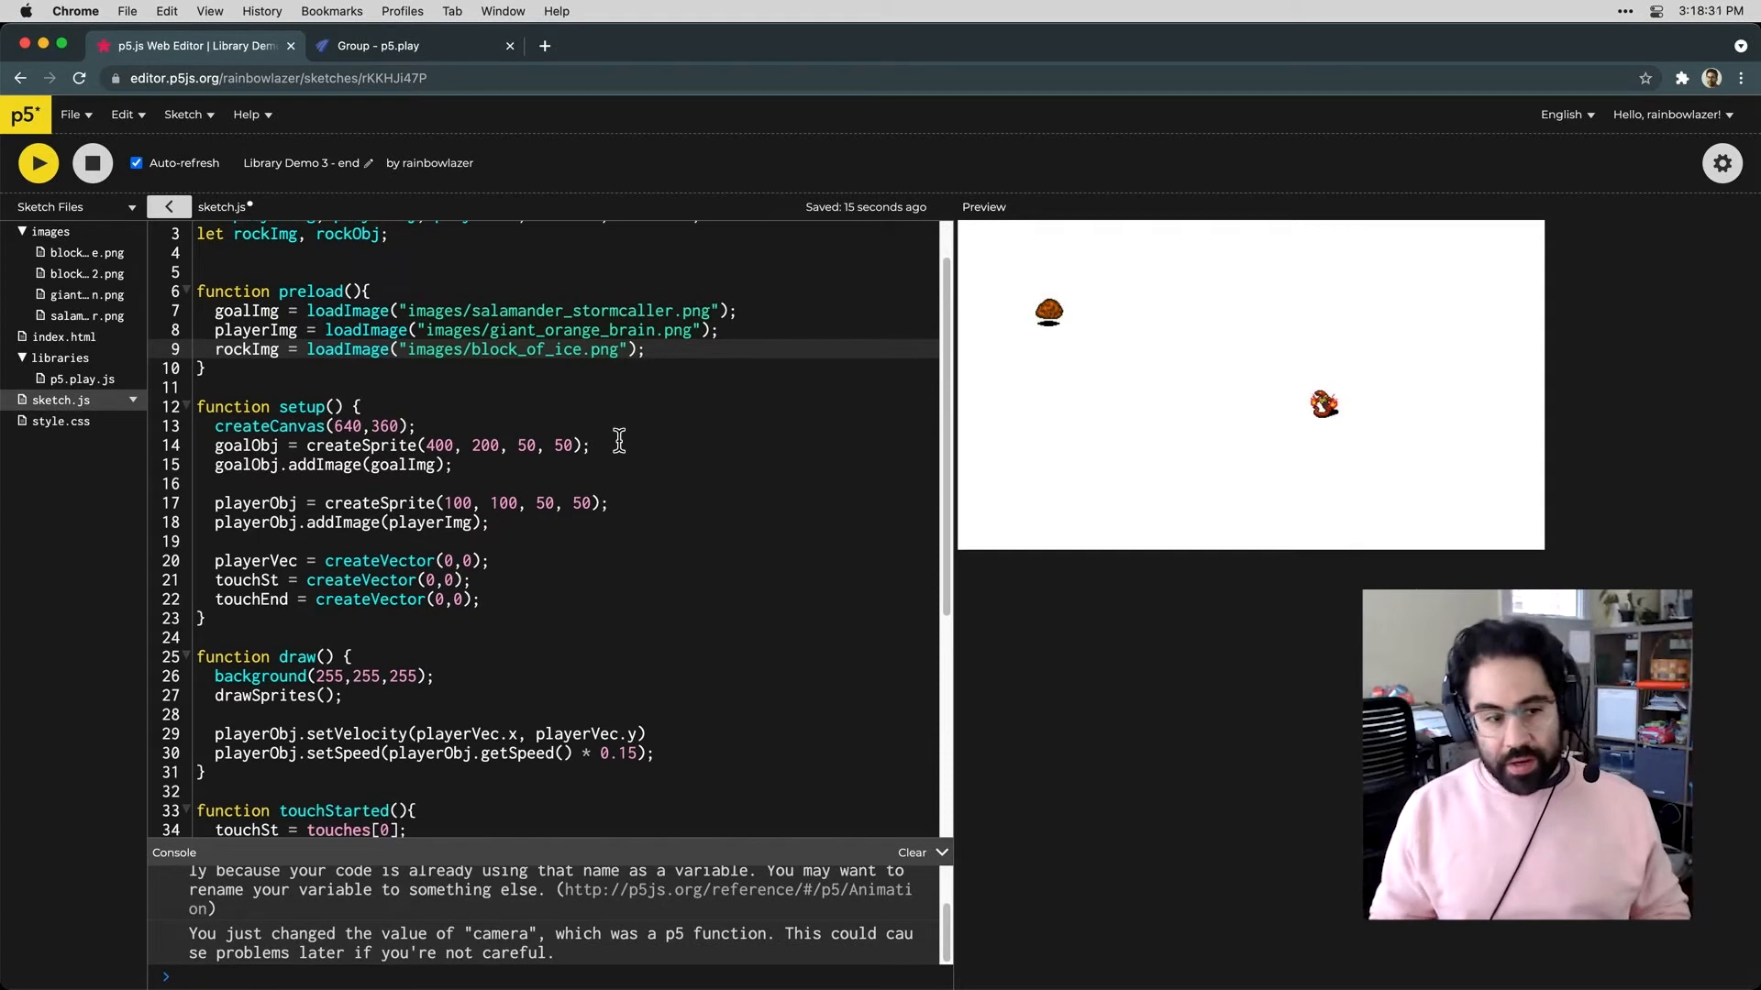
# Comment the goal sprite the player wants to get and the player sprite creation
pyautogui.write('//create the sprite that the pl')
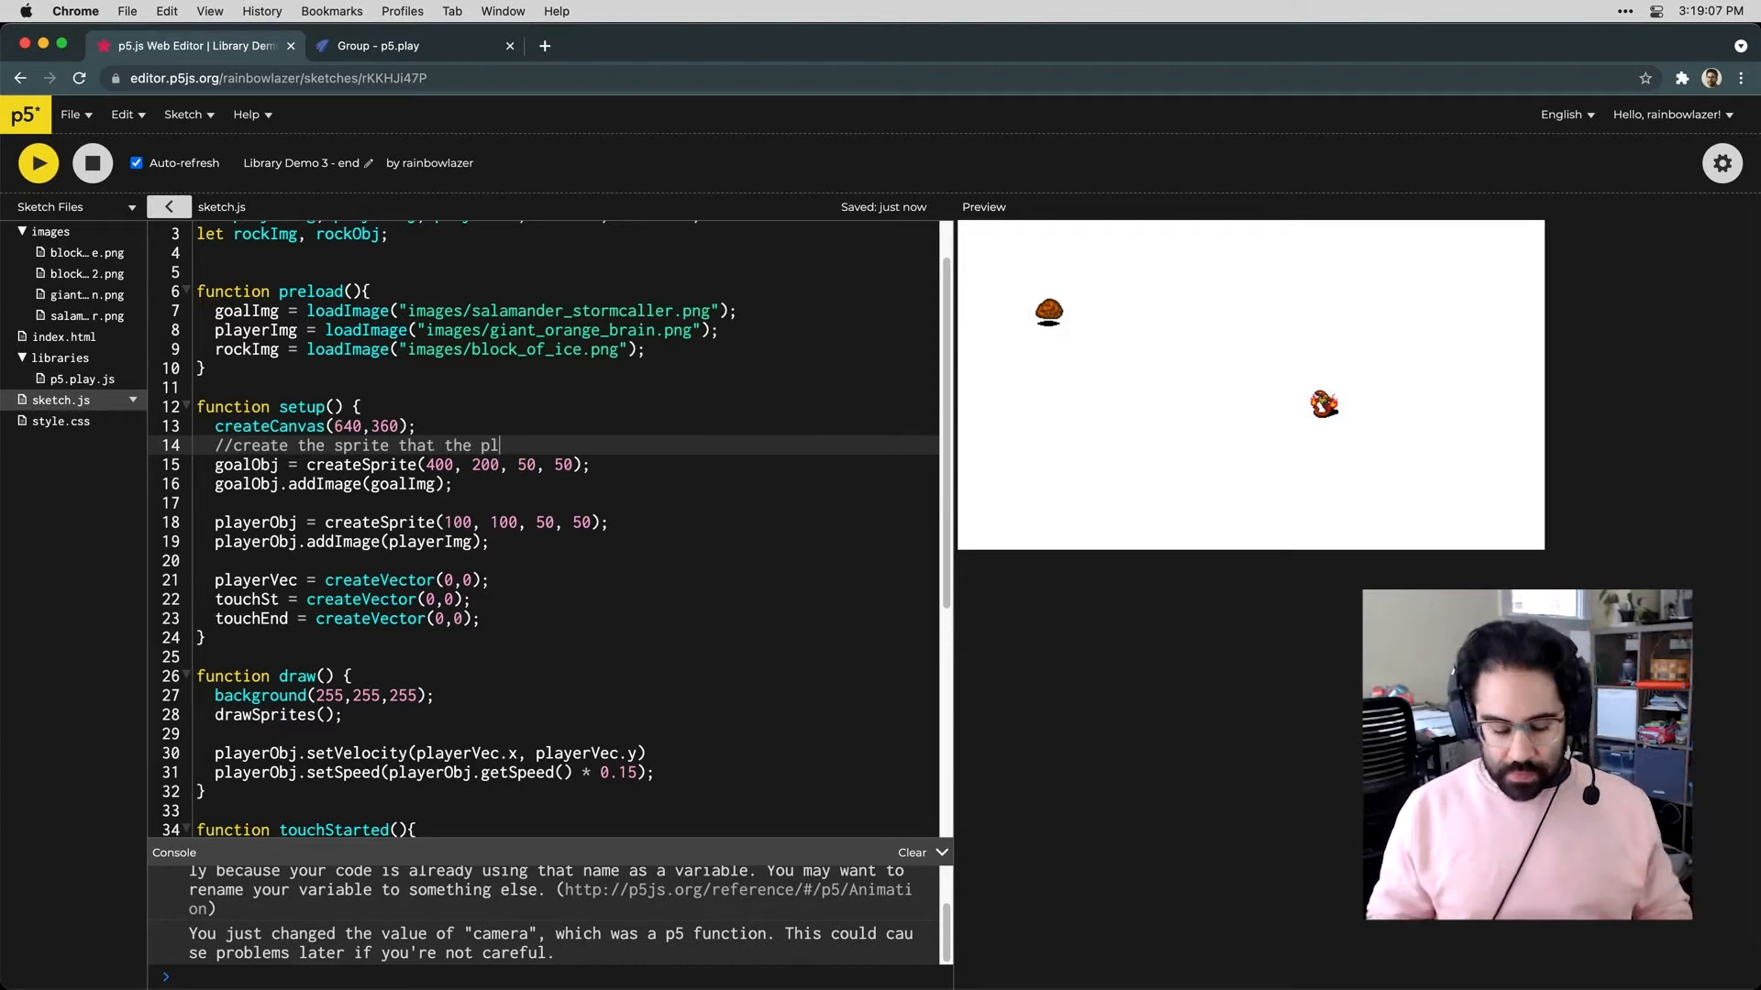
pyautogui.write('ayer wants to get')
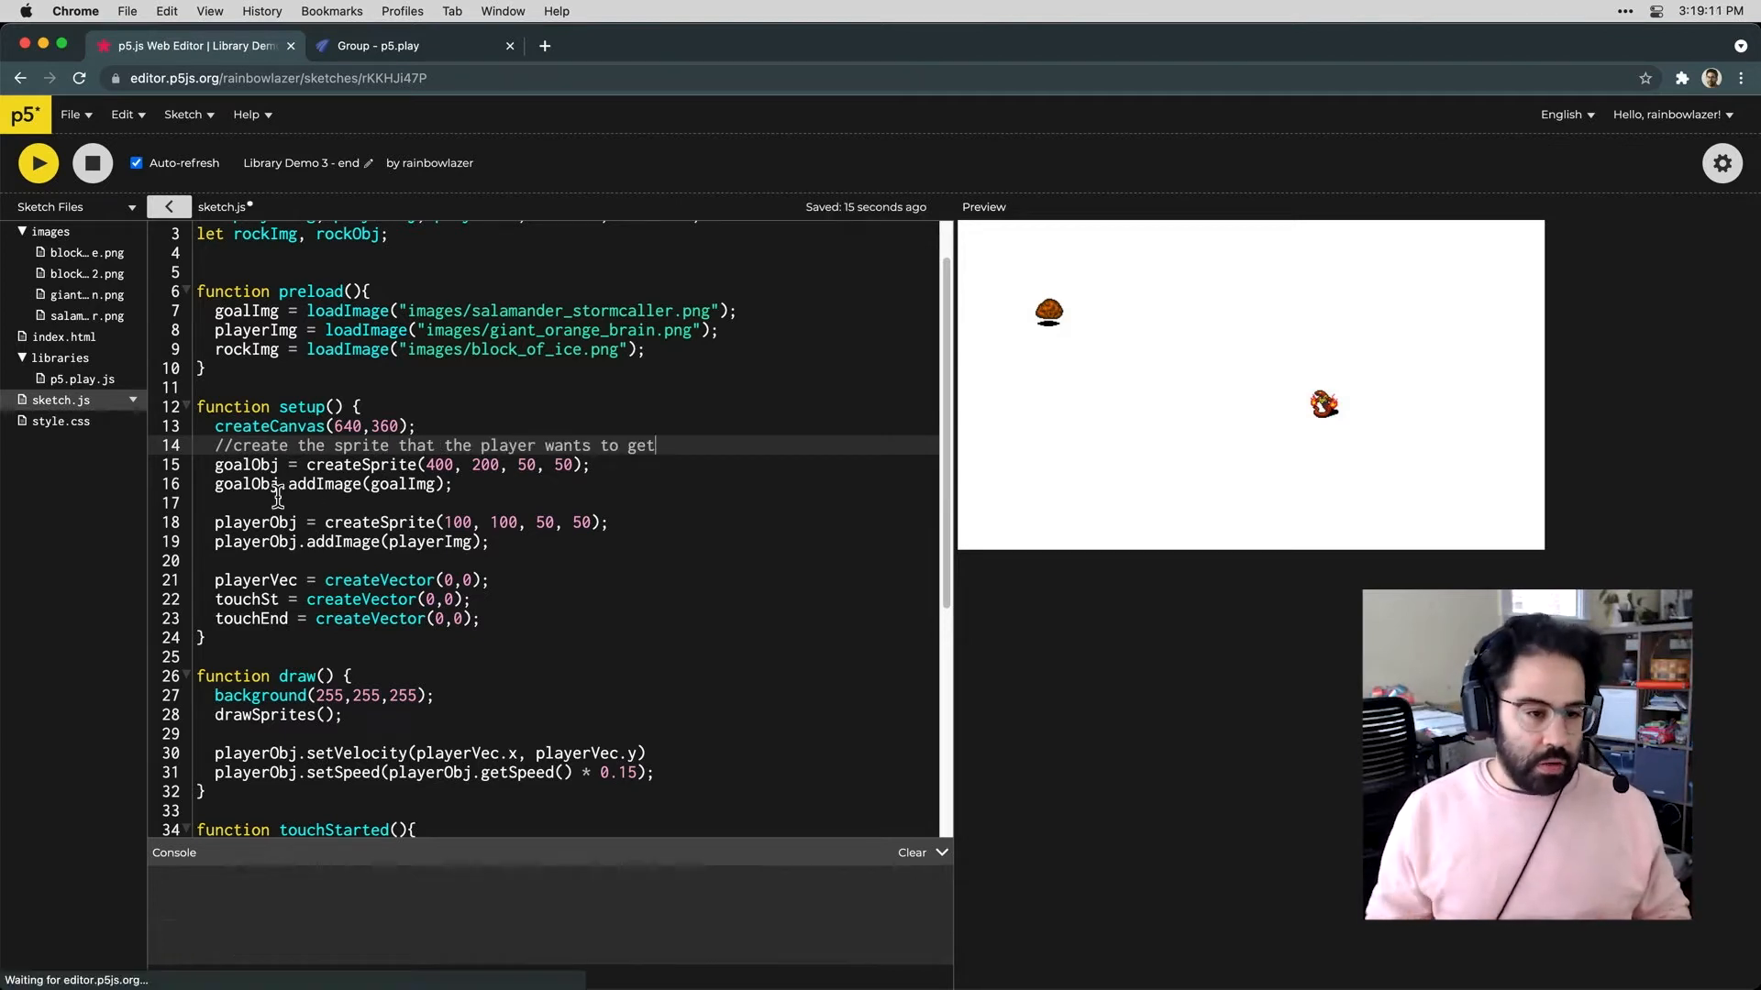
pyautogui.write('//create the player sprite')
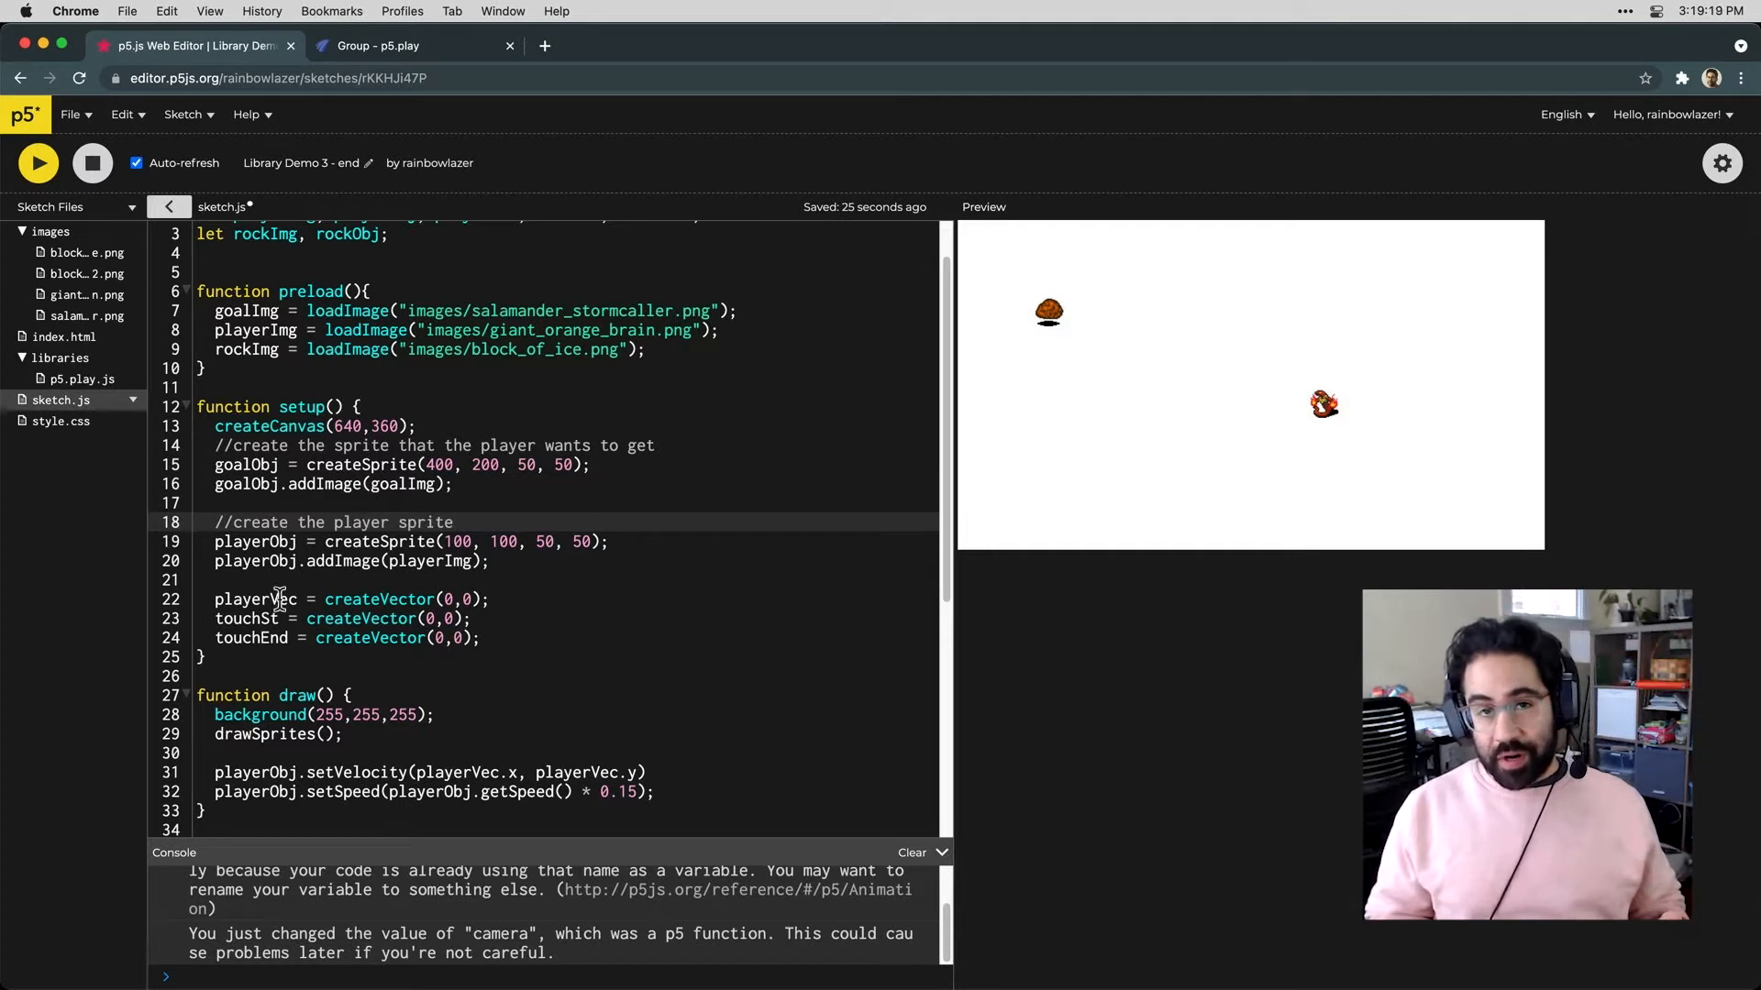
# Add 'player motion tracking variables' and 'create obstacle sprites' comments in setup
pyautogui.write('//player mo')
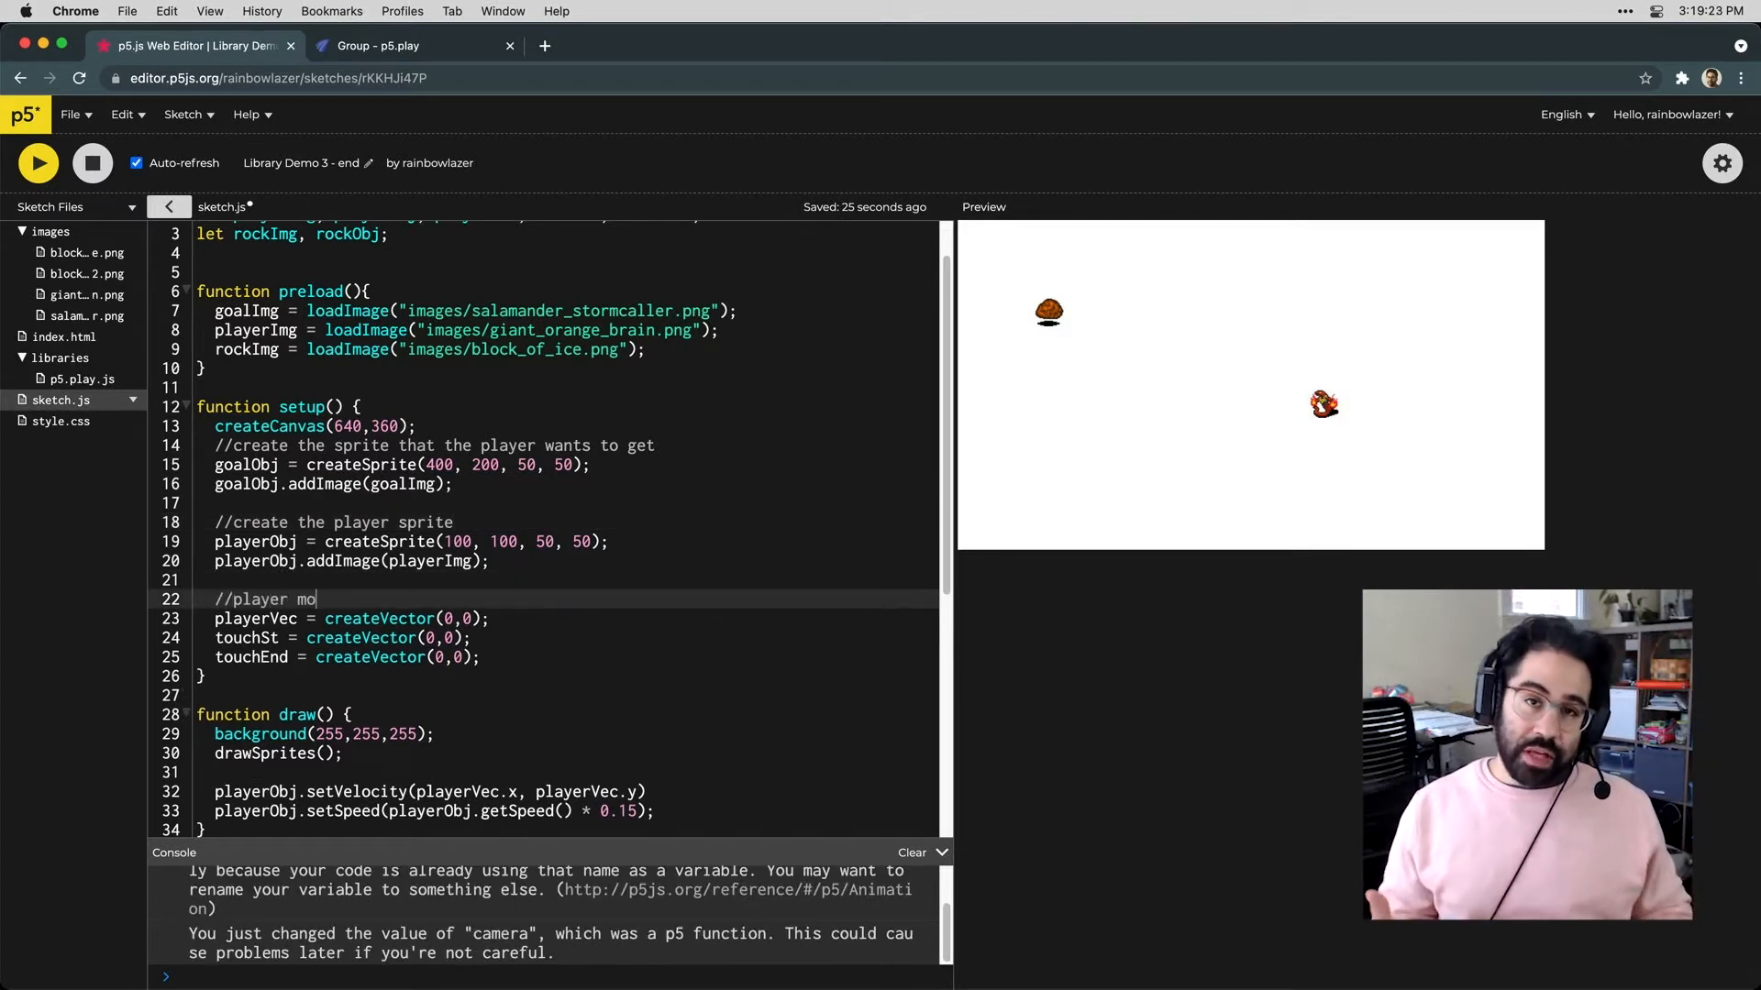
pyautogui.write('tion tracking var')
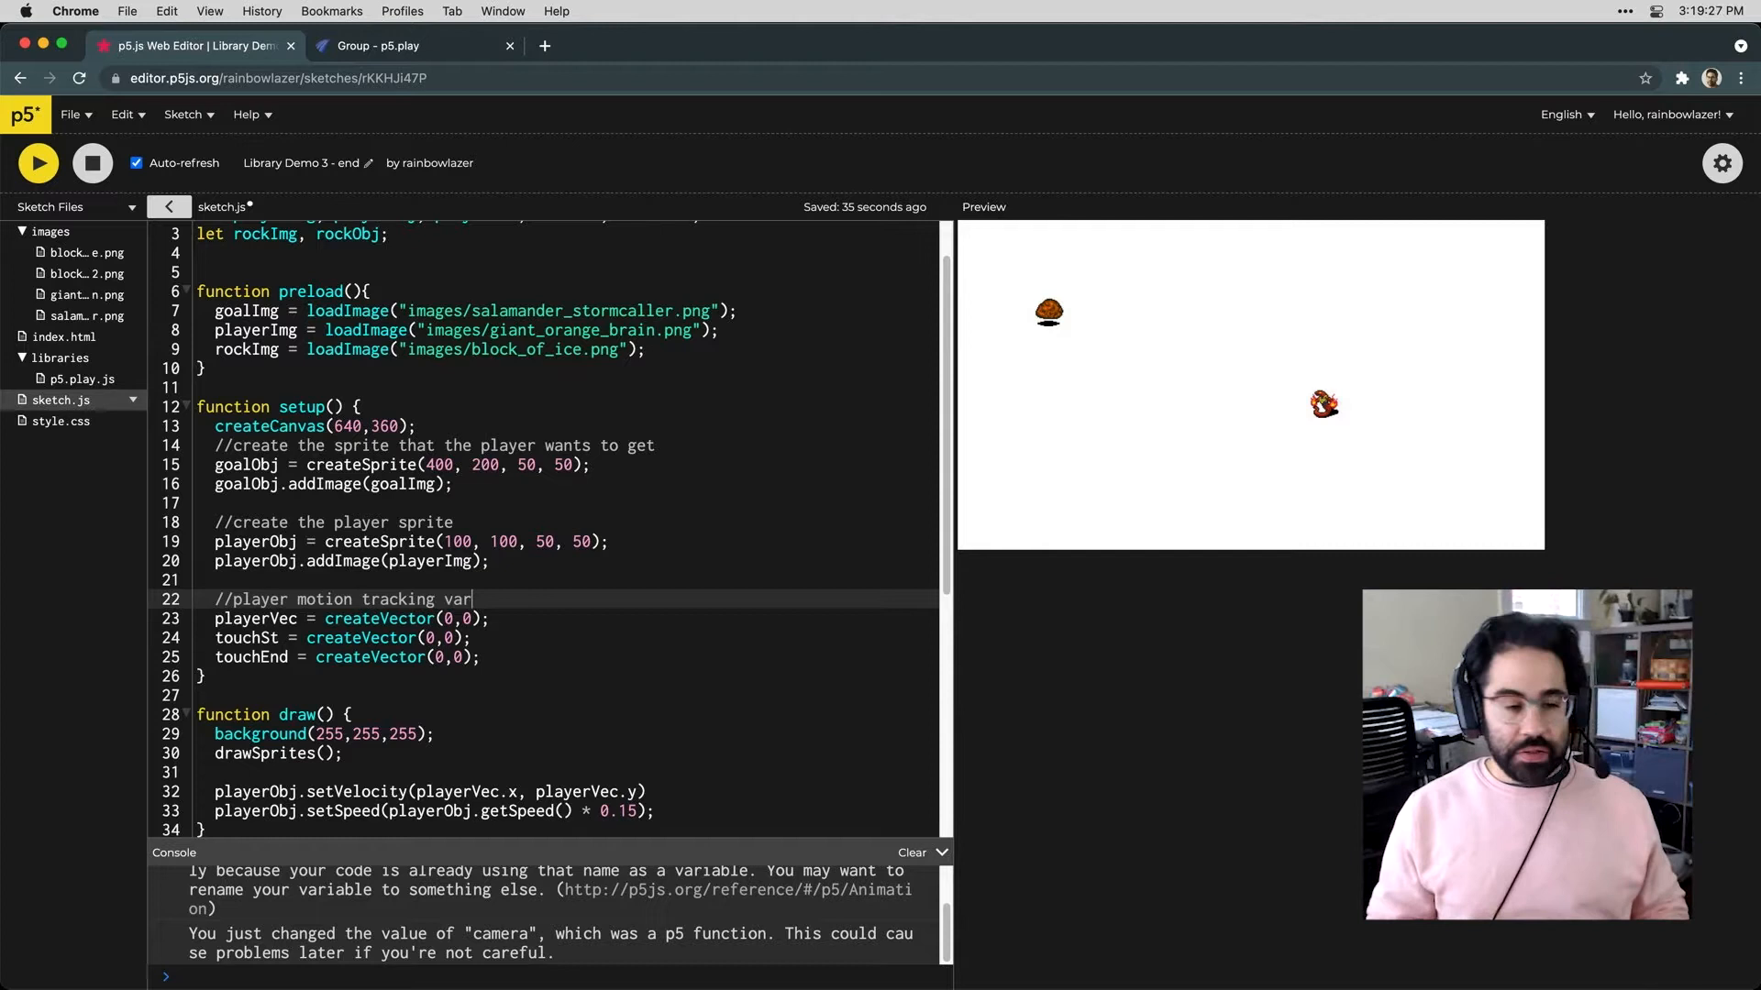
pyautogui.write('iables')
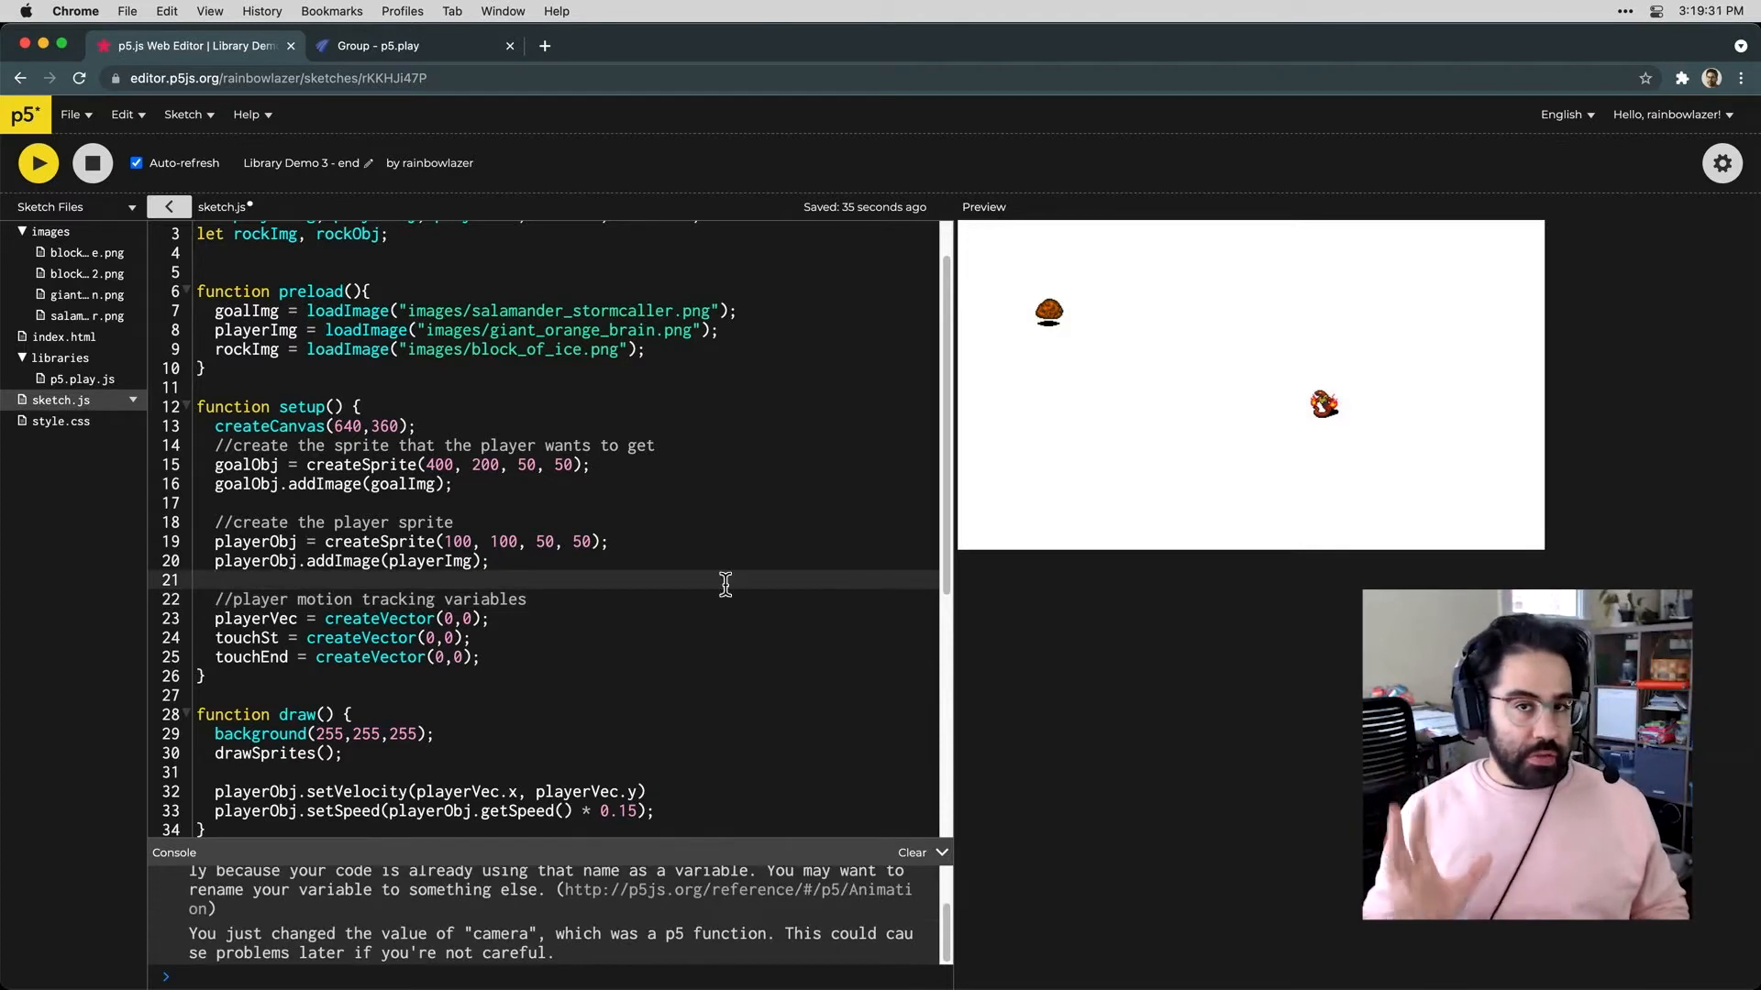
pyautogui.write('//create ob')
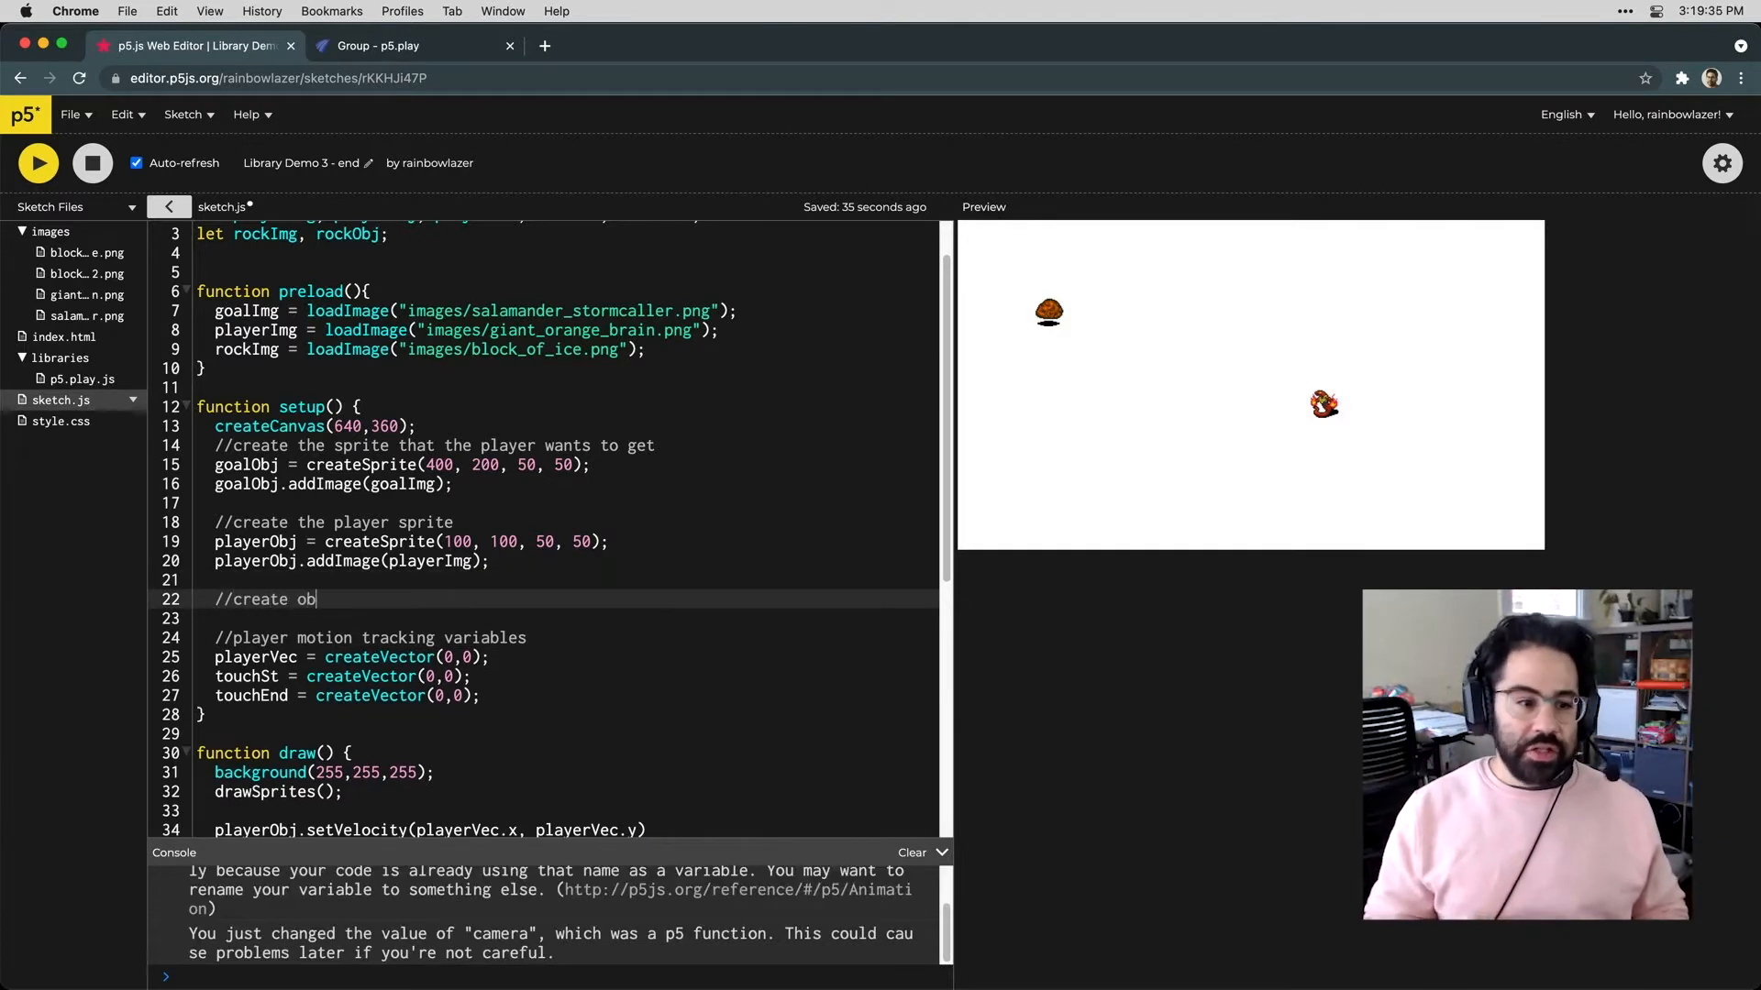
pyautogui.write('stacle sprites')
pyautogui.click(570, 618)
pyautogui.write('rock')
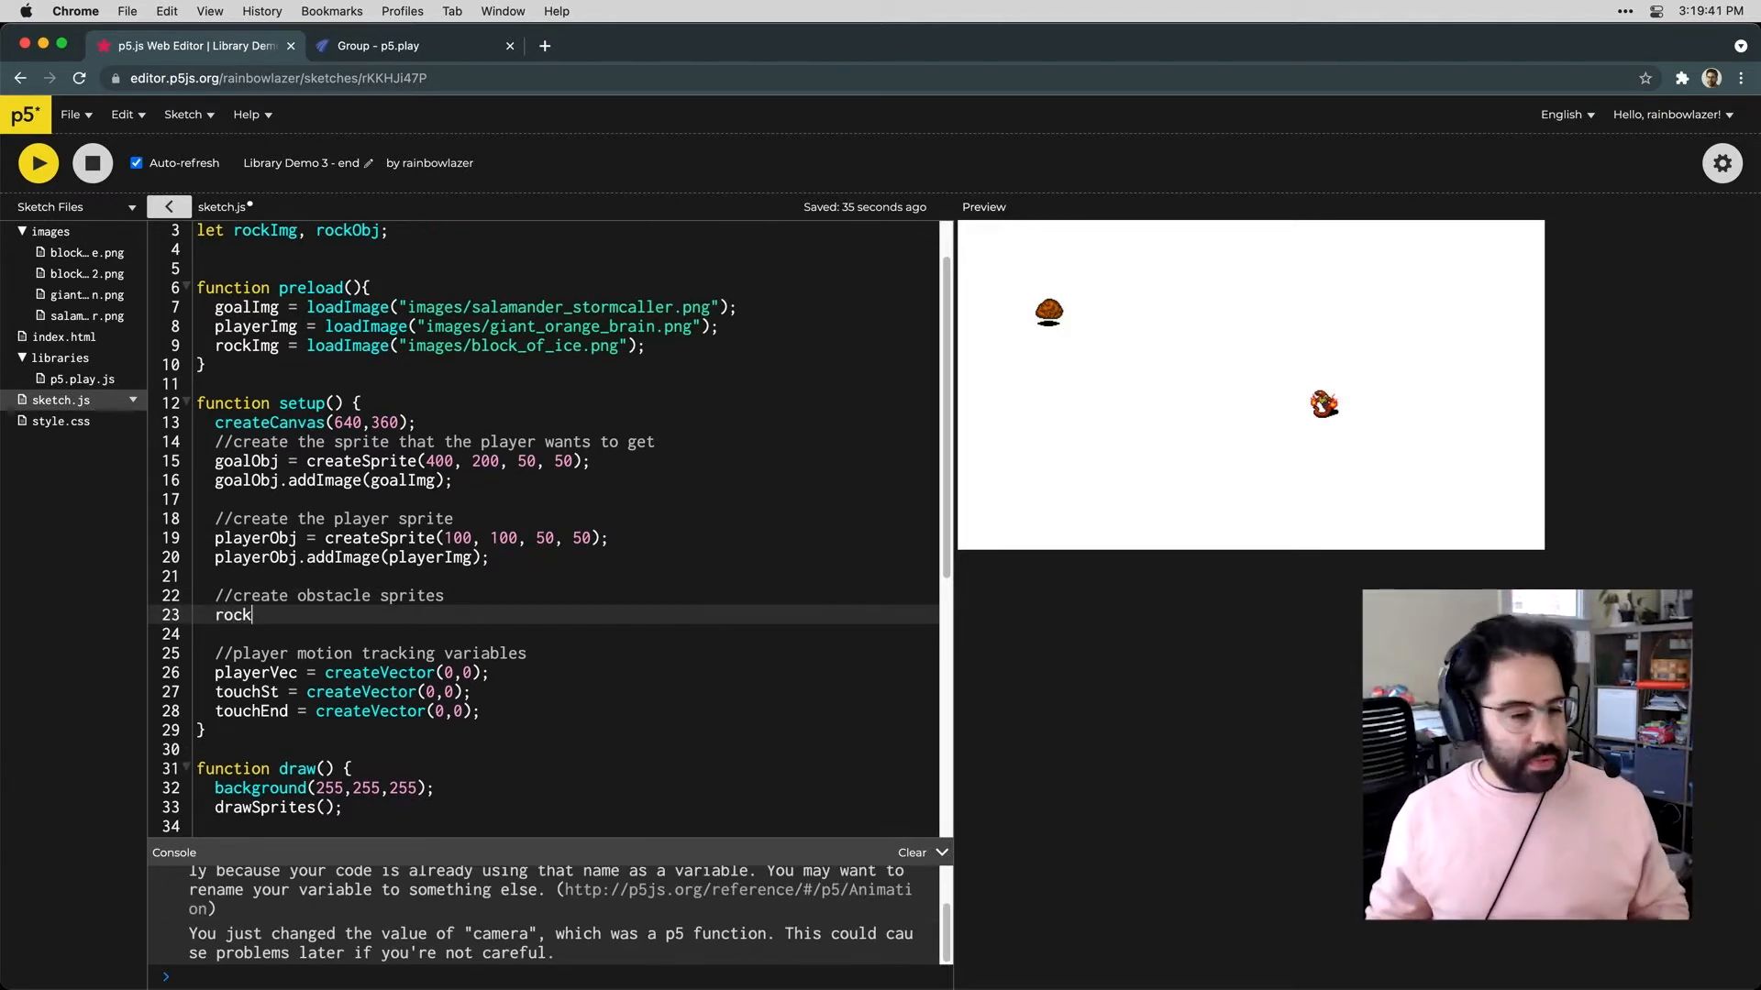
# Create rockObj as a 50x50 sprite at random(width/4, width/3), random(height)
pyautogui.write('Obj =')
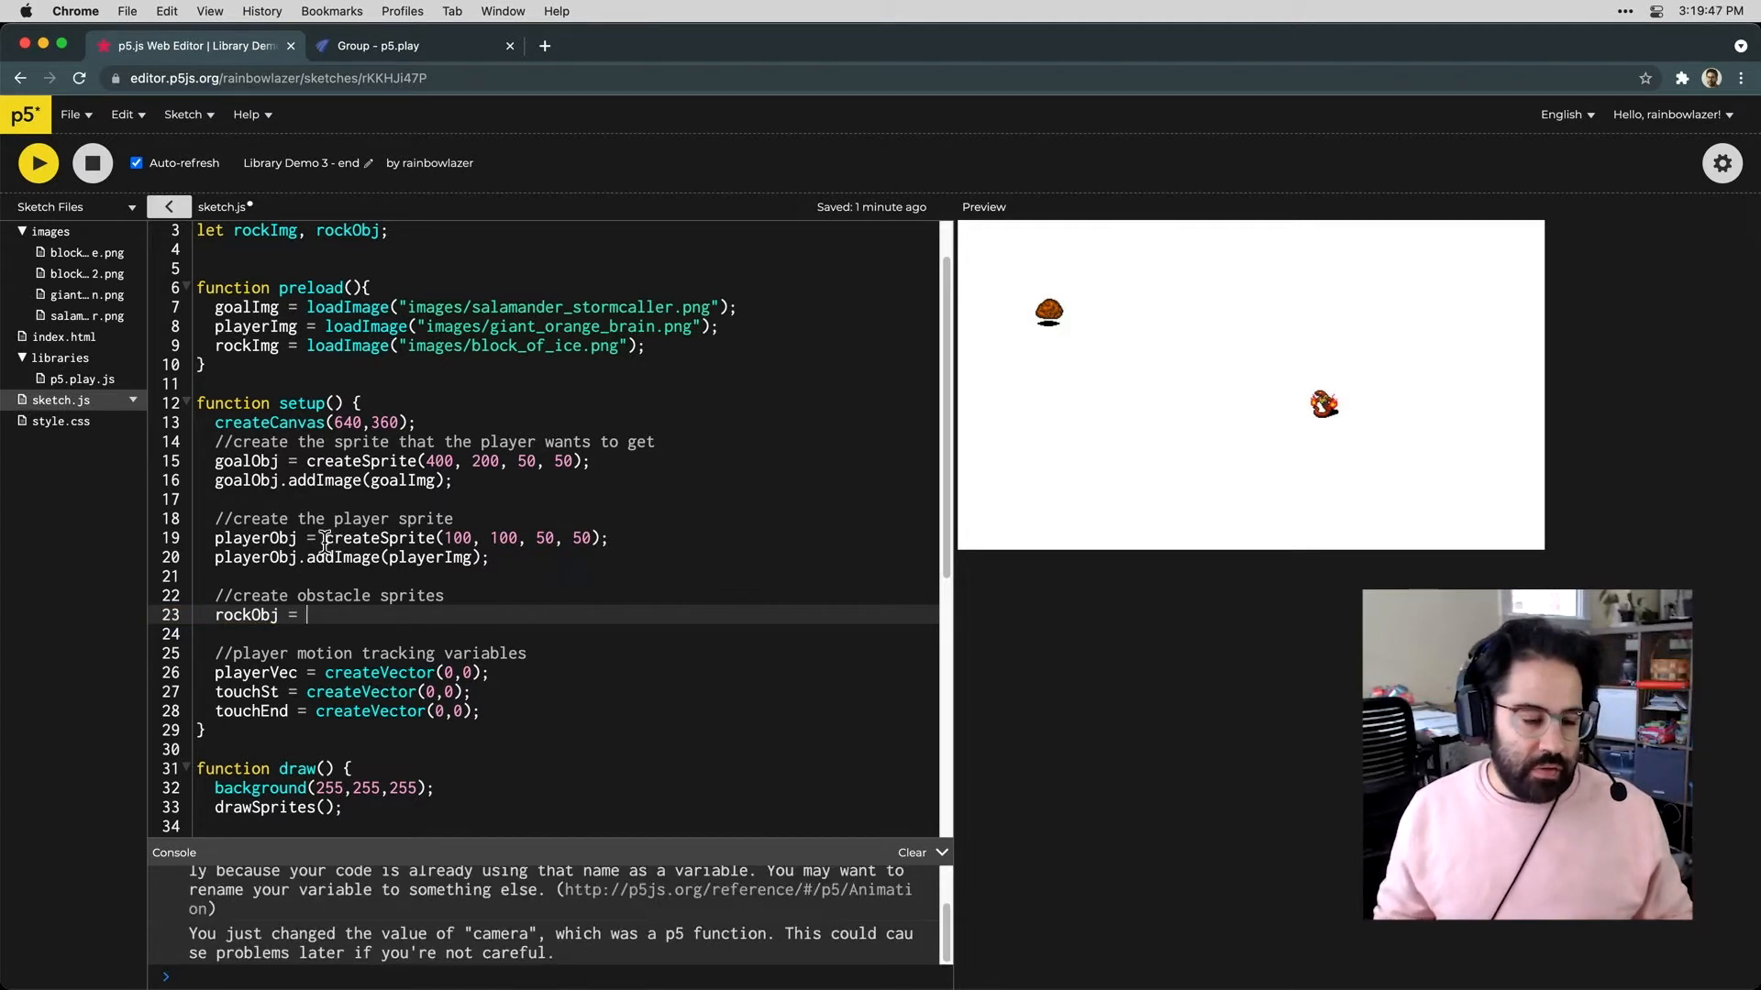
pyautogui.write('createSprite(100, 100, 50, 50);')
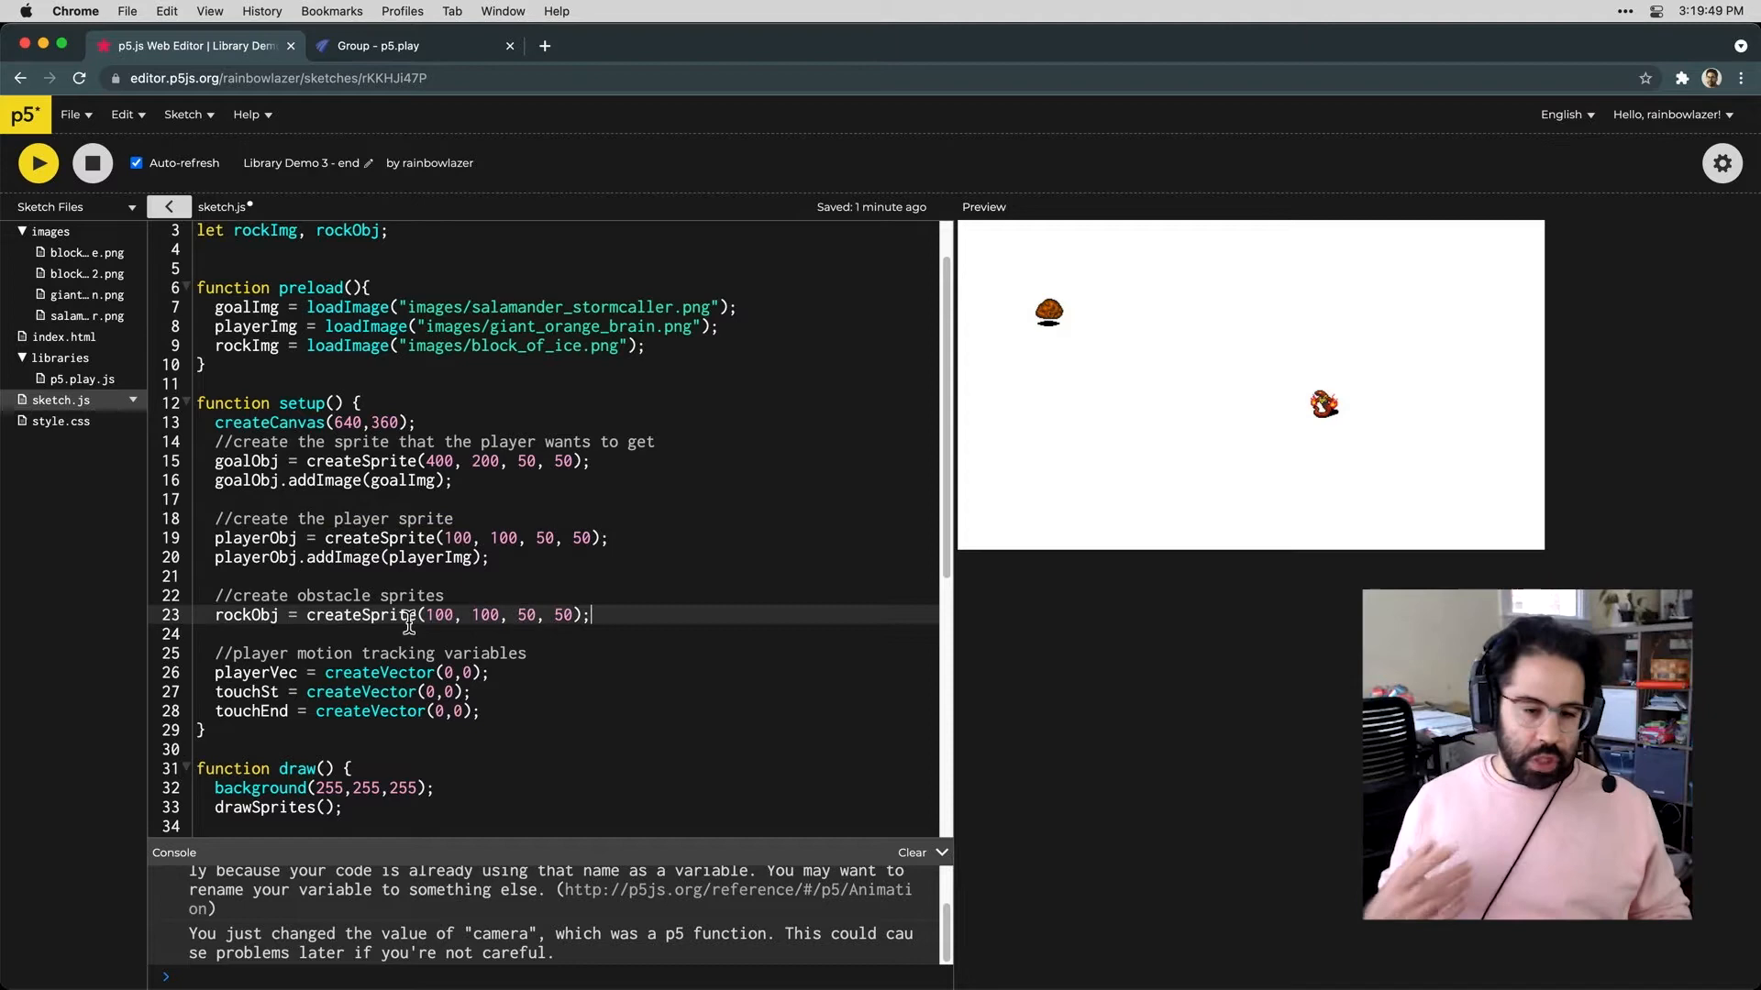
pyautogui.doubleClick(438, 615)
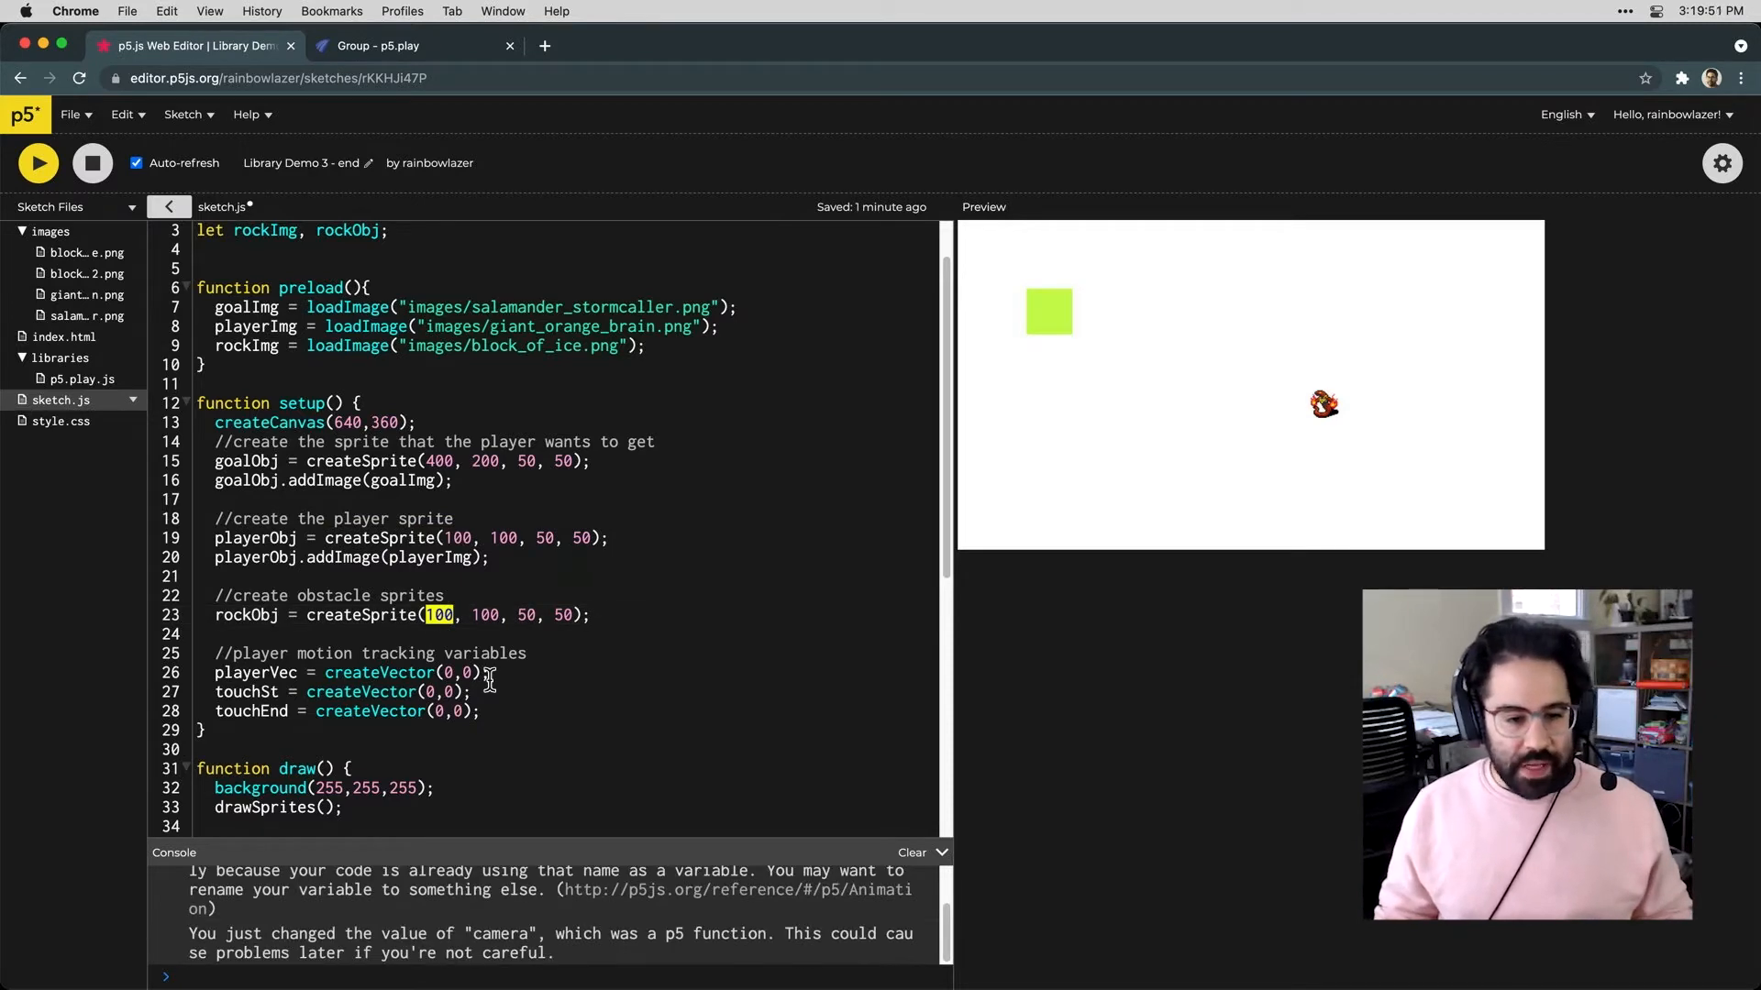
pyautogui.write('random(')
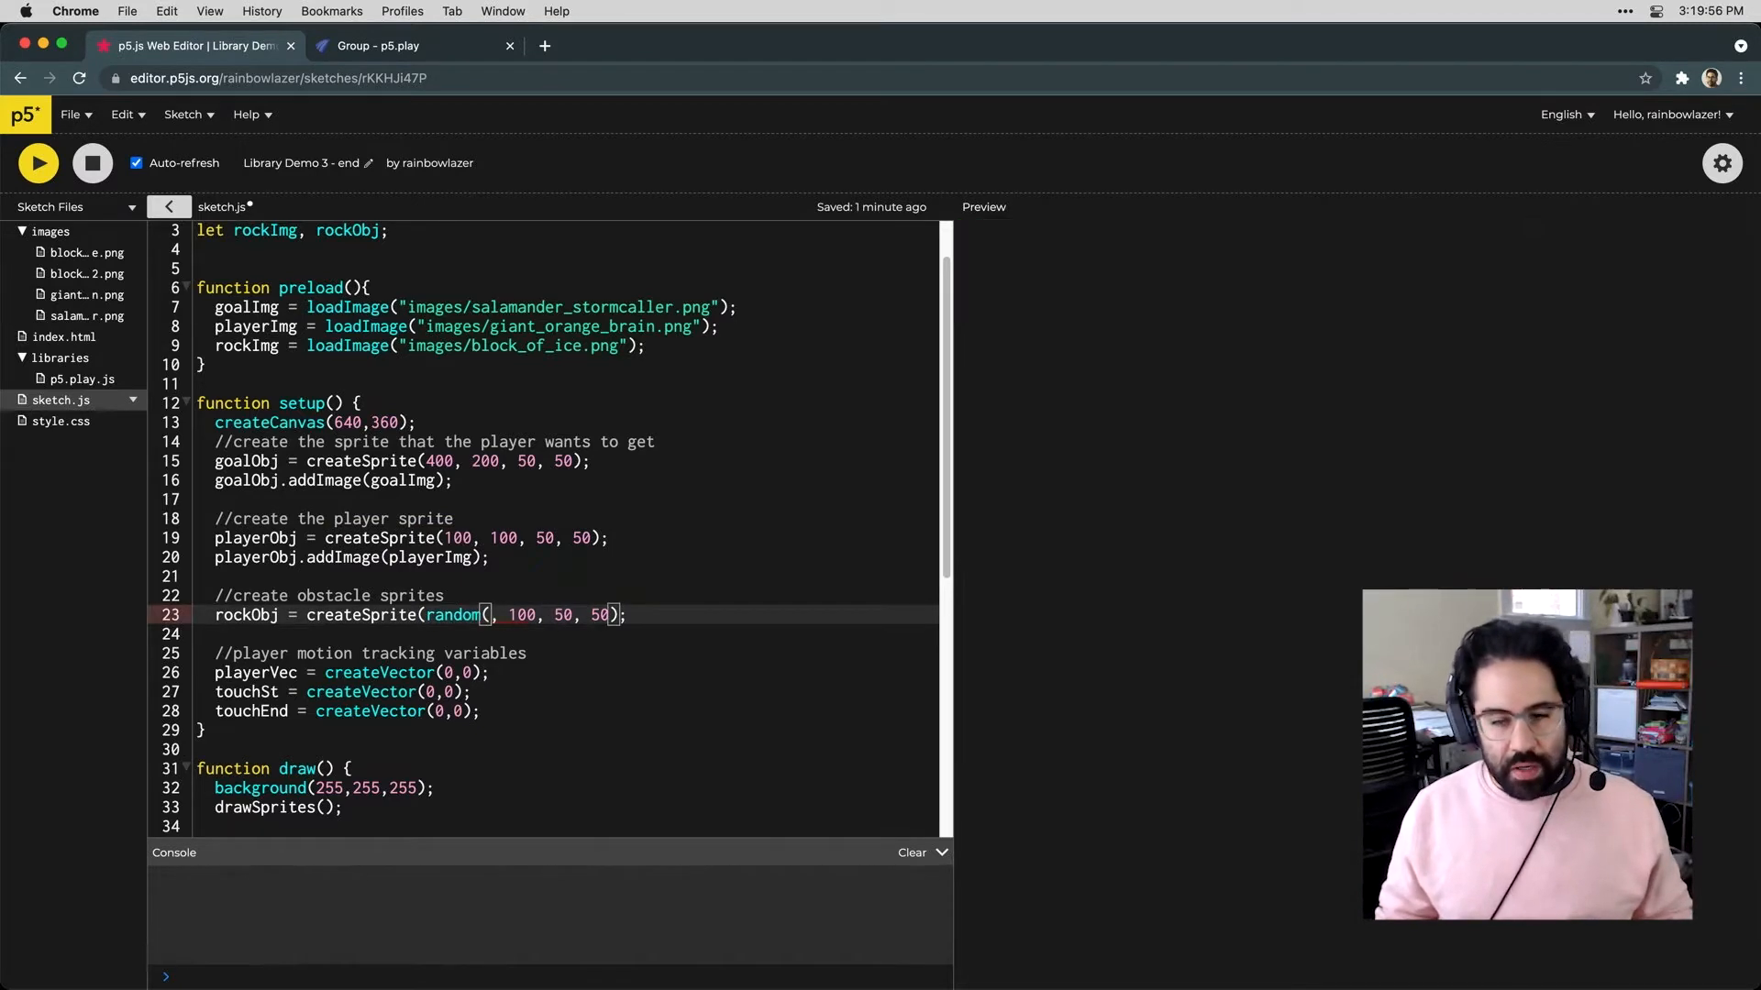
pyautogui.write('width/3')
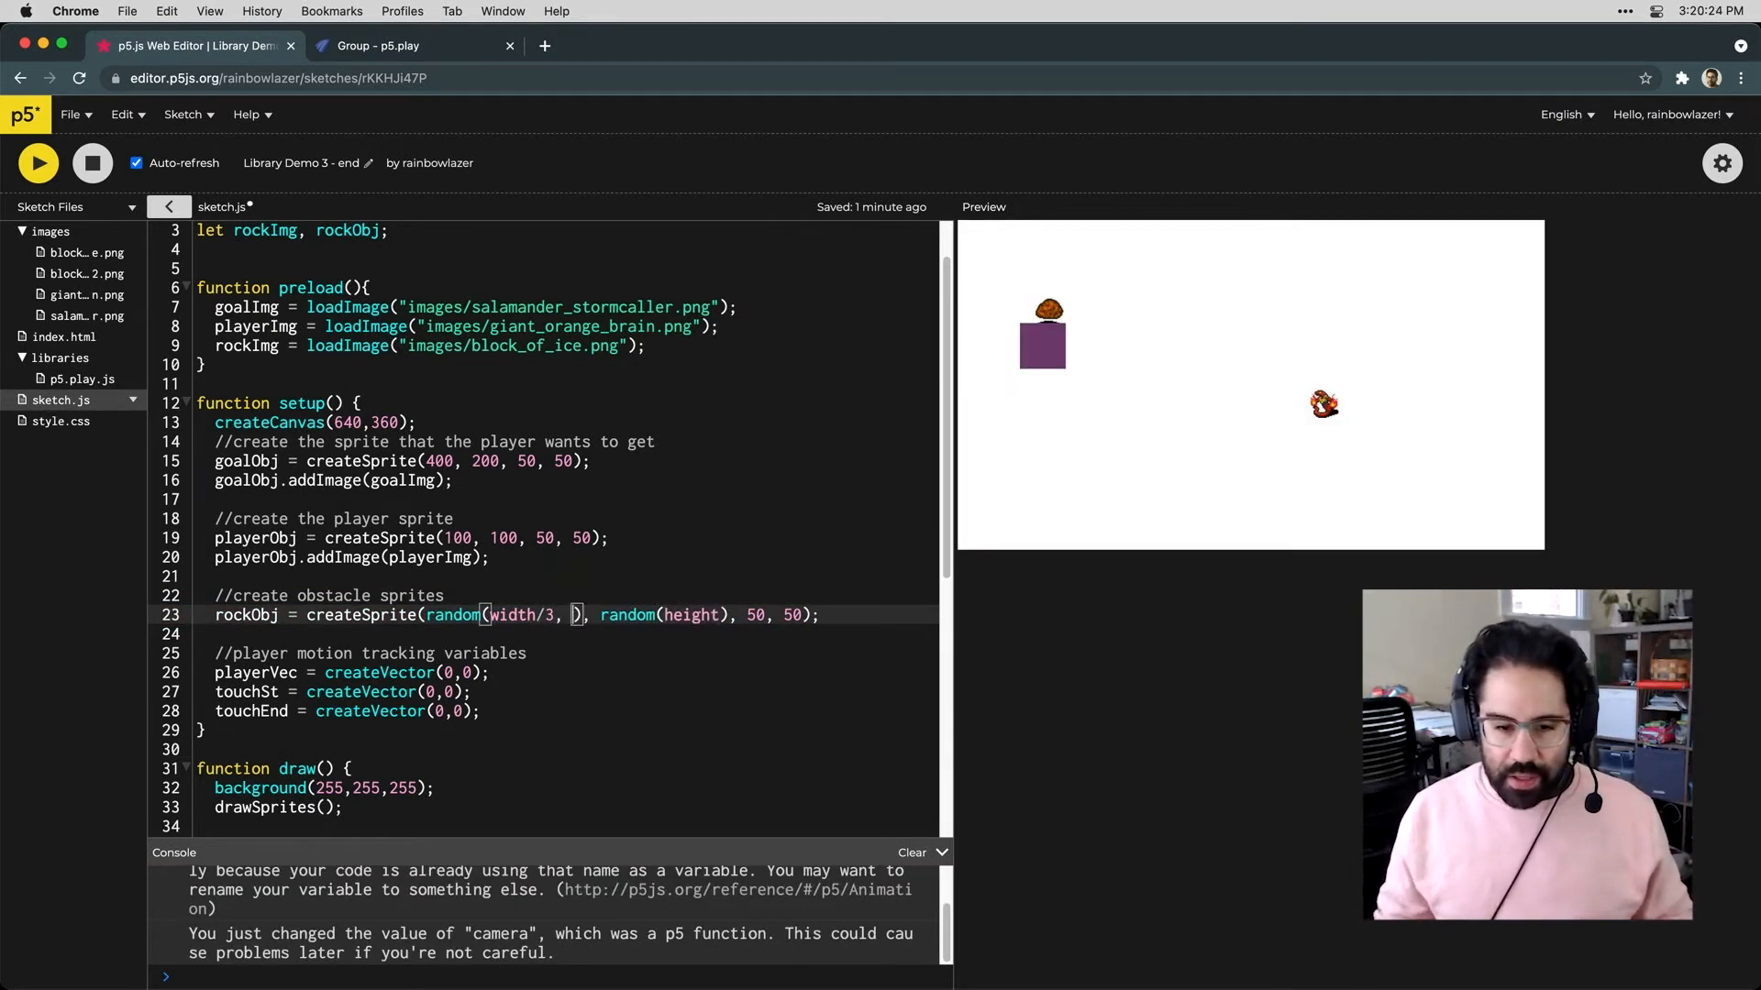
pyautogui.write('width/4')
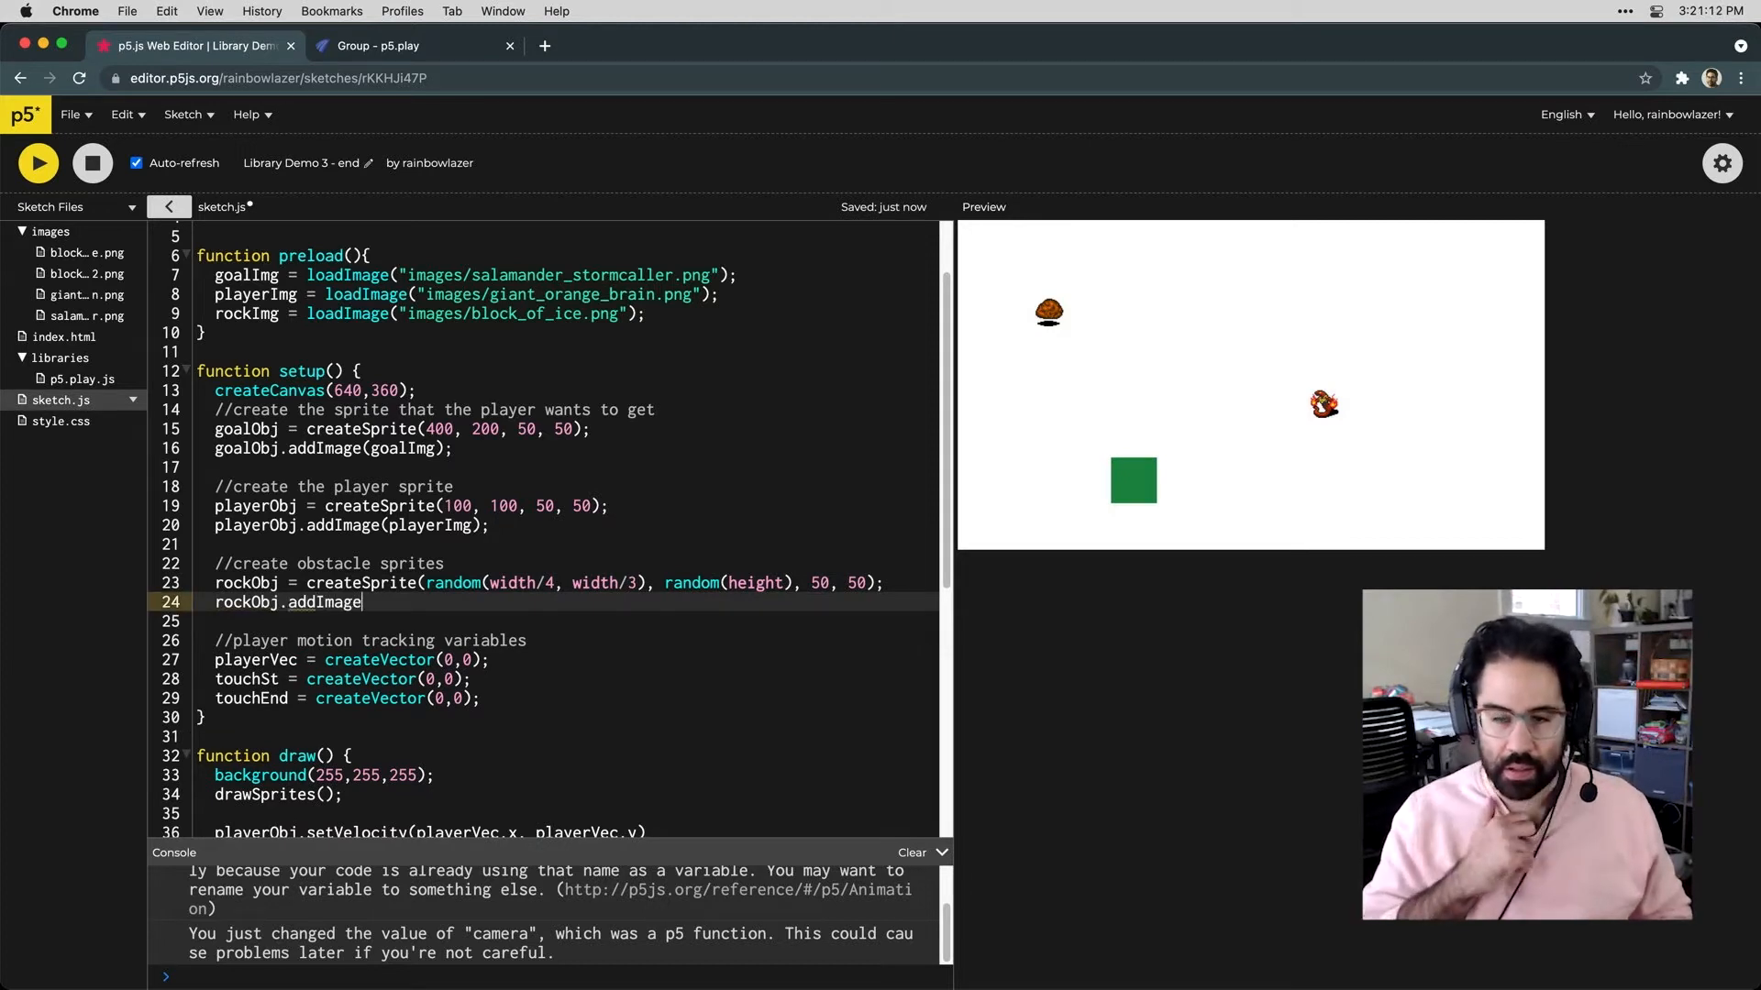
# Give the rock sprite the ice-block image with rockObj.addImage(rockImg)
pyautogui.write('(rockImg);')
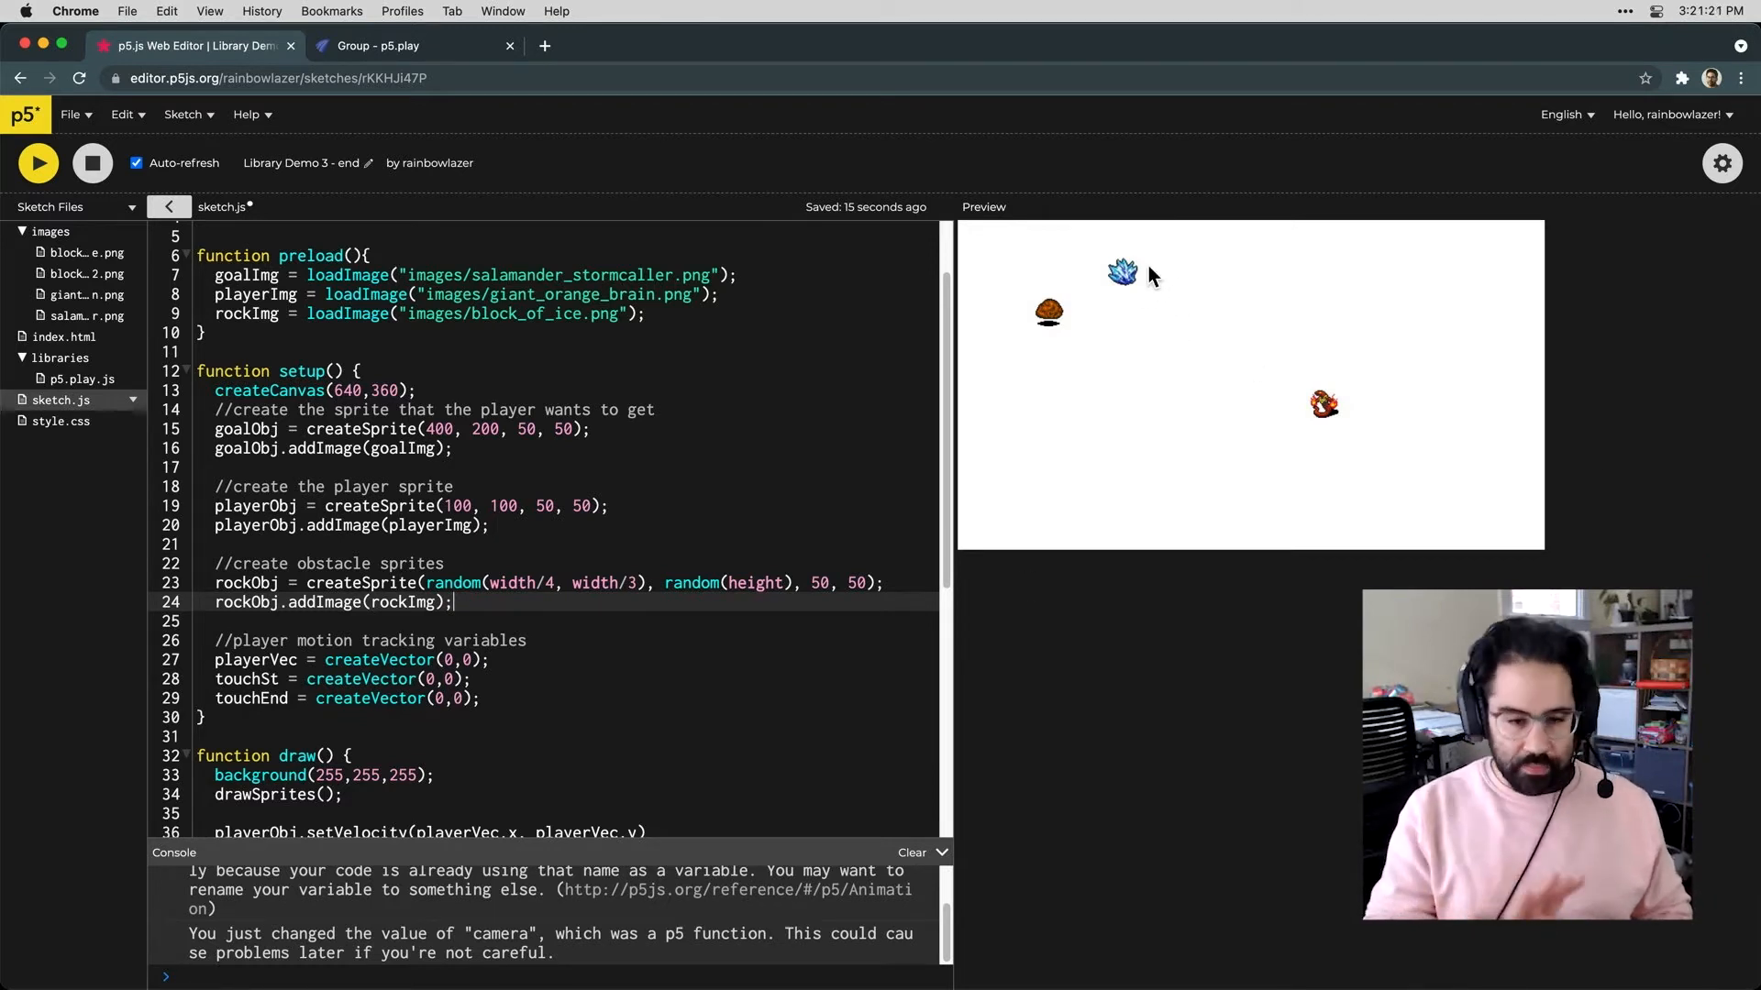
pyautogui.scroll(-3)
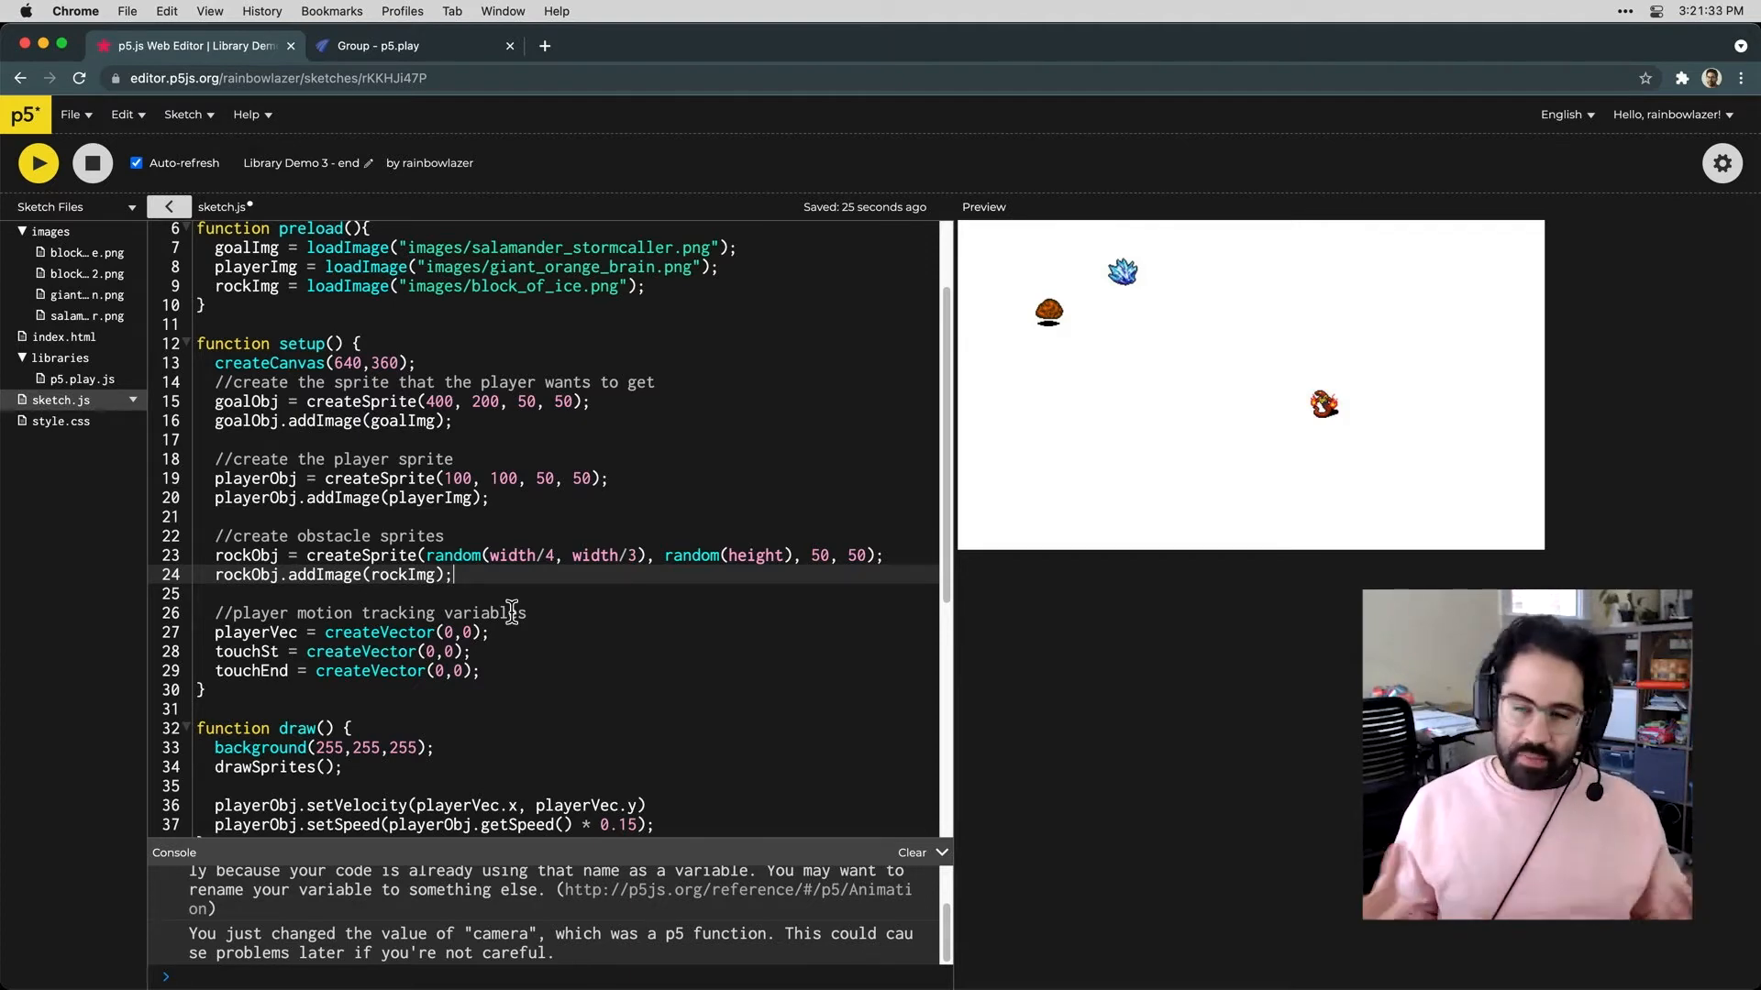
# Go to the p5.play Sprite reference and jump to the collide(target, callback) method
pyautogui.click(376, 44)
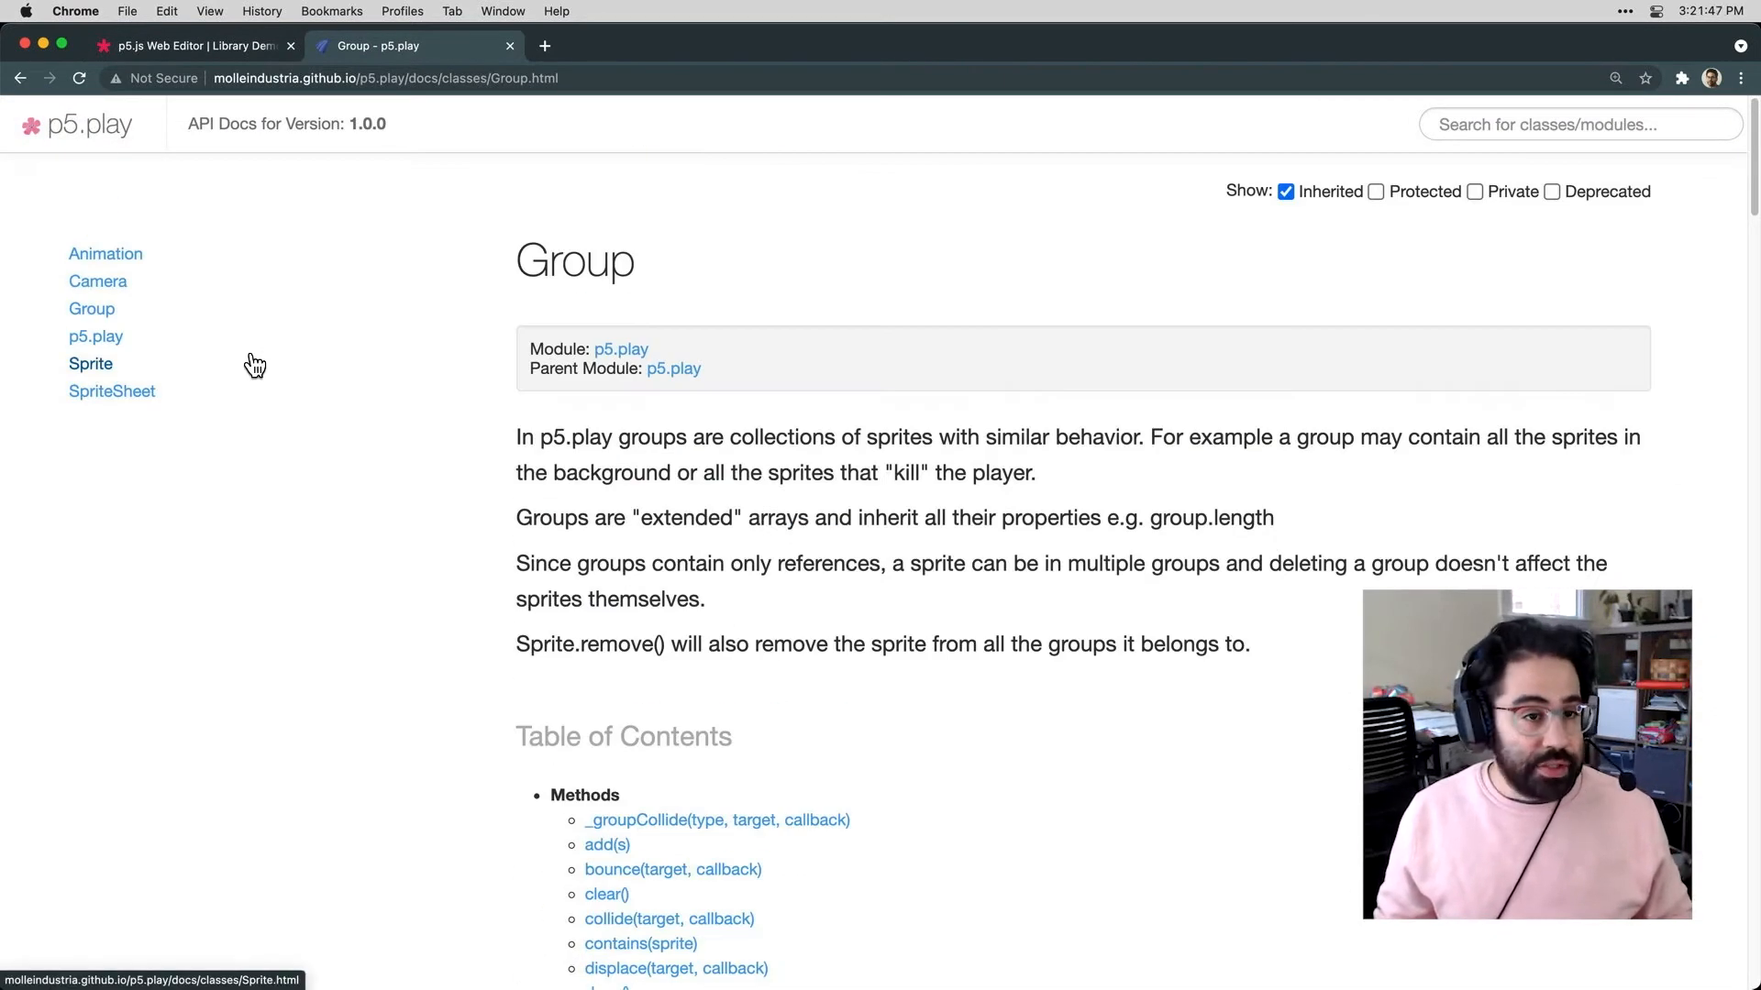
pyautogui.click(91, 363)
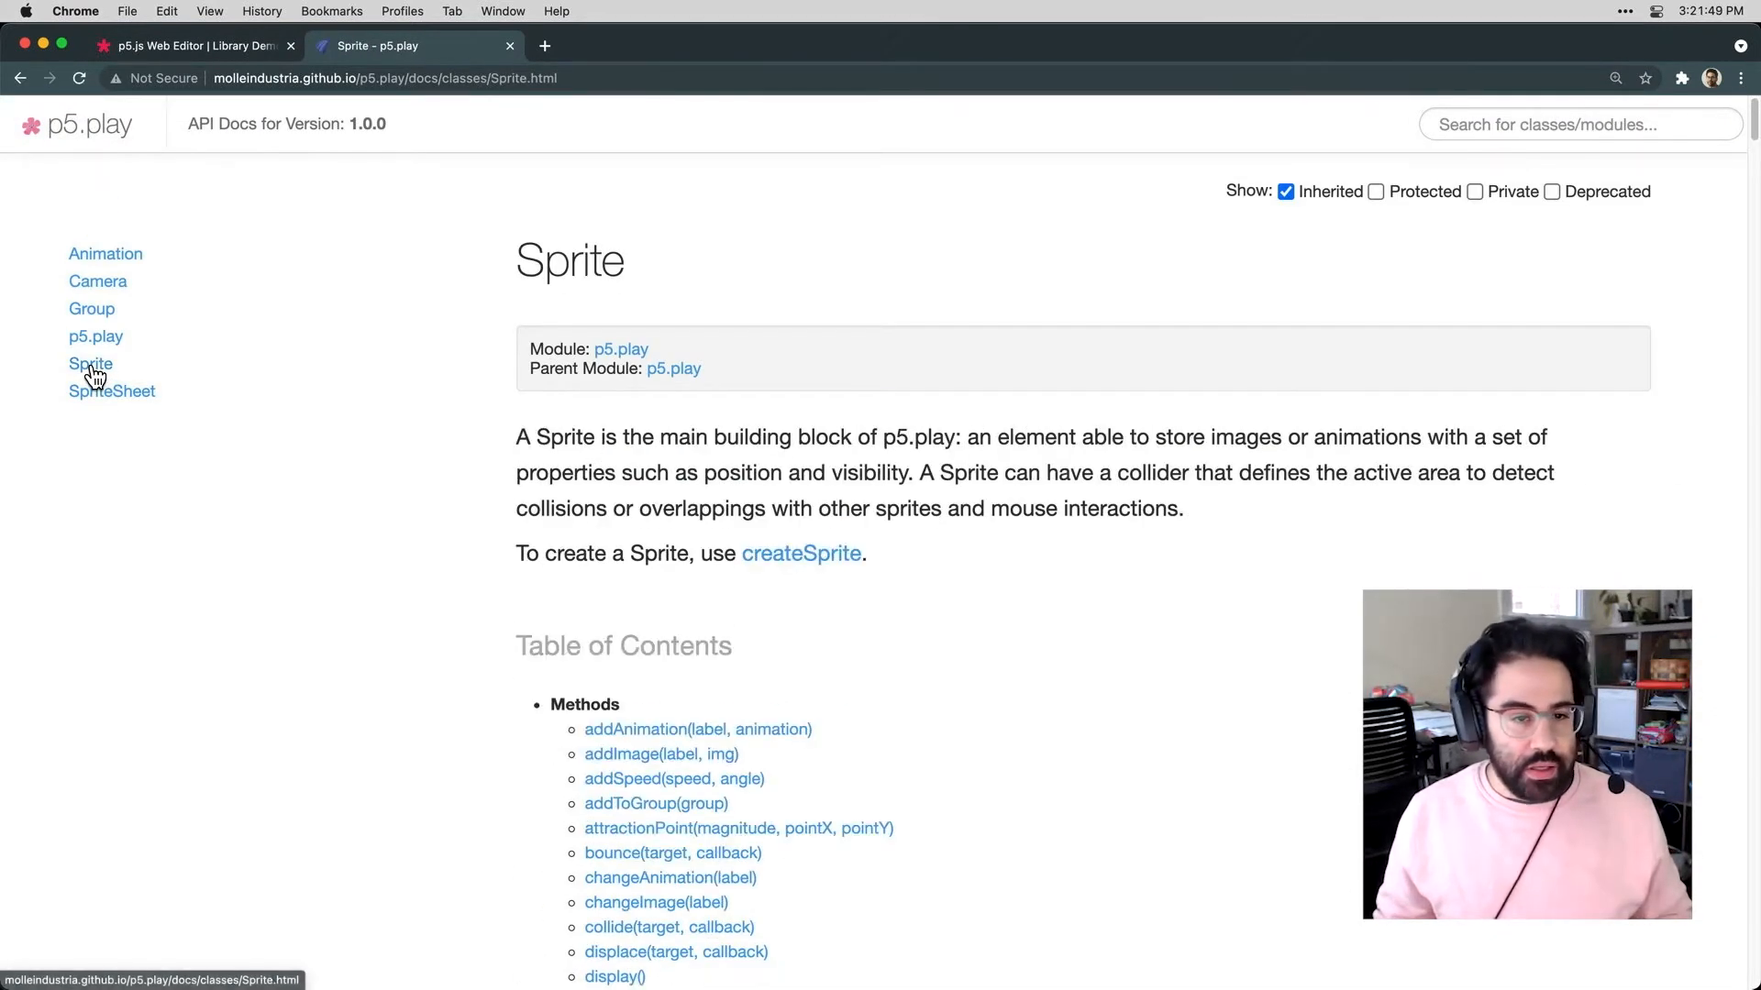
pyautogui.scroll(-3)
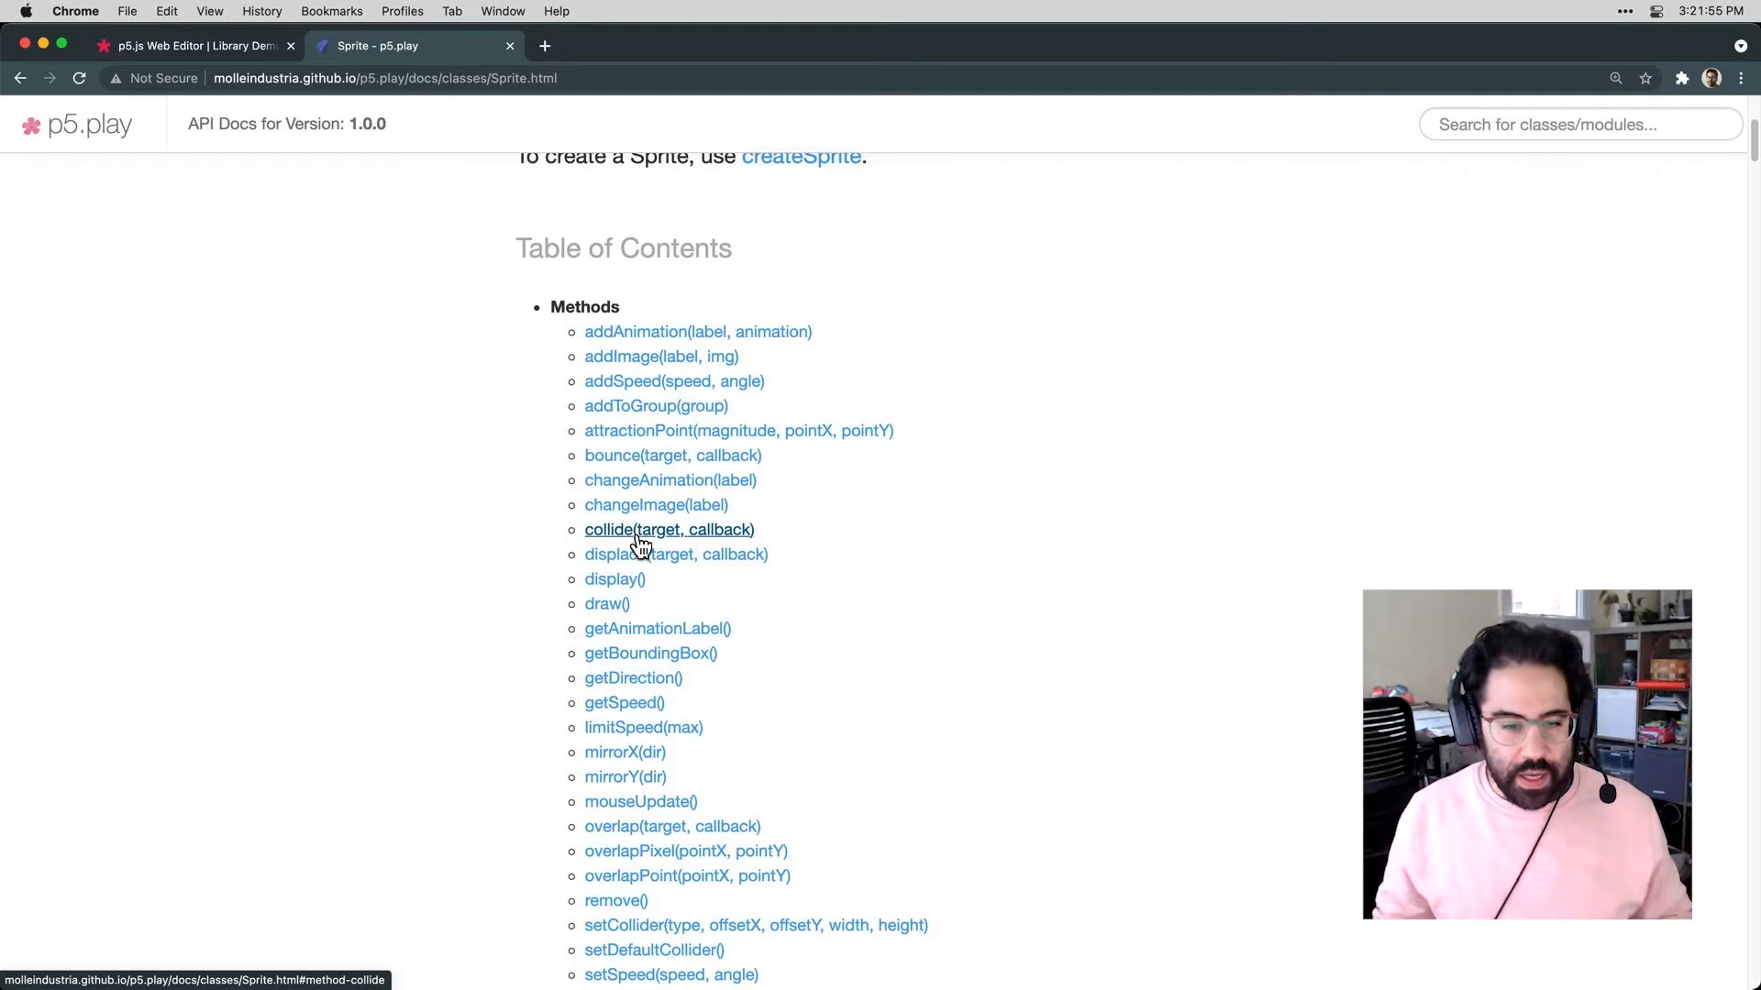
pyautogui.click(668, 528)
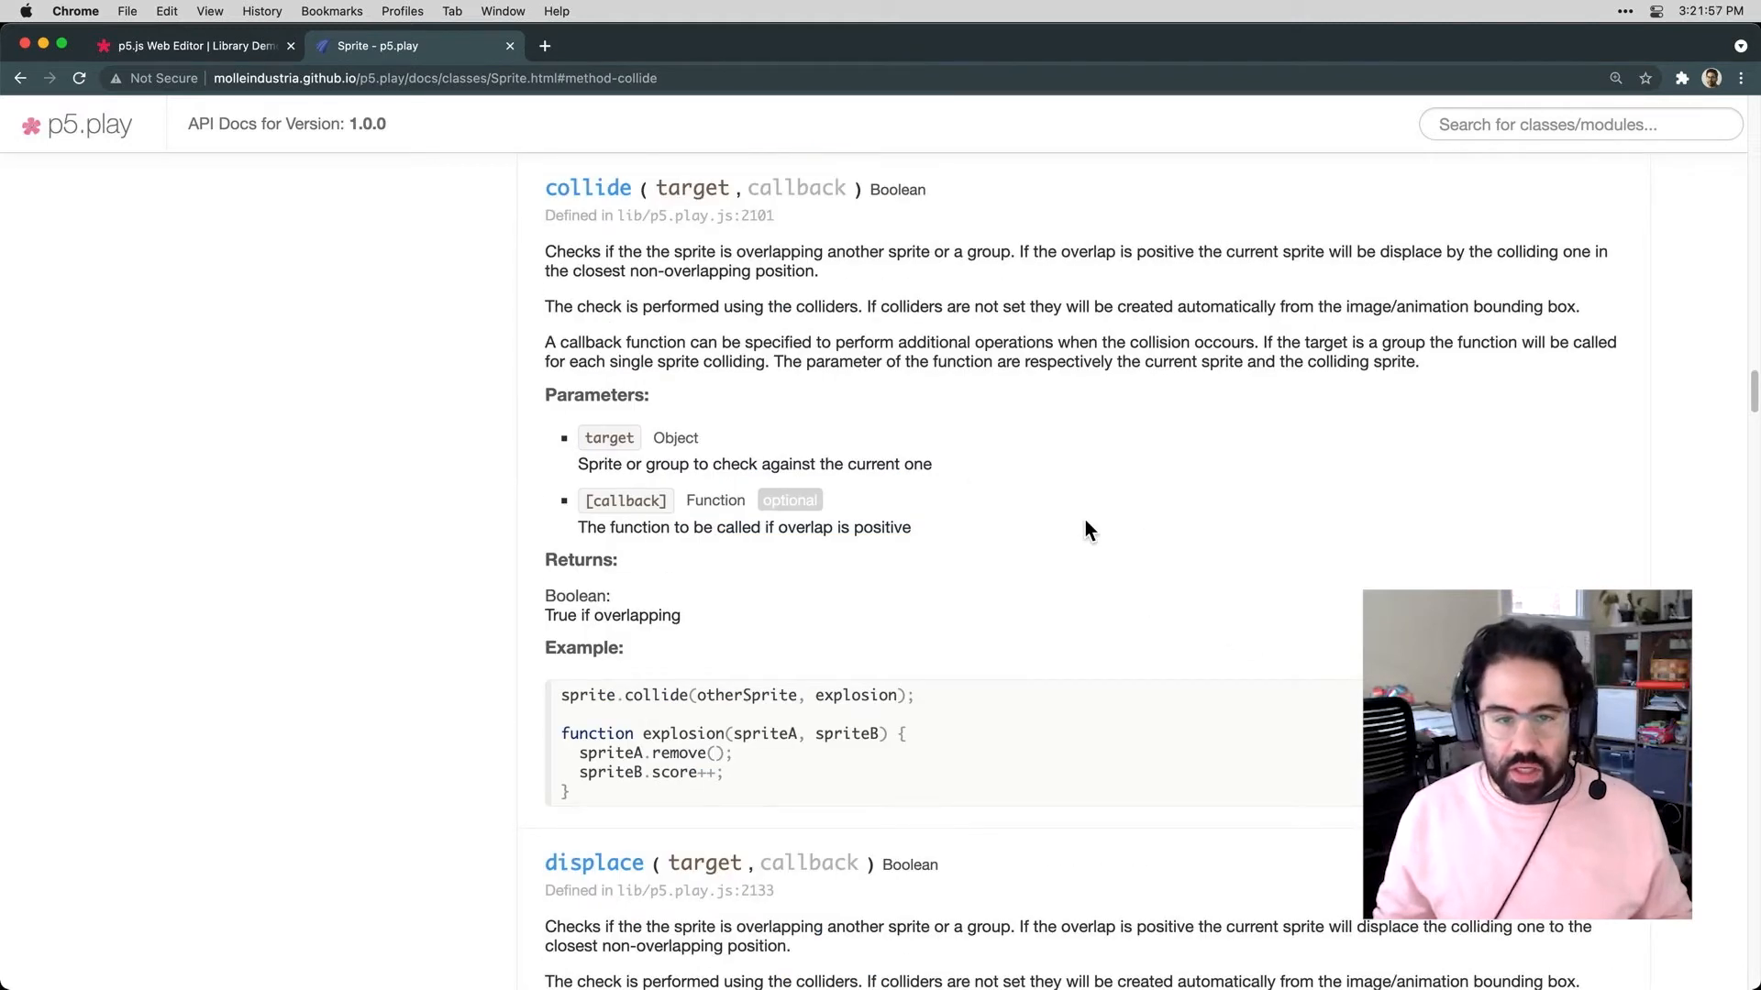
pyautogui.moveTo(691, 261)
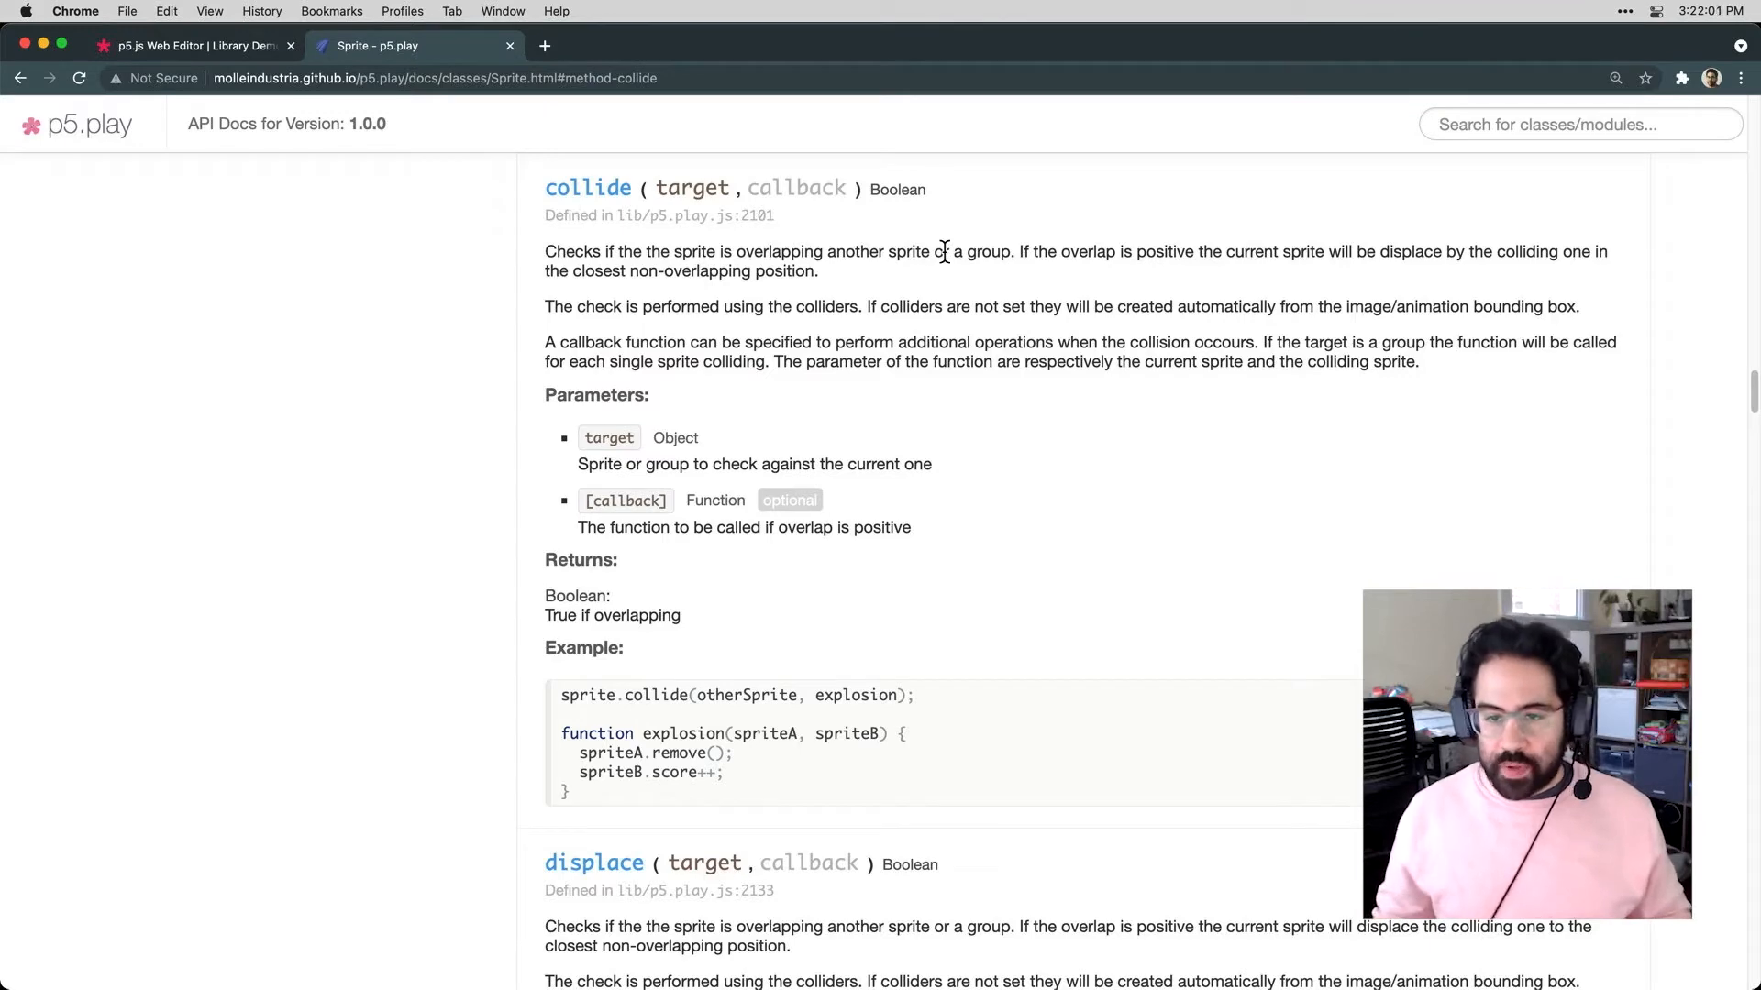
# Read the collide example, highlighting sprite, otherSprite target and explosion callback
pyautogui.scroll(-3)
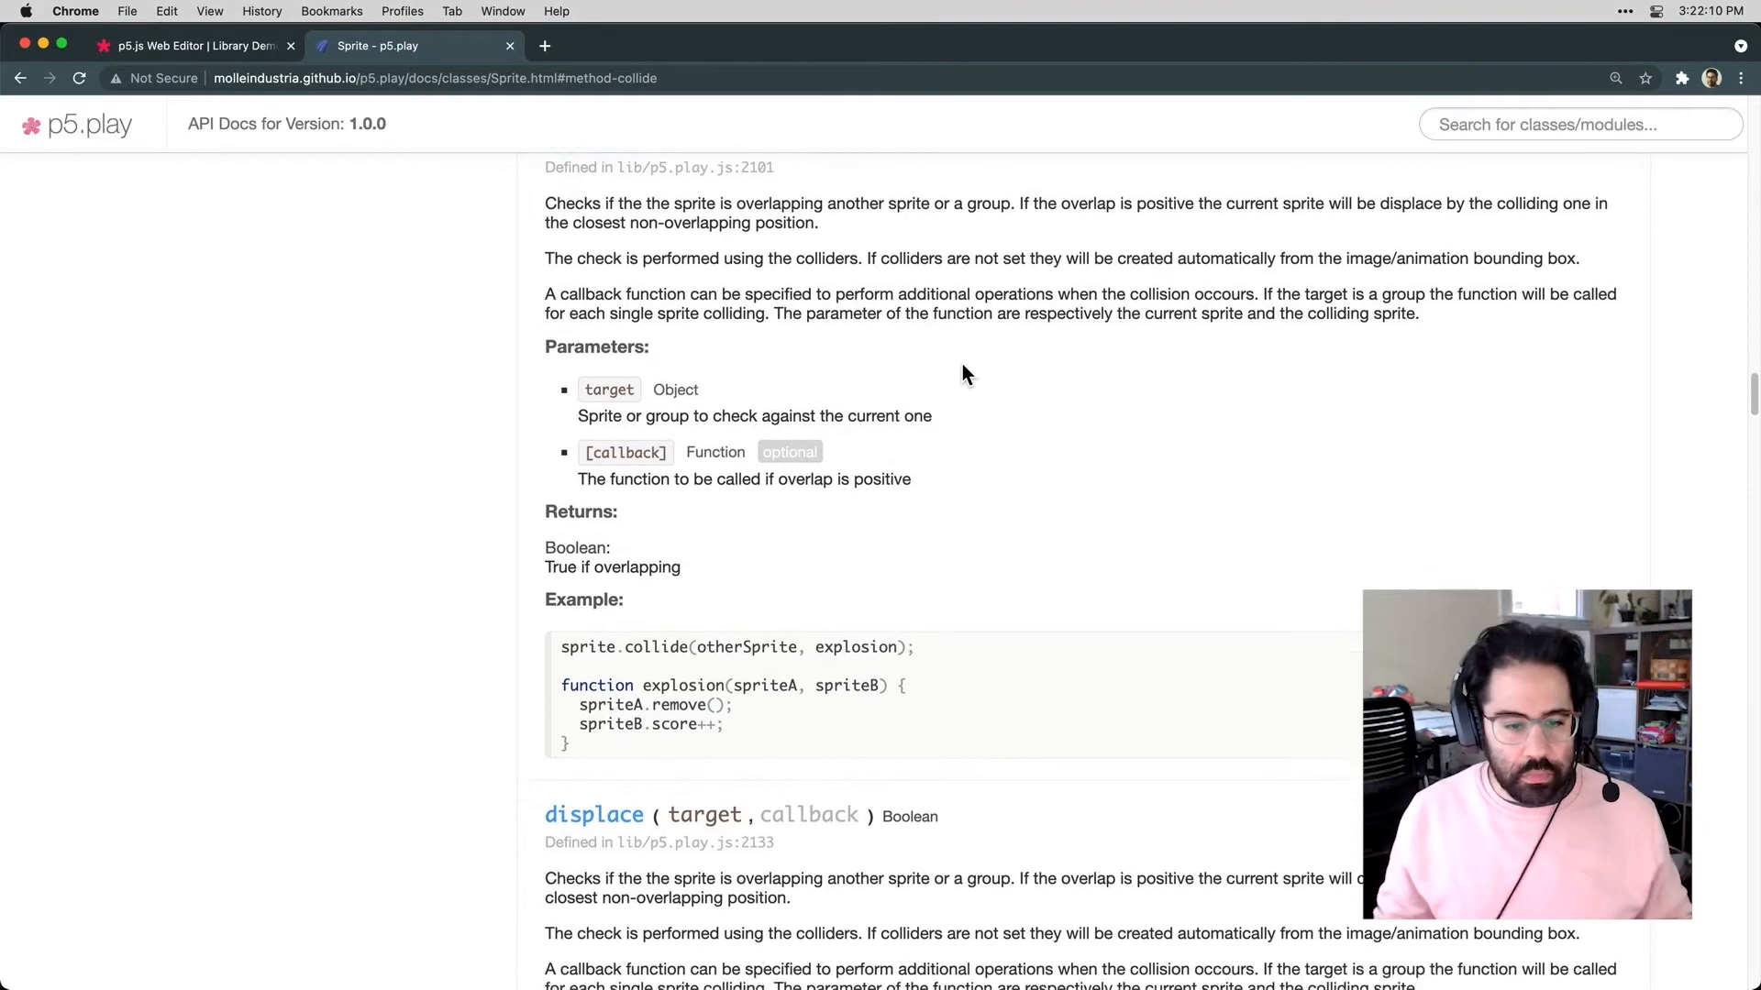
pyautogui.scroll(-3)
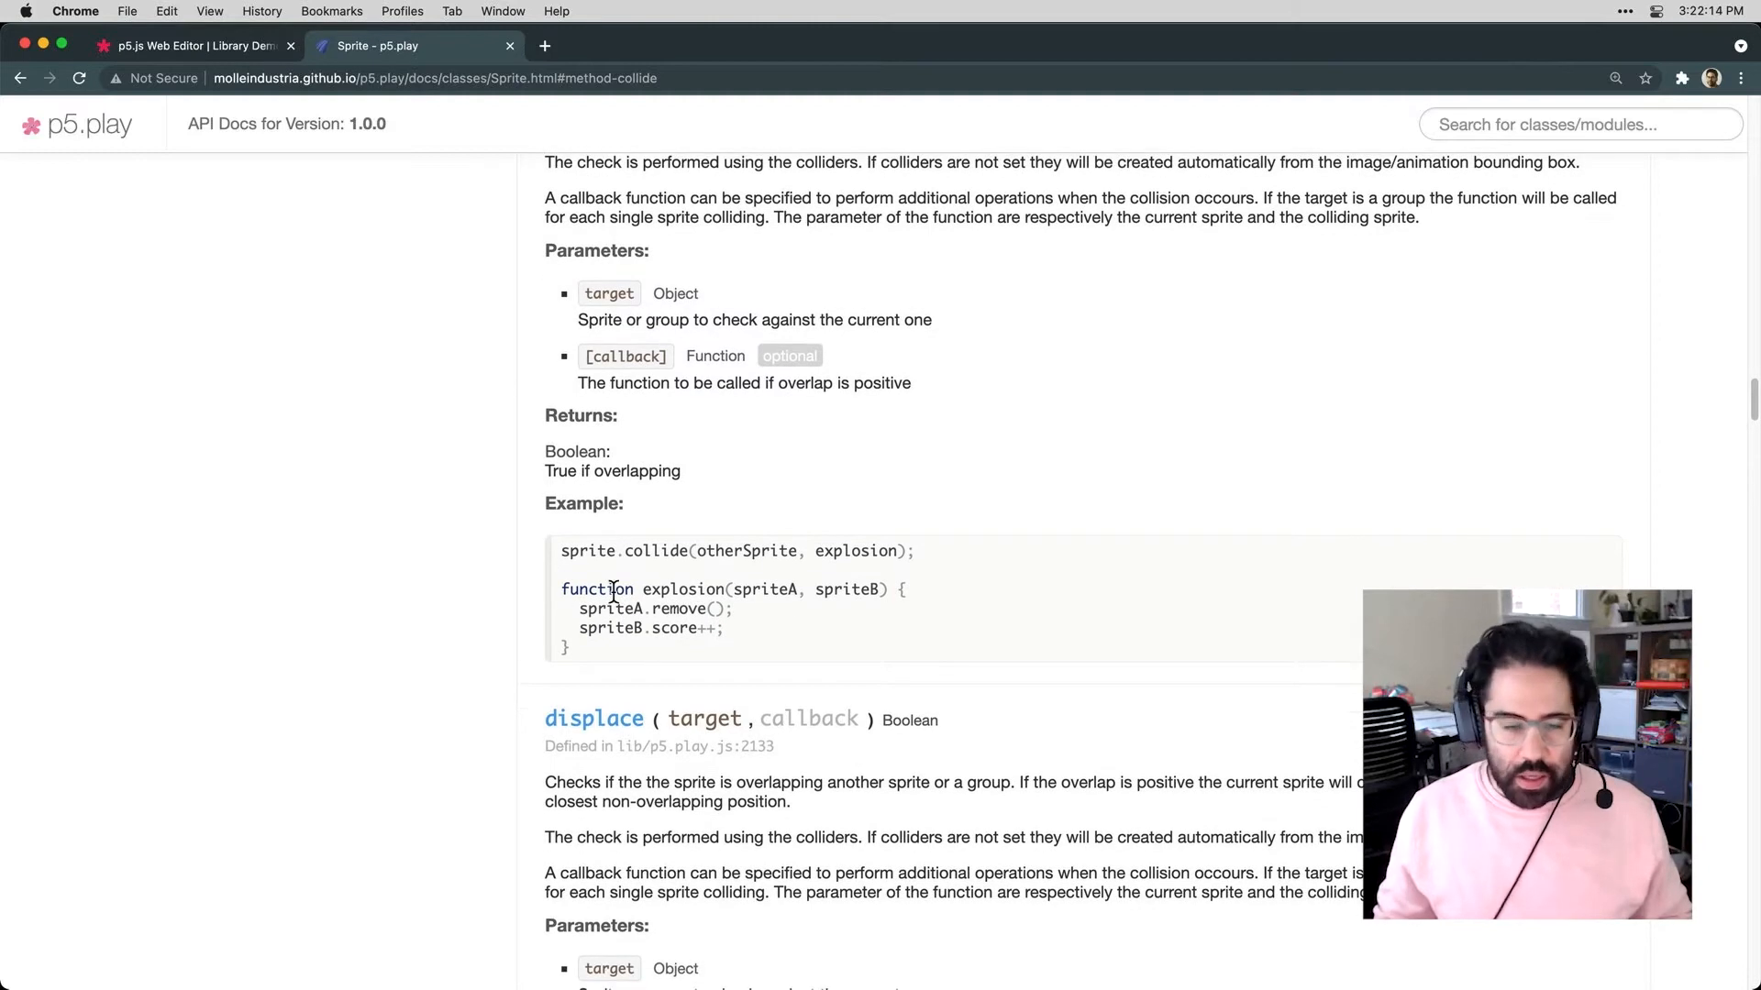
pyautogui.scroll(-3)
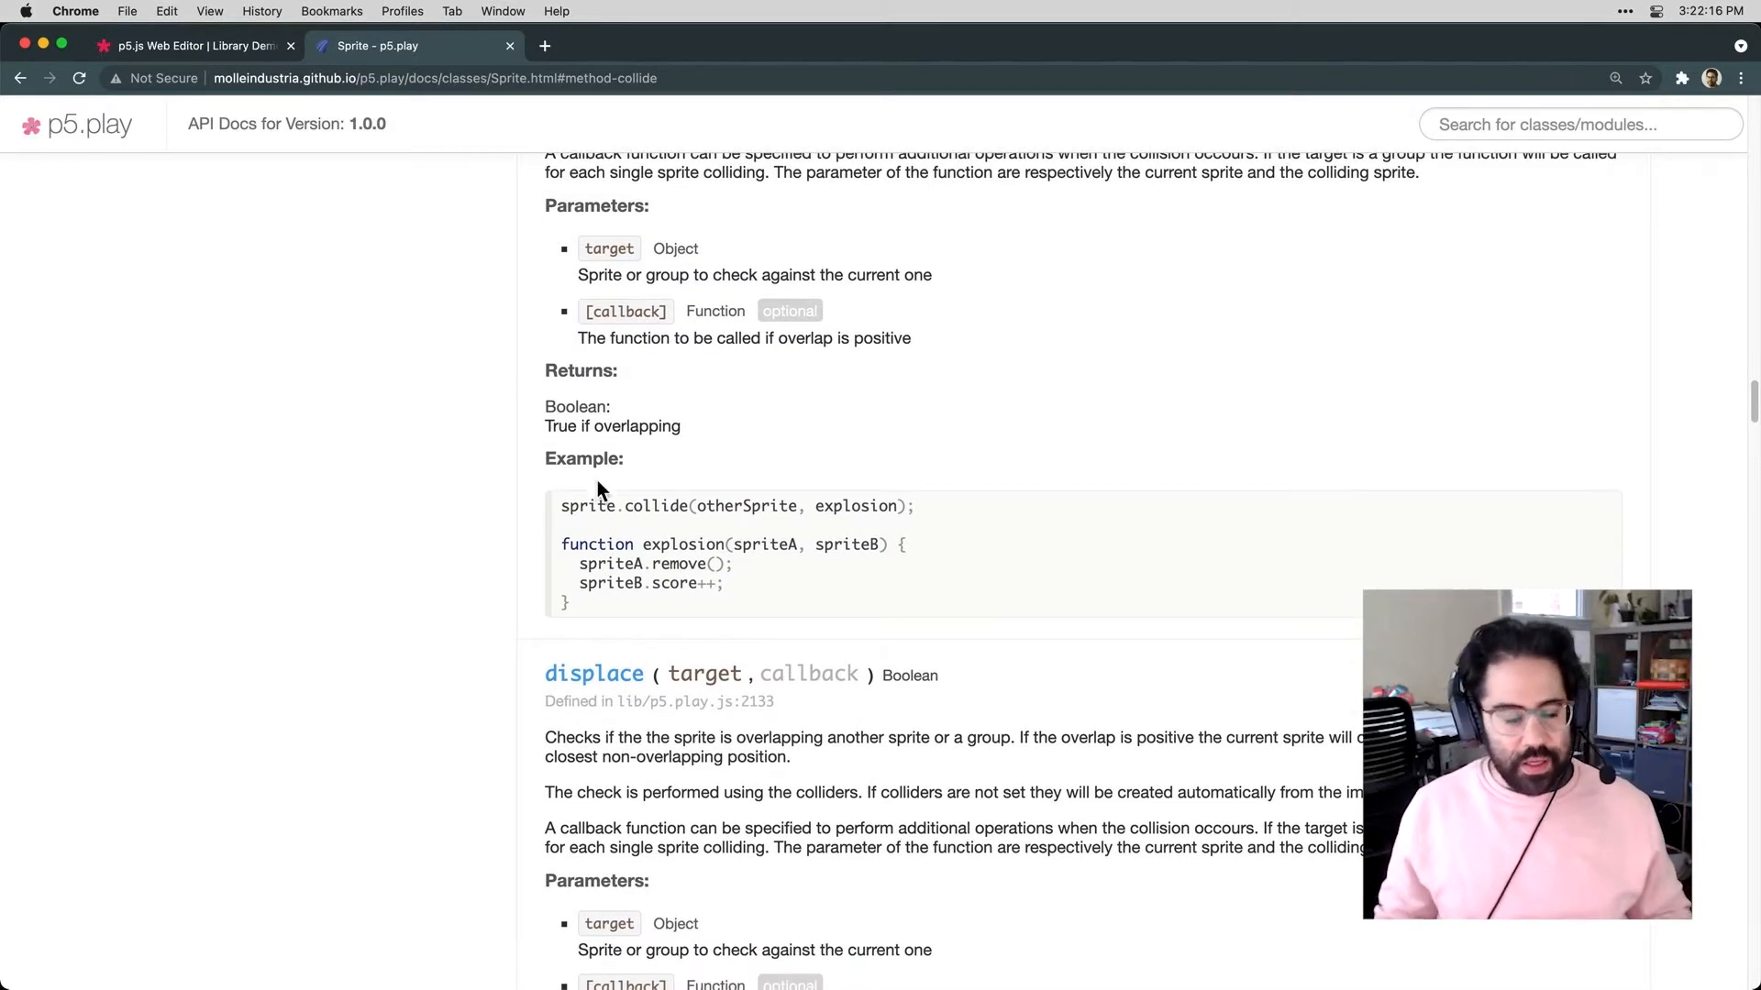
pyautogui.scroll(-3)
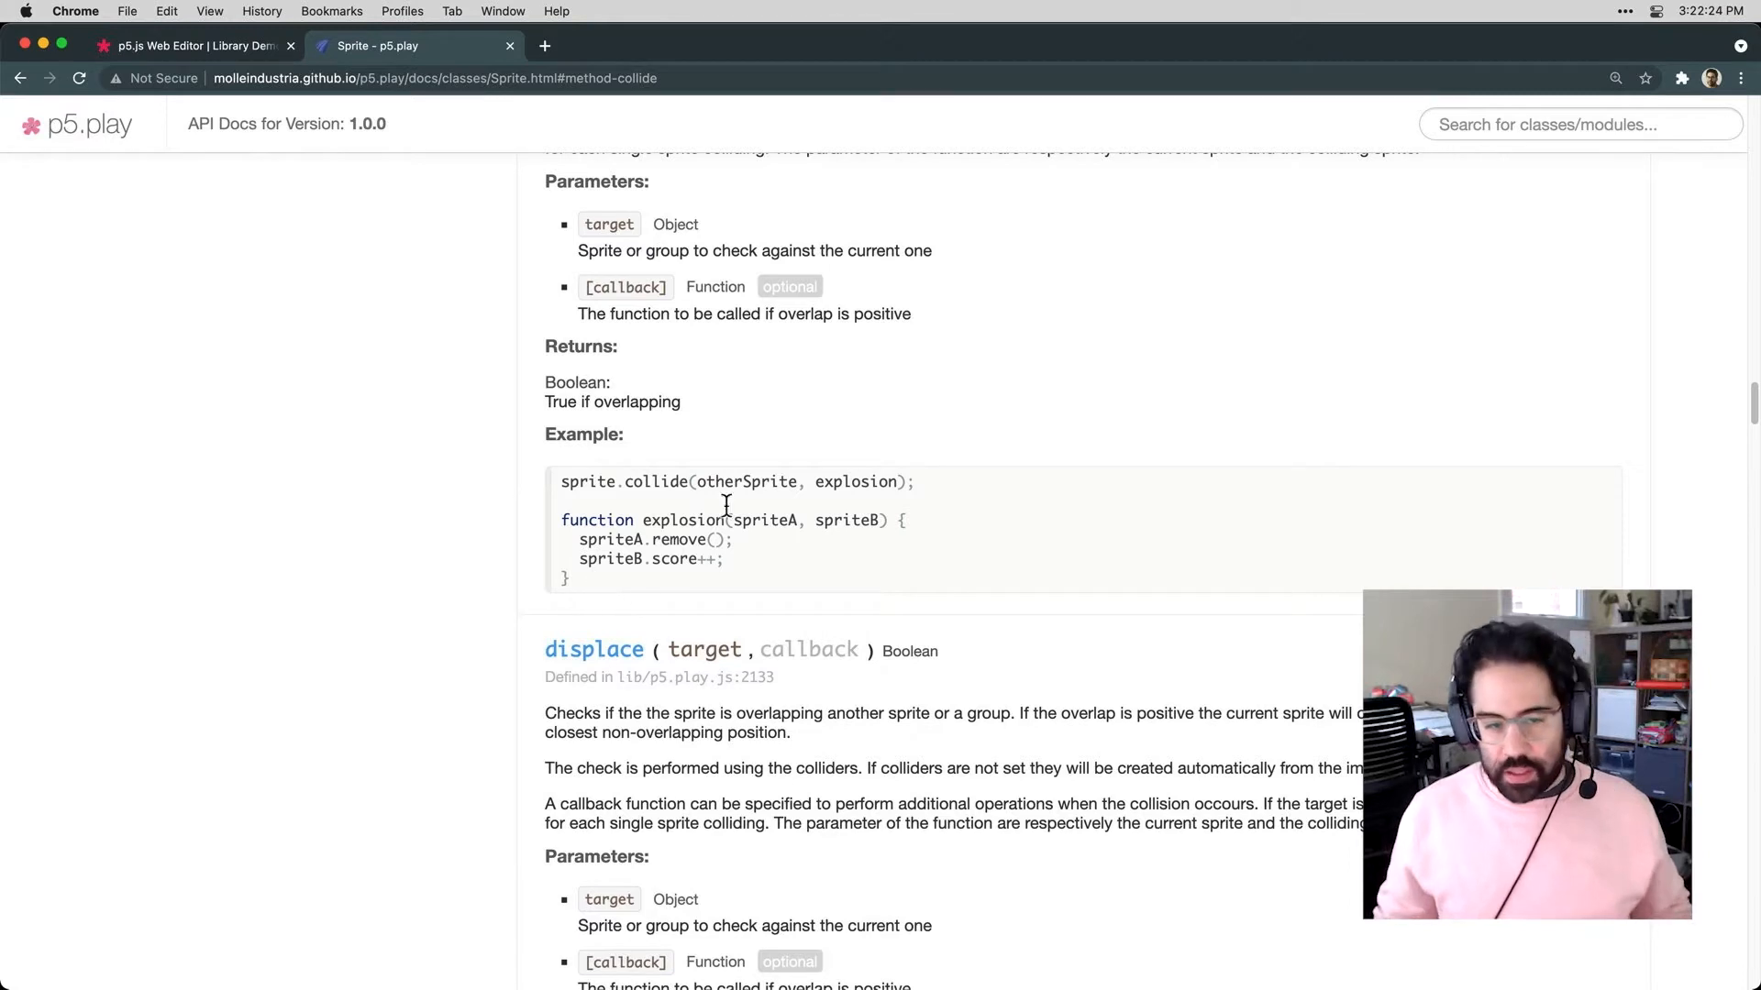
pyautogui.doubleClick(585, 482)
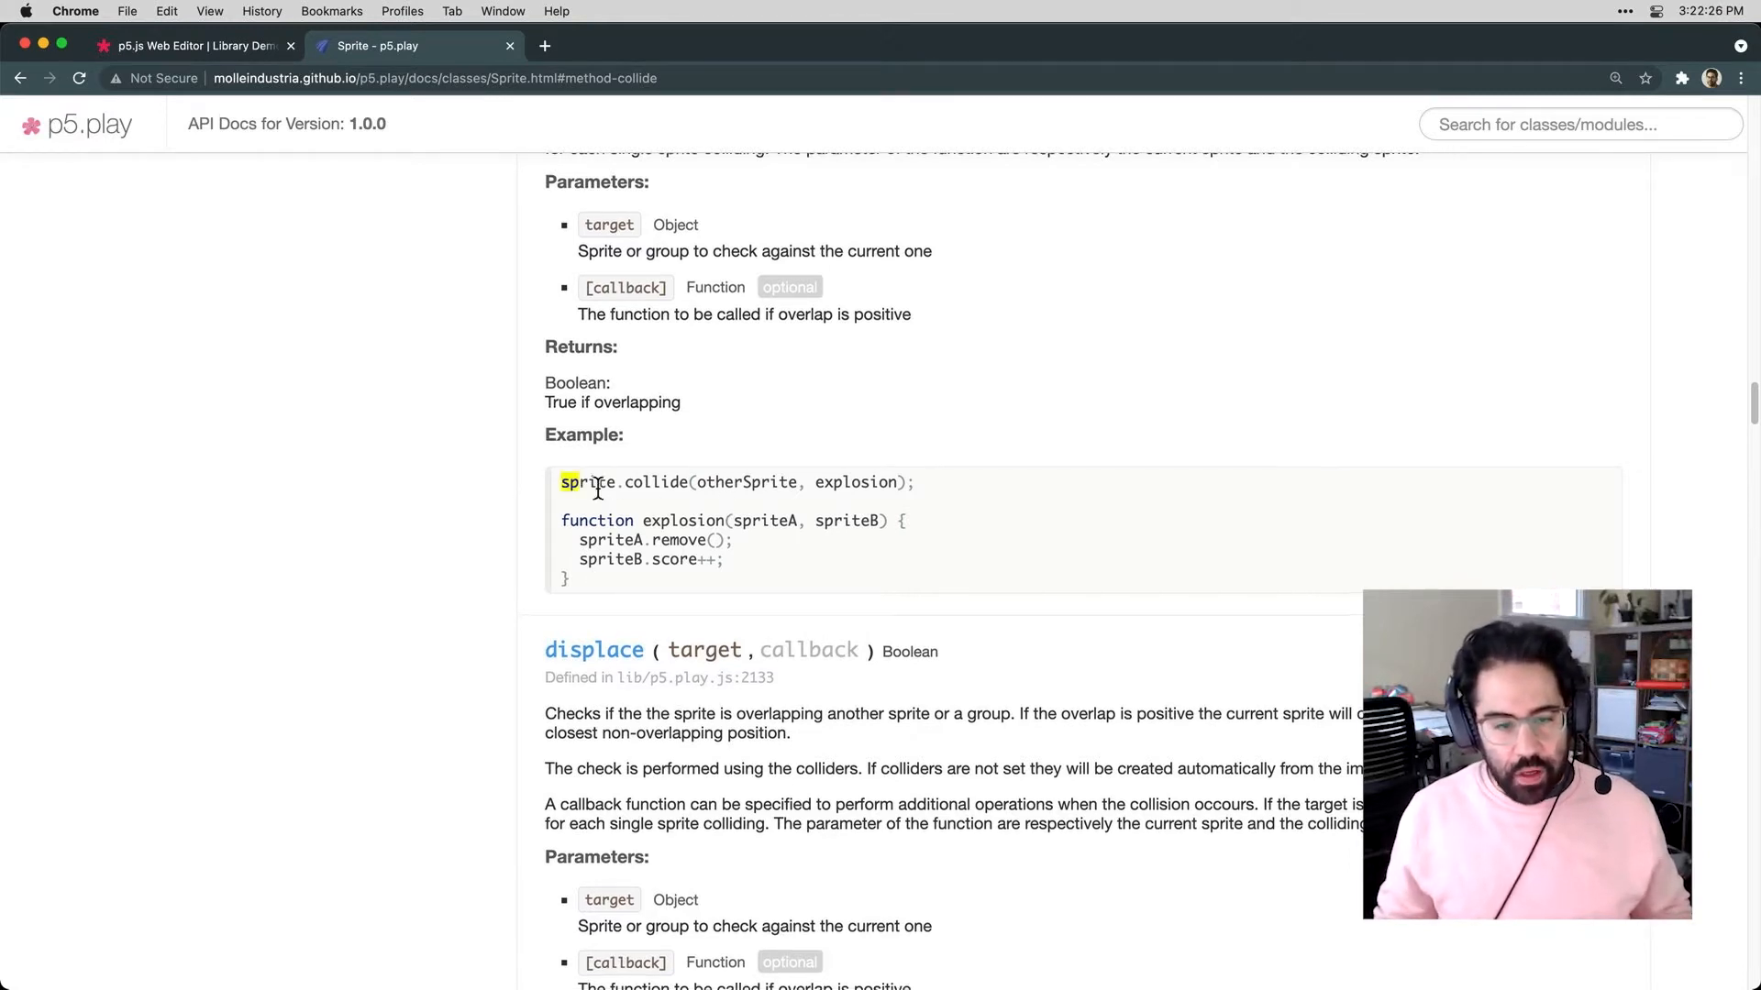
pyautogui.moveTo(561, 482); pyautogui.dragTo(915, 482)
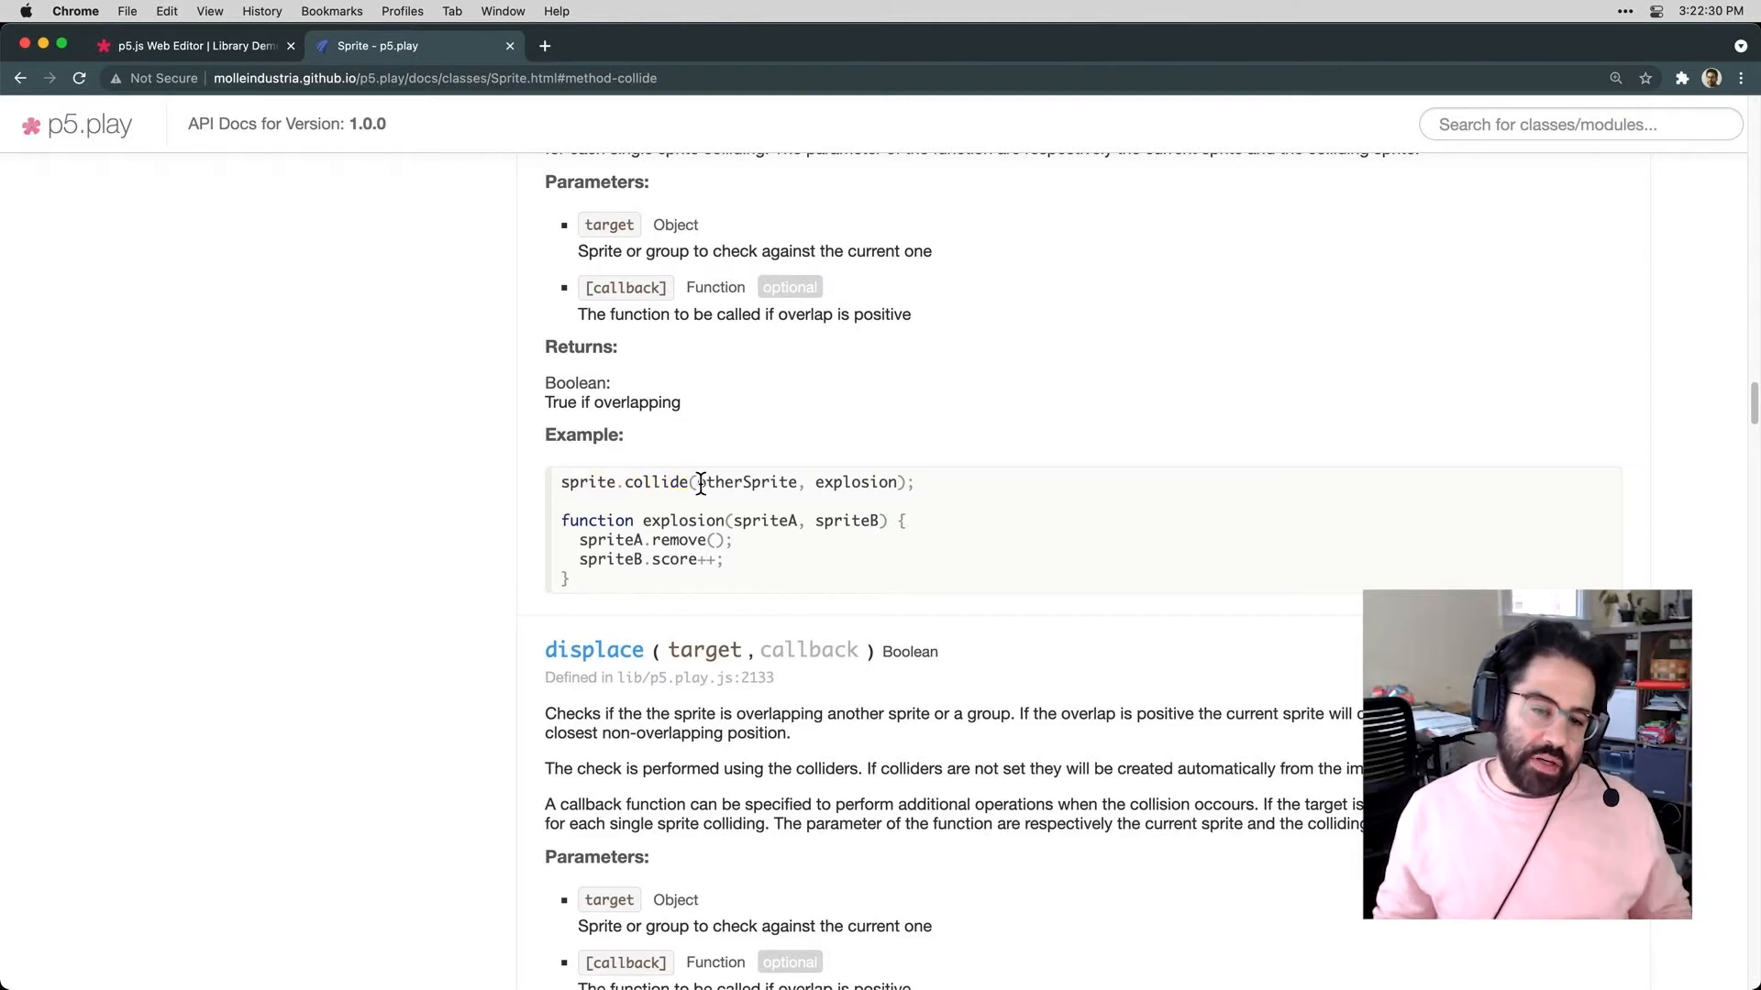
pyautogui.doubleClick(744, 483)
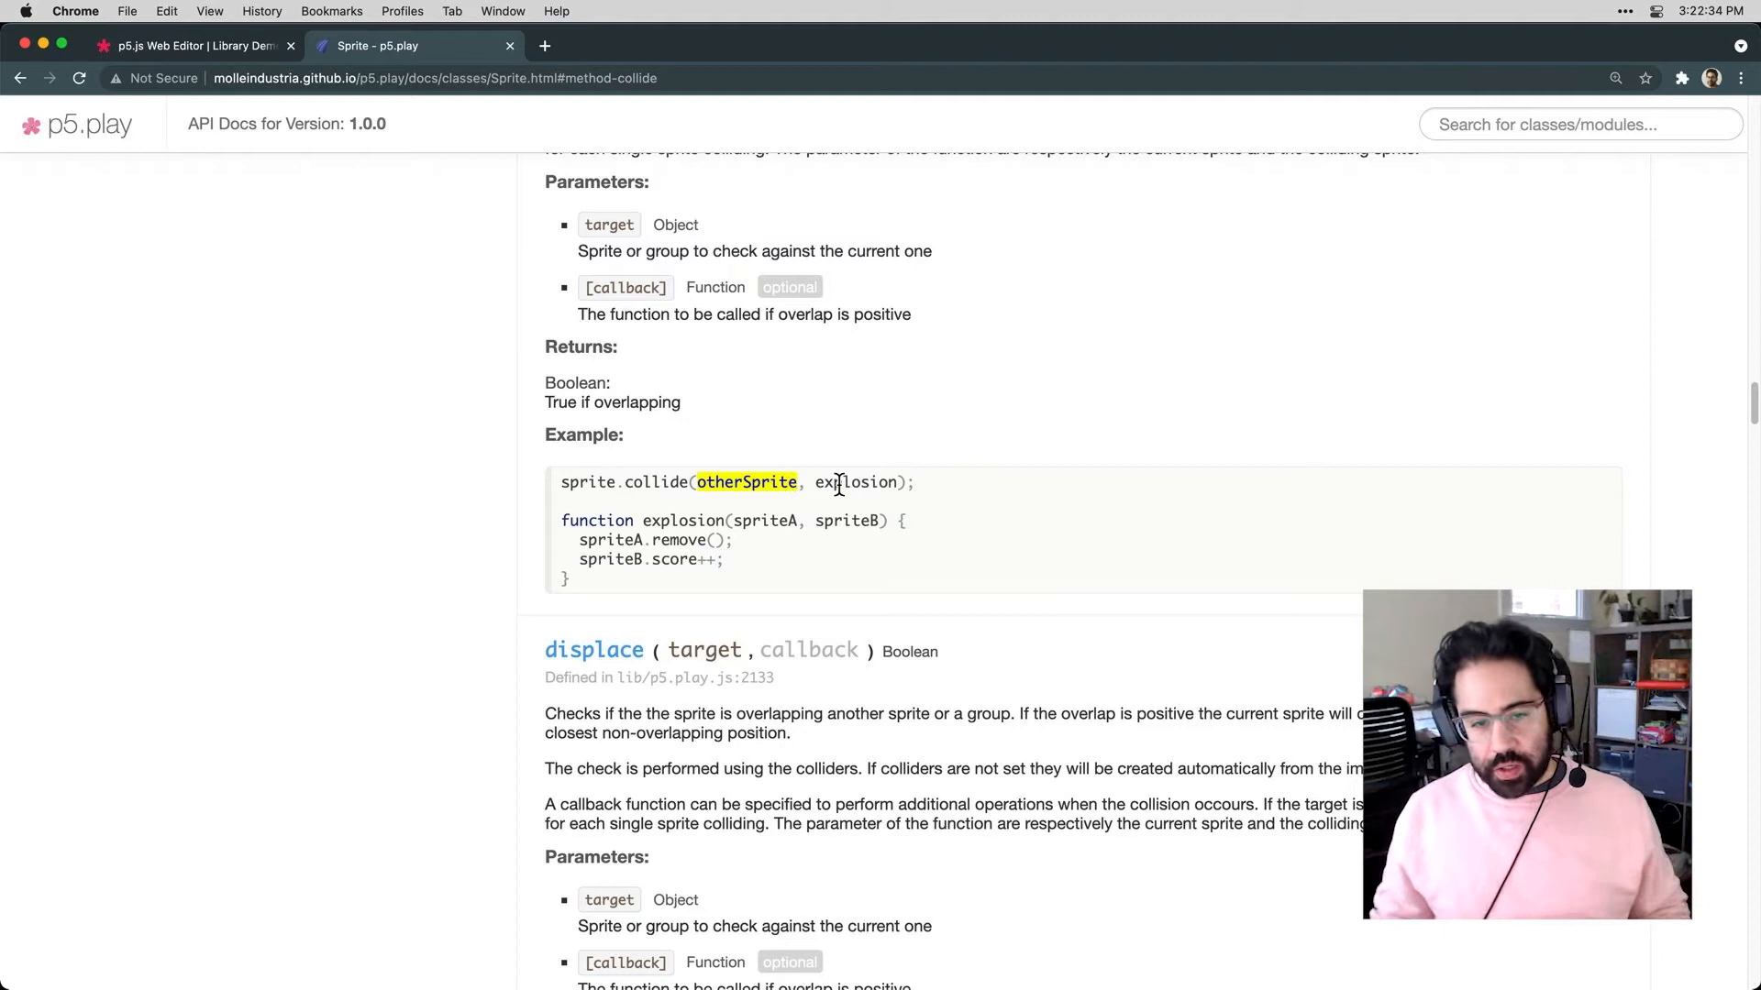
pyautogui.doubleClick(857, 483)
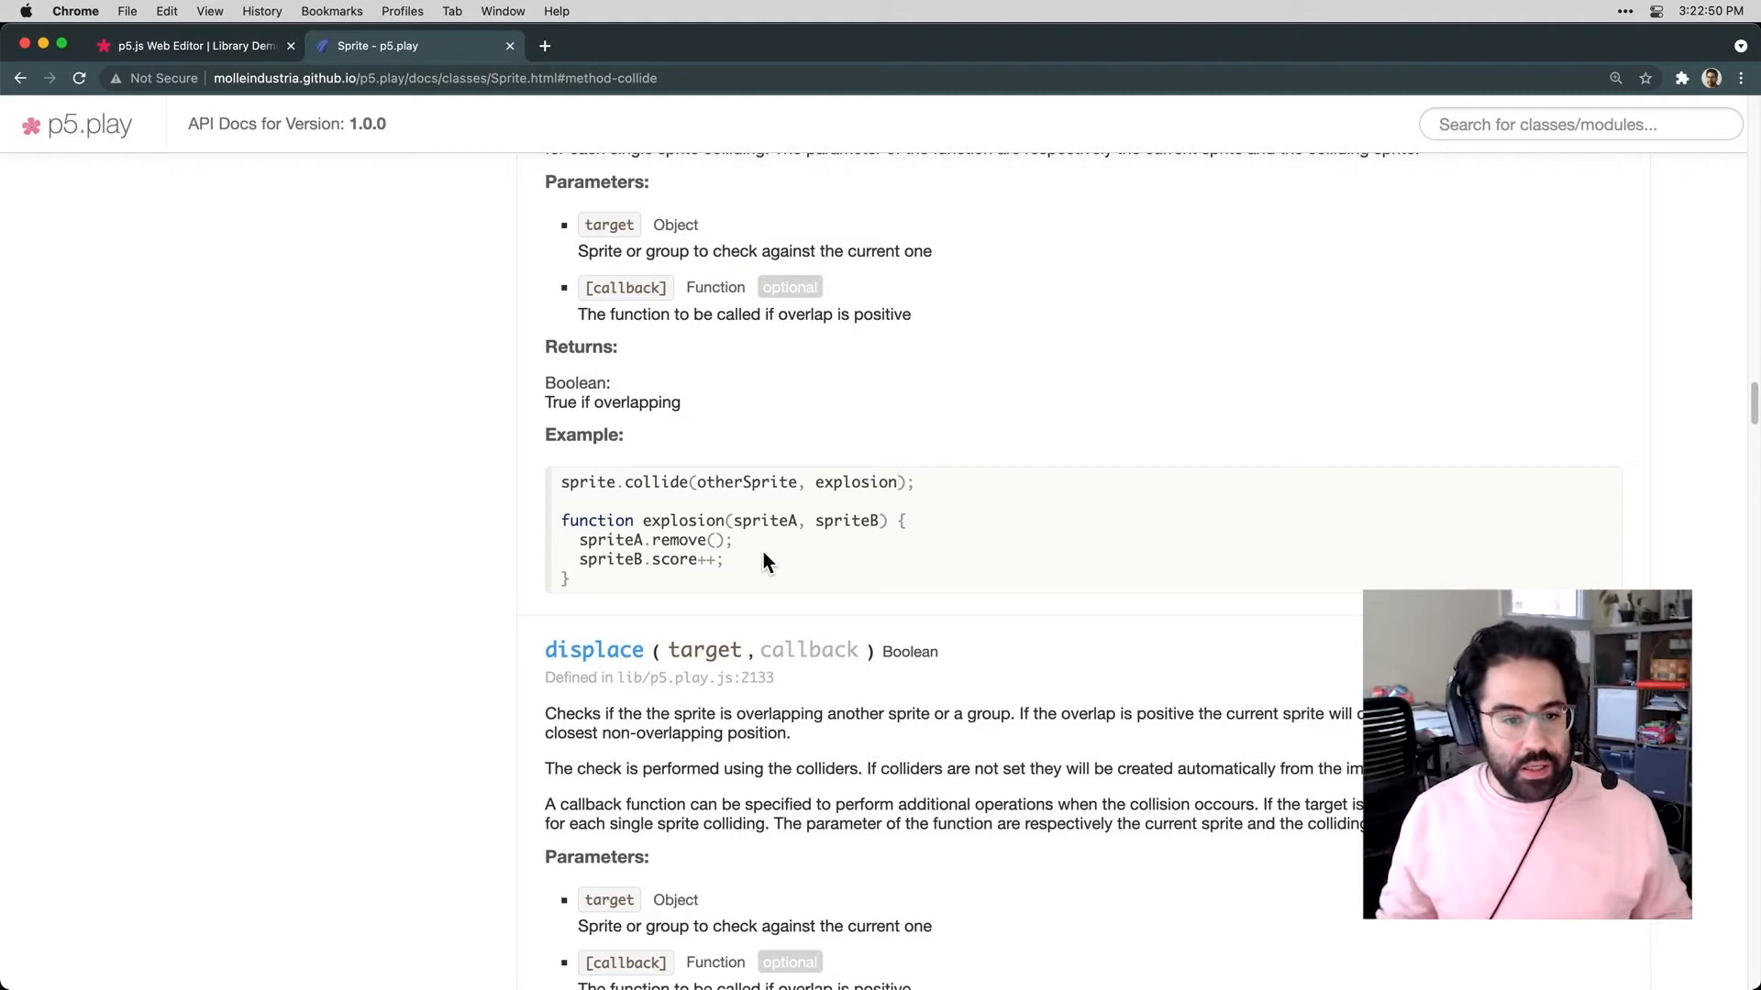
# Add comments in draw() labelling player movement and collision testing
pyautogui.click(191, 44)
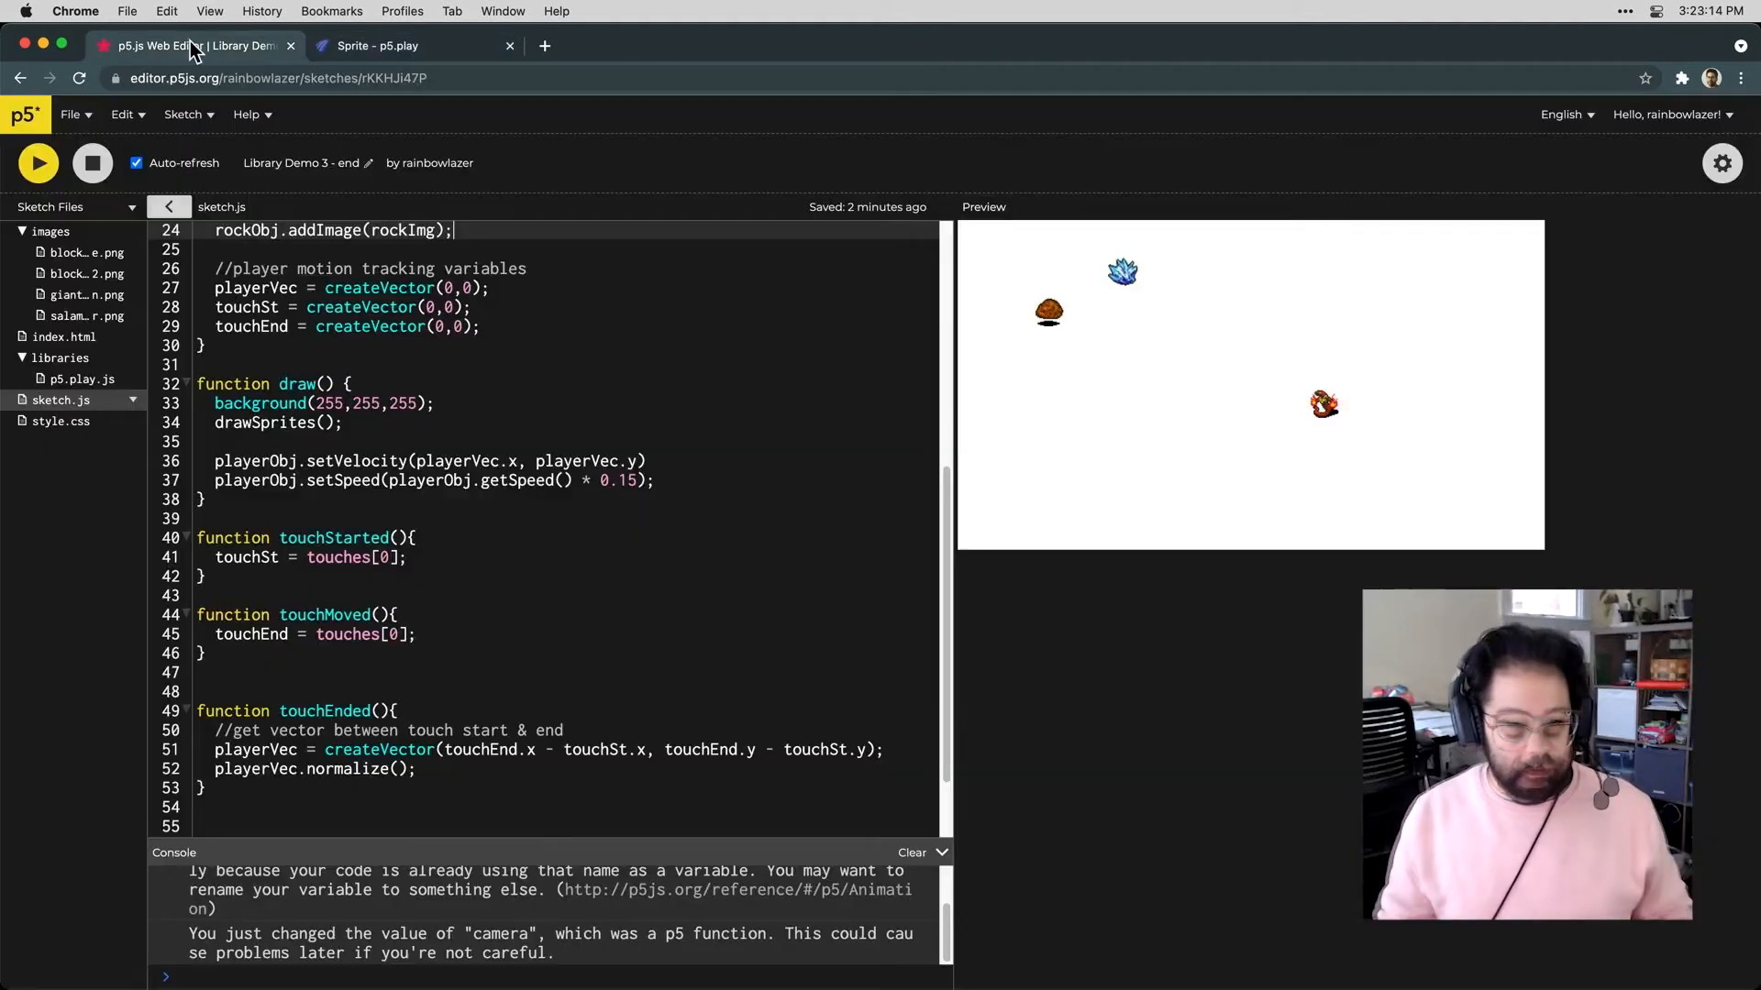
pyautogui.scroll(-3)
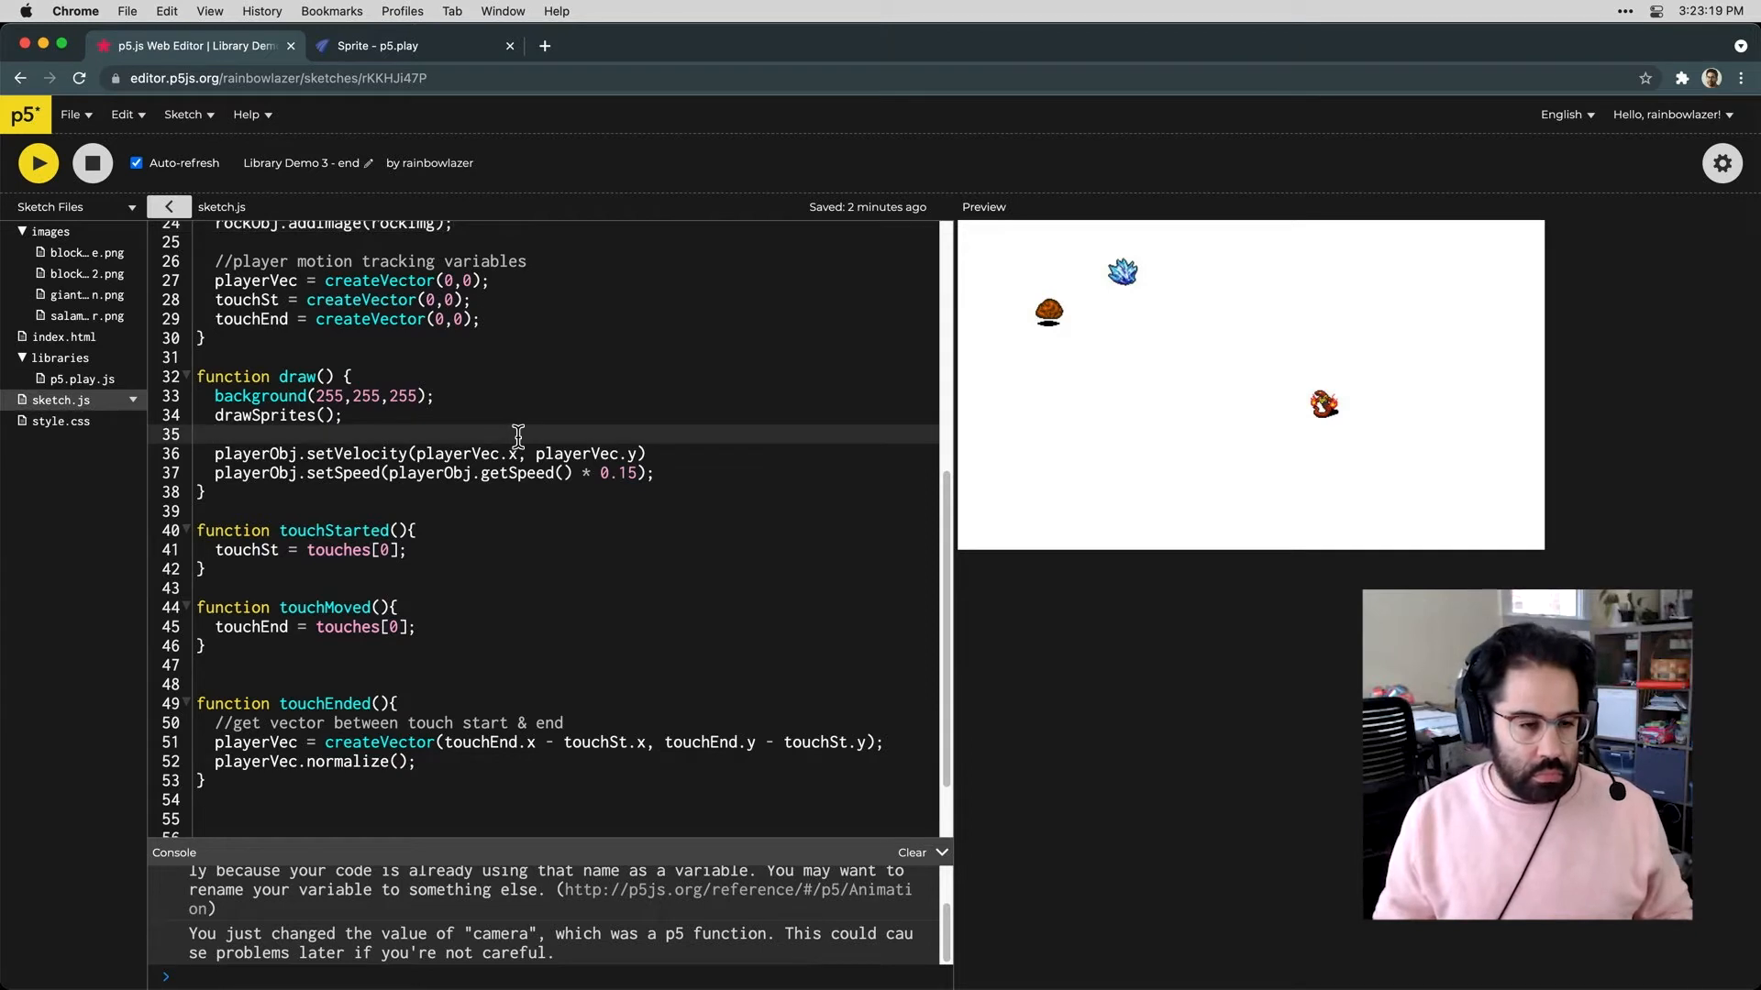
pyautogui.write('//')
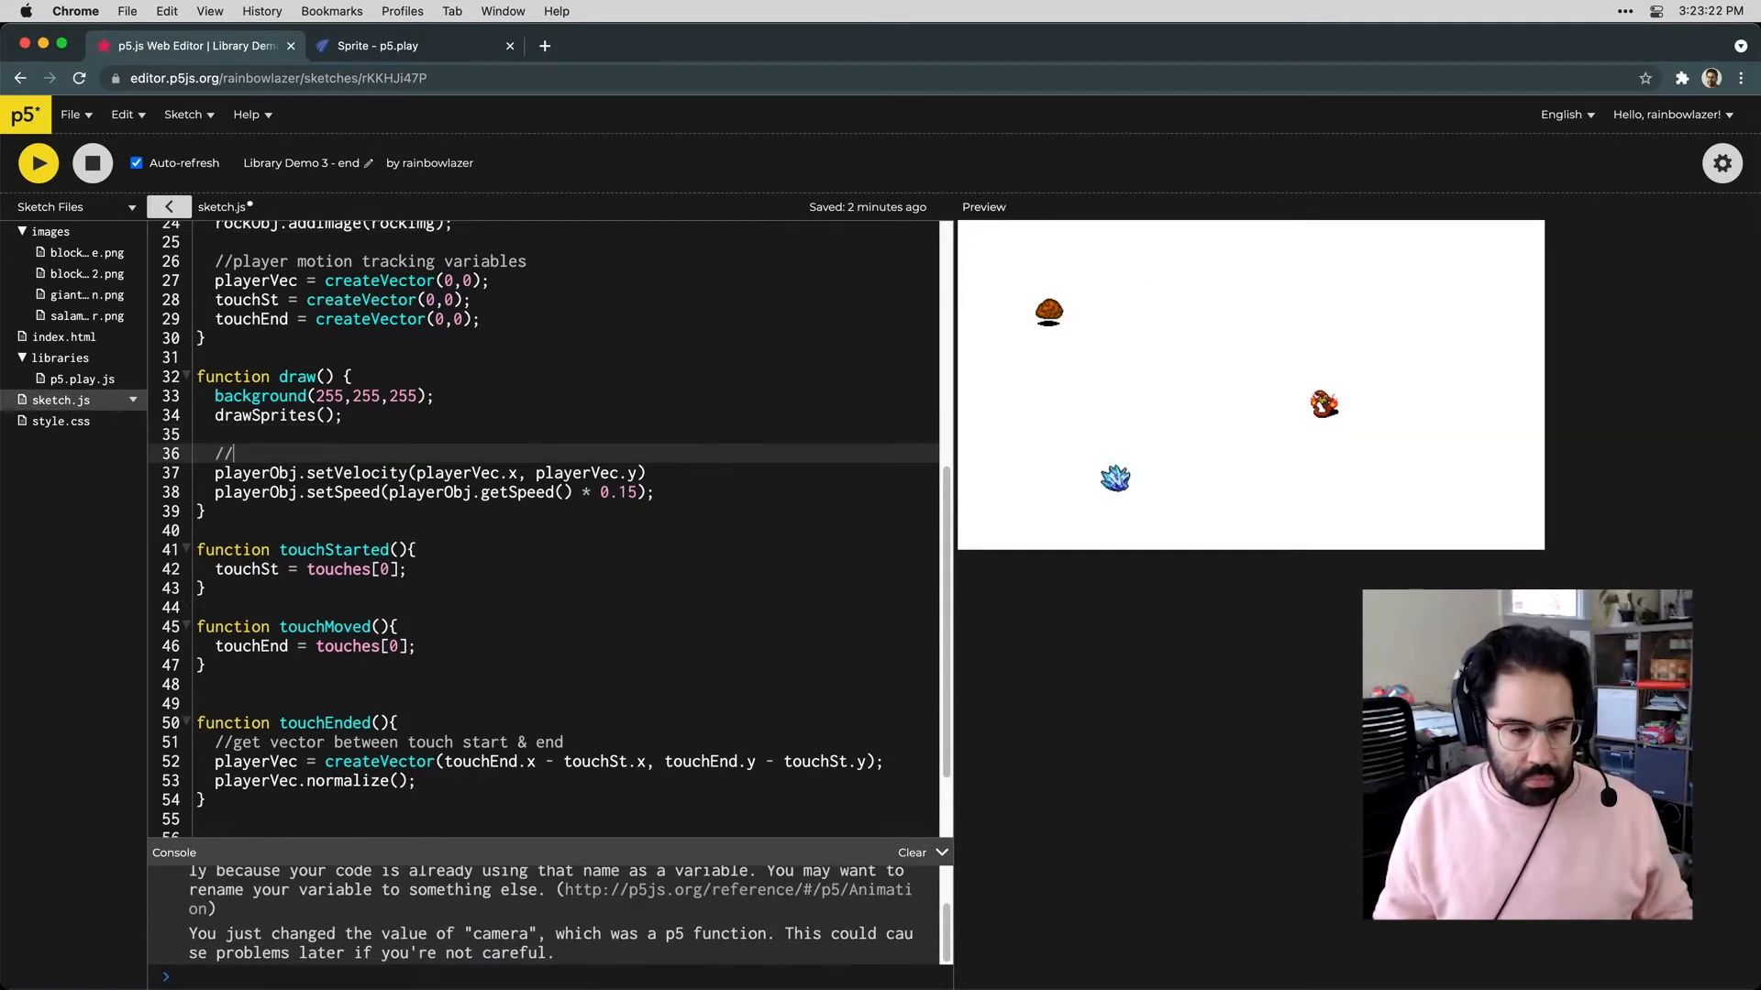
pyautogui.write('move the player sprite')
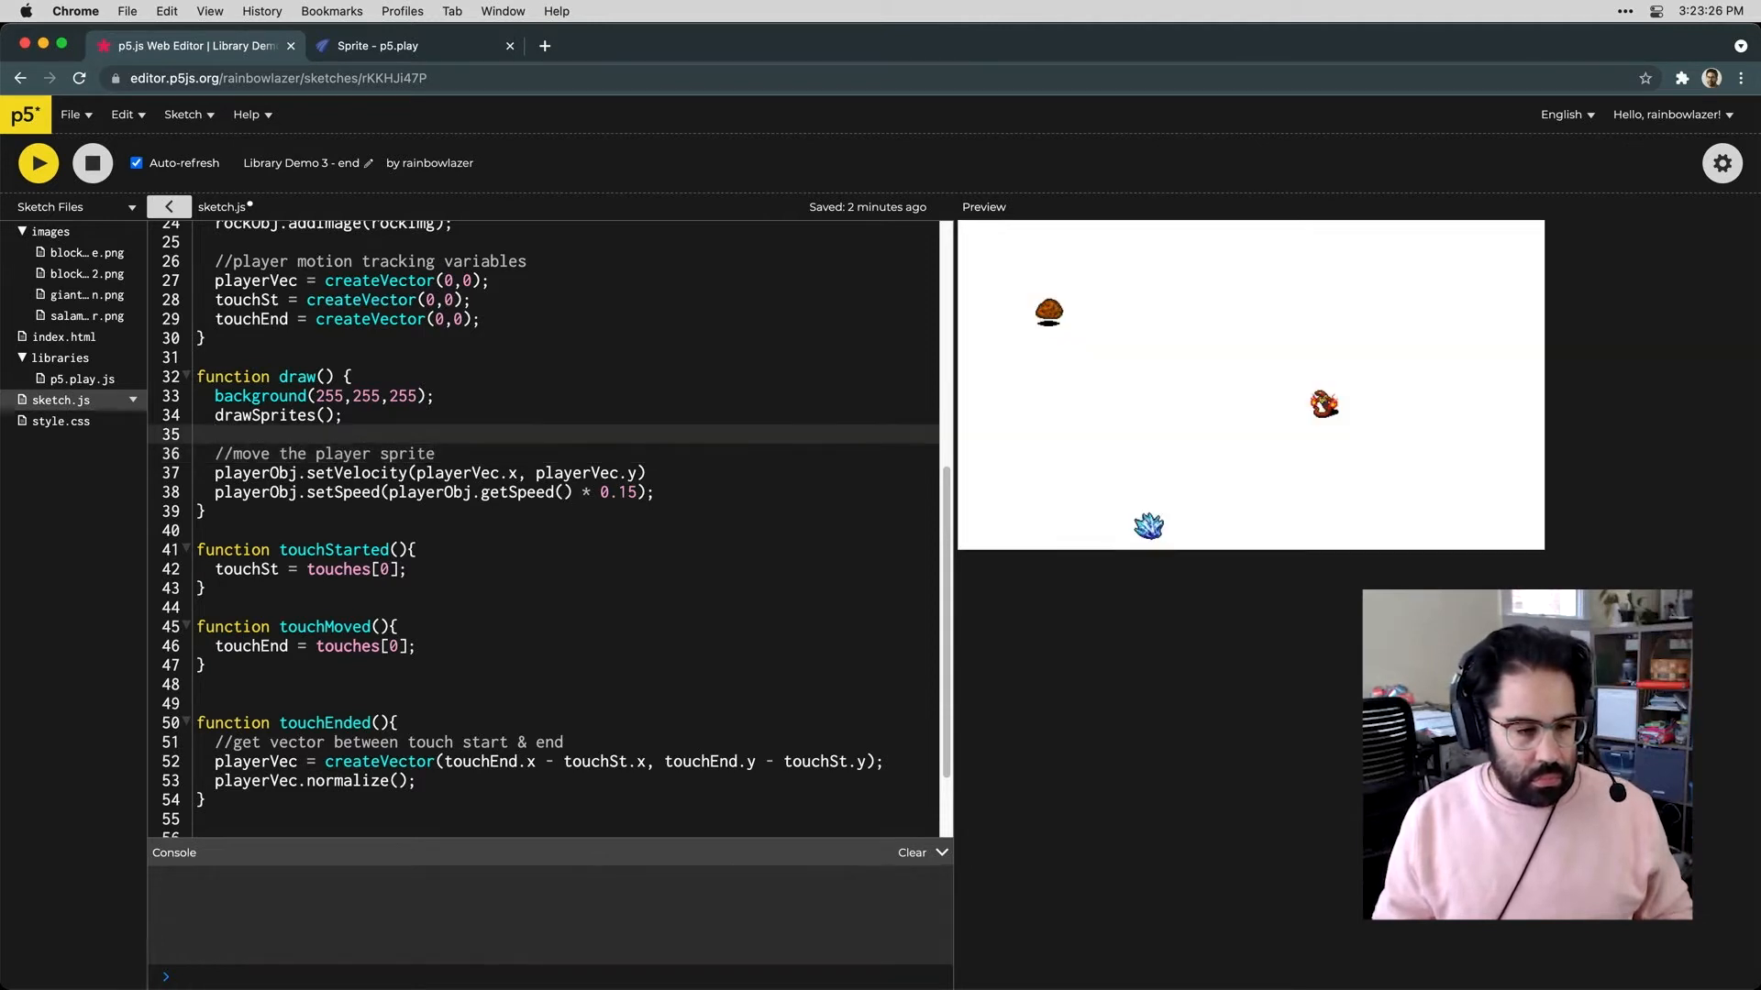
pyautogui.write('//test for collisions')
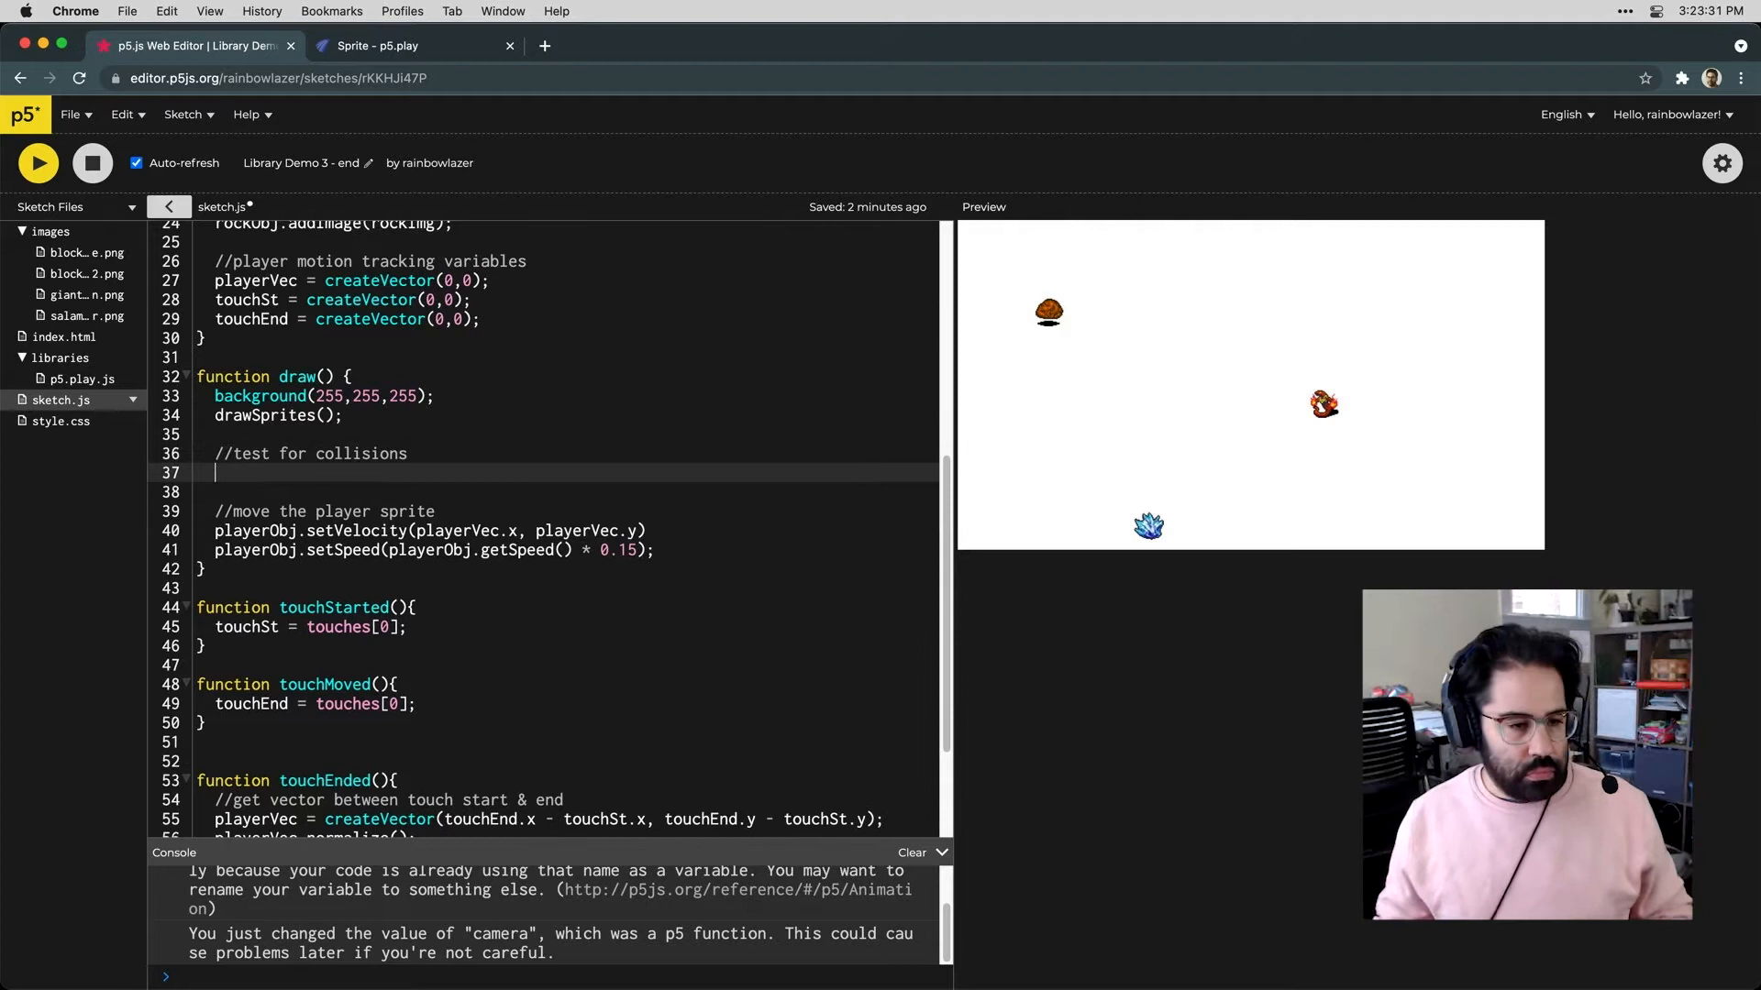
# Call playerObj.collide(rockObj, die) in draw()
pyautogui.write('player')
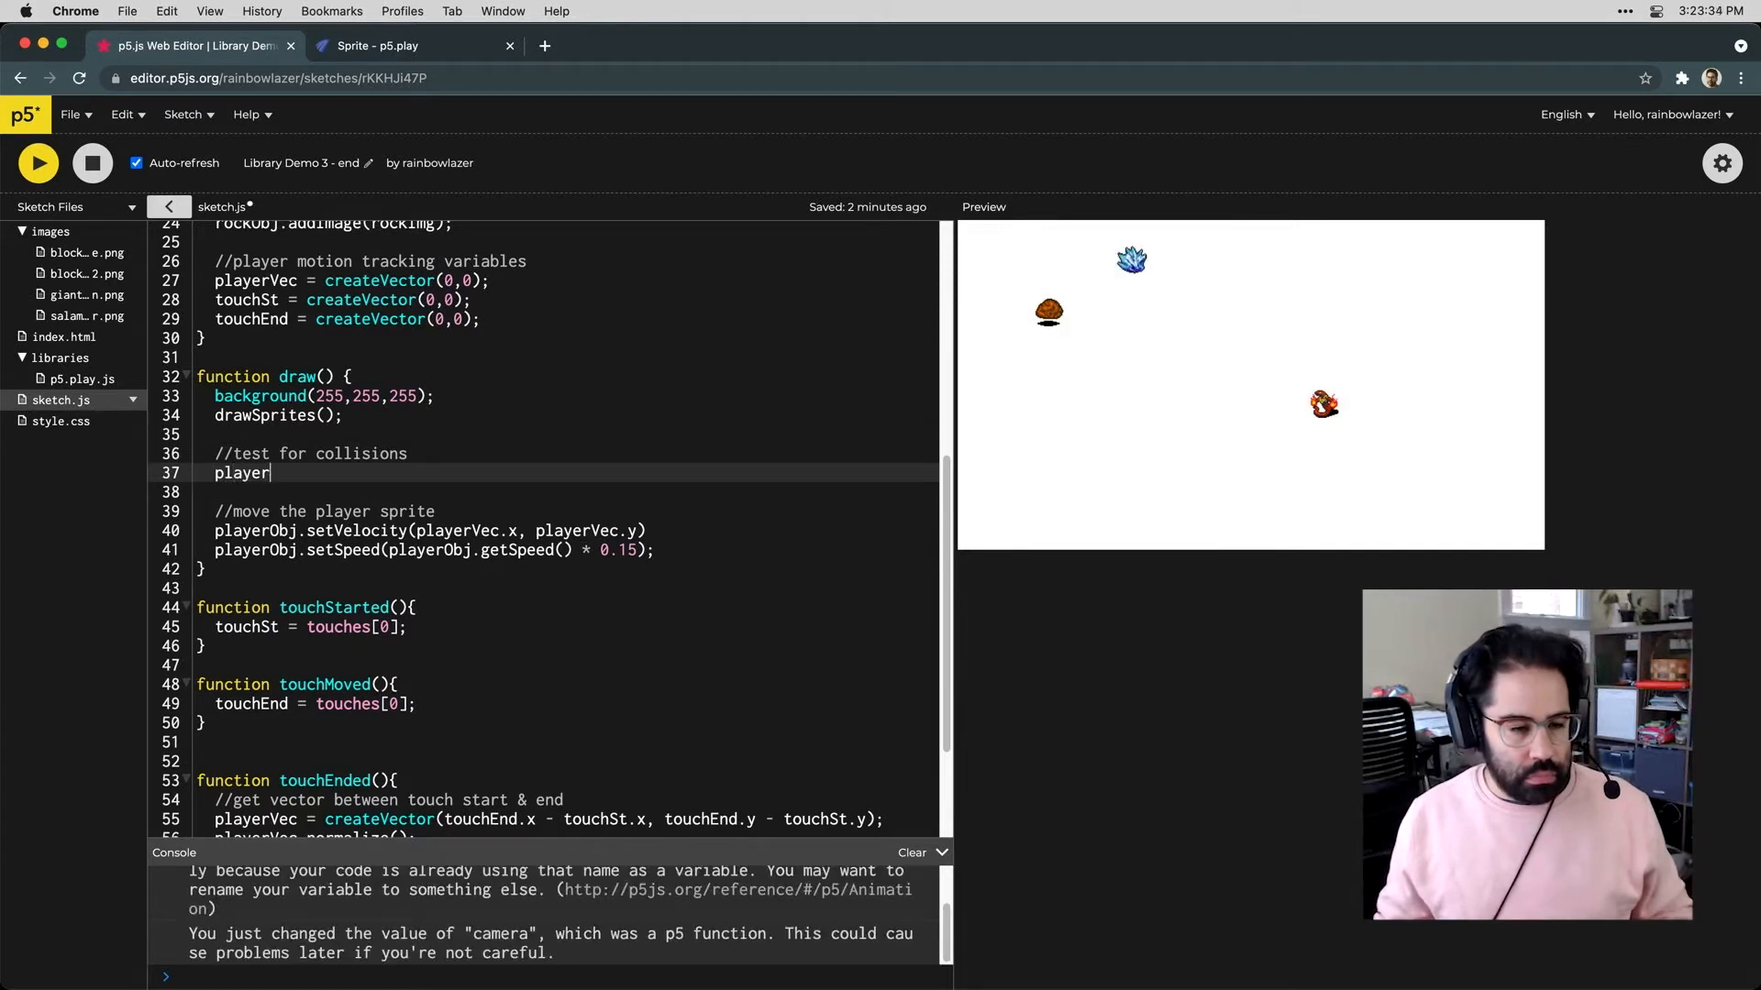
pyautogui.write('Obj.co')
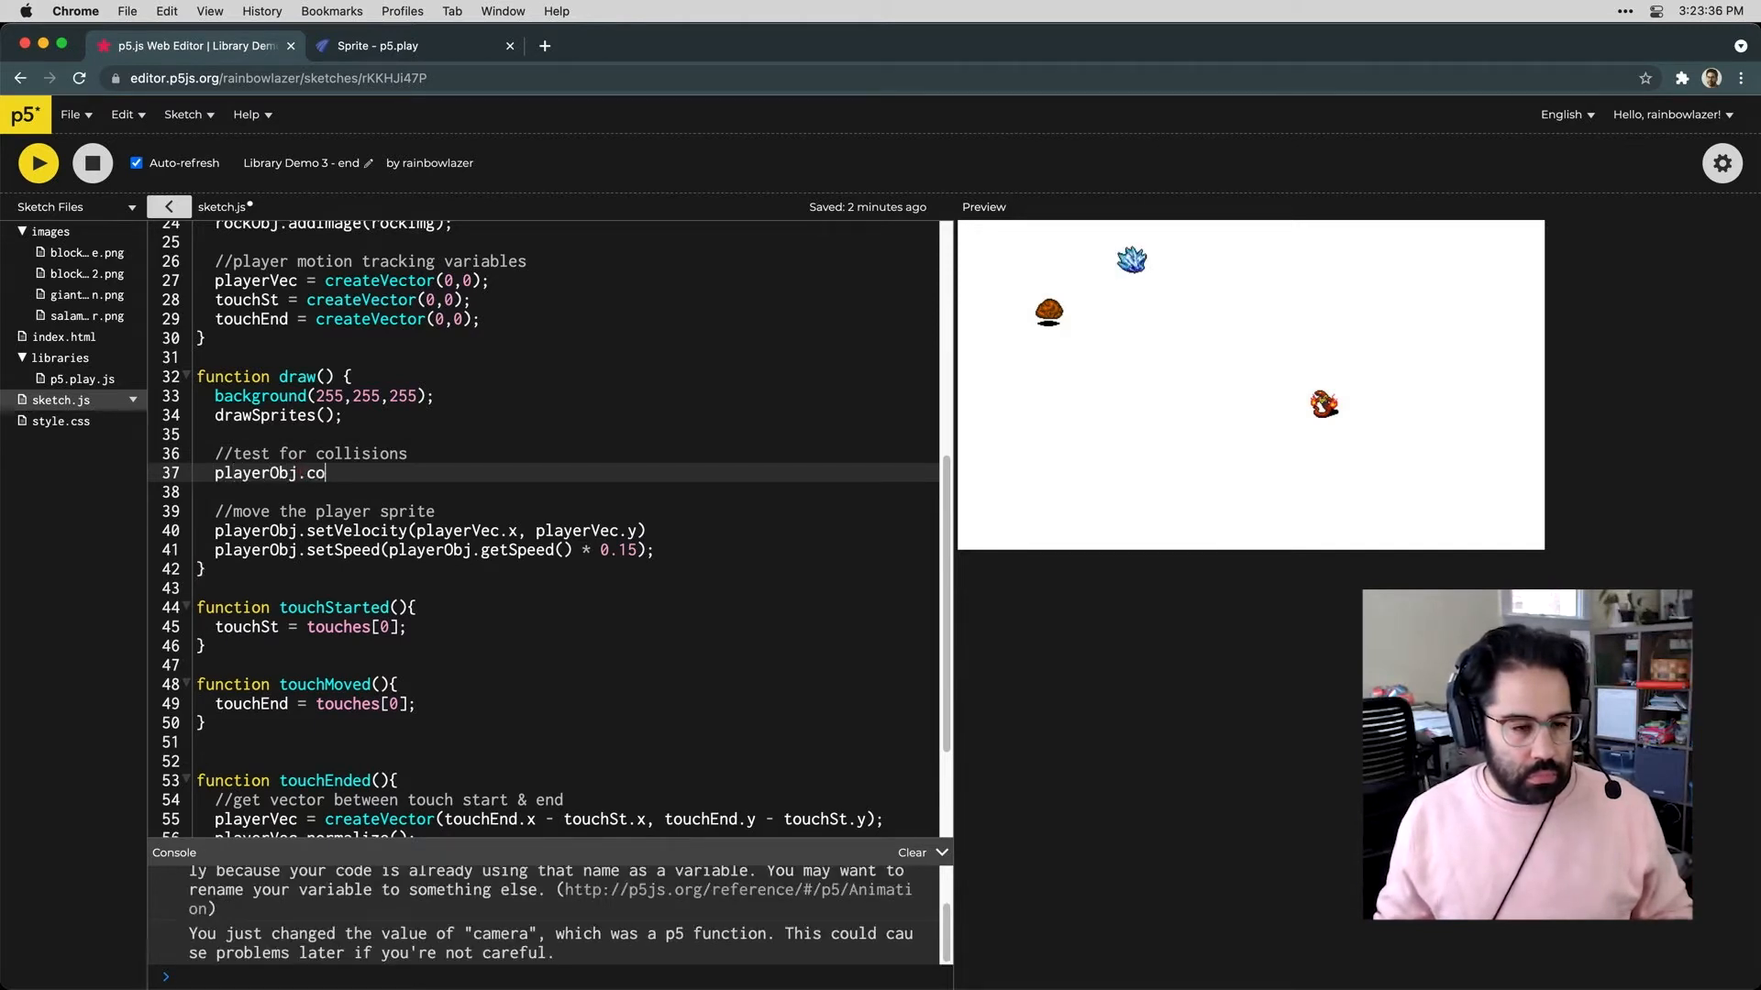
pyautogui.write('llide')
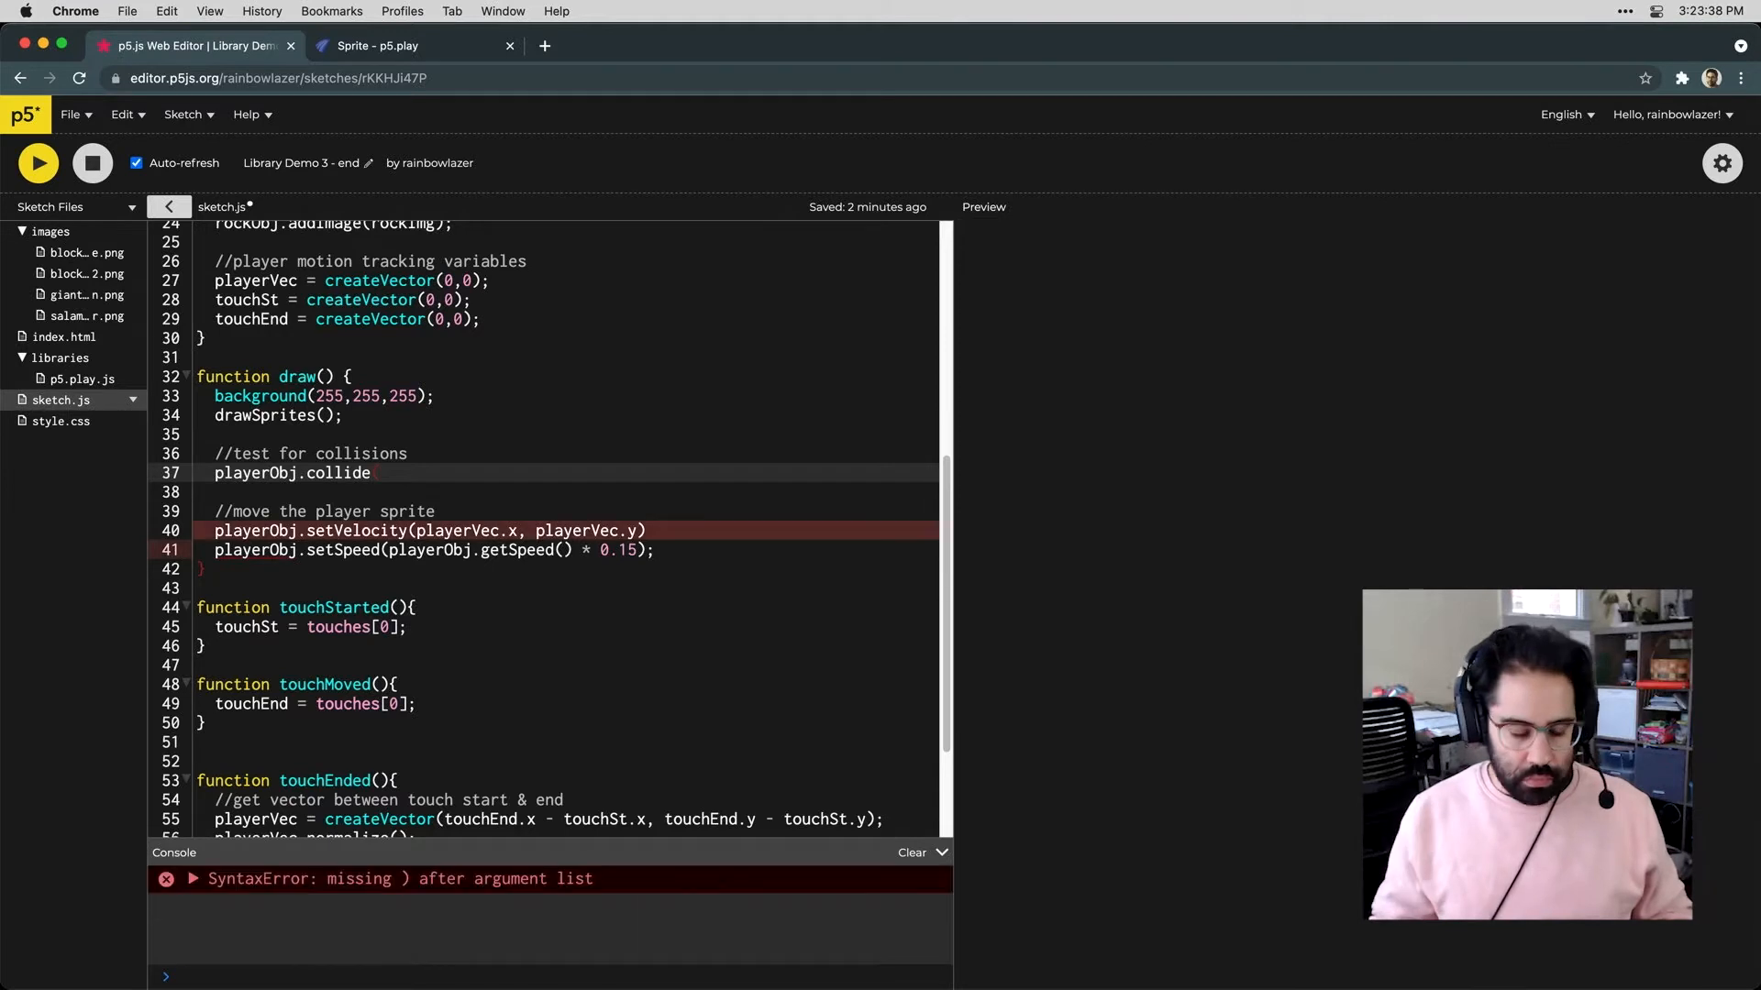
pyautogui.write('(rockOb')
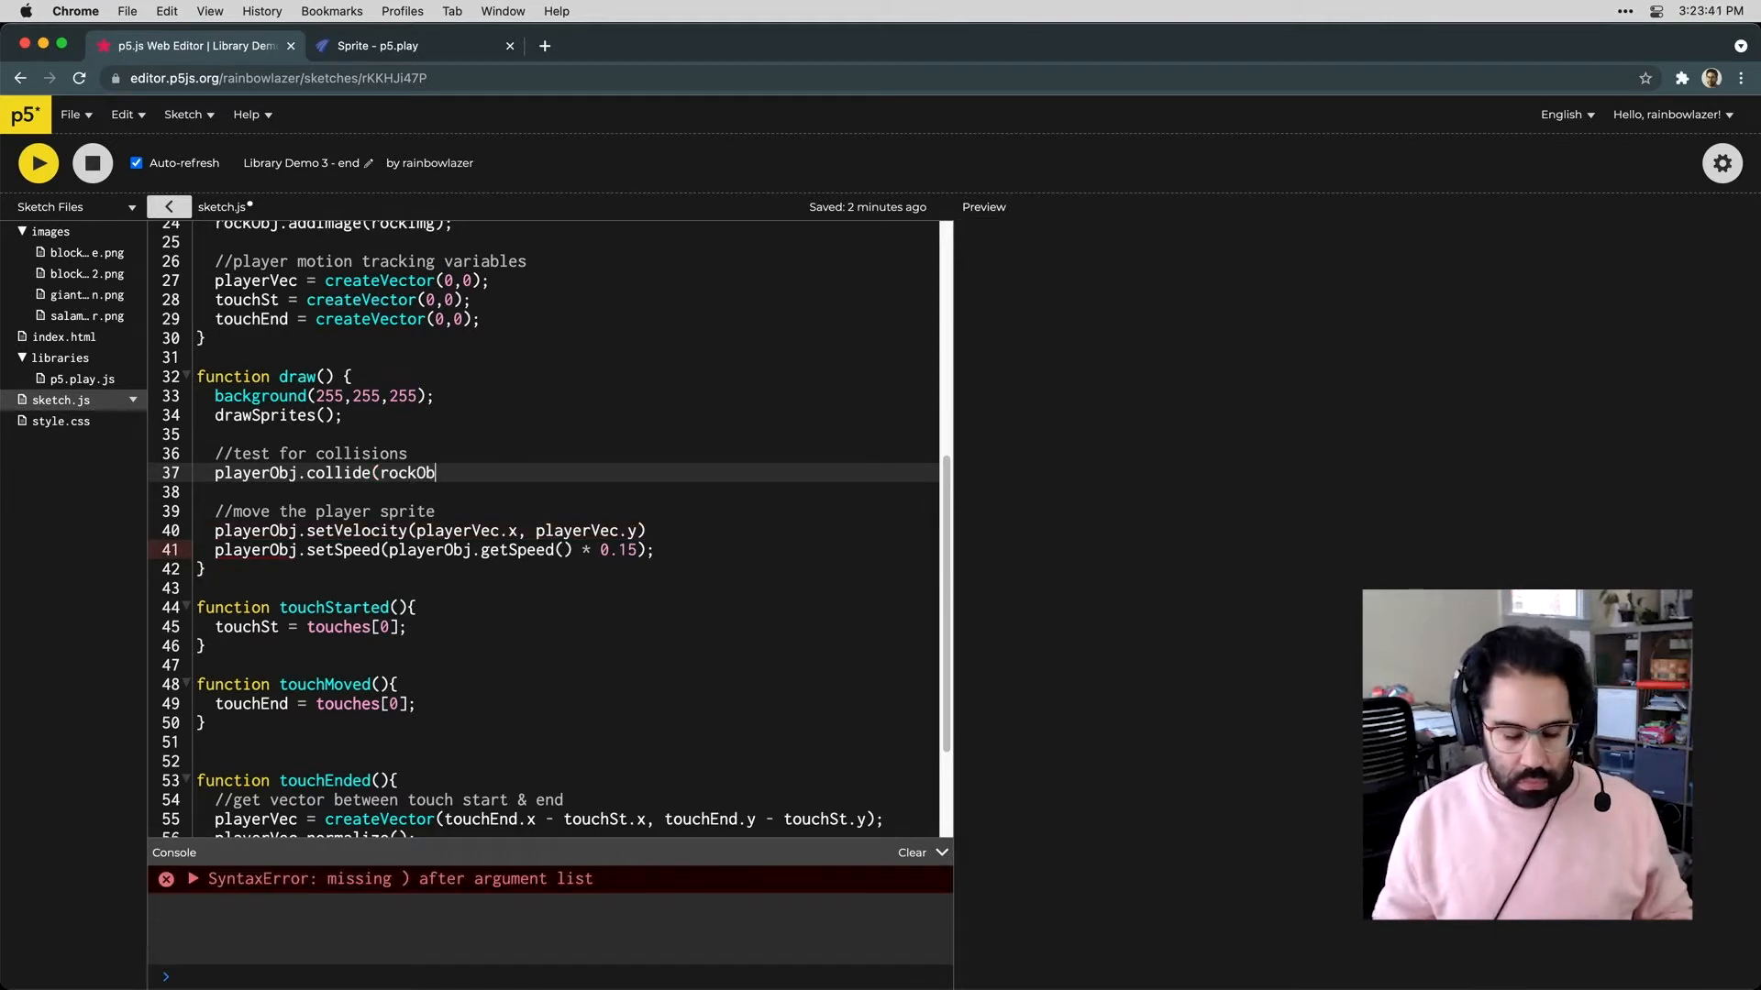
pyautogui.write('j,')
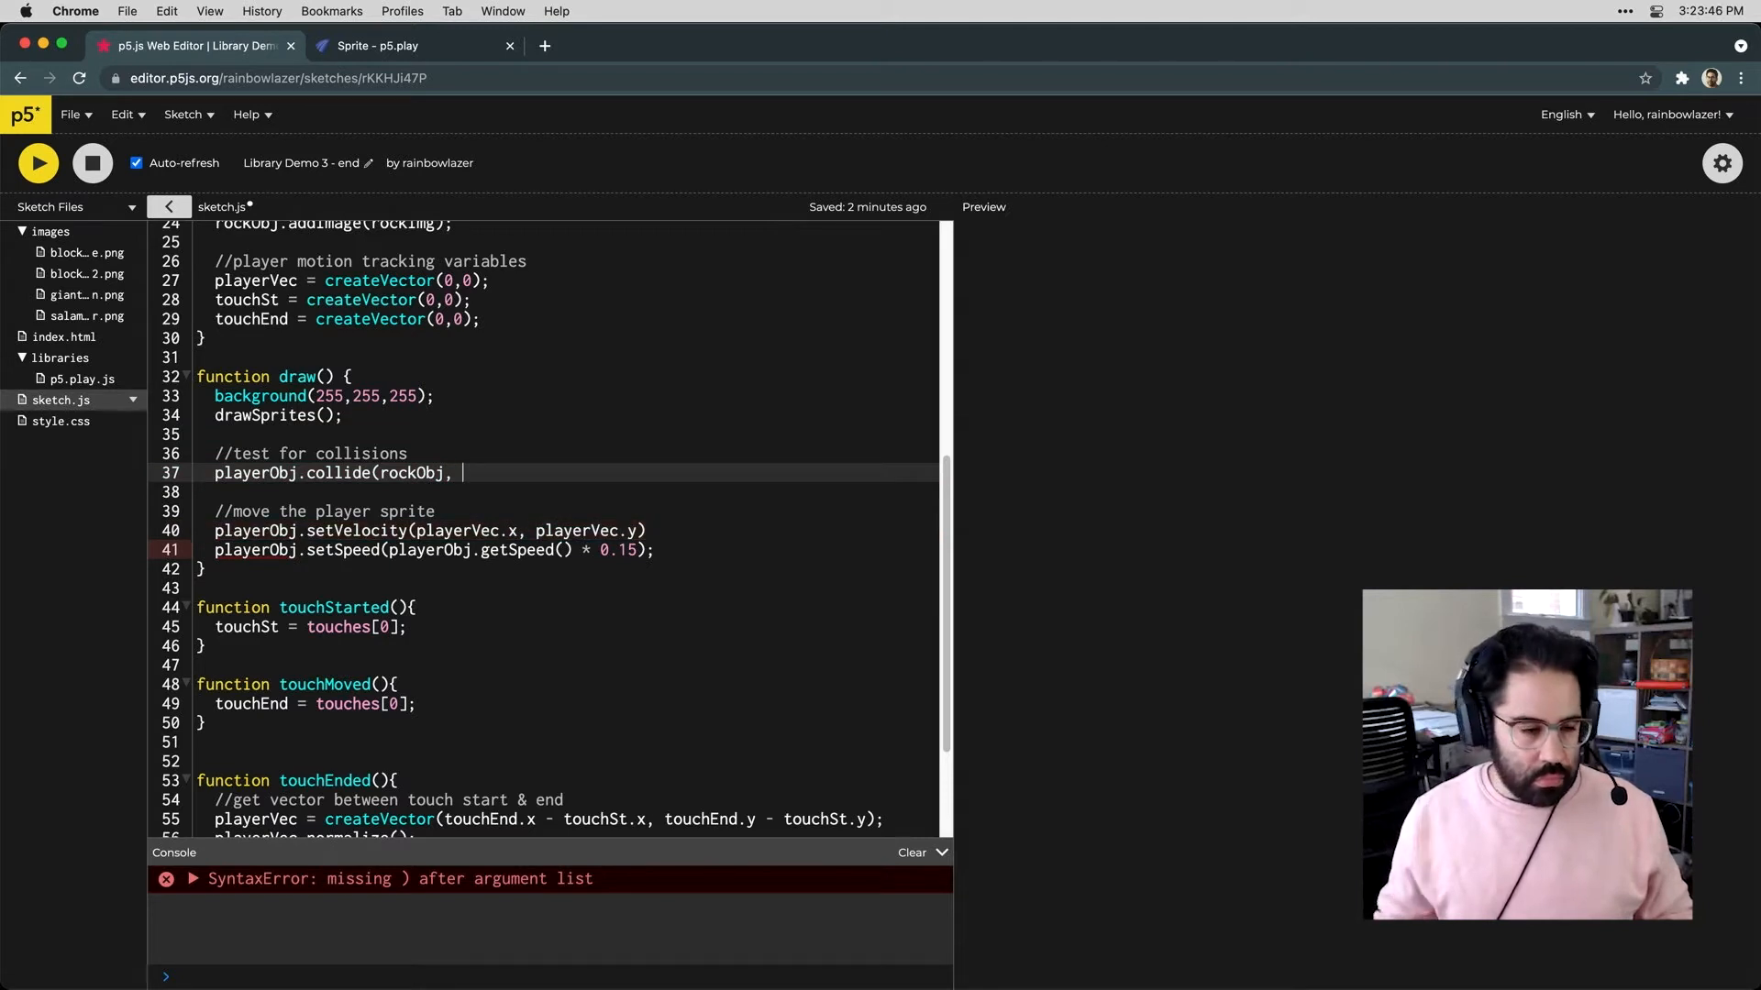
pyautogui.write('die);')
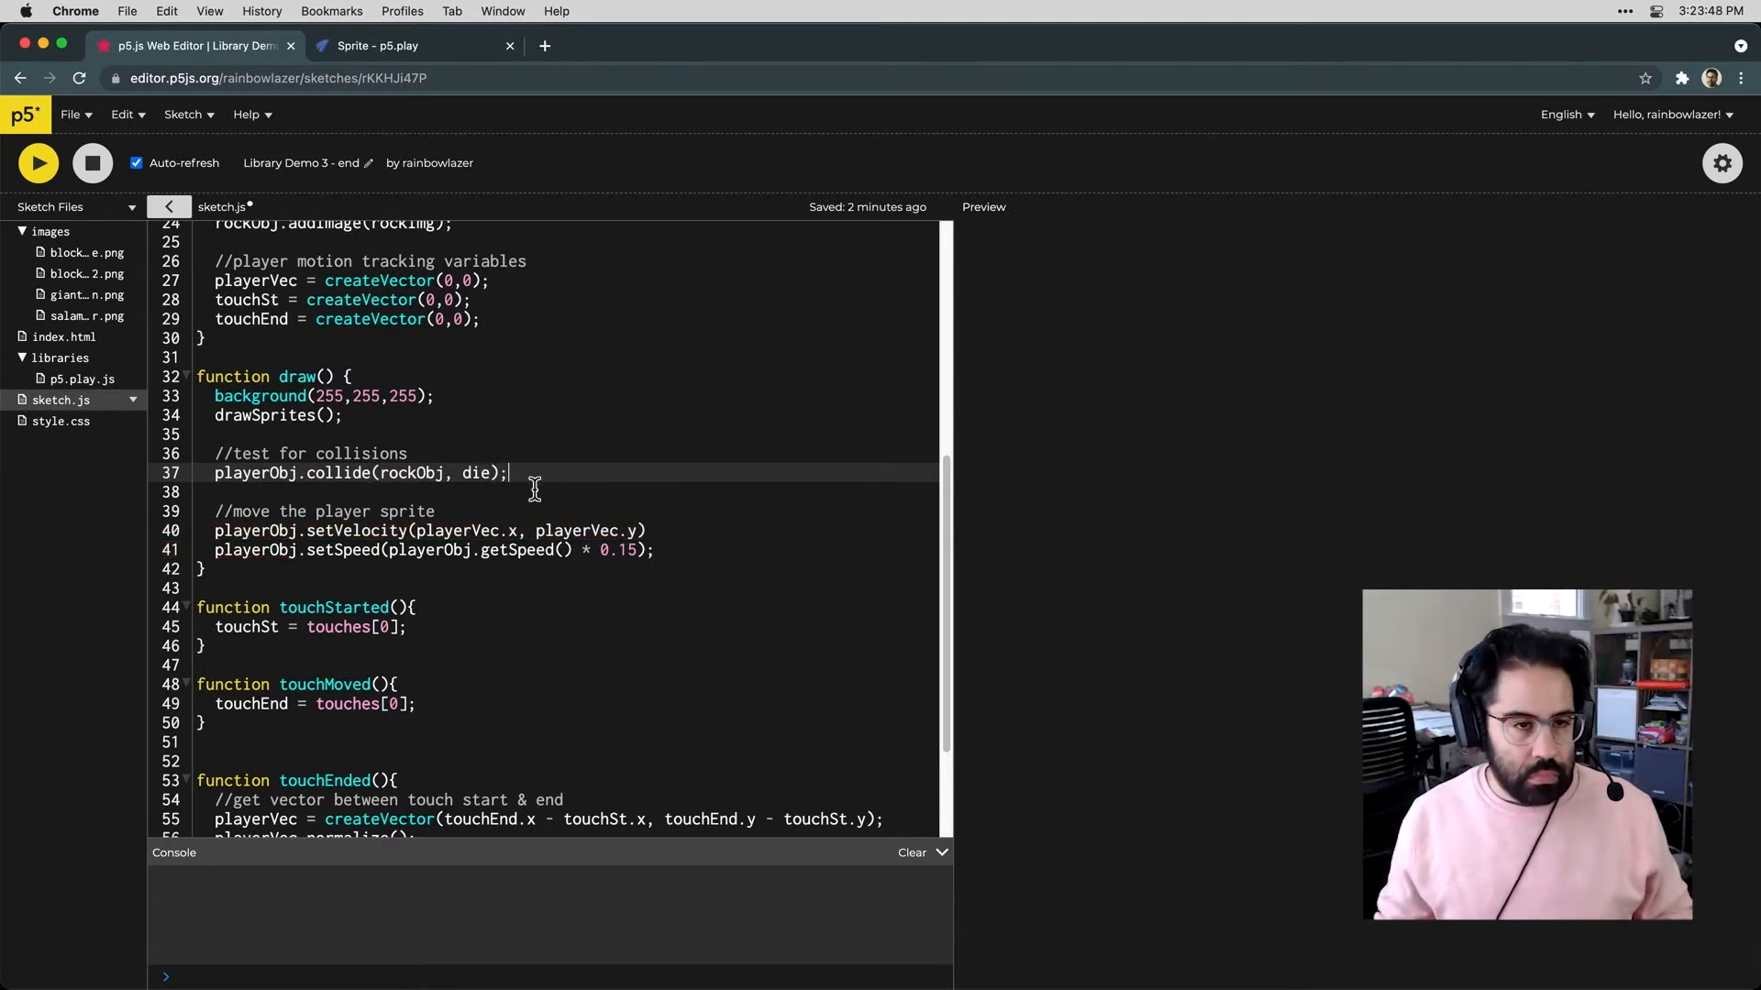
# Start an empty function die(){ } block below draw()
pyautogui.click(37, 164)
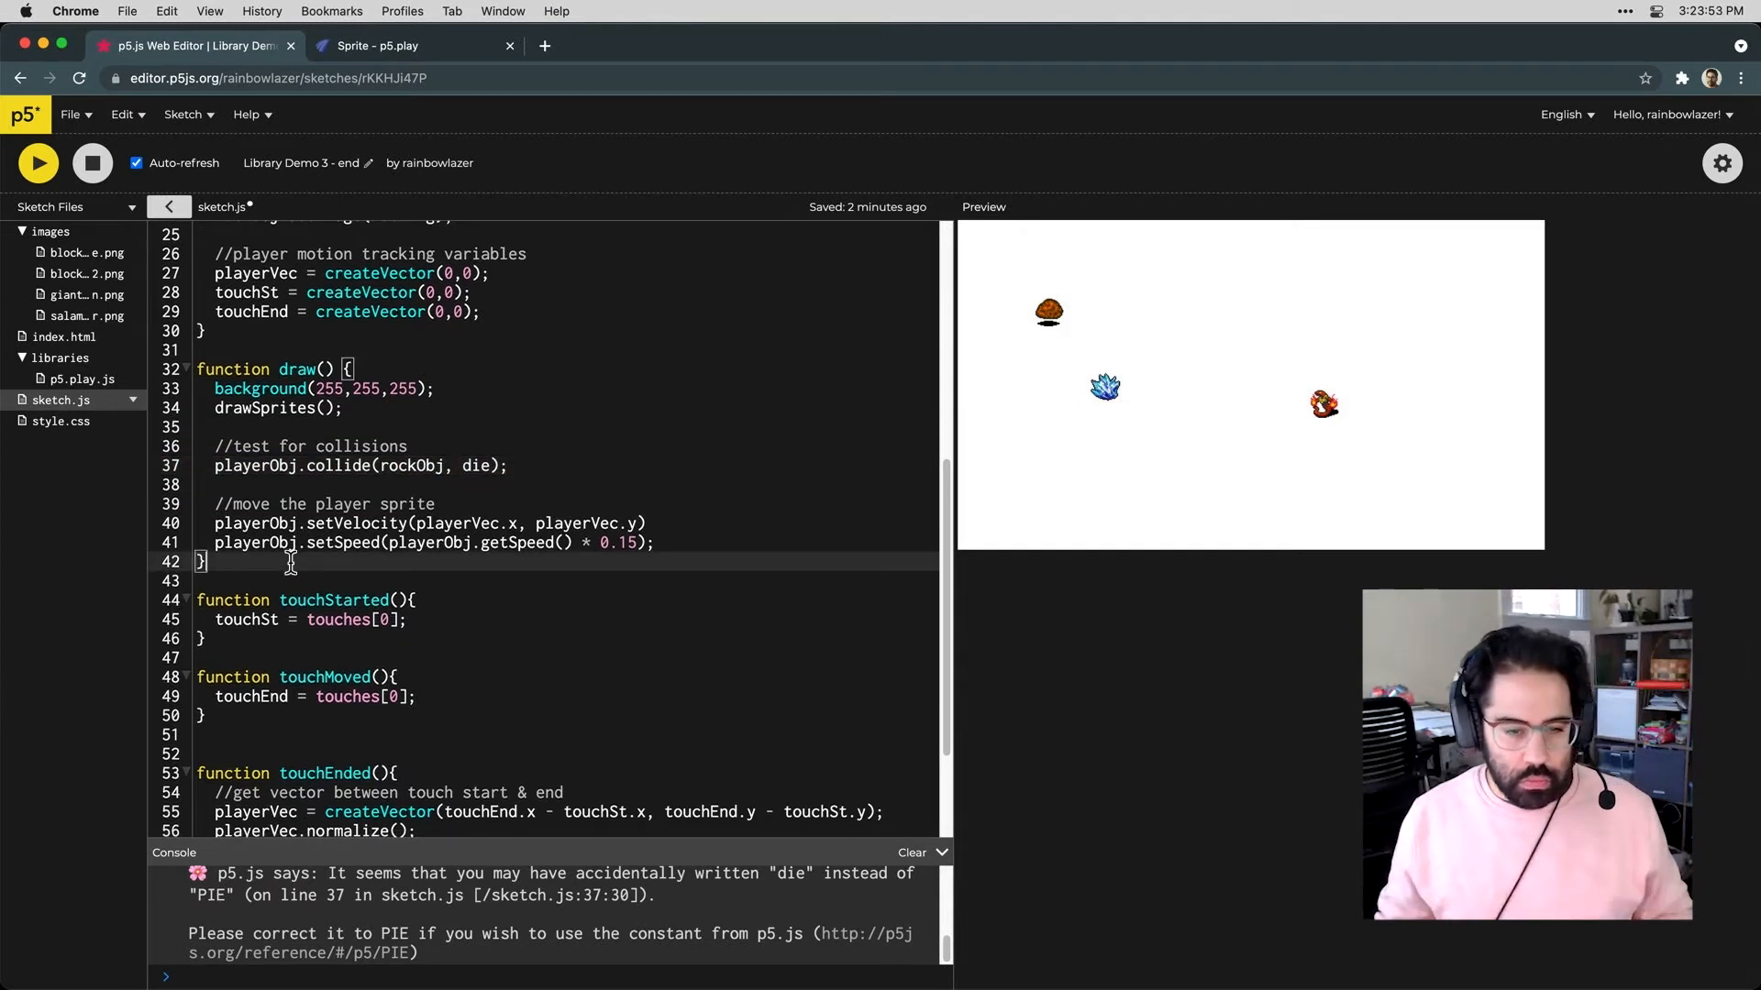
pyautogui.write('function die(')
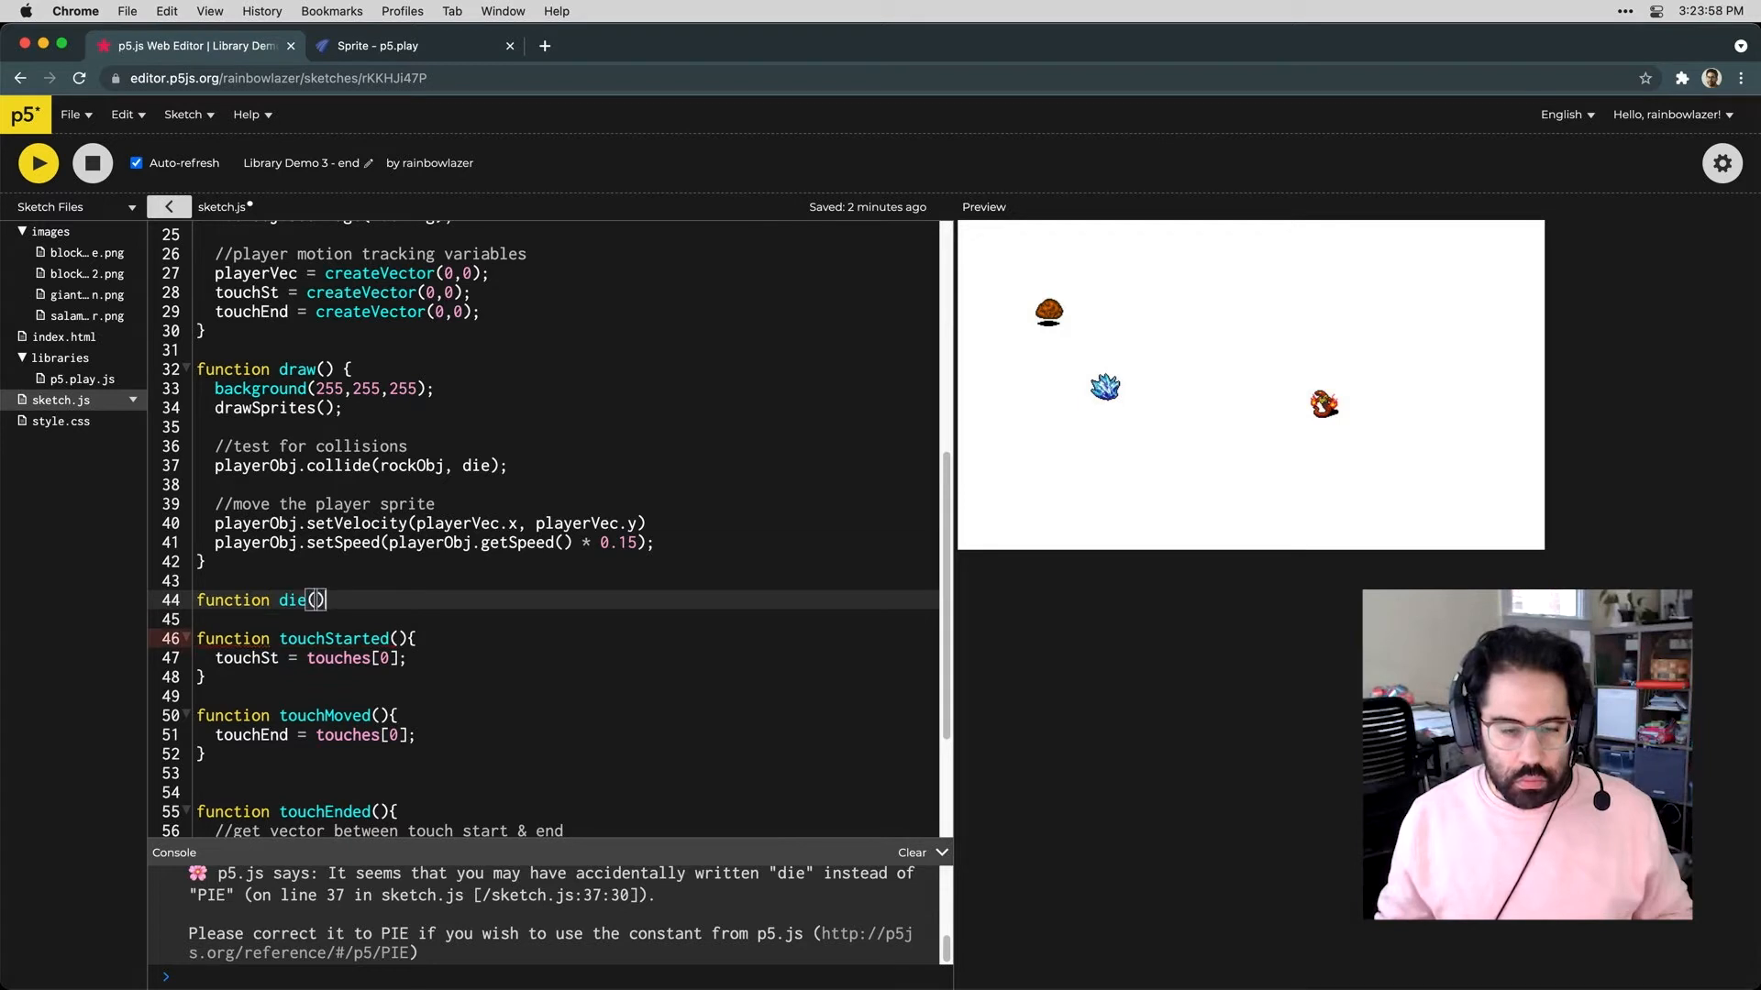
pyautogui.write('{')
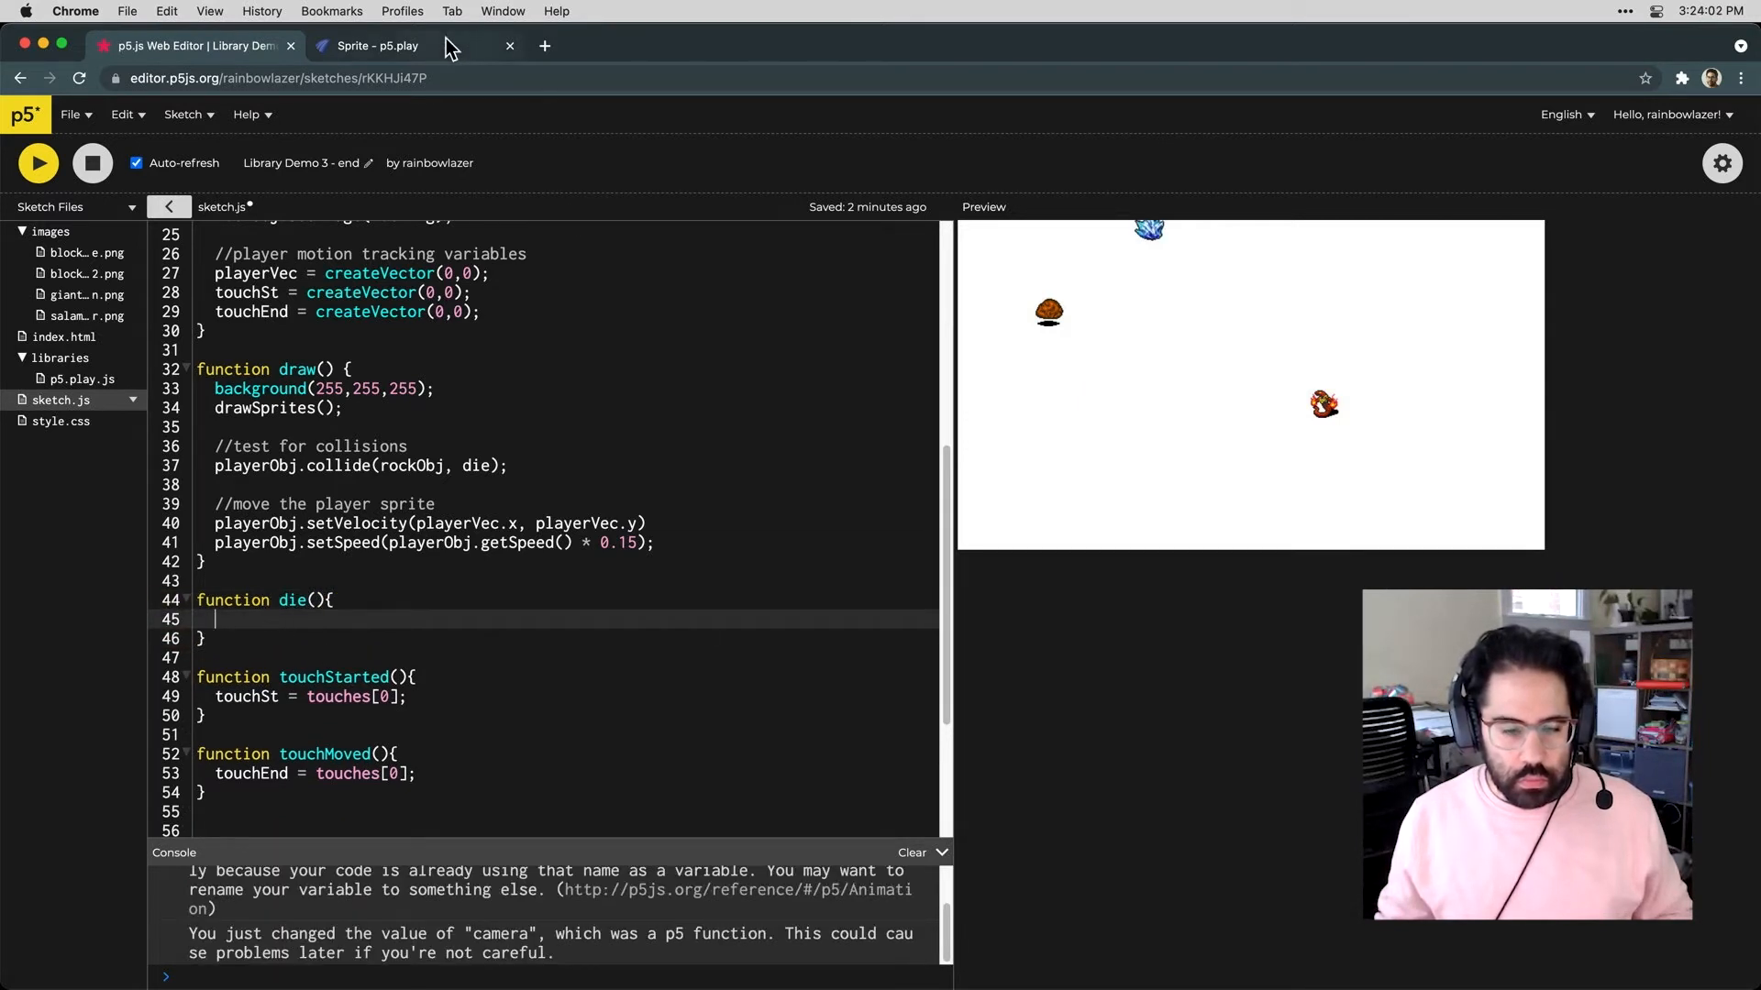
pyautogui.moveTo(376, 46)
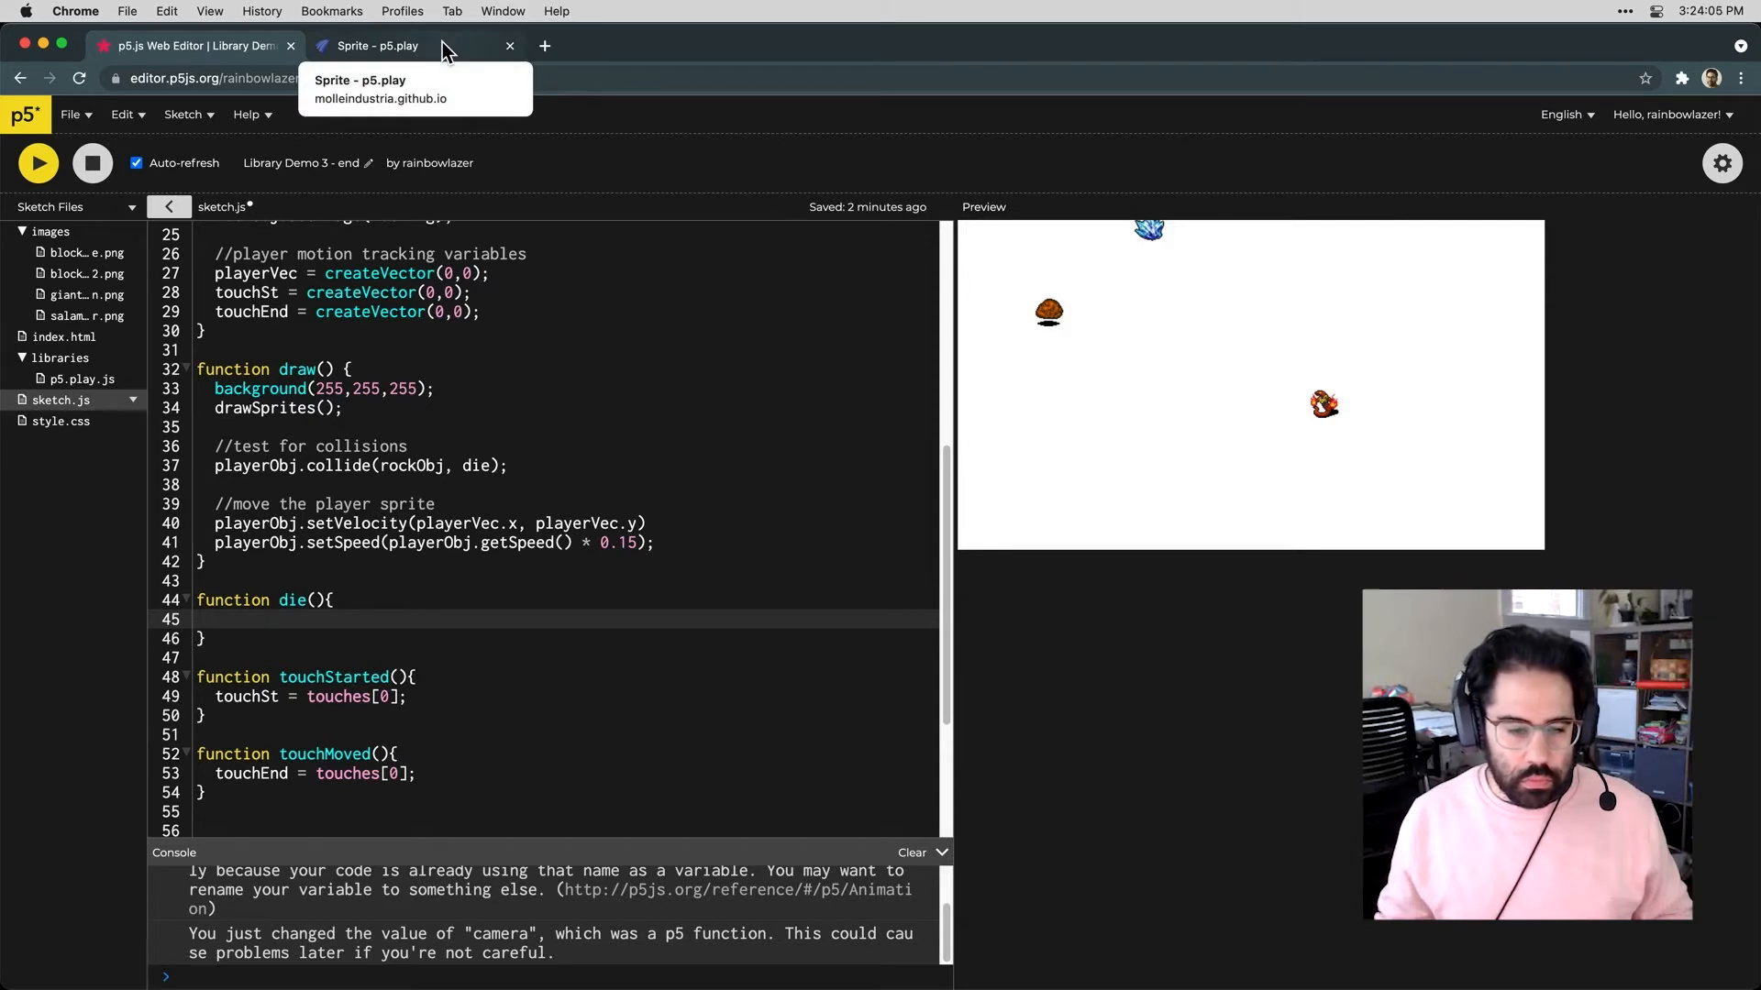
# Review the collide example's spriteA, spriteB callback parameters, then return to the sketch
pyautogui.click(378, 46)
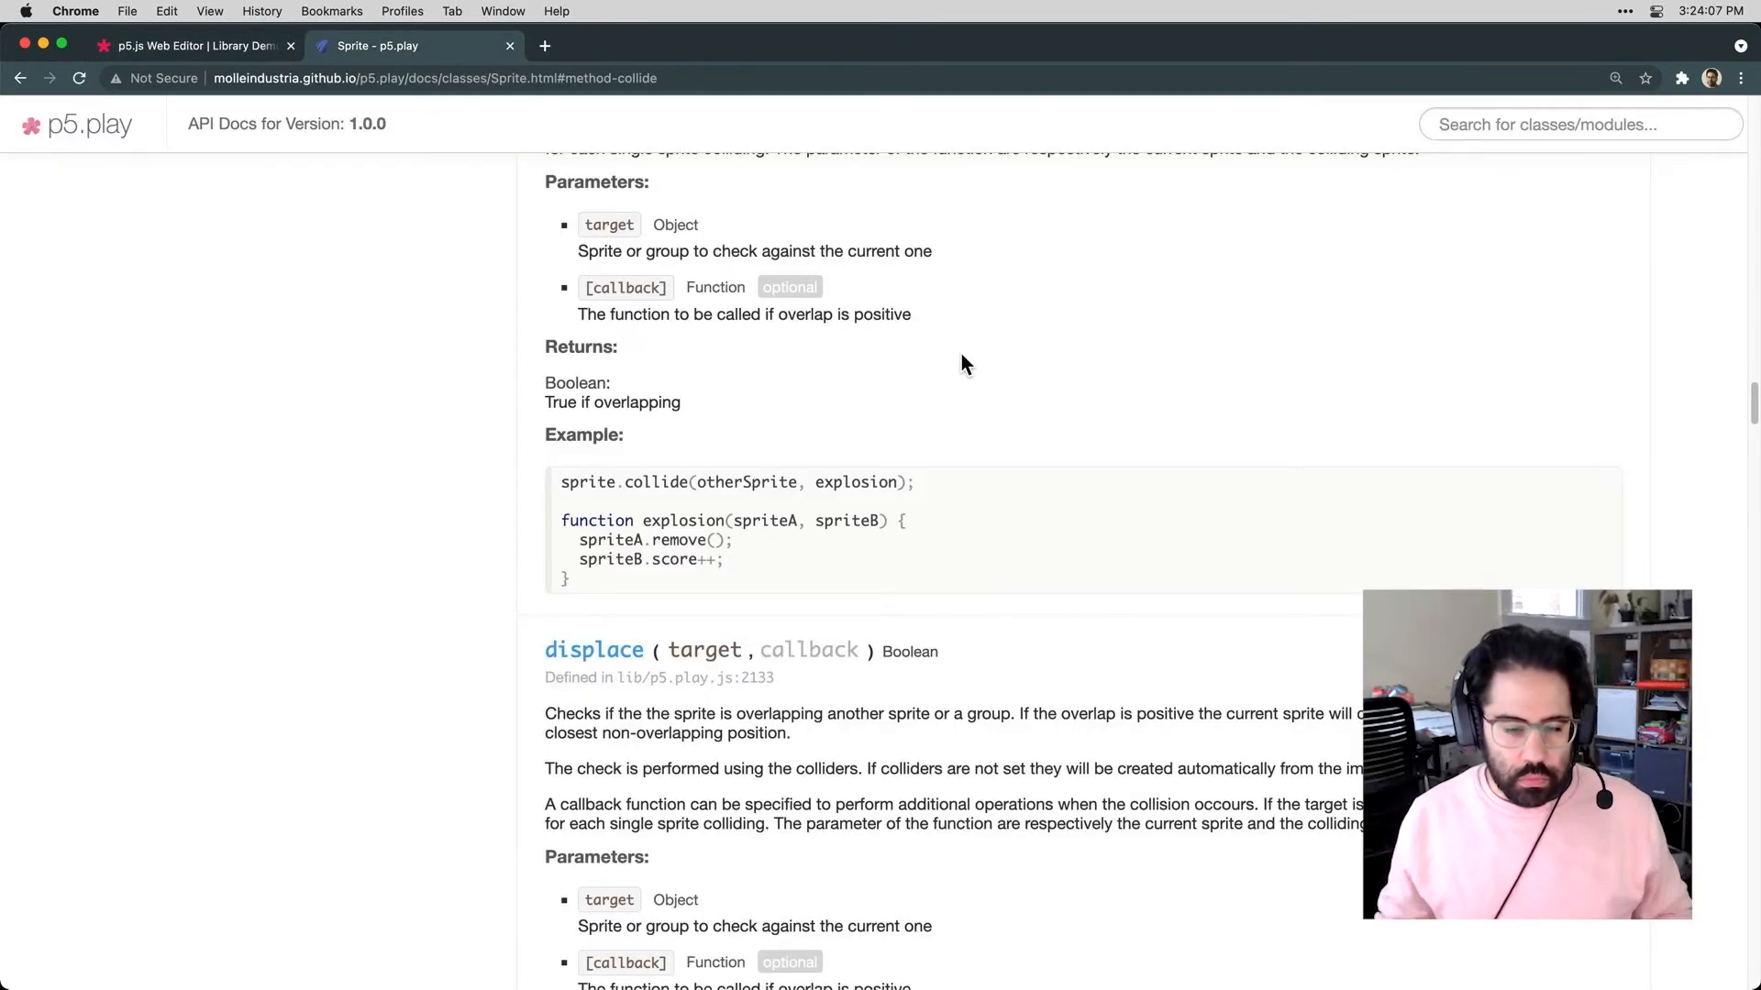
pyautogui.scroll(-3)
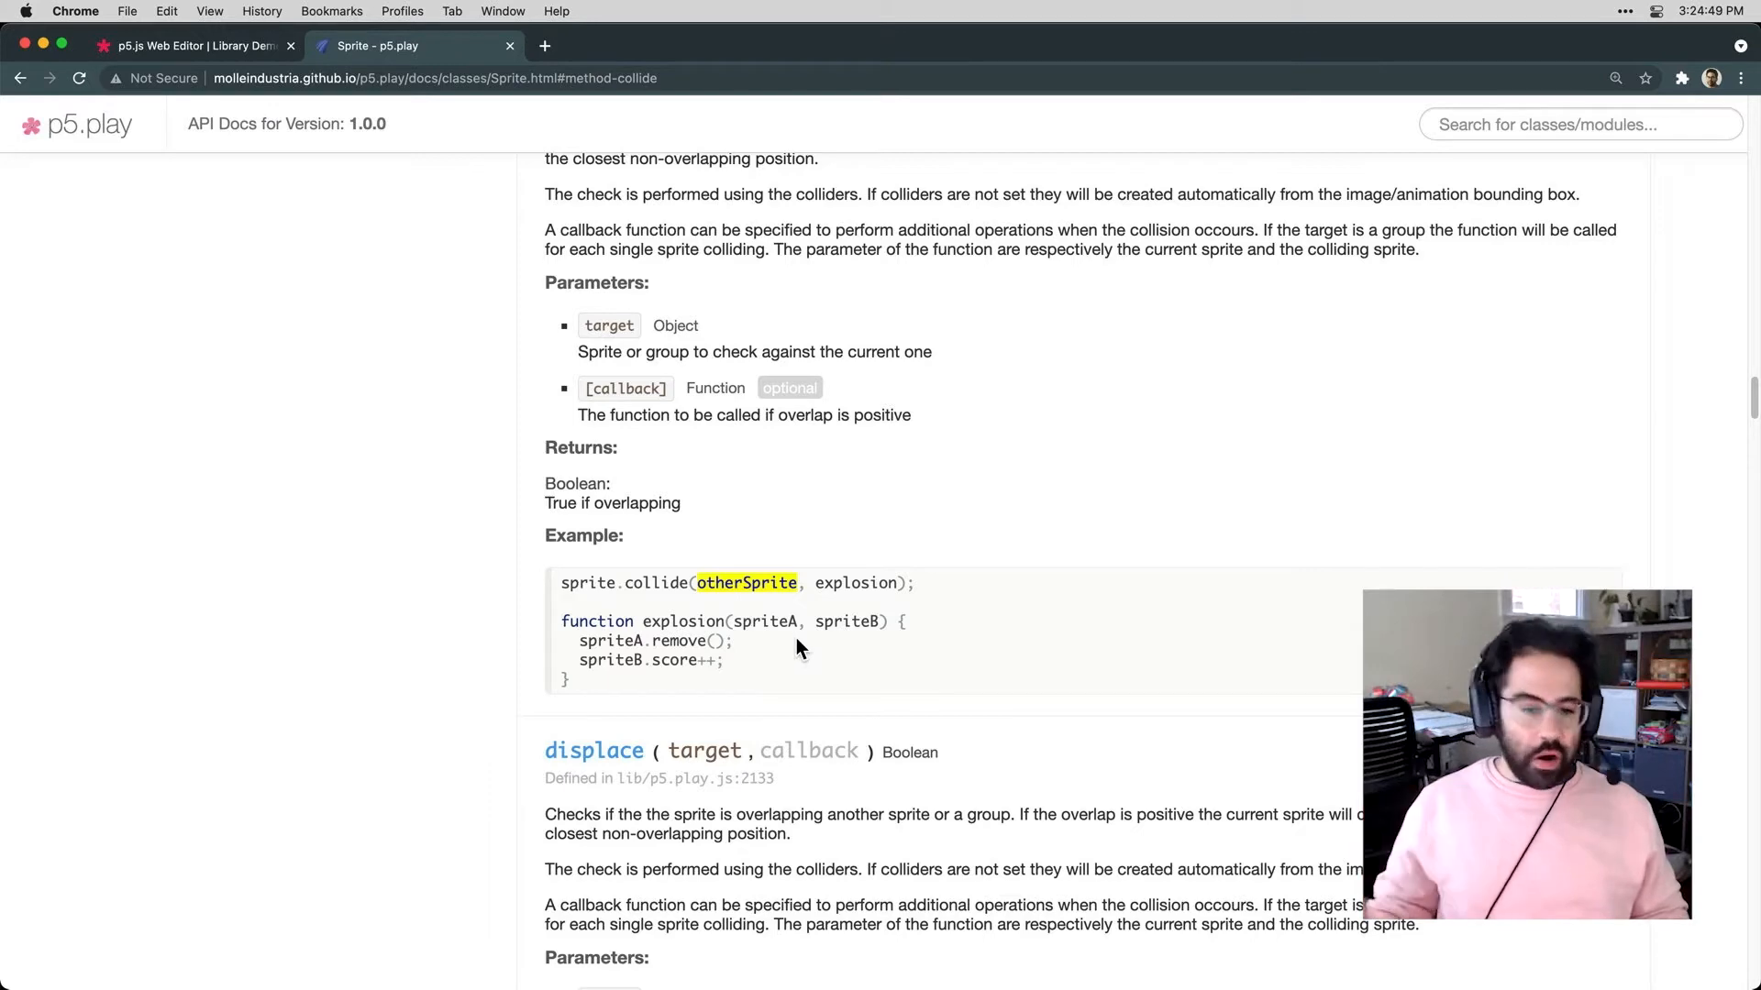
pyautogui.moveTo(728, 622); pyautogui.dragTo(887, 622)
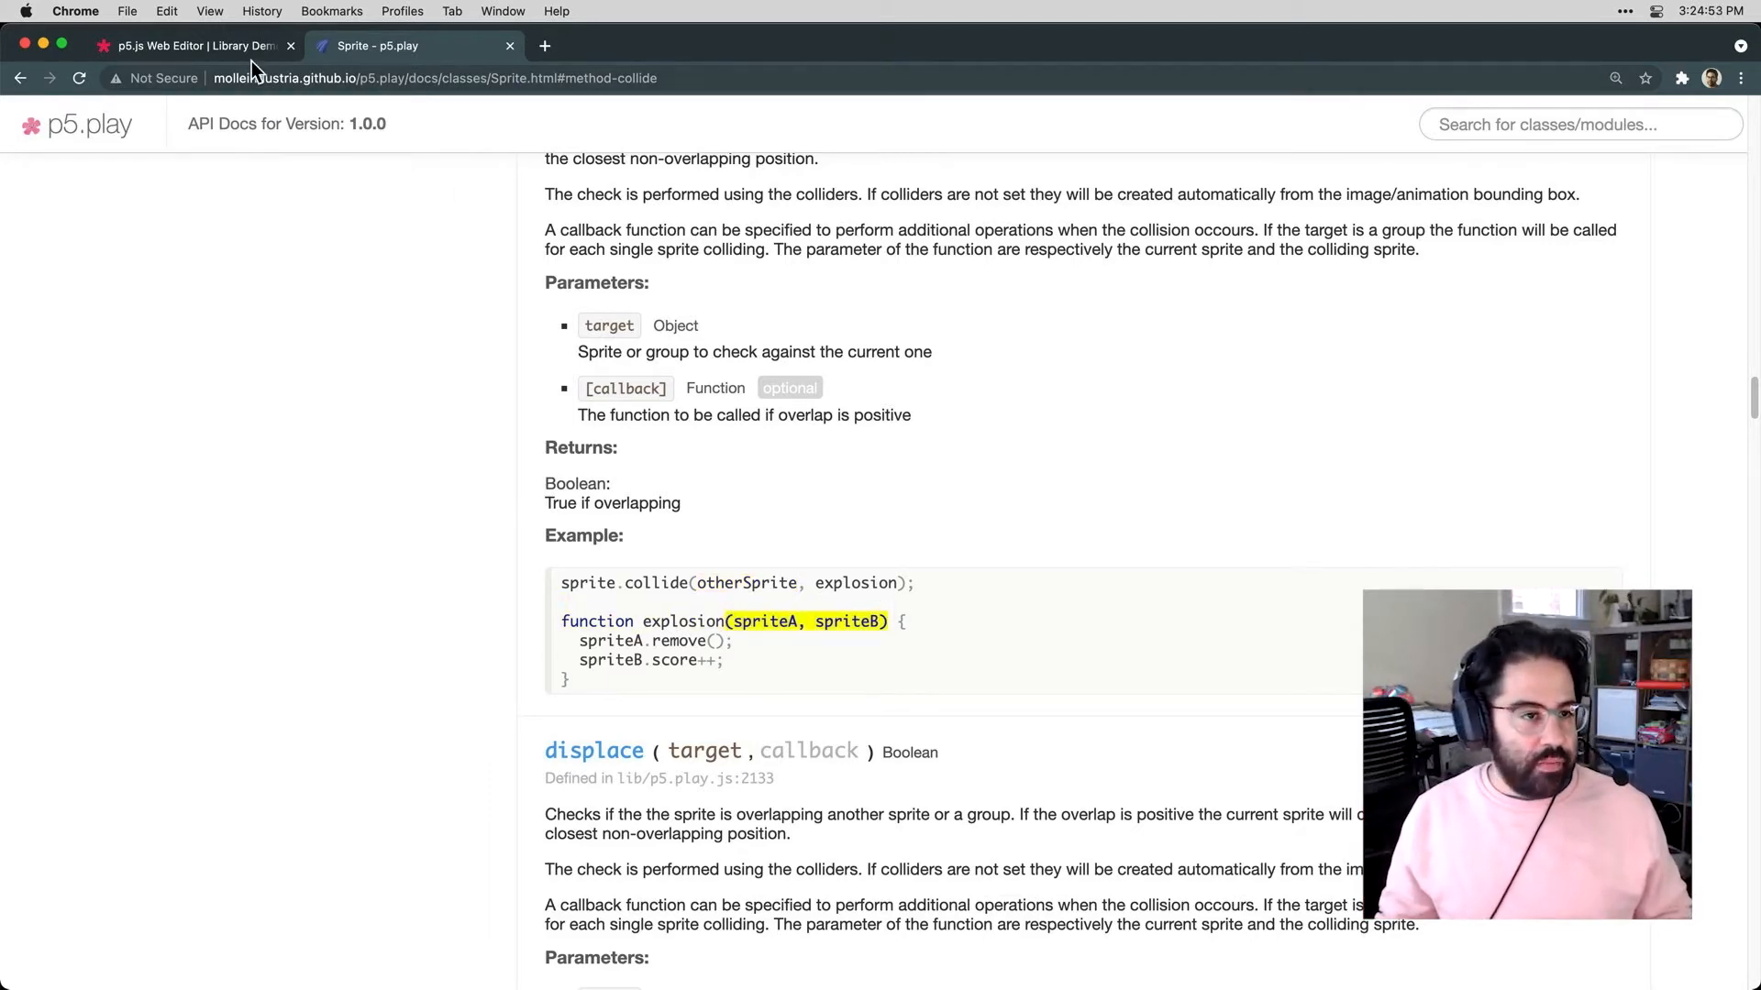
pyautogui.click(190, 44)
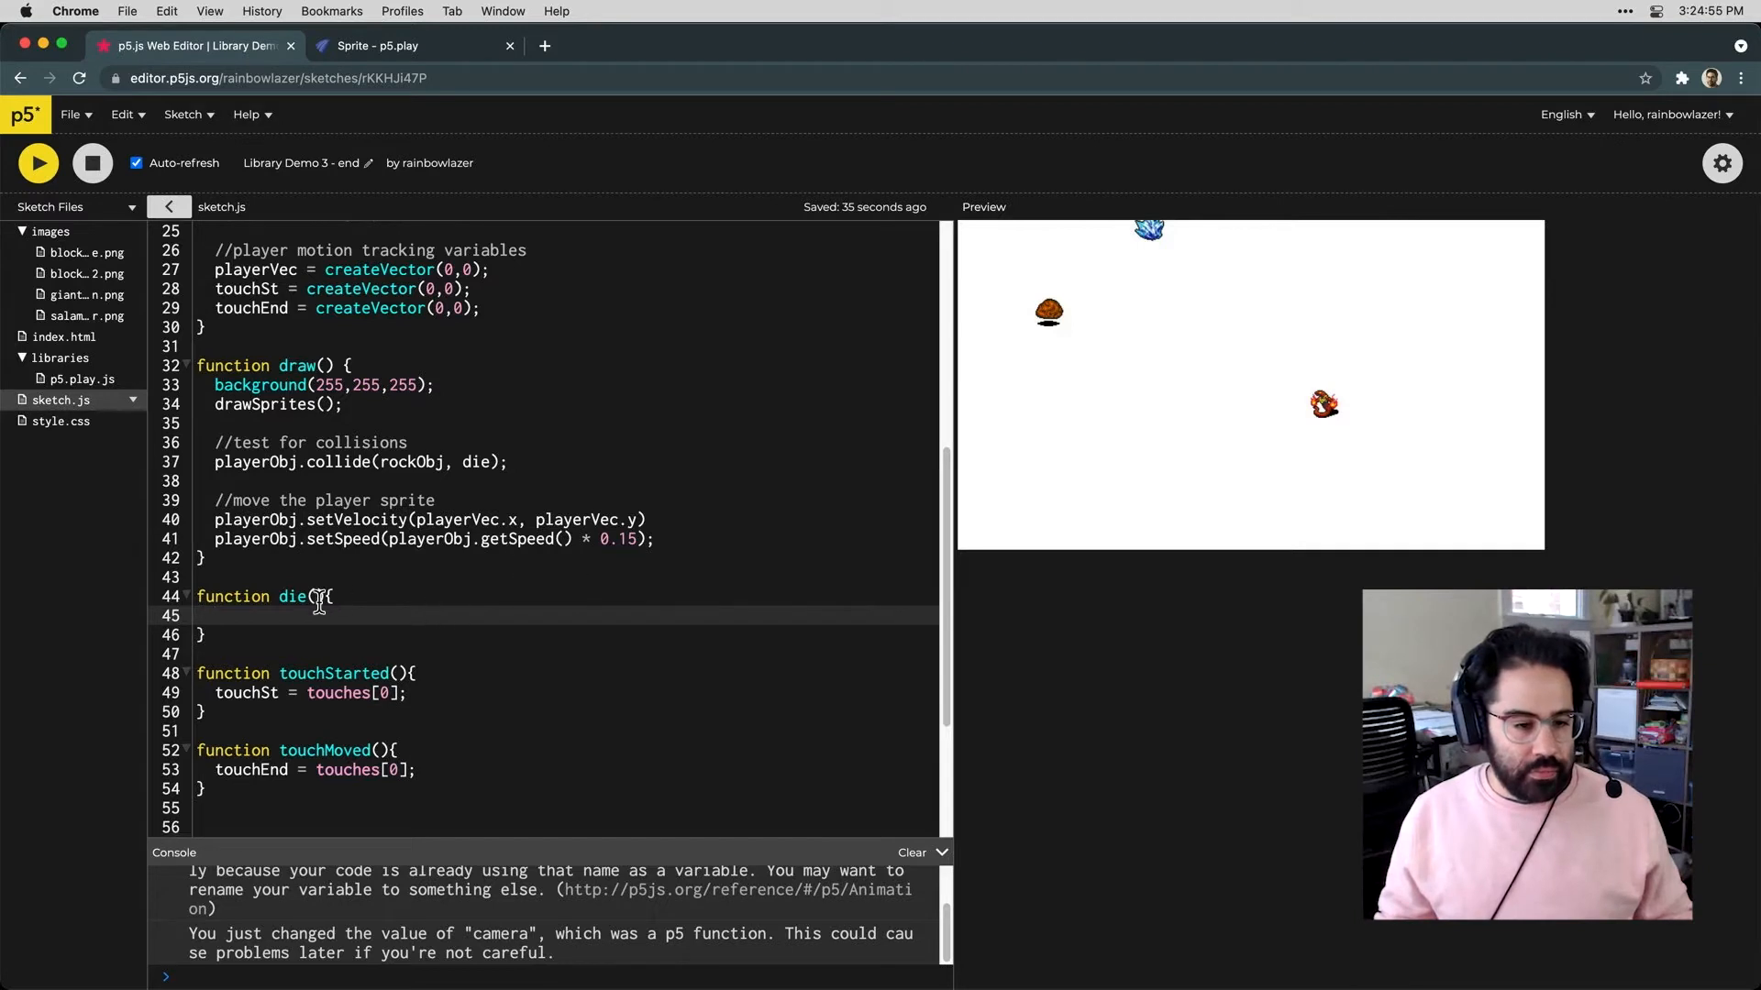
# Make die(spriteA, spriteB) call spriteA.remove(), then return to the Sprite docs
pyautogui.write('spriteA, spriteB')
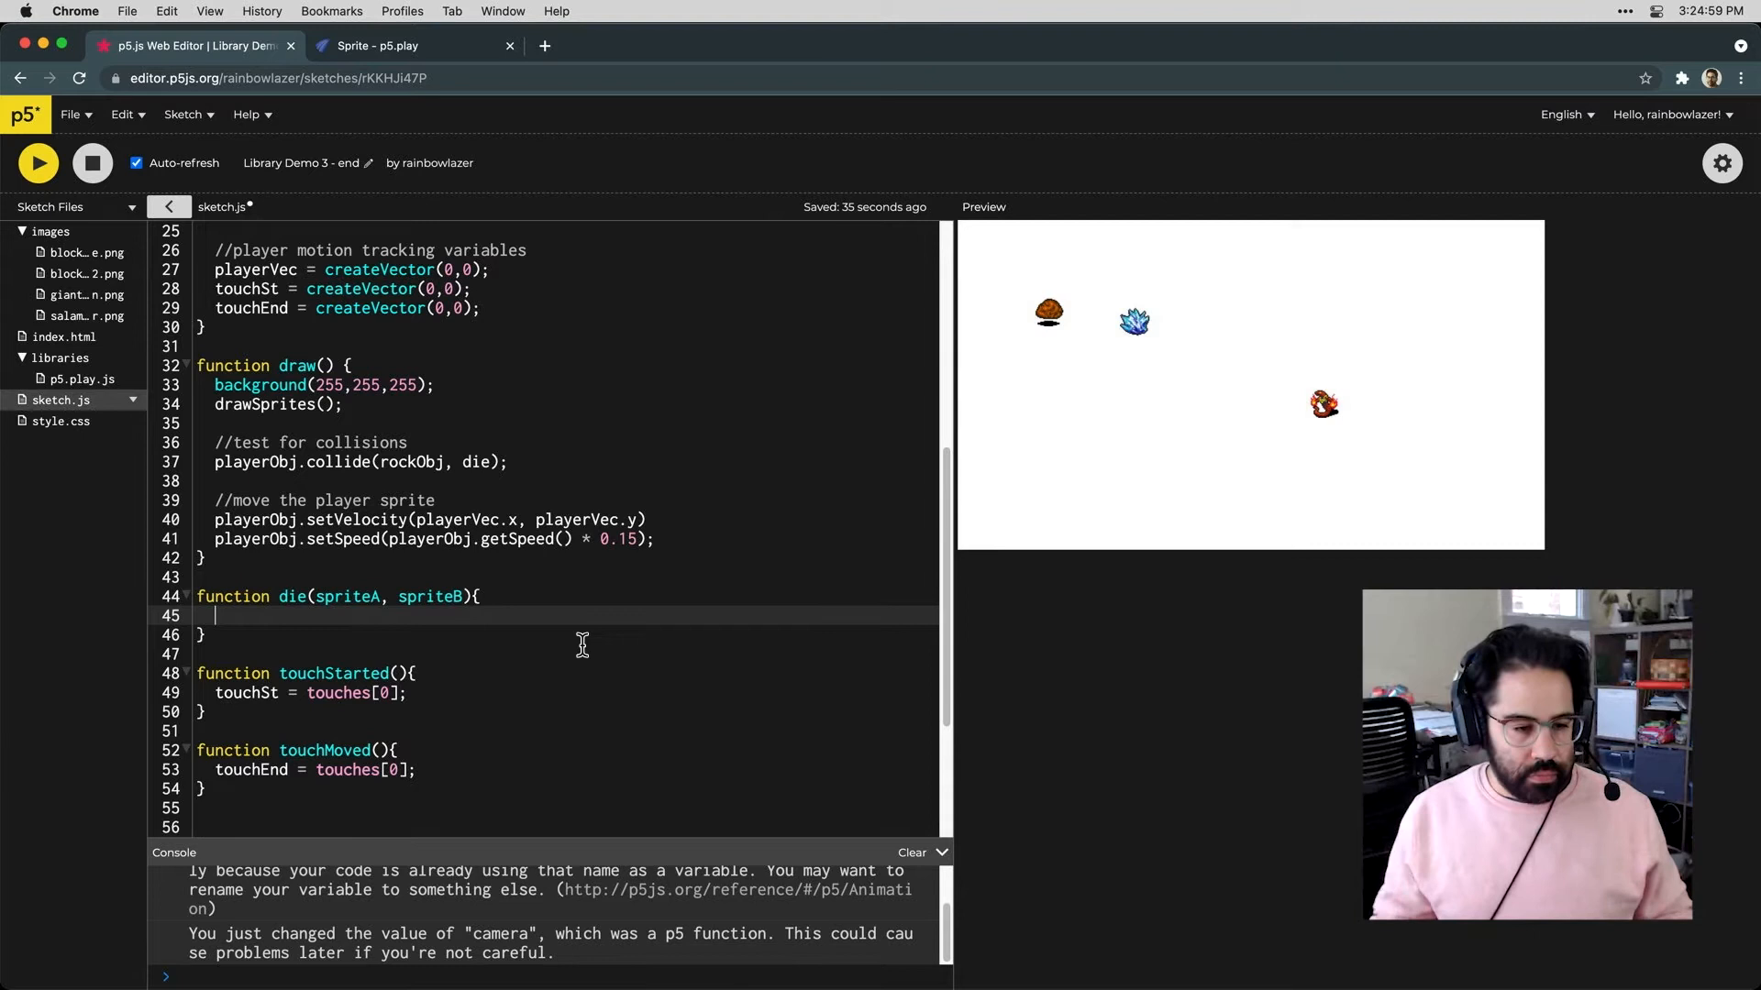
pyautogui.write('spriteA')
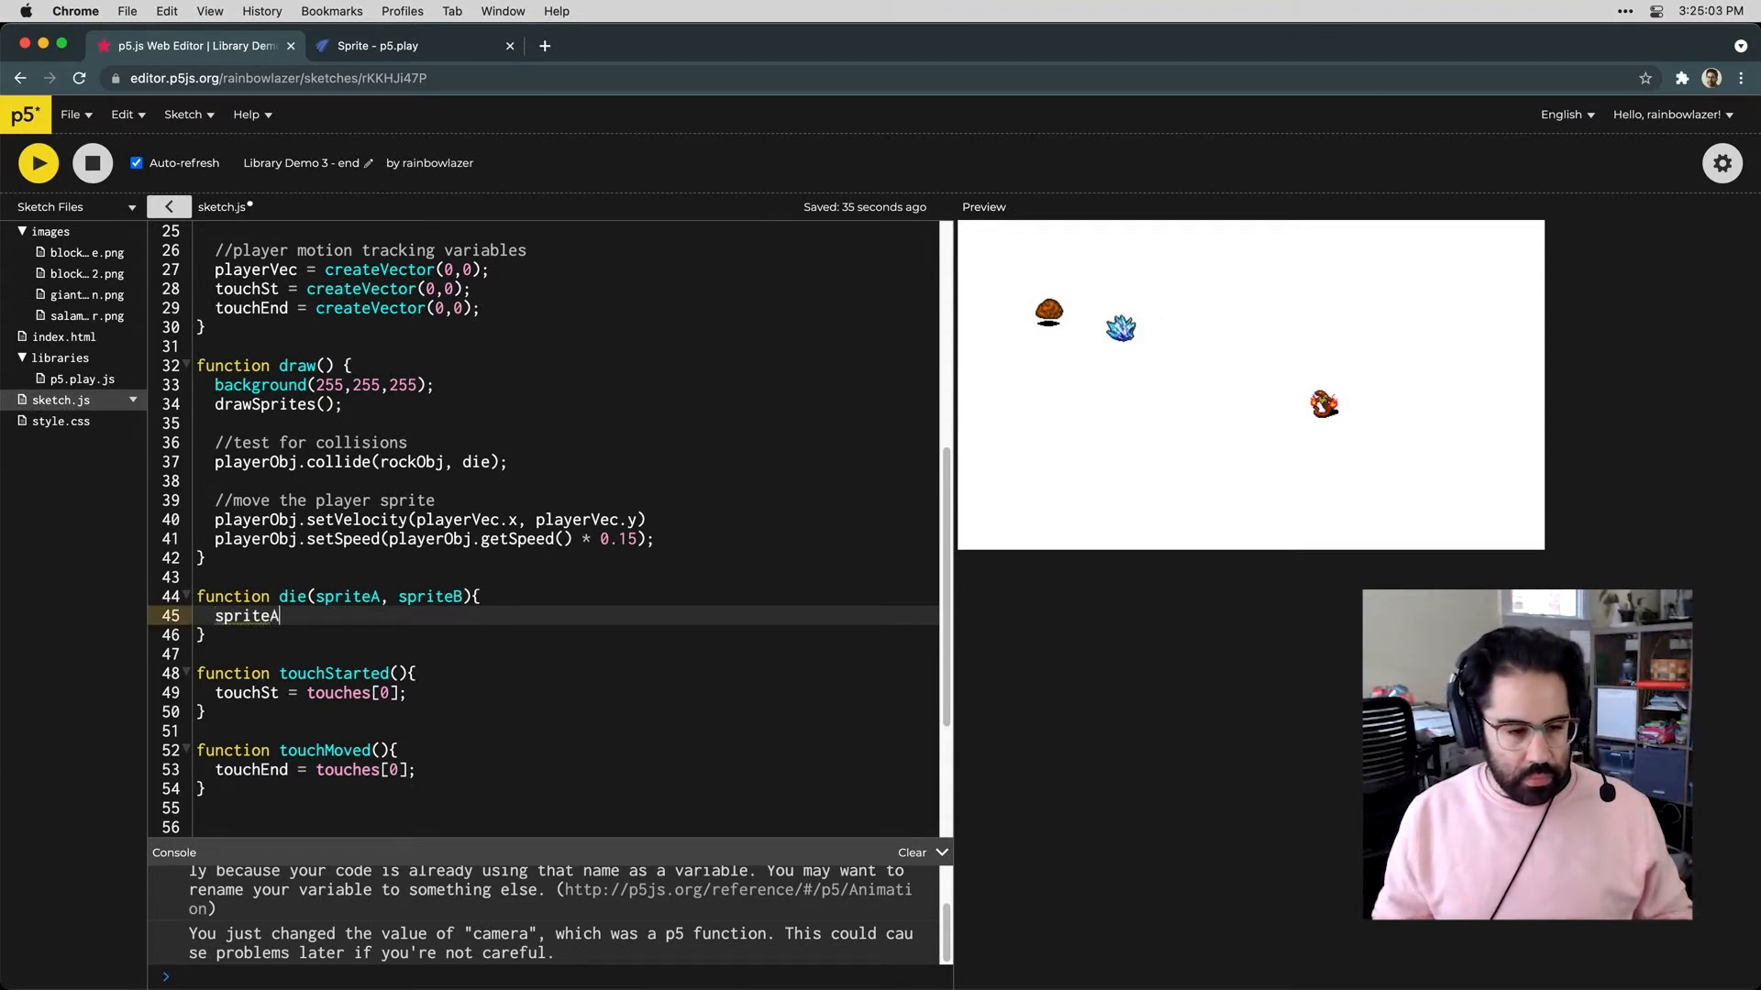
pyautogui.write('.remove')
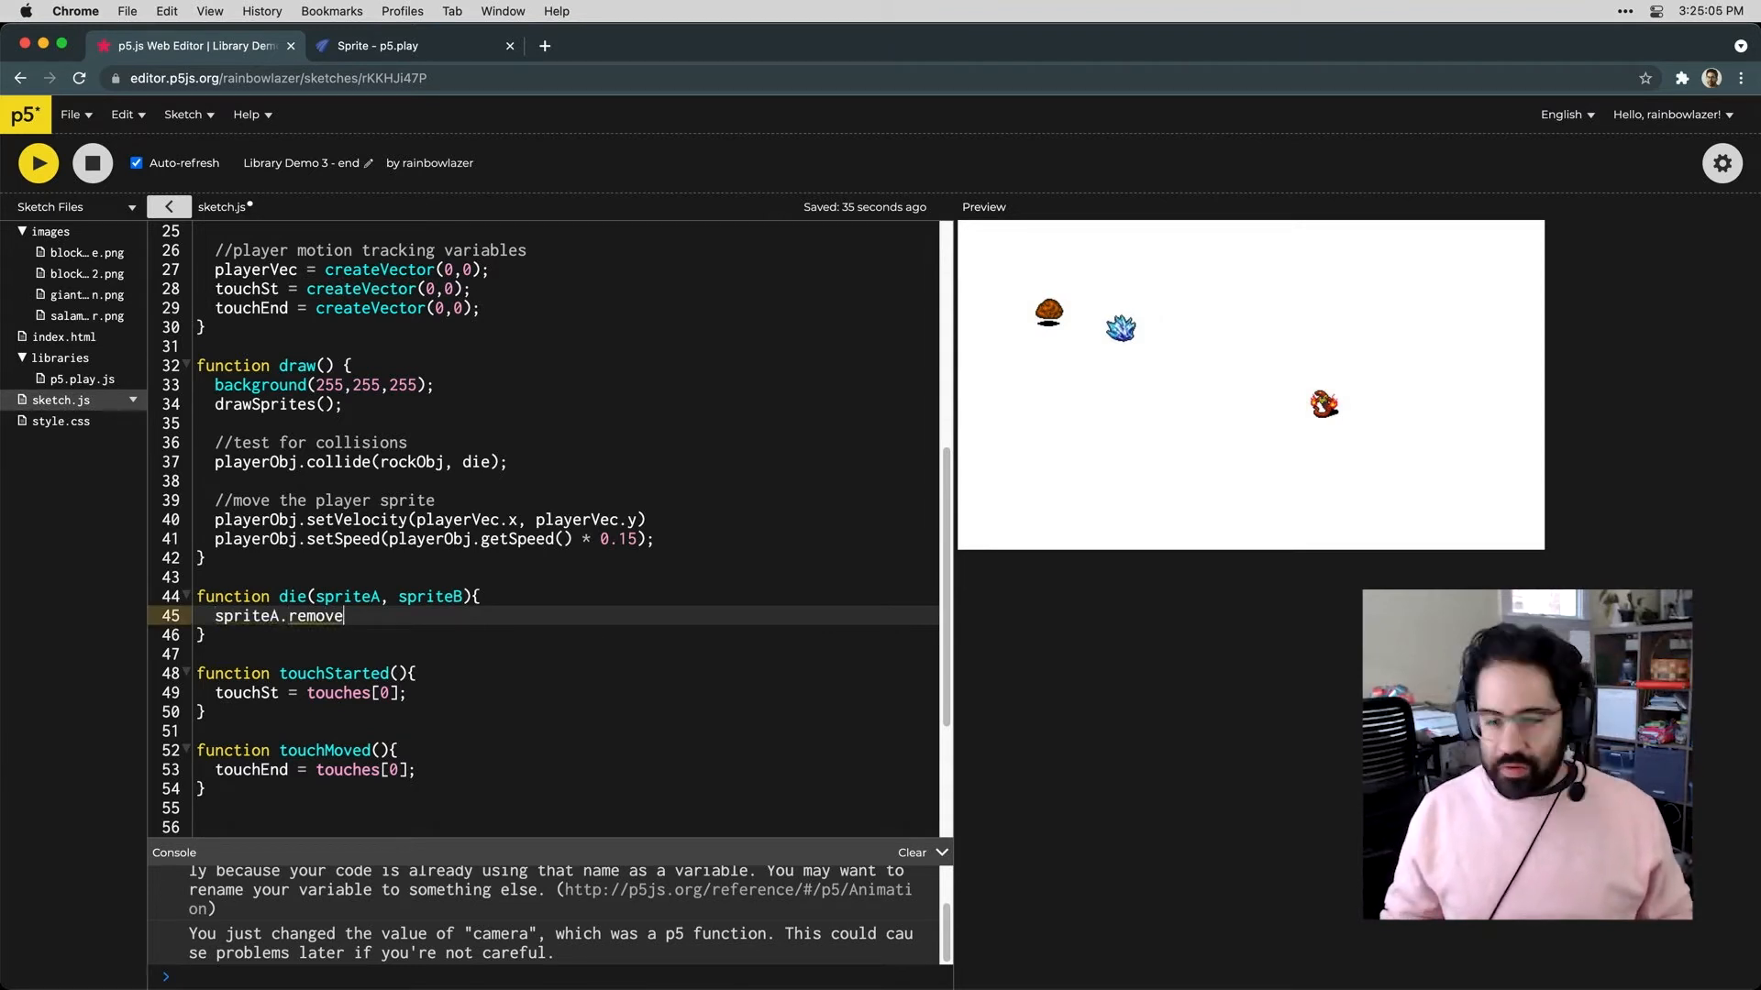
pyautogui.write('();')
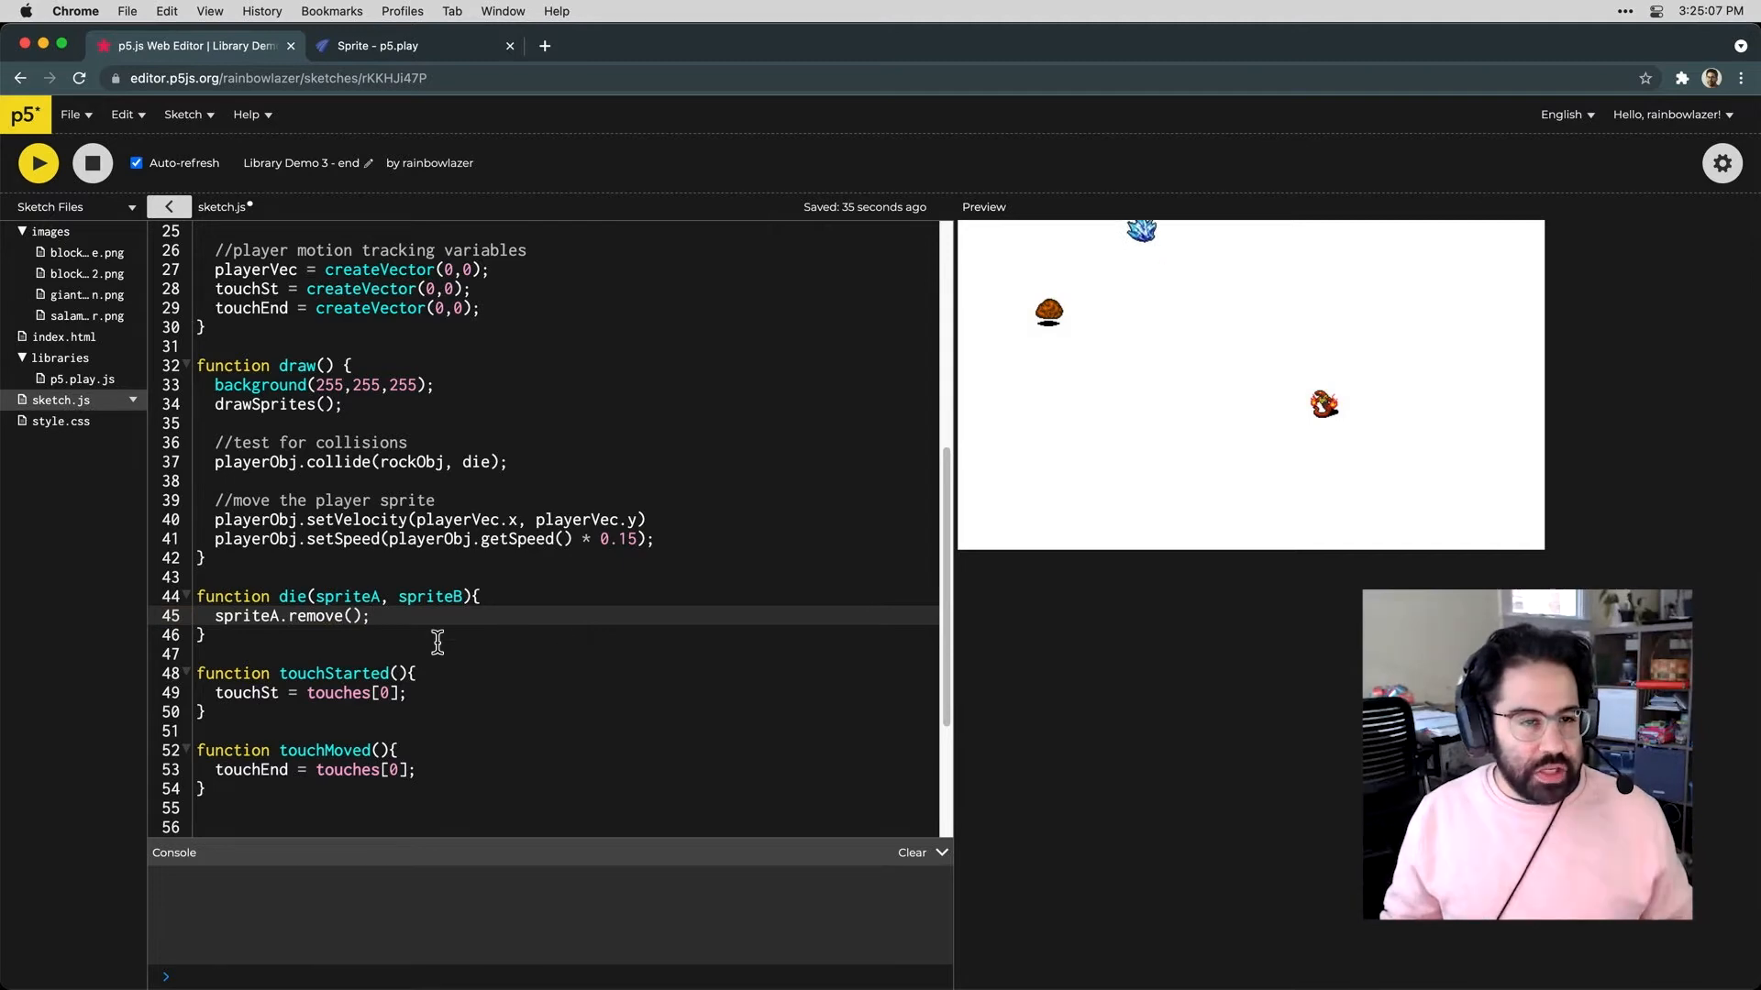
pyautogui.click(376, 46)
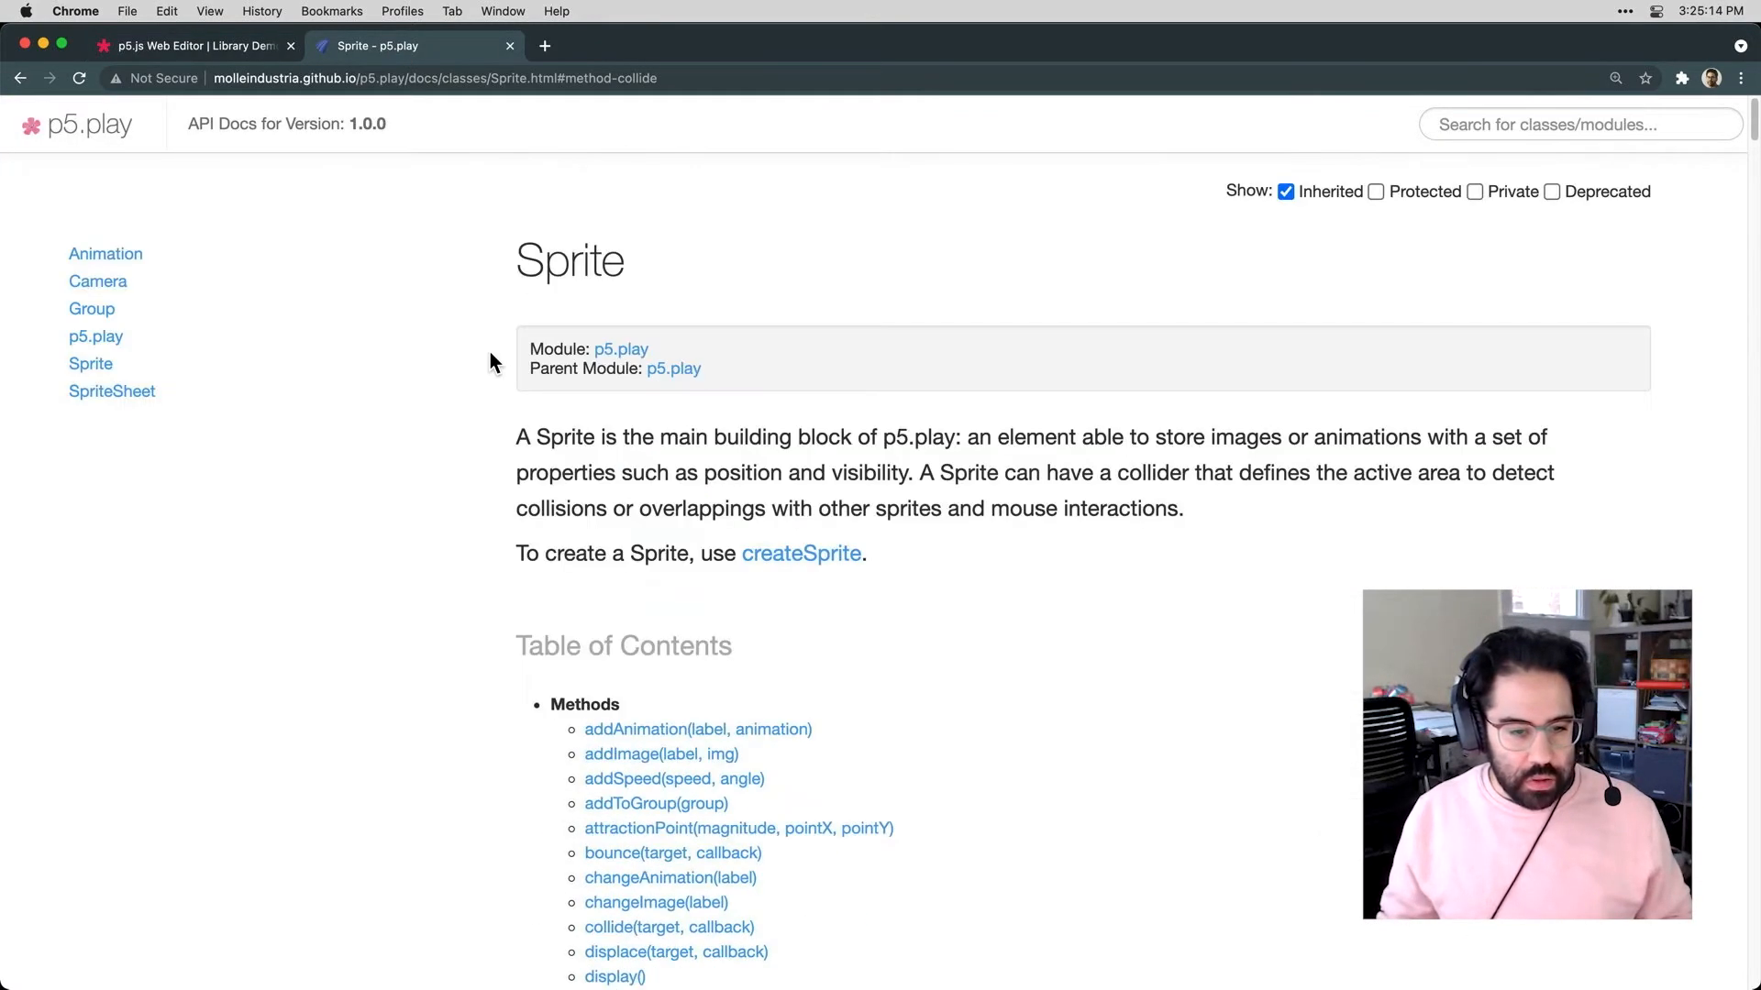
# Jump to the Sprite remove() method's entry from the table of contents
pyautogui.scroll(-3)
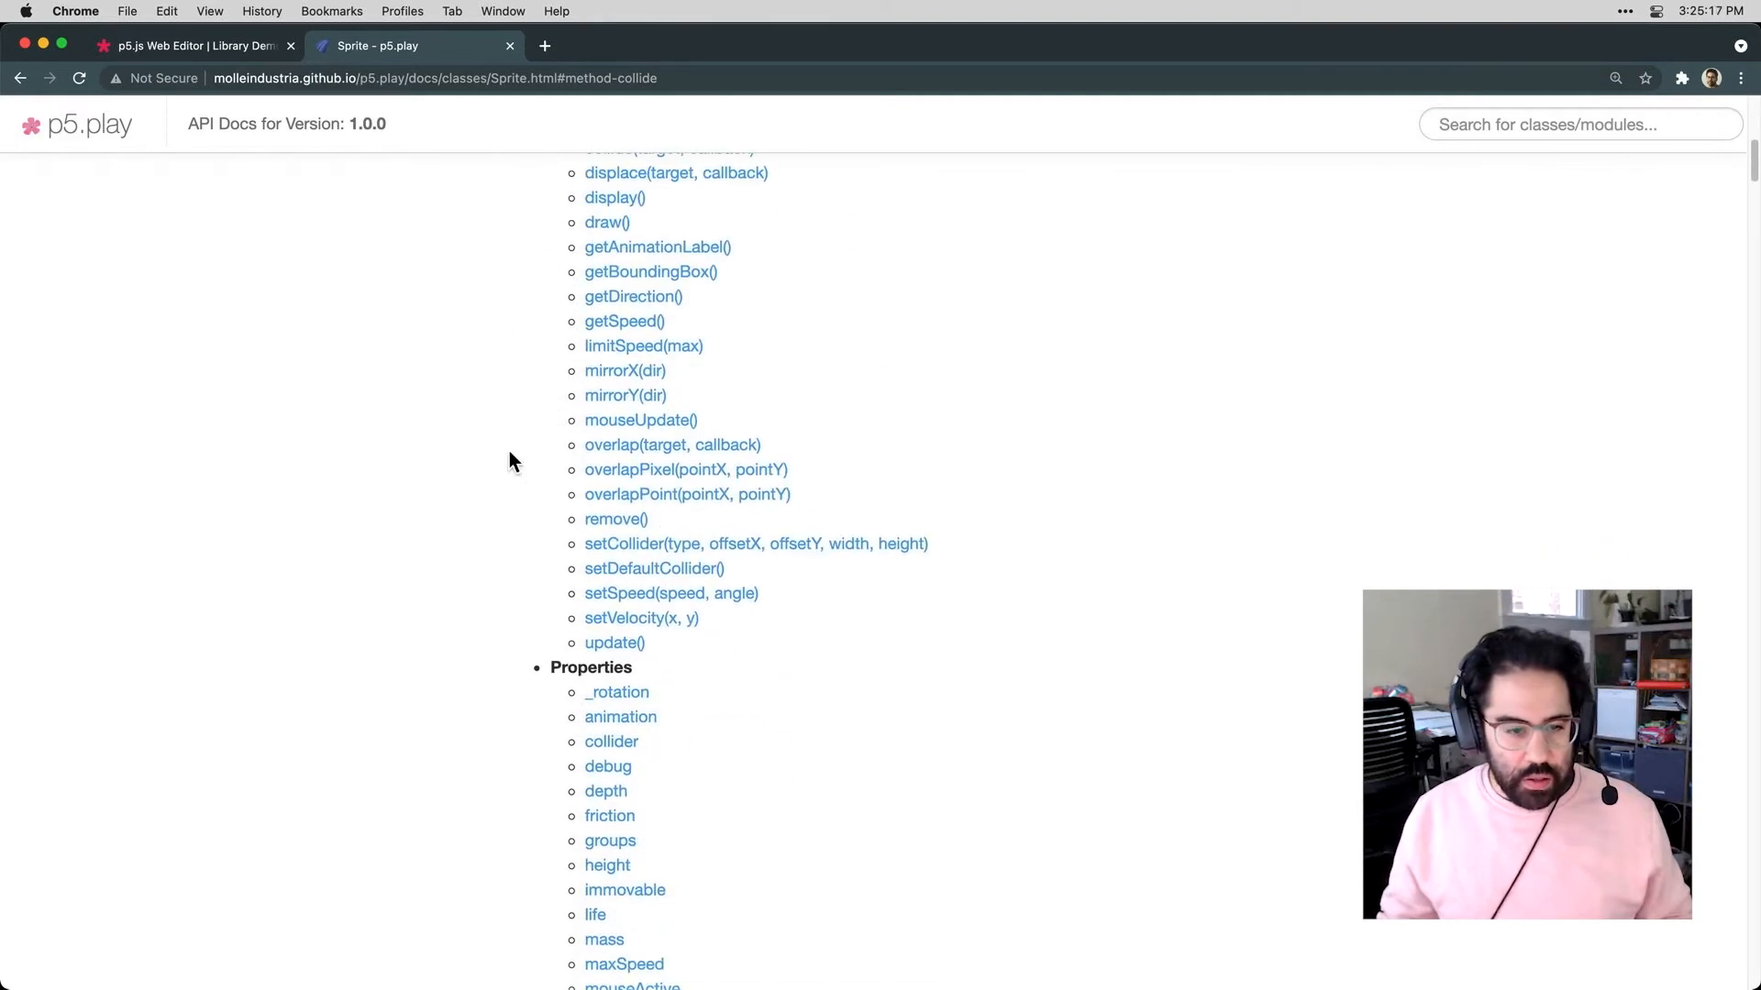
pyautogui.click(616, 519)
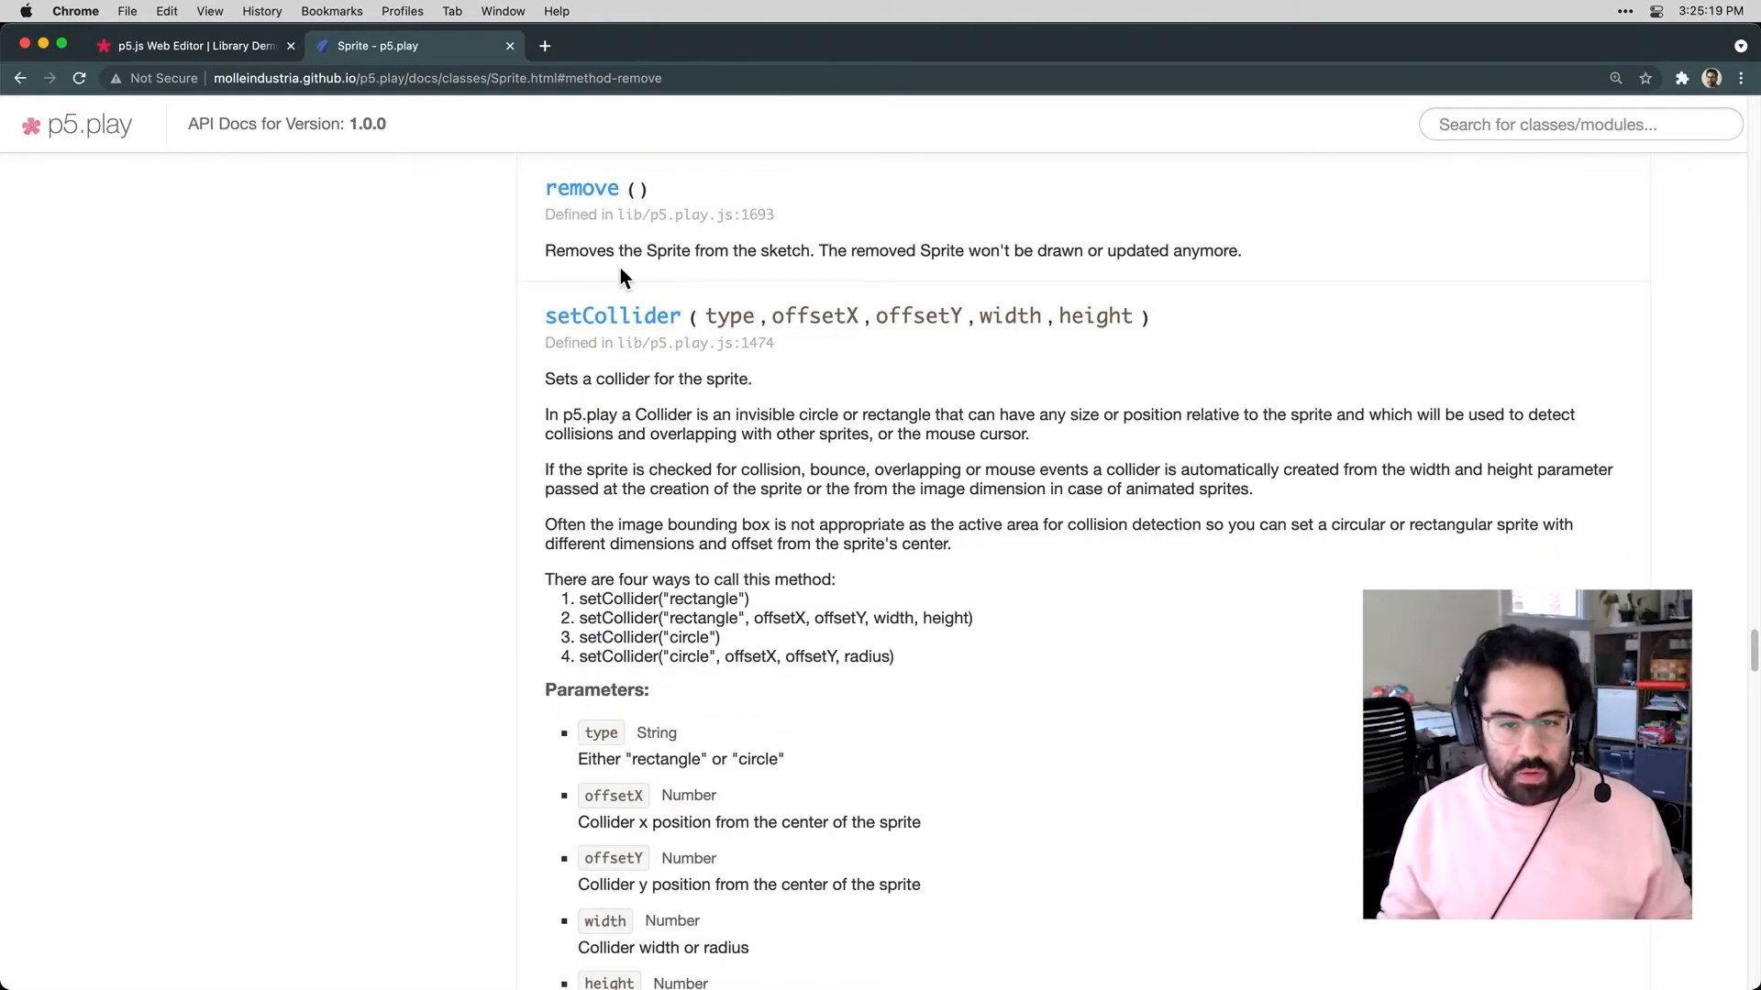
pyautogui.moveTo(1141, 259)
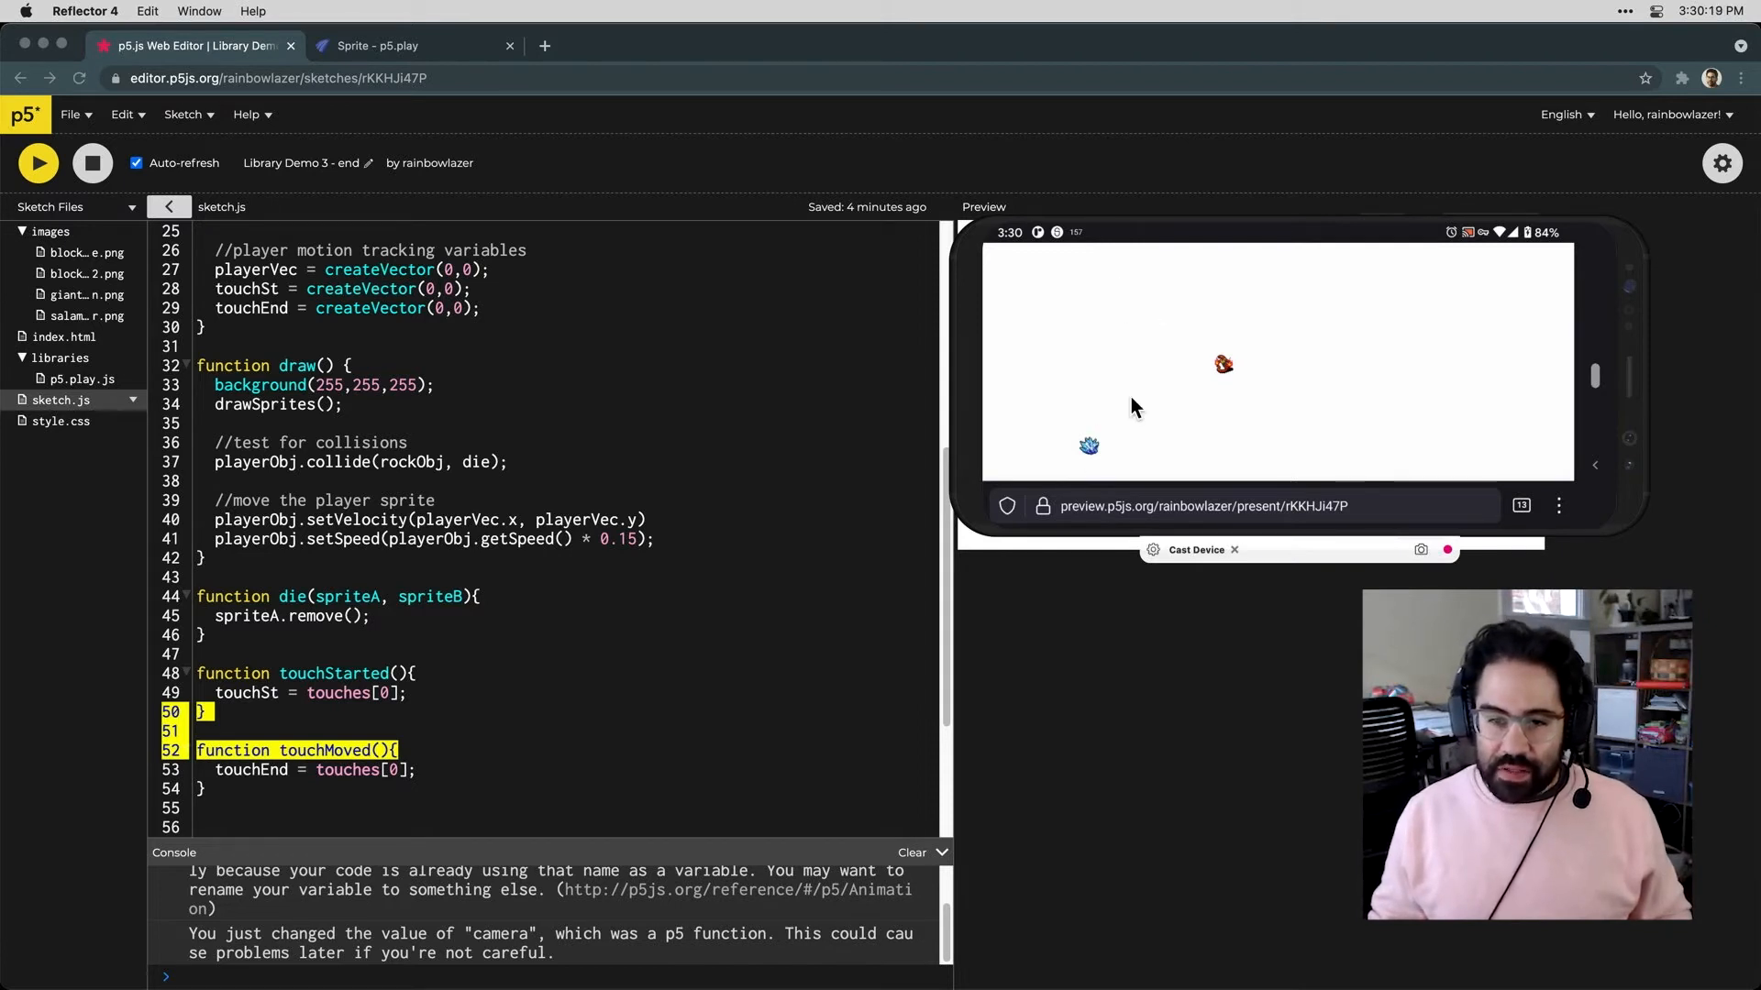
pyautogui.moveTo(1012, 352)
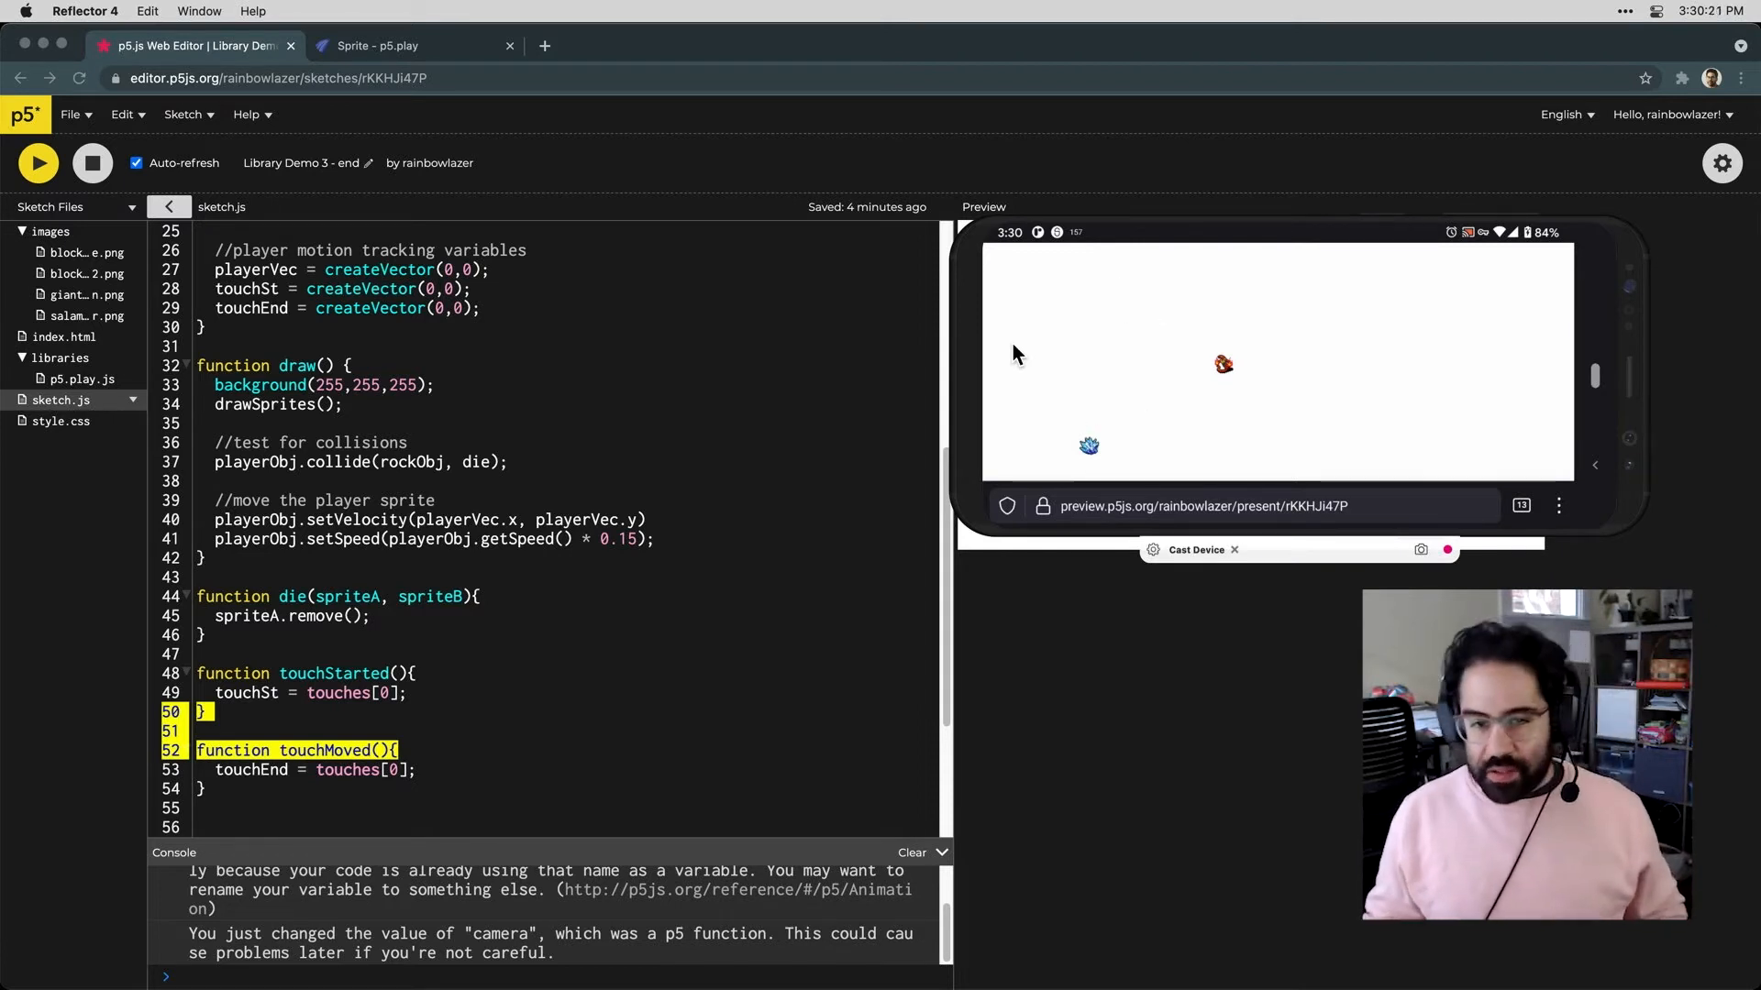
pyautogui.moveTo(1267, 334)
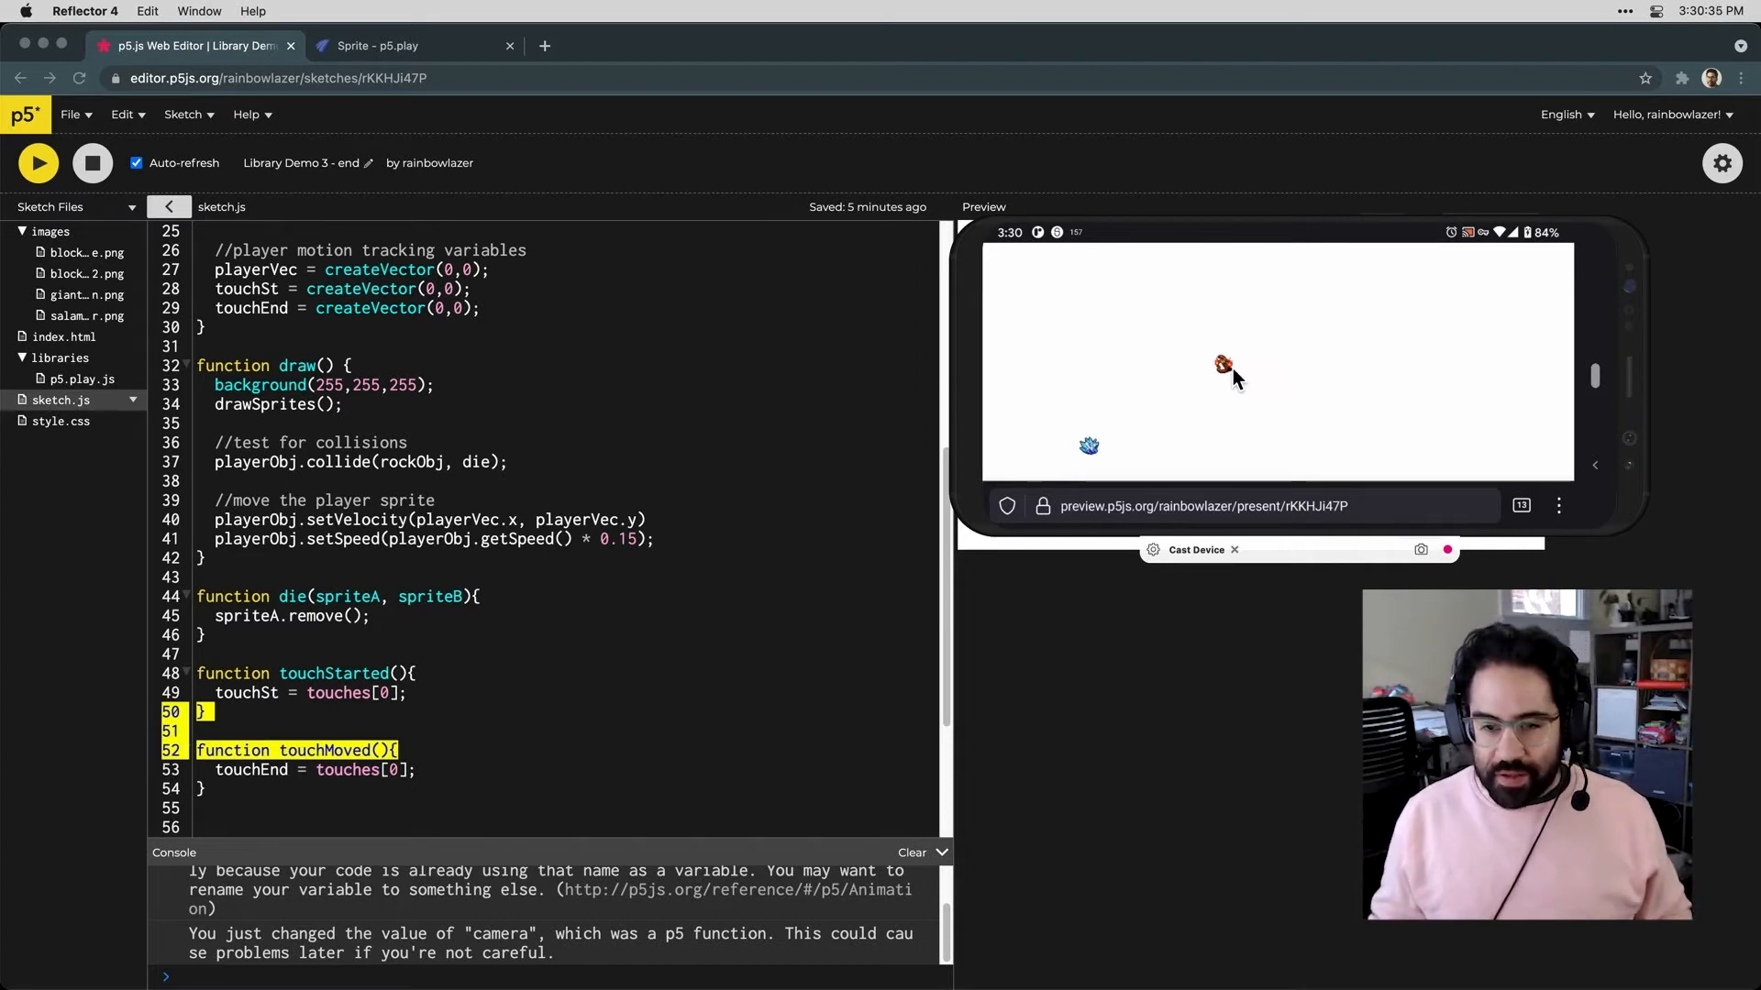
pyautogui.moveTo(1000, 387)
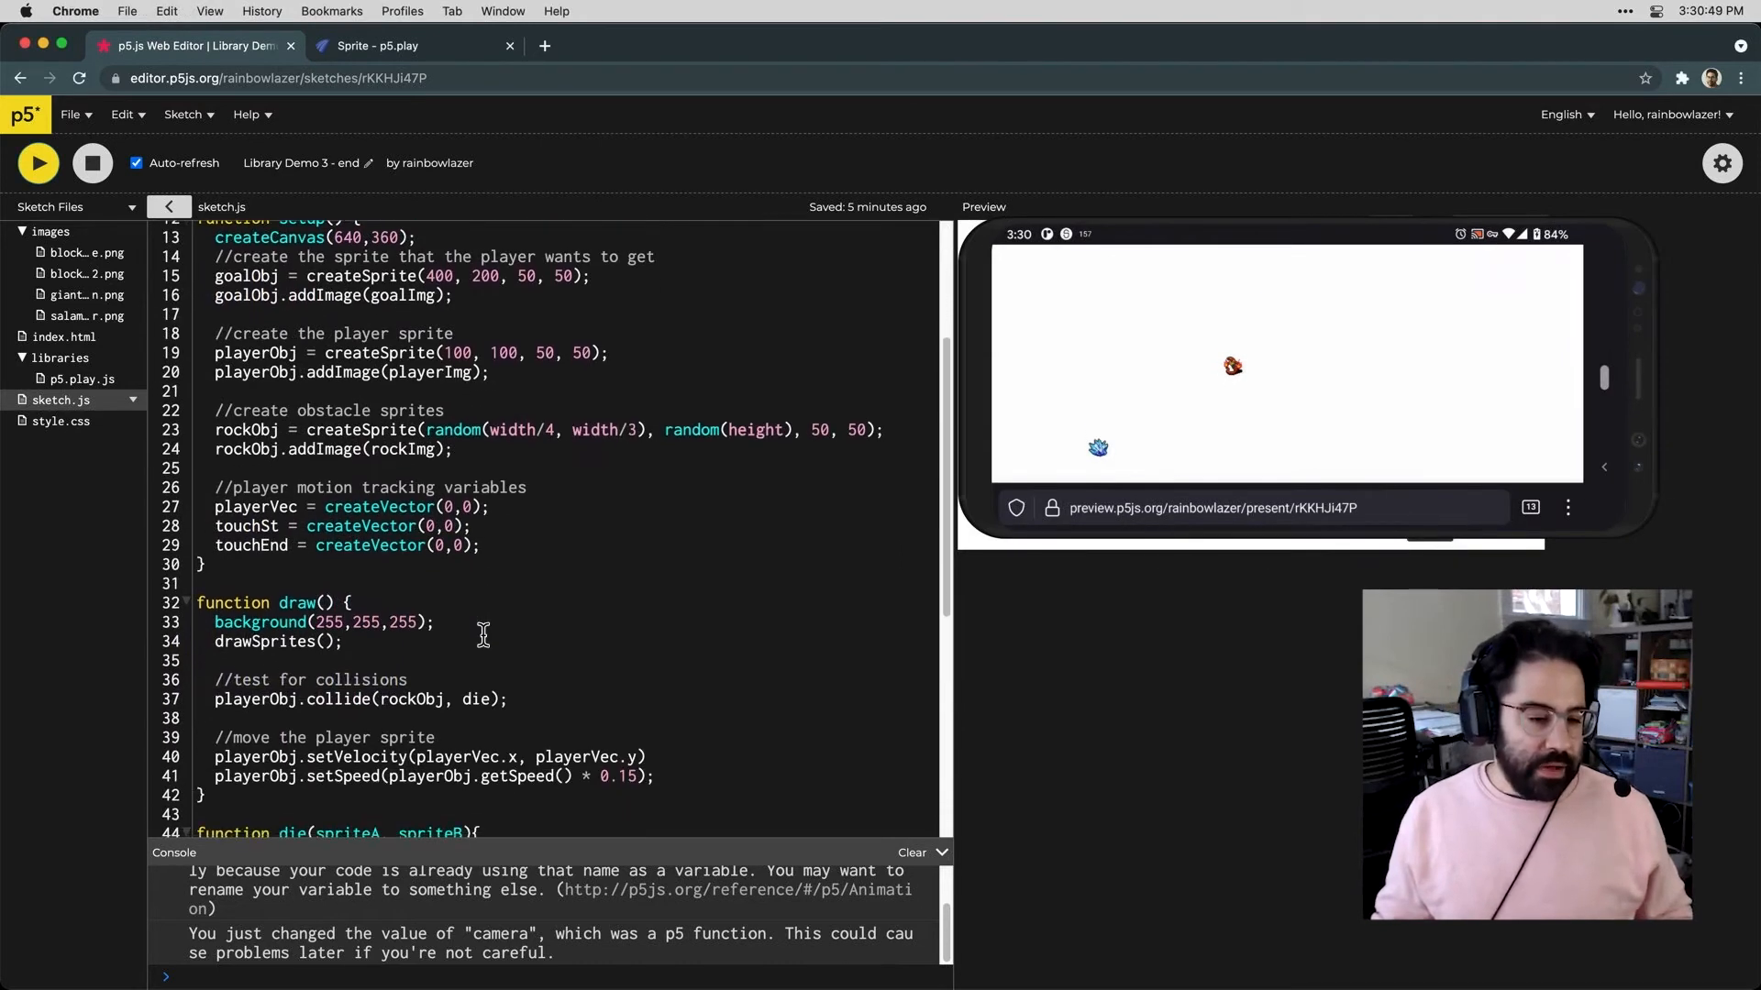
# Test the player colliding with the obstacle on the mirrored phone
pyautogui.doubleClick(338, 634)
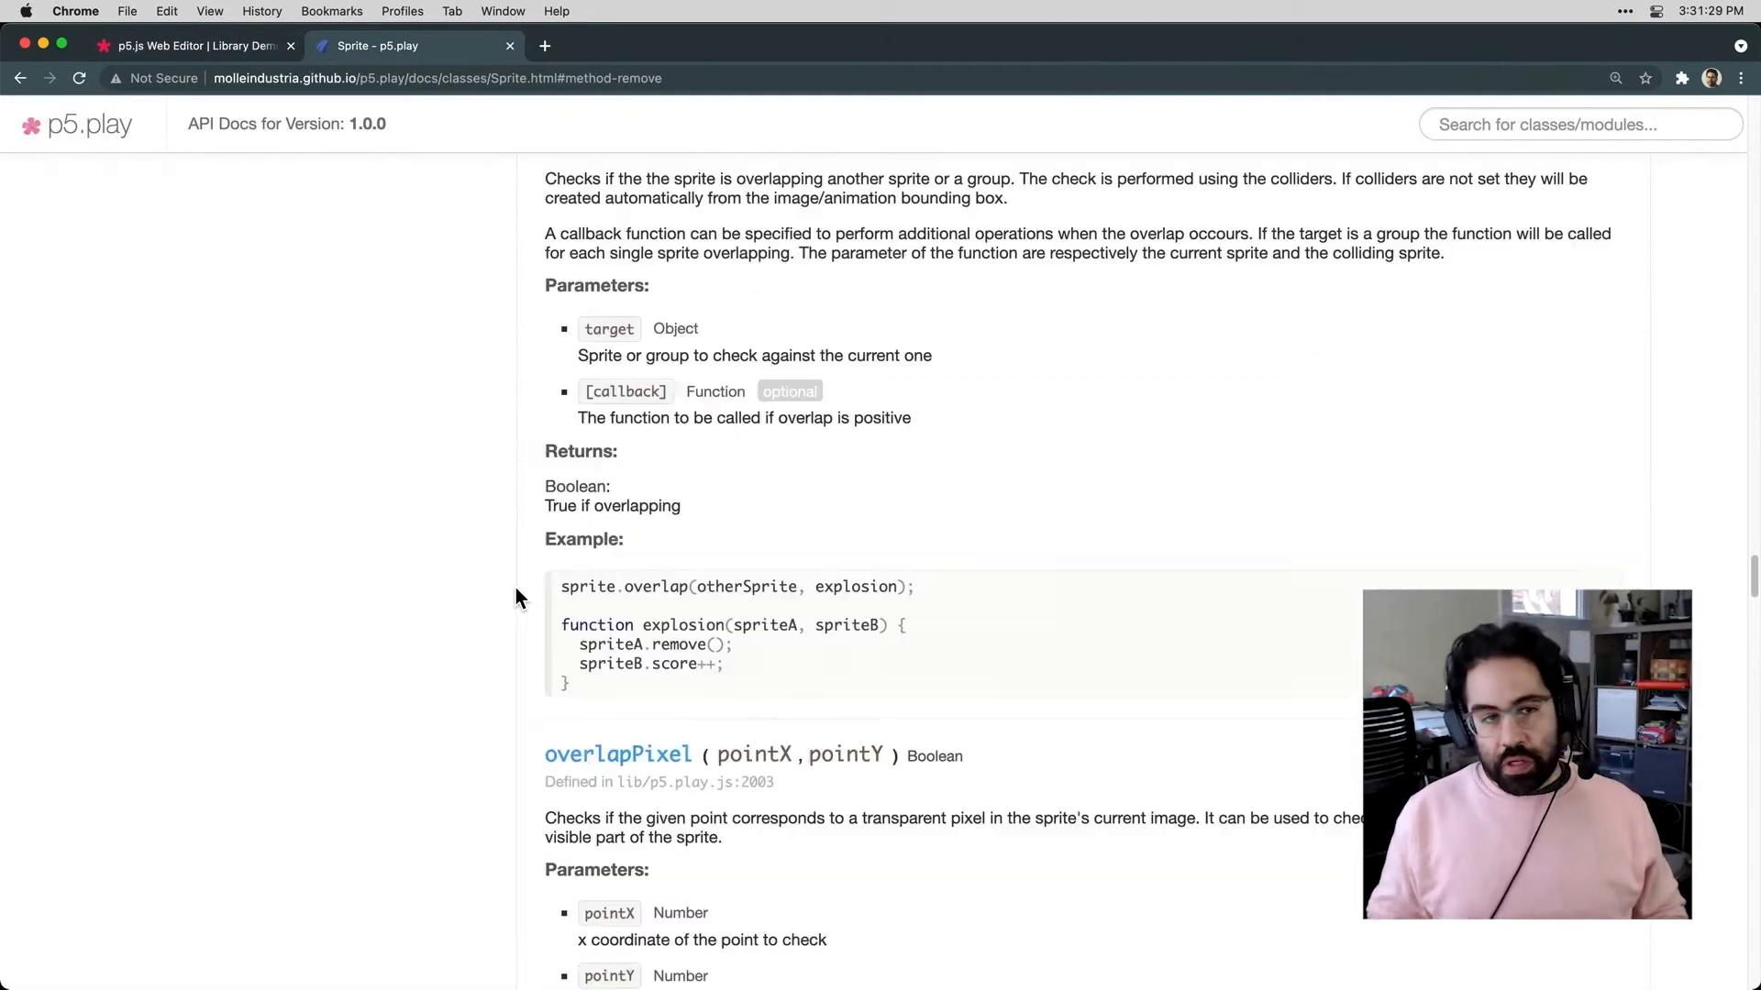
# Read the Group class reference in the p5.play docs, then return to the sketch
pyautogui.scroll(-3)
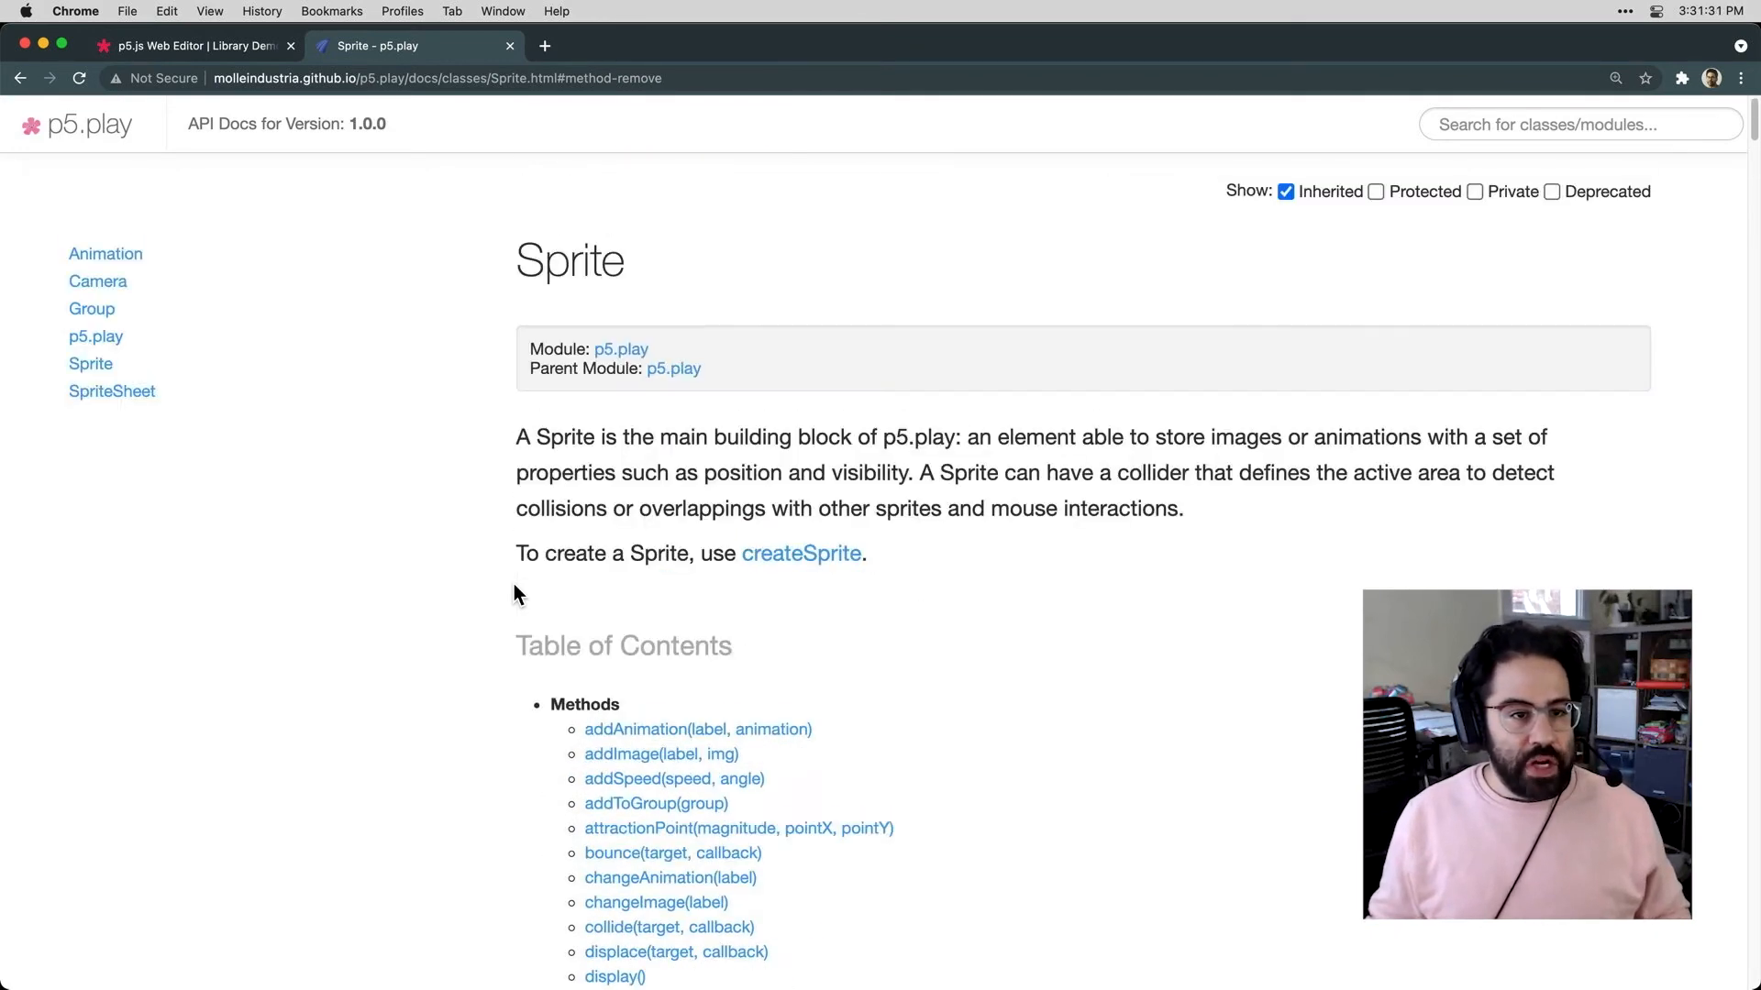
pyautogui.moveTo(310, 409)
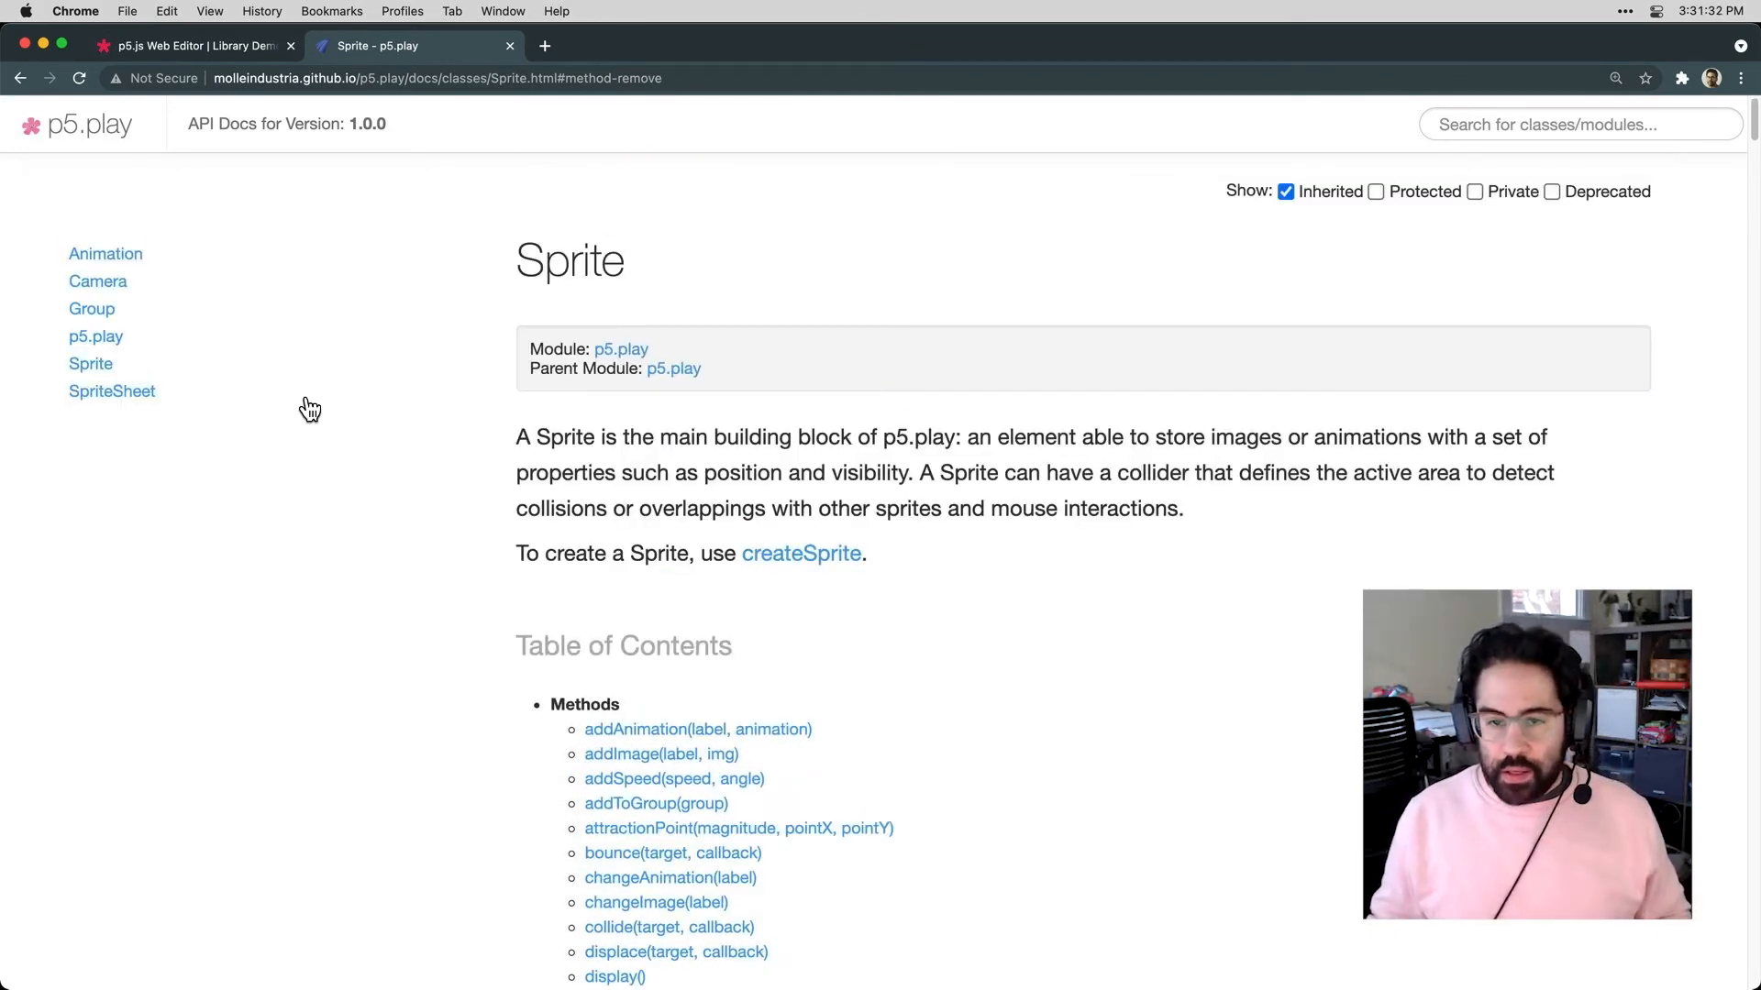
pyautogui.moveTo(92, 308)
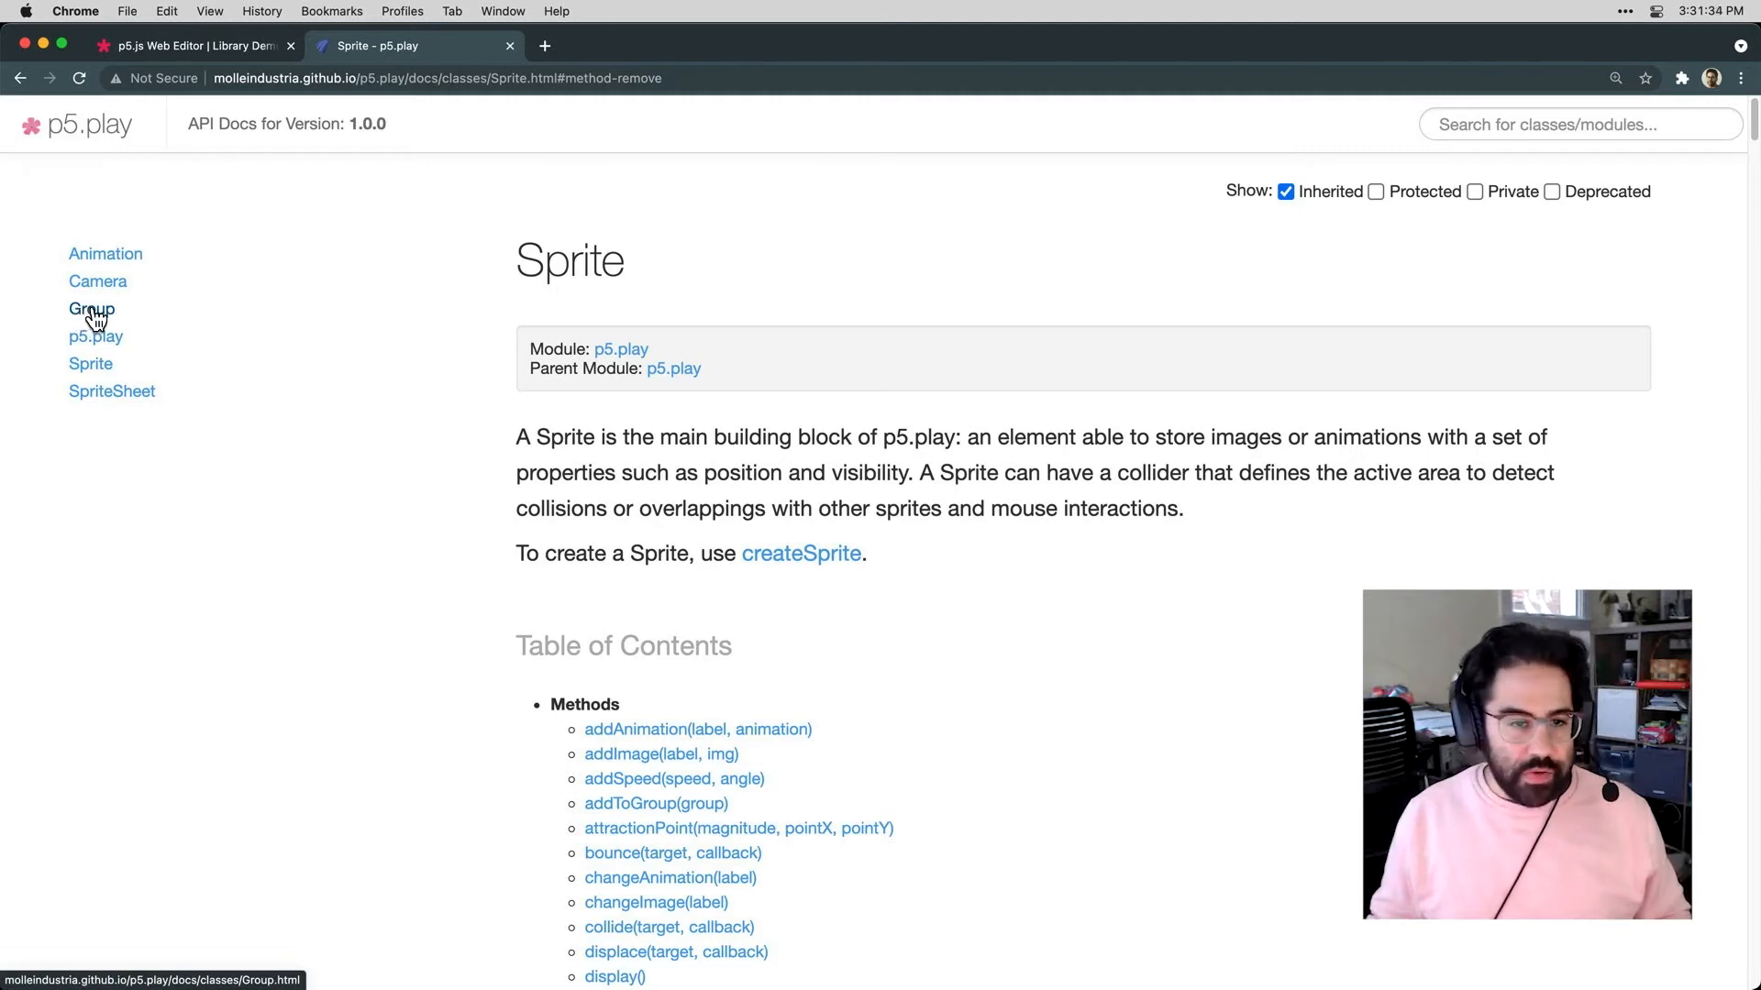
pyautogui.click(92, 308)
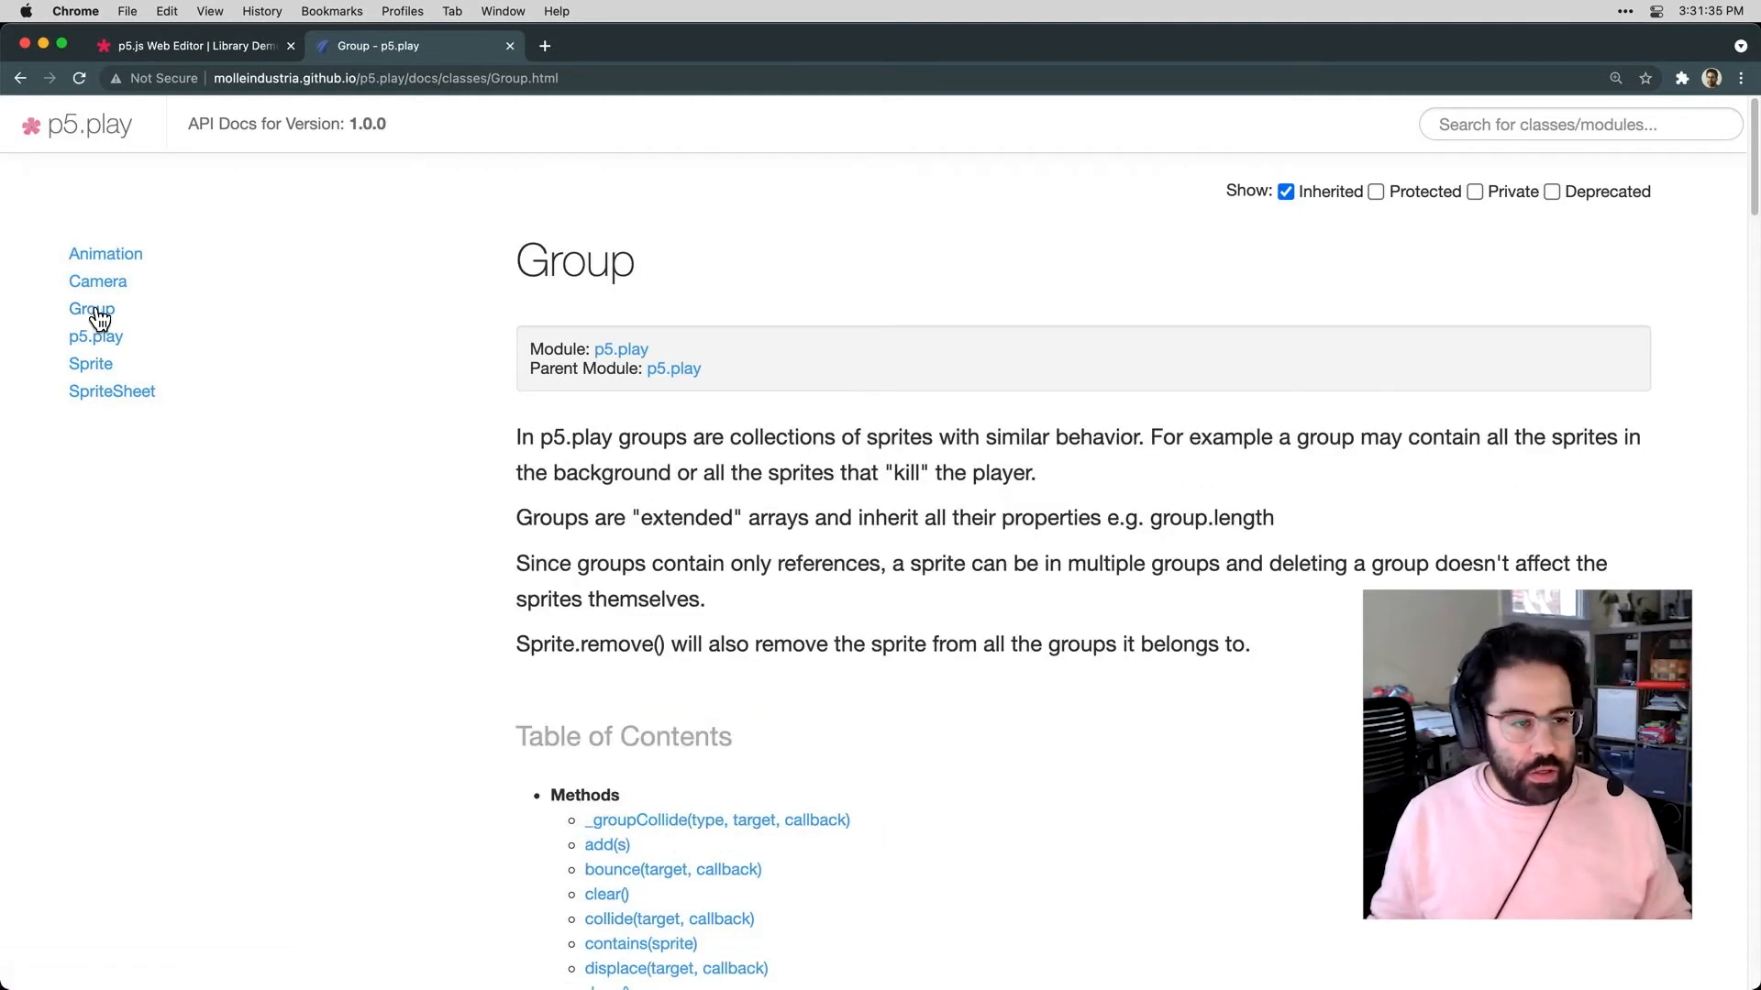
pyautogui.scroll(-3)
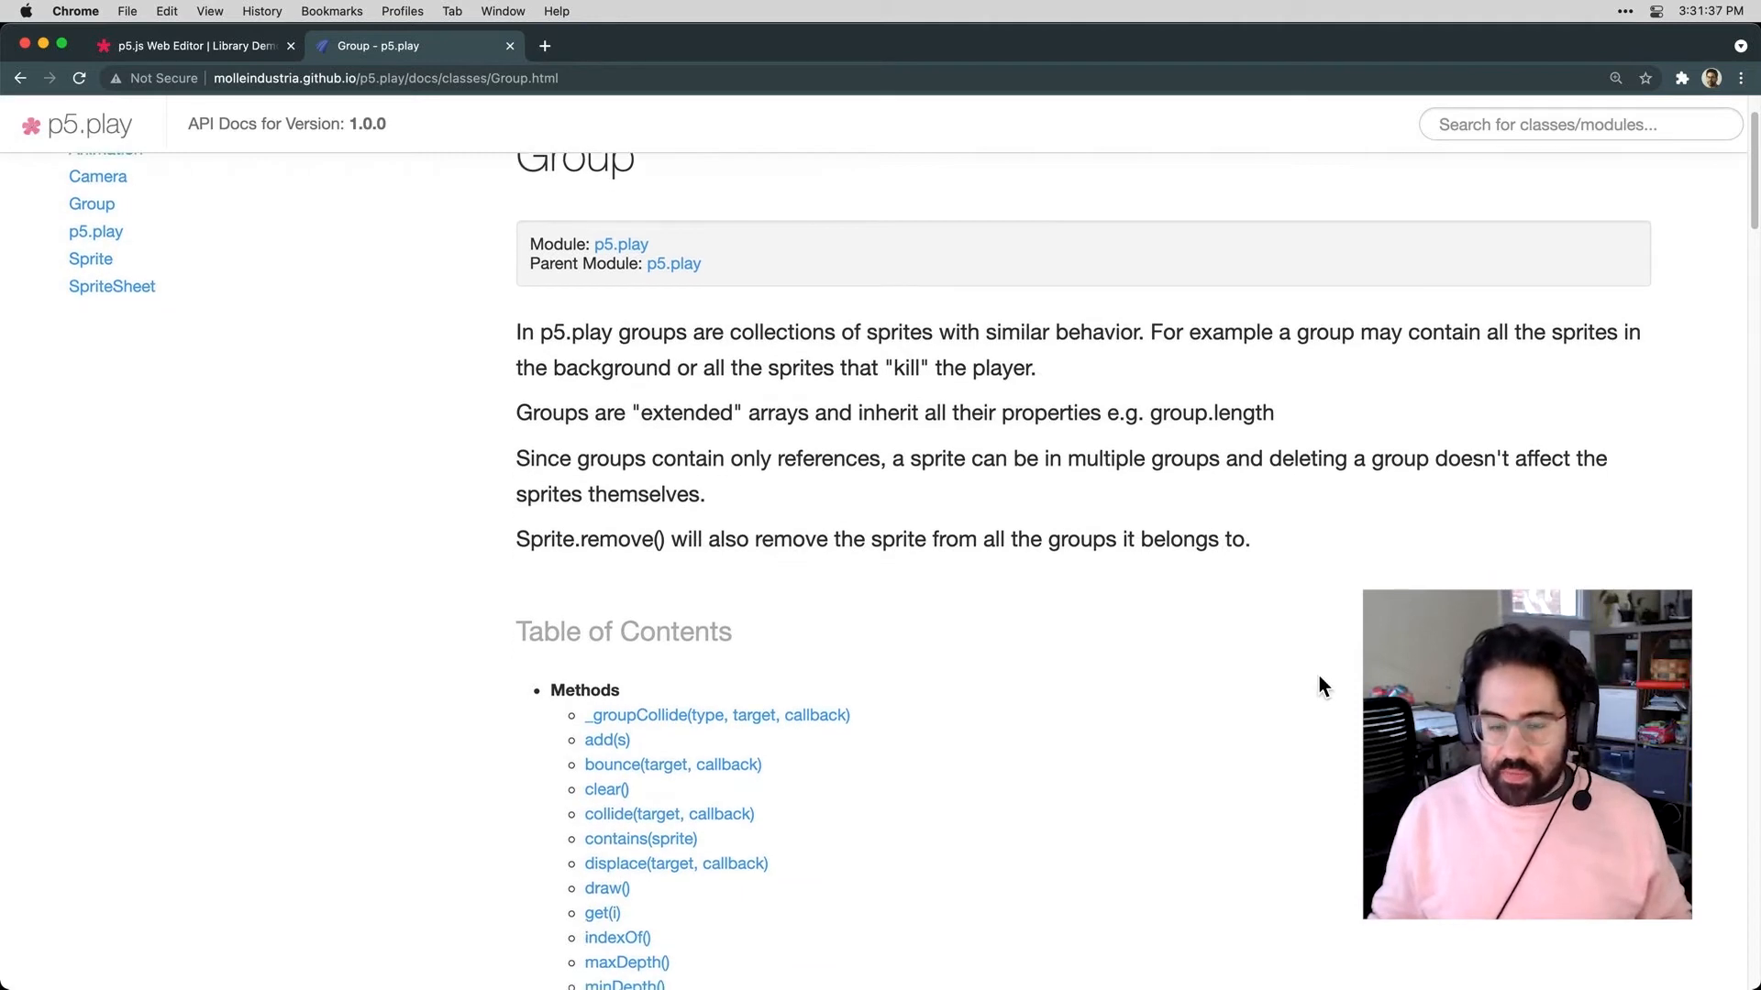
pyautogui.scroll(-3)
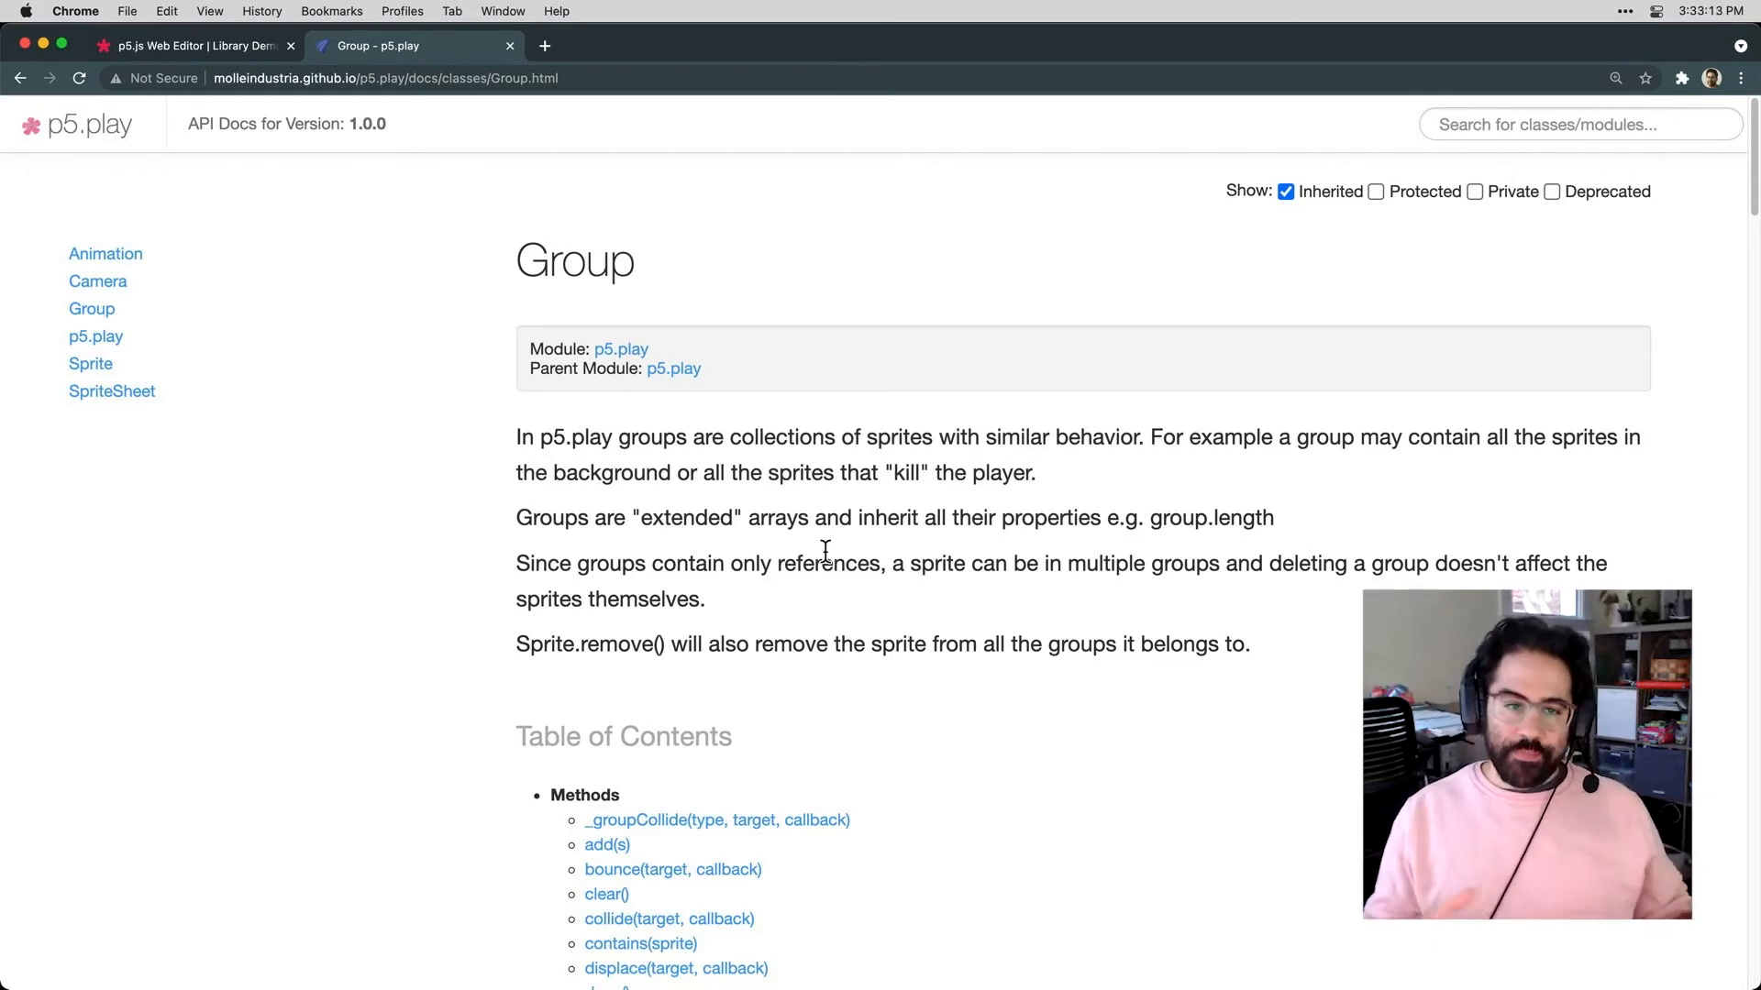
pyautogui.click(191, 45)
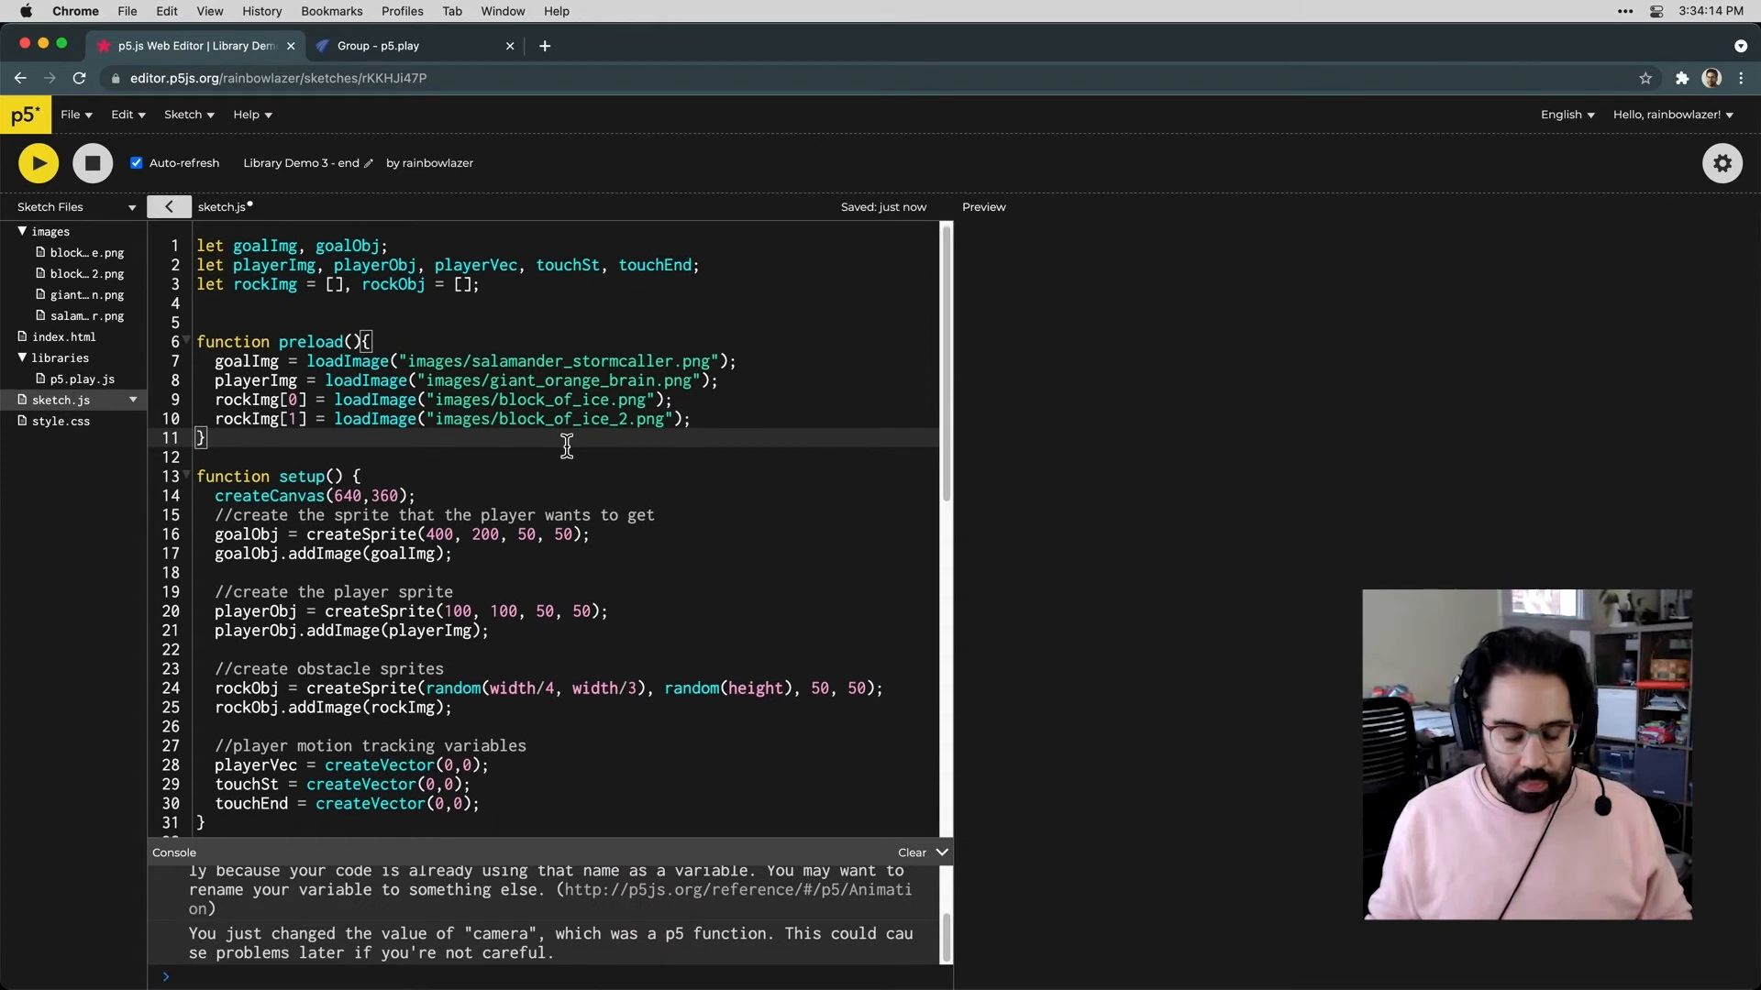
# Scroll setup down to the obstacle sprite and collision lines for review
pyautogui.scroll(-3)
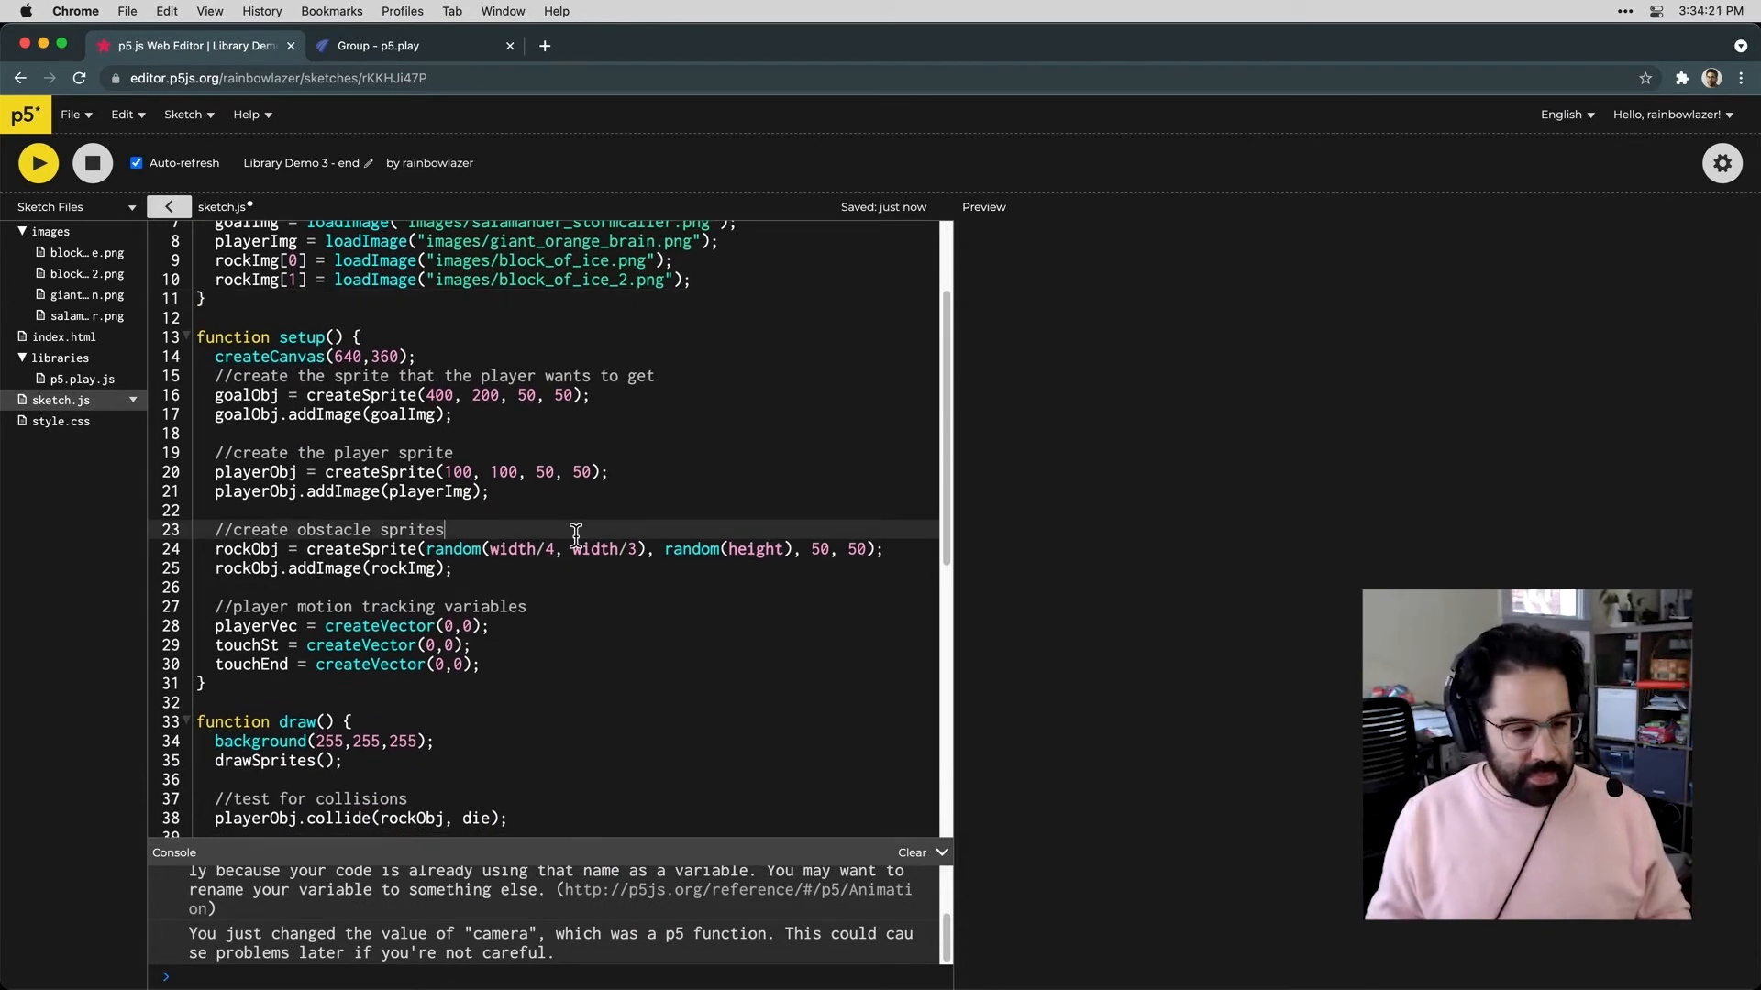
# Write the loop header for (let i = 0; i < rockCt; i++) { with rockCt = 20 declared
pyautogui.write('for')
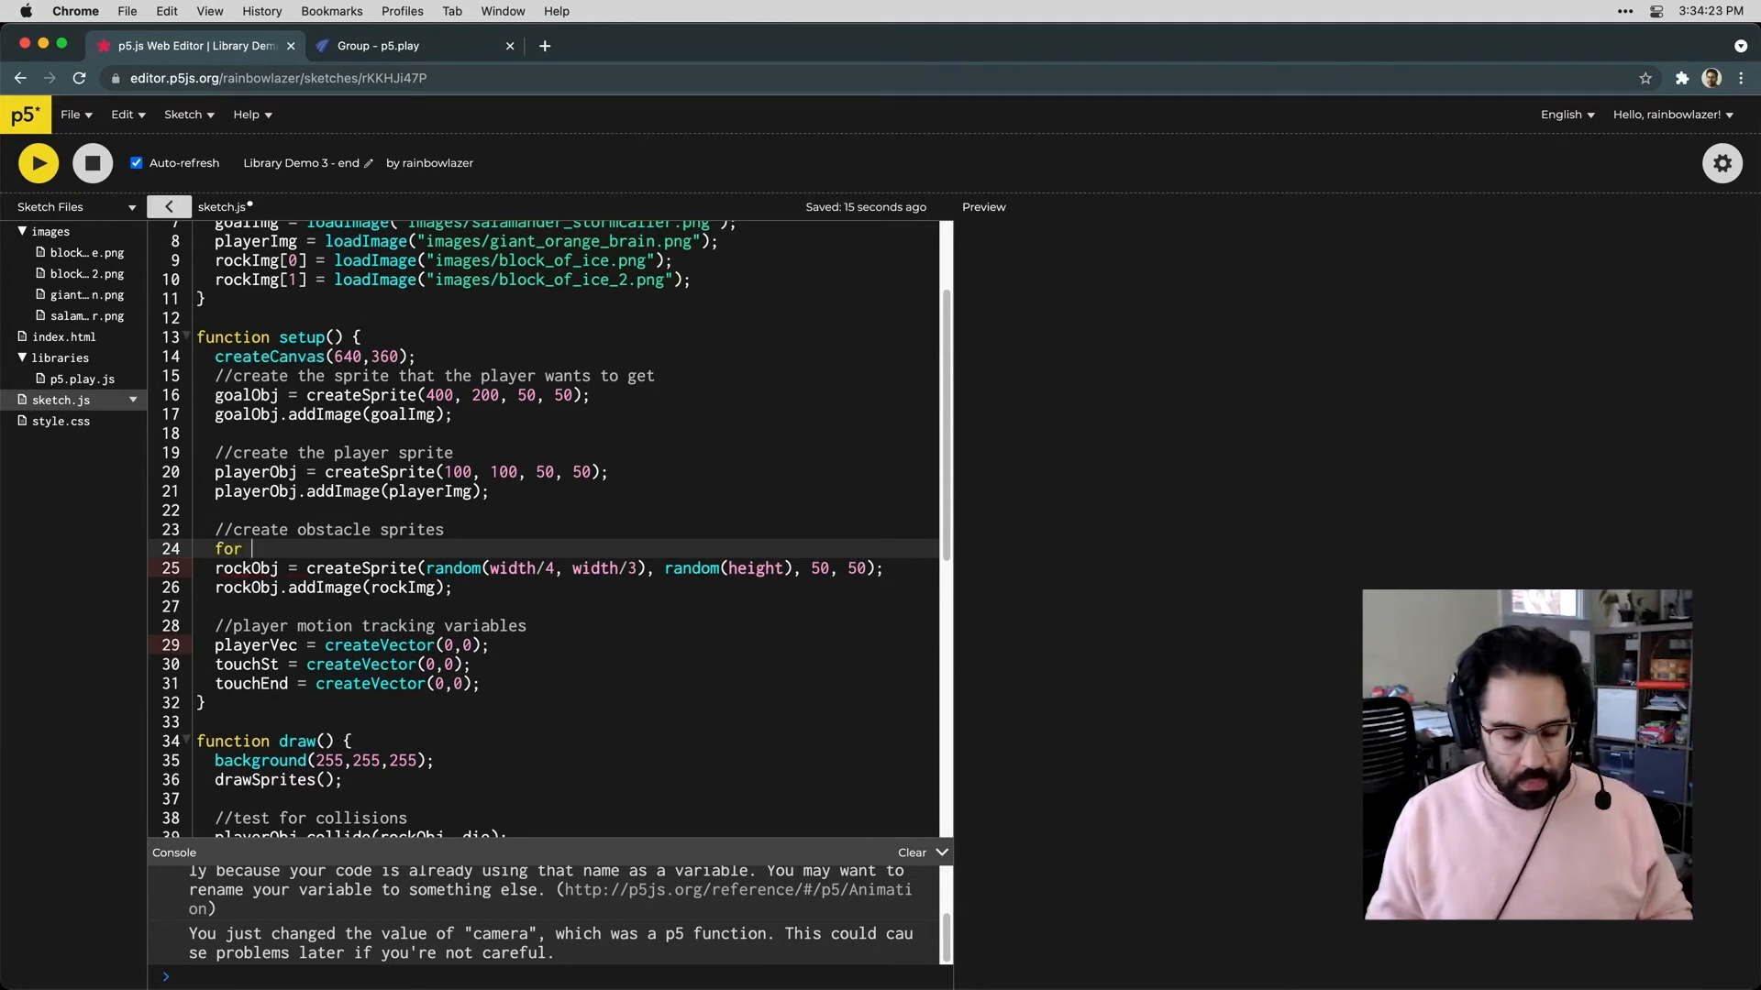
pyautogui.write('( let')
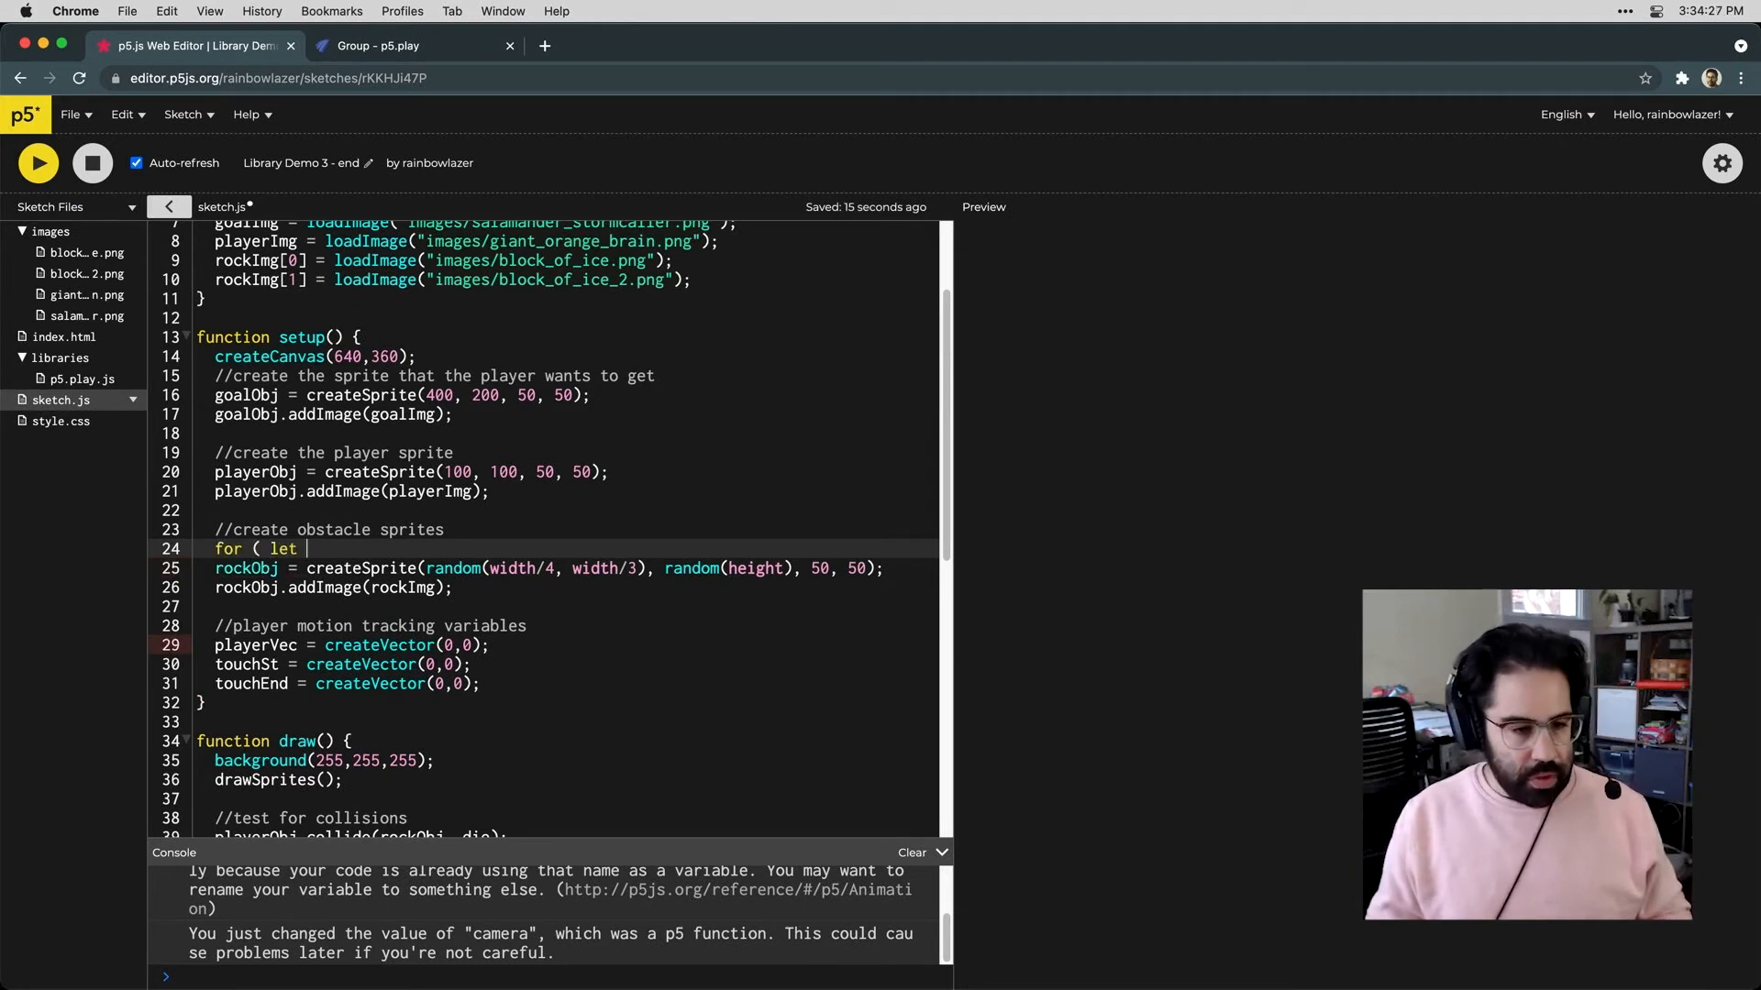
pyautogui.write('i = 0')
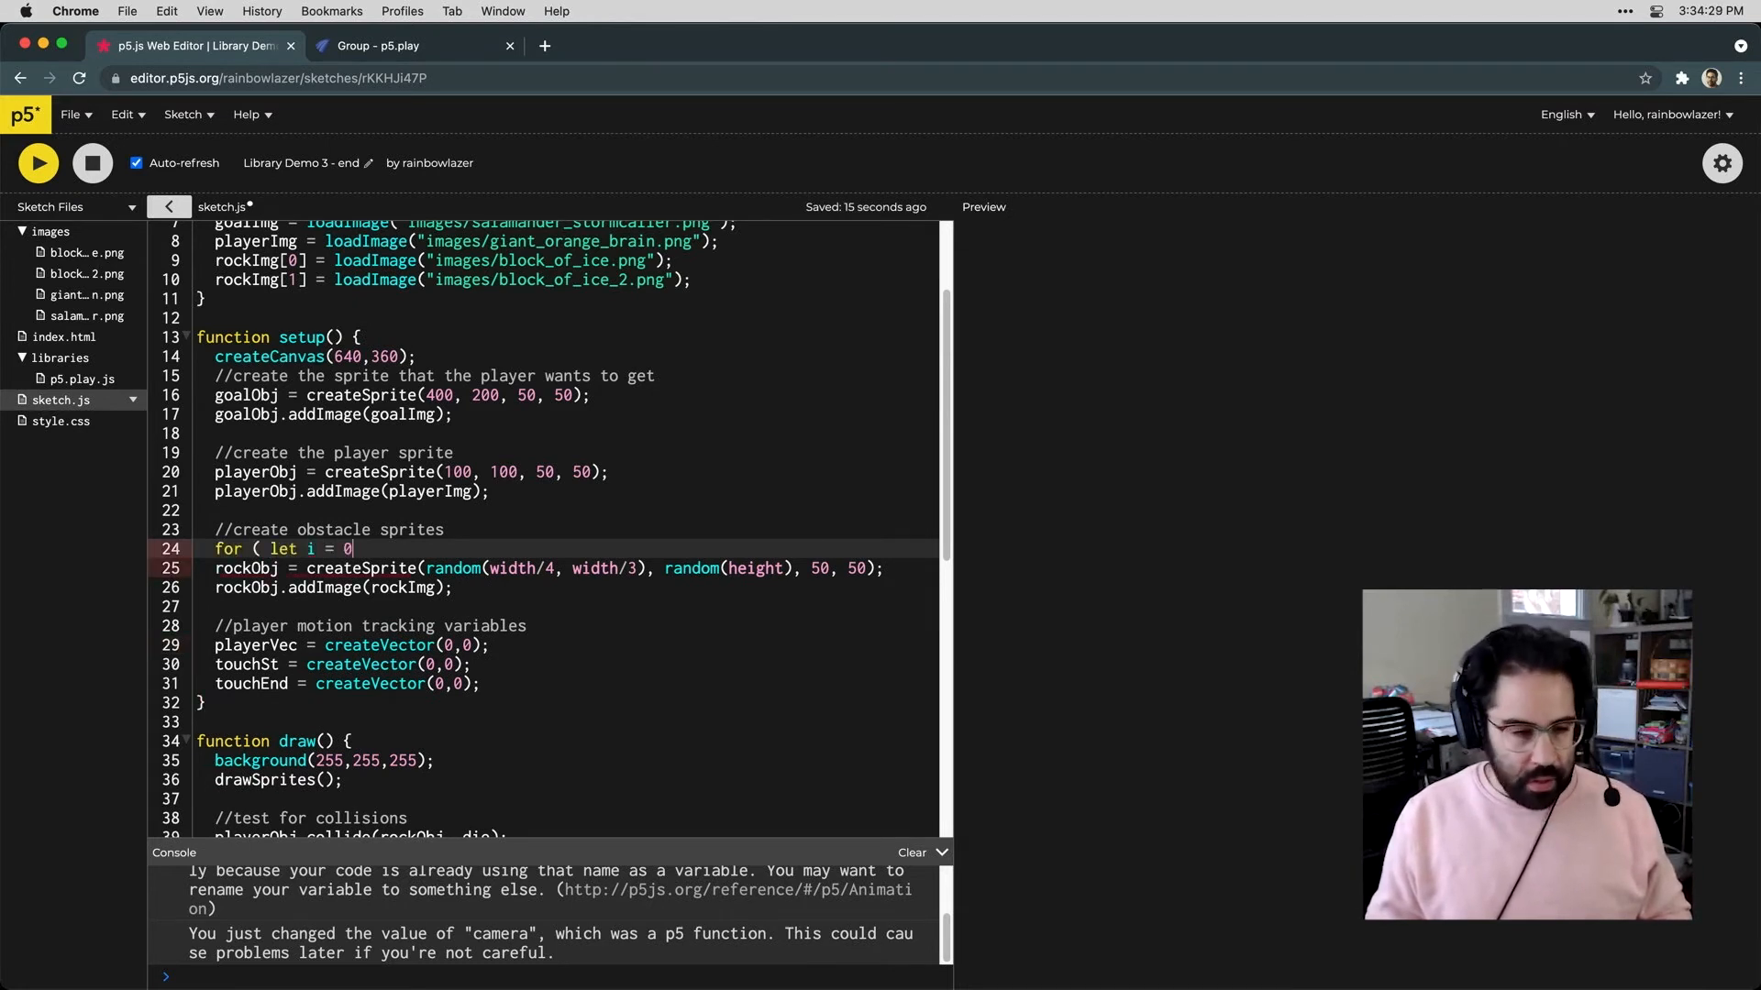
pyautogui.write('; i <')
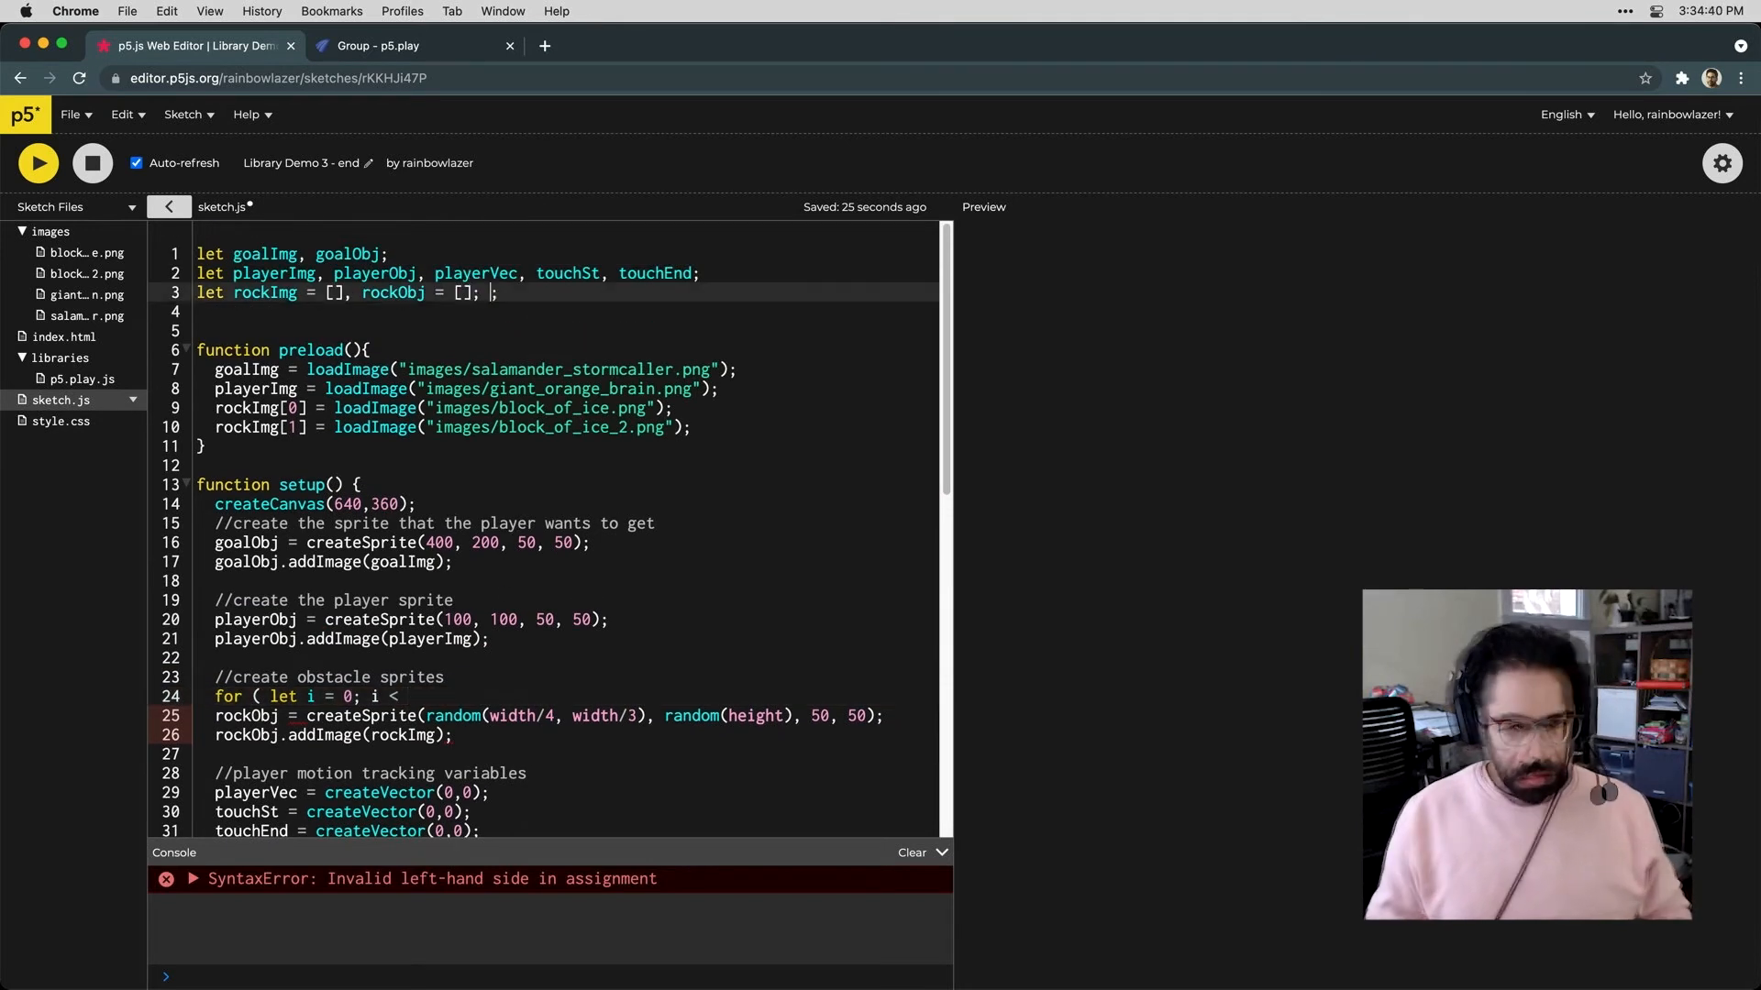
pyautogui.write('rockCt')
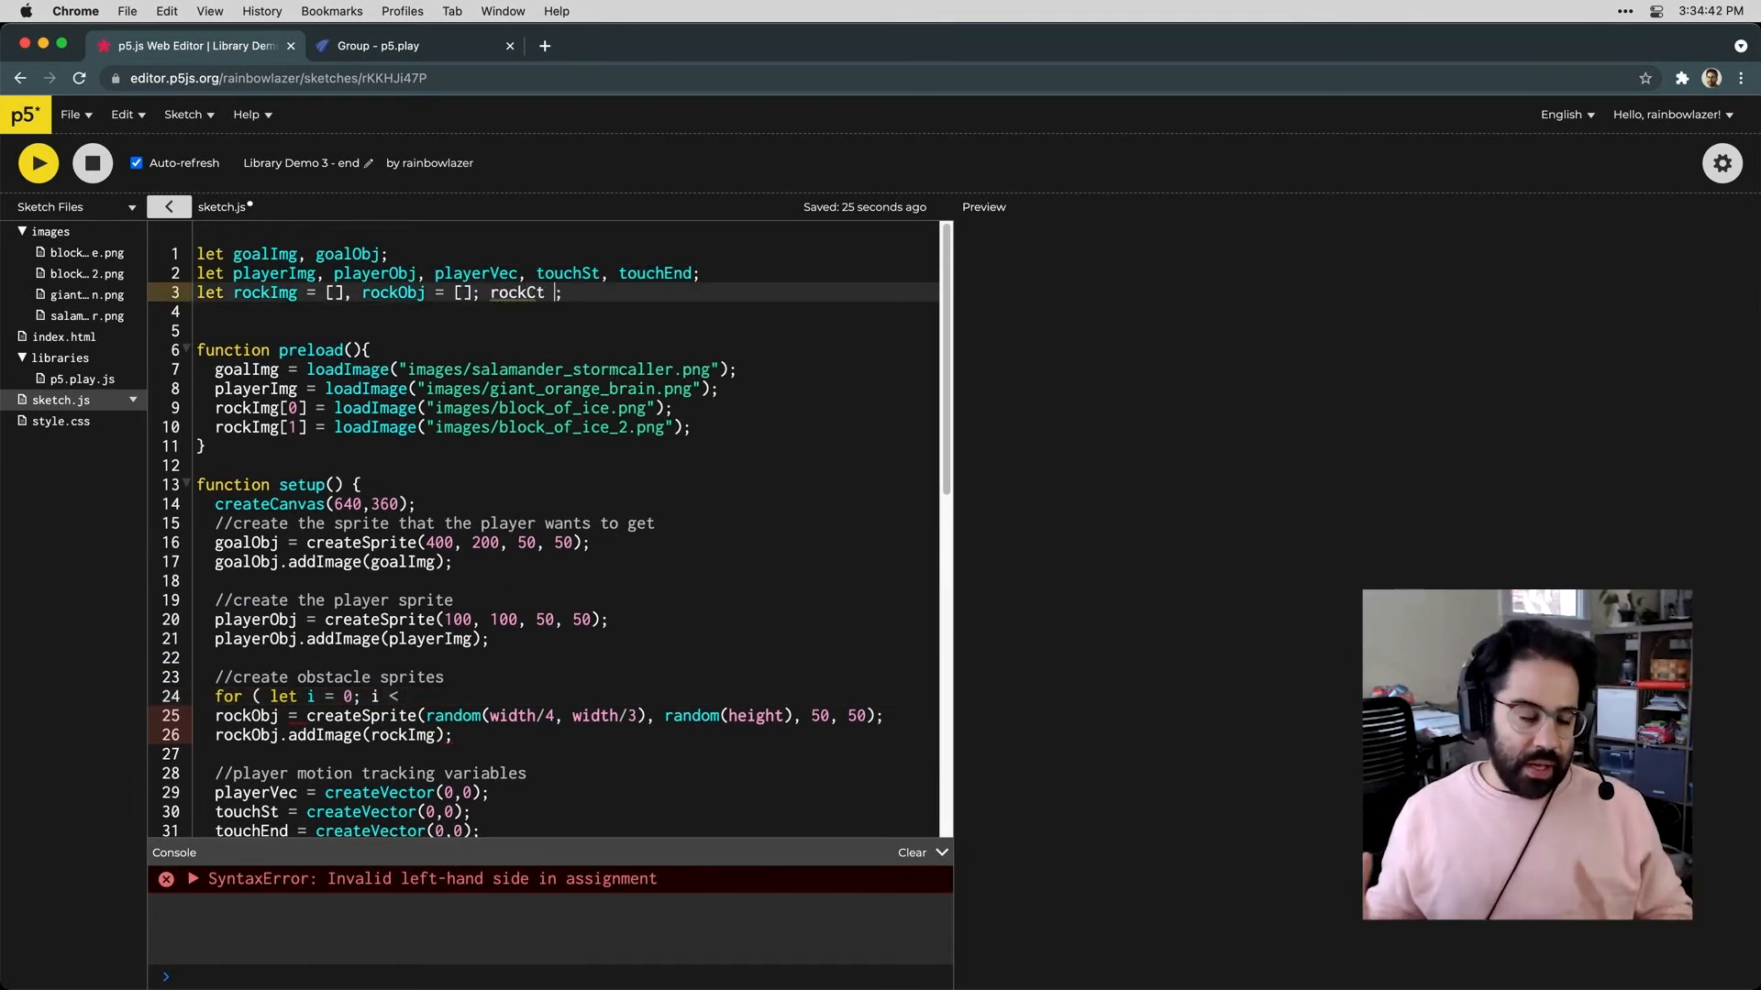
pyautogui.write('= 20')
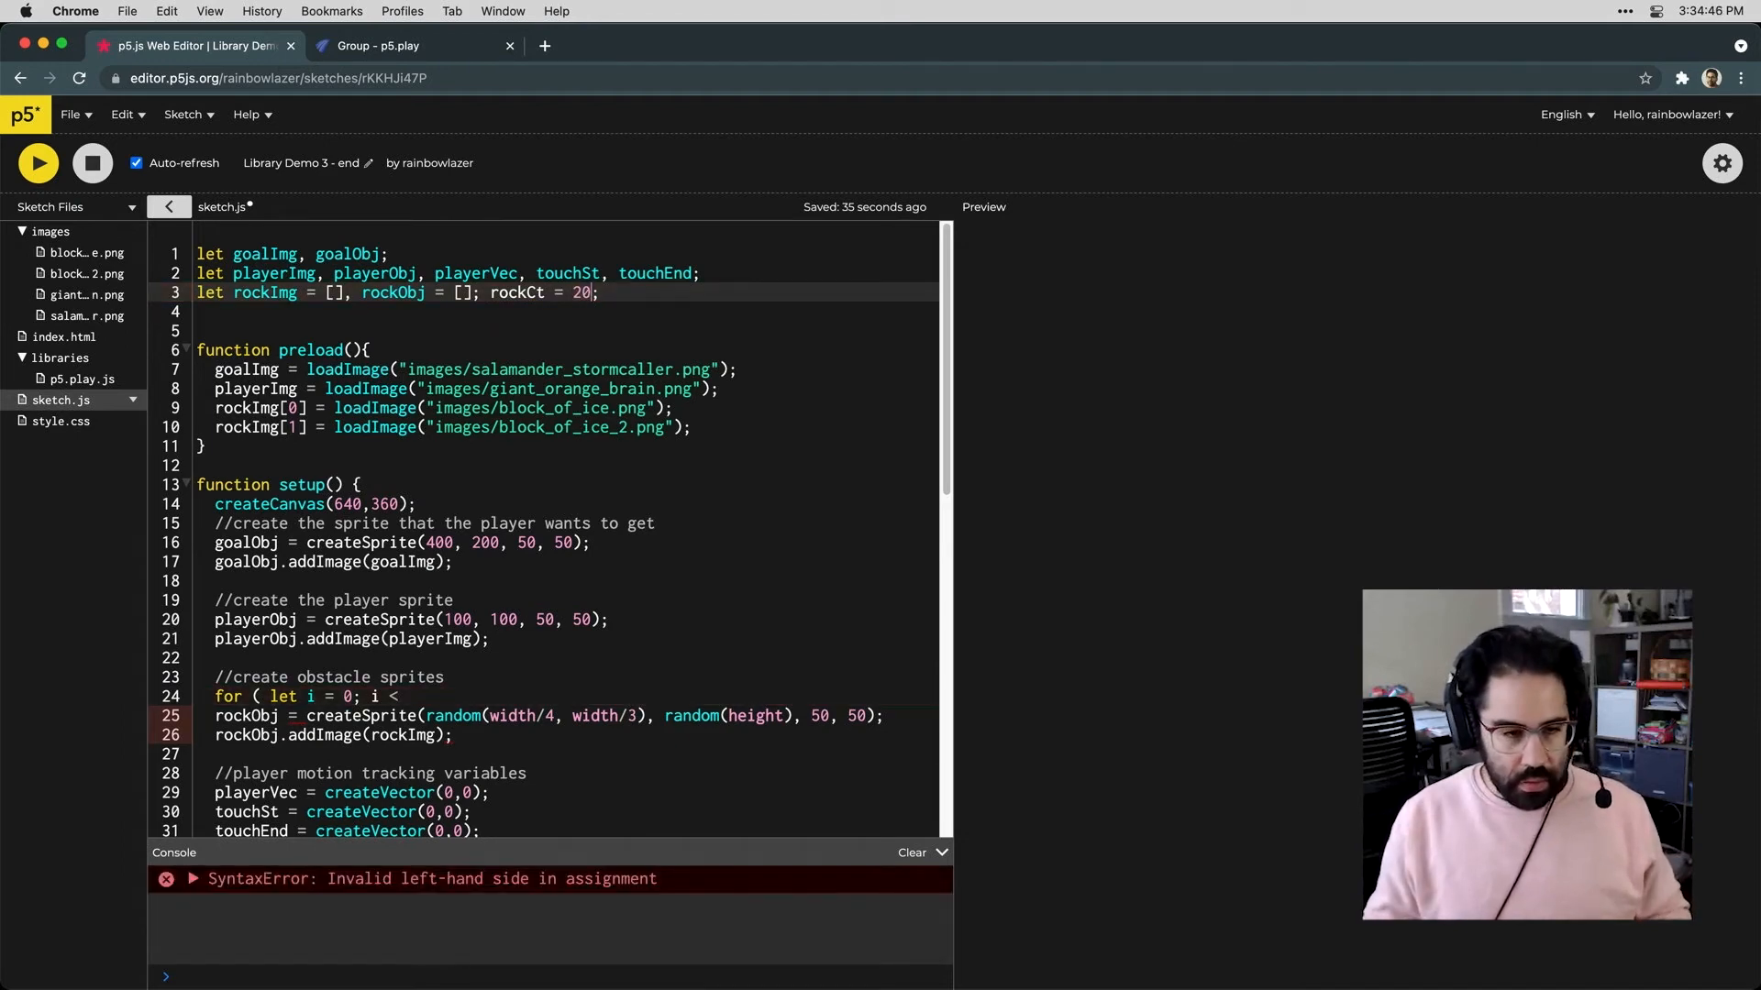
pyautogui.scroll(-3)
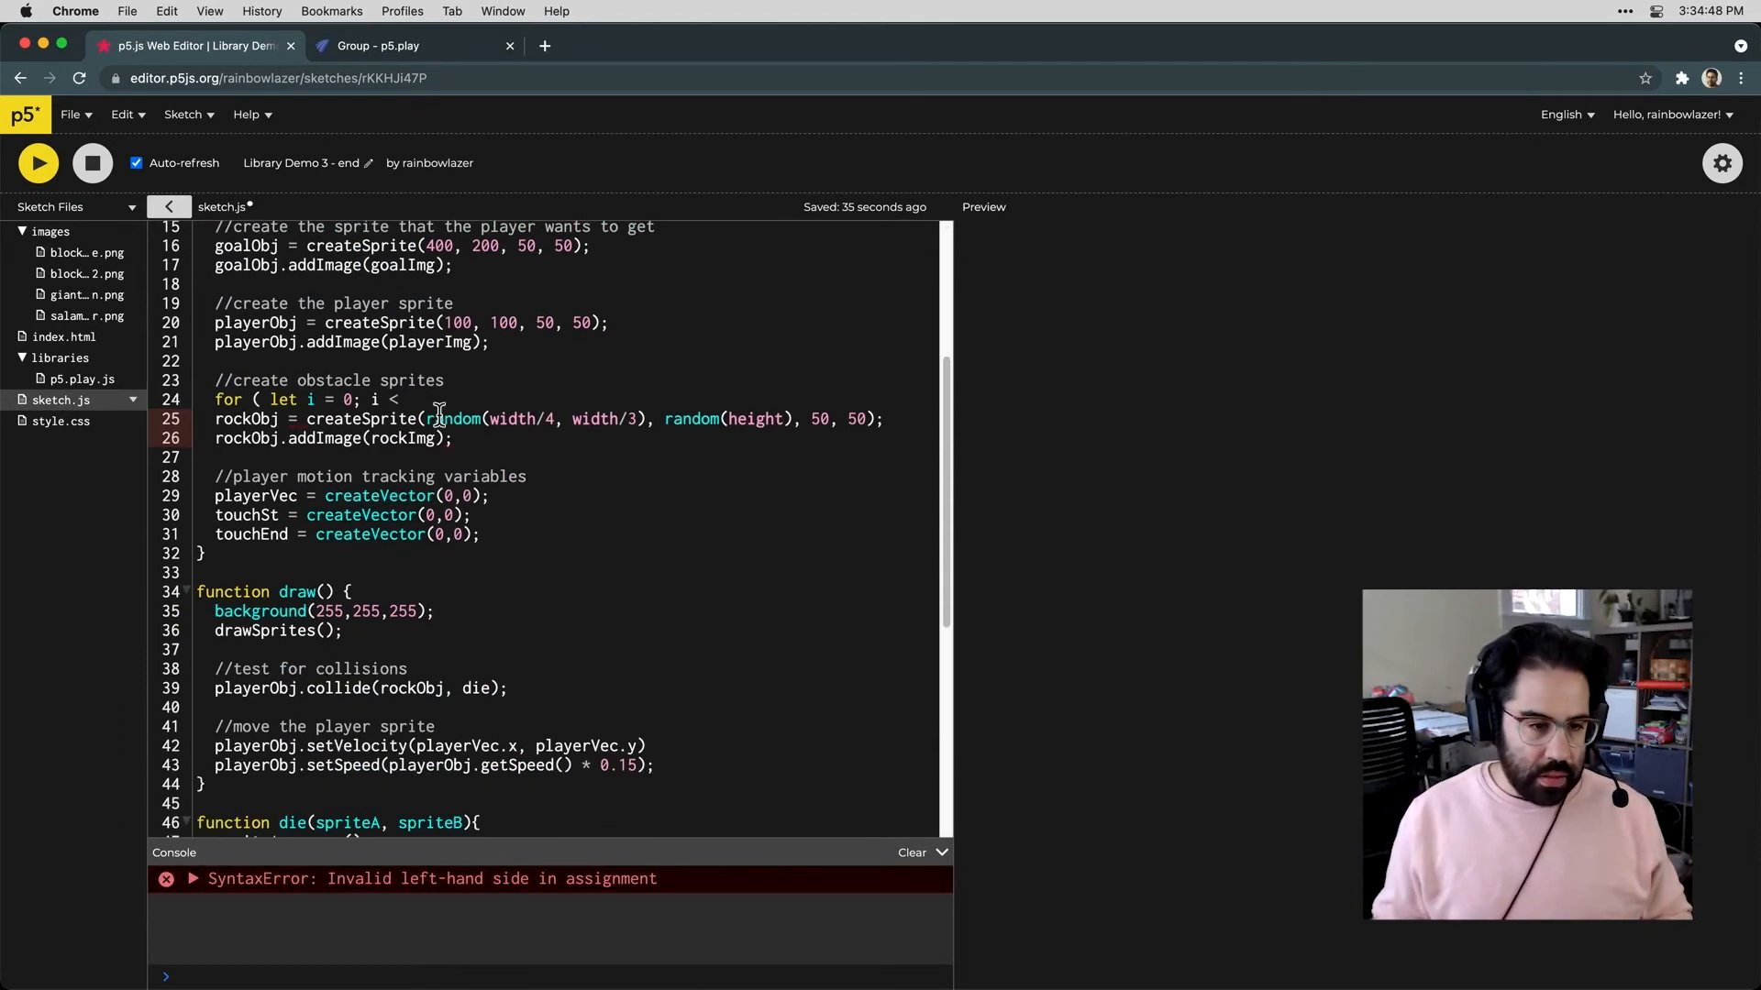
pyautogui.write('rockO')
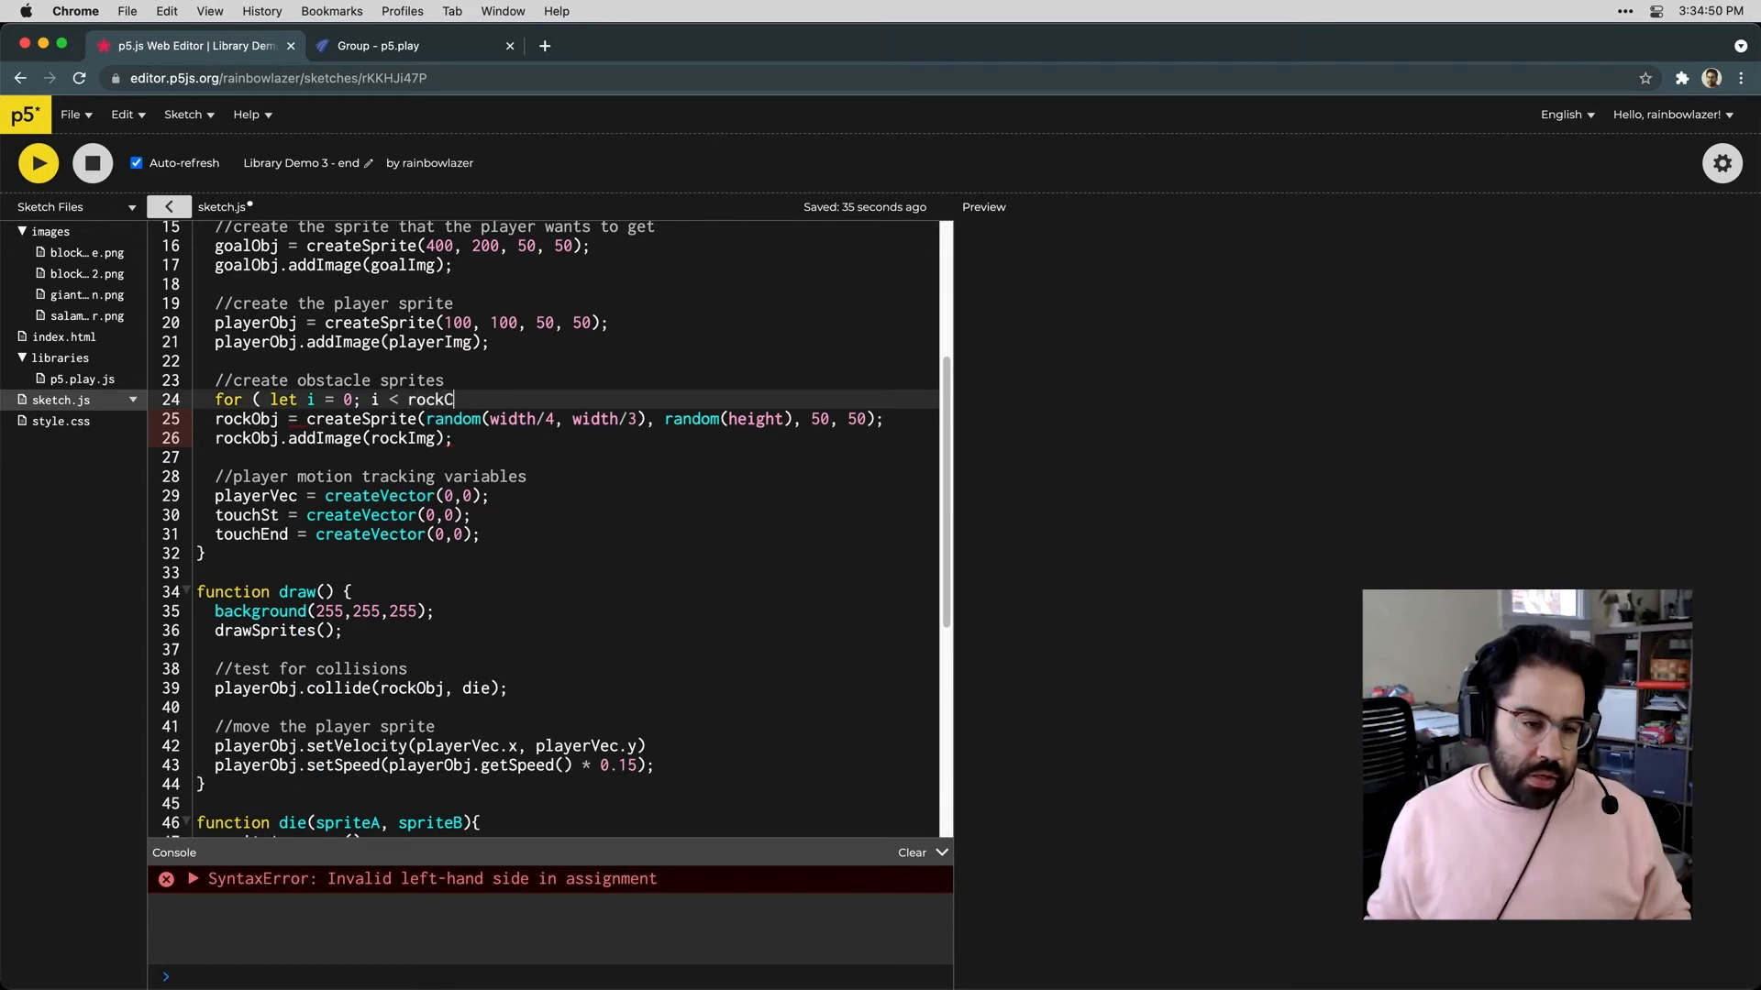
pyautogui.write('t; i++')
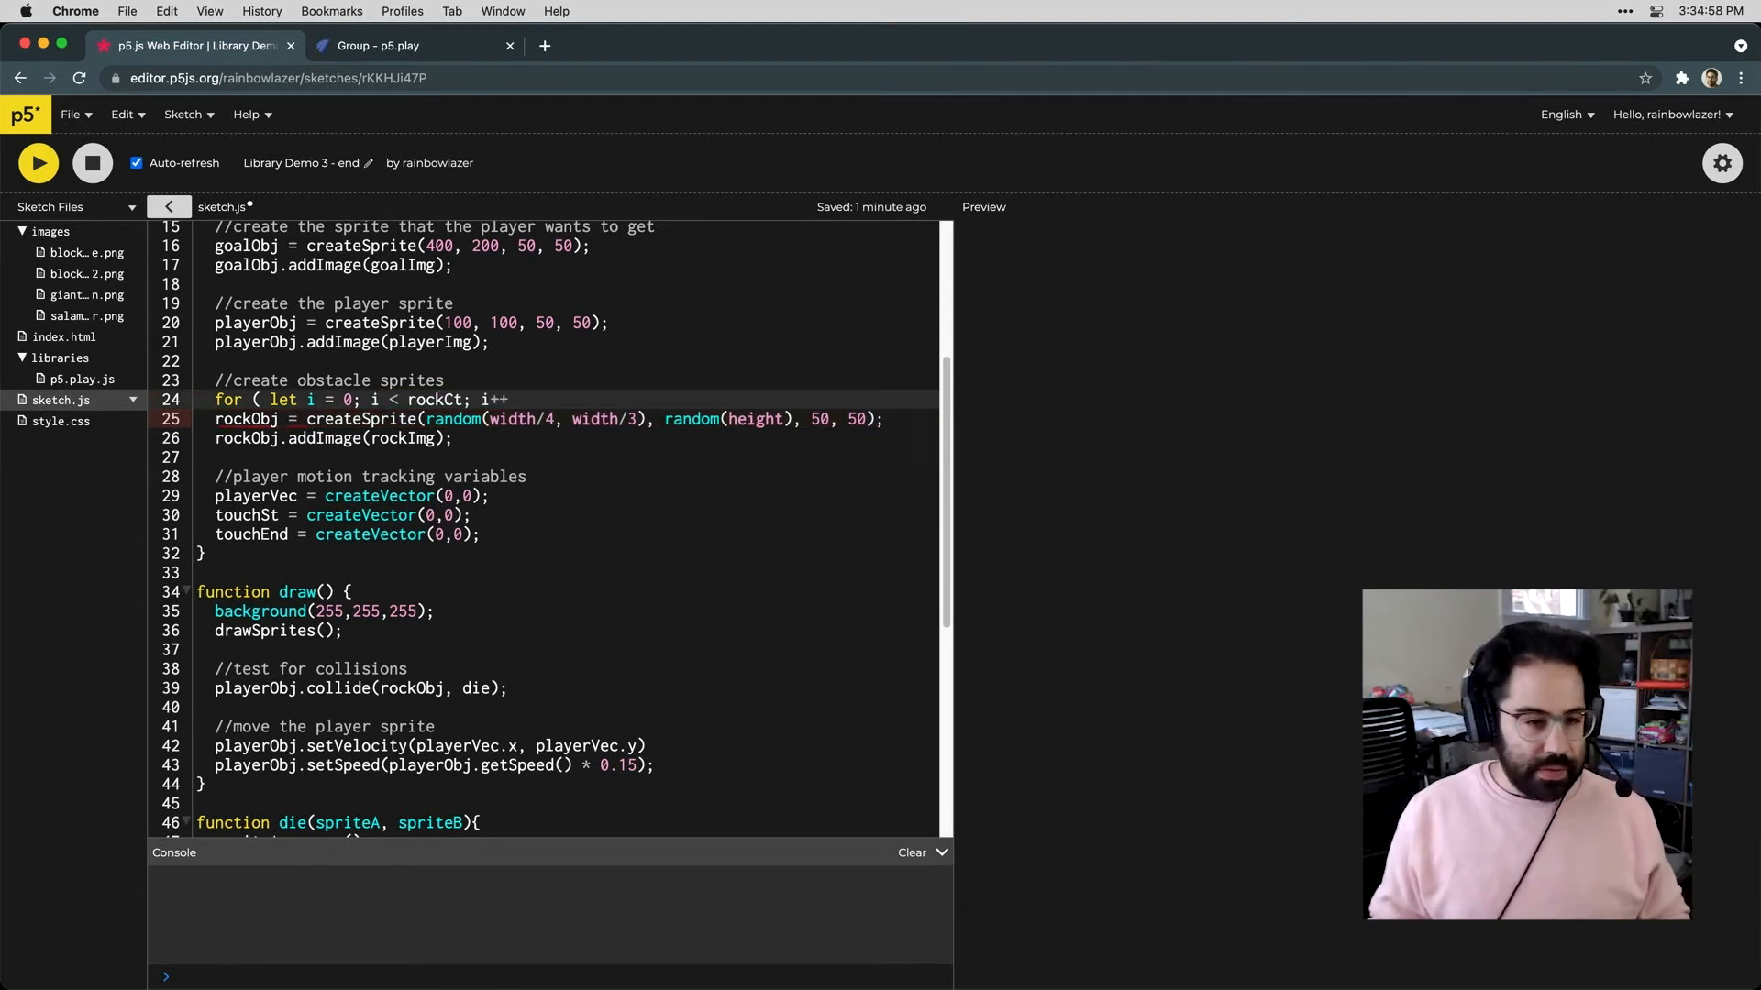
pyautogui.write('{')
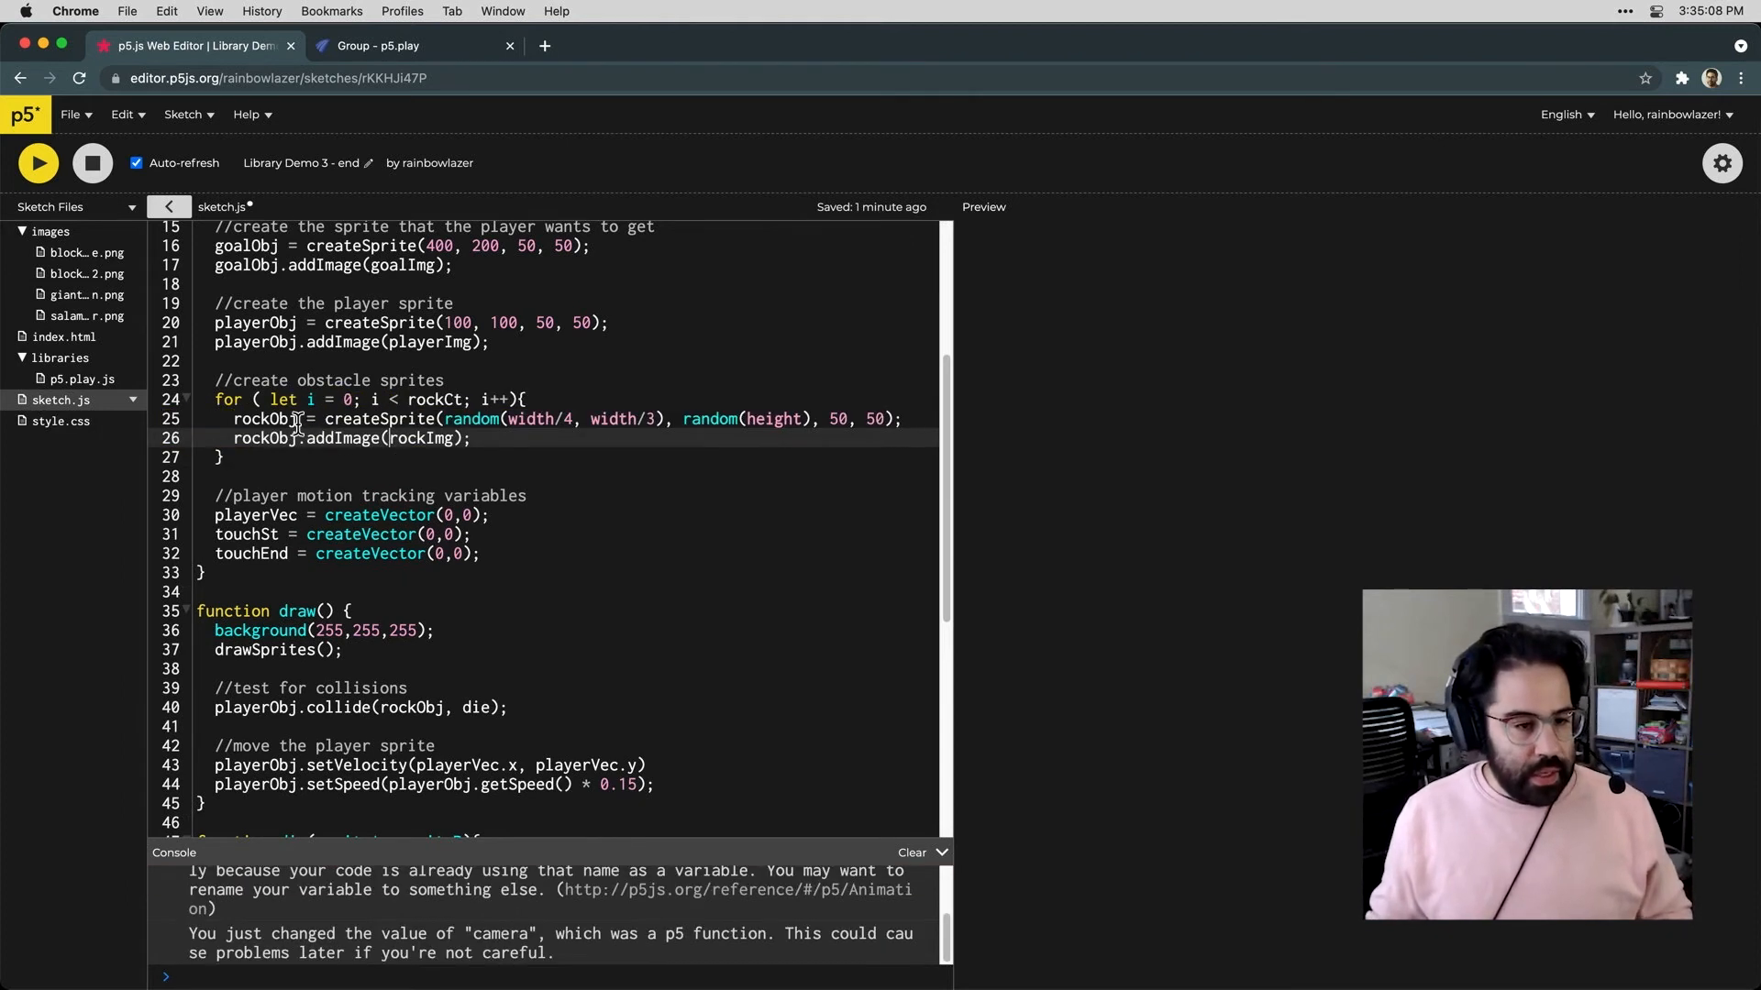
# Index rockObj with [i] on the createSprite and addImage lines inside the loop
pyautogui.doubleClick(266, 418)
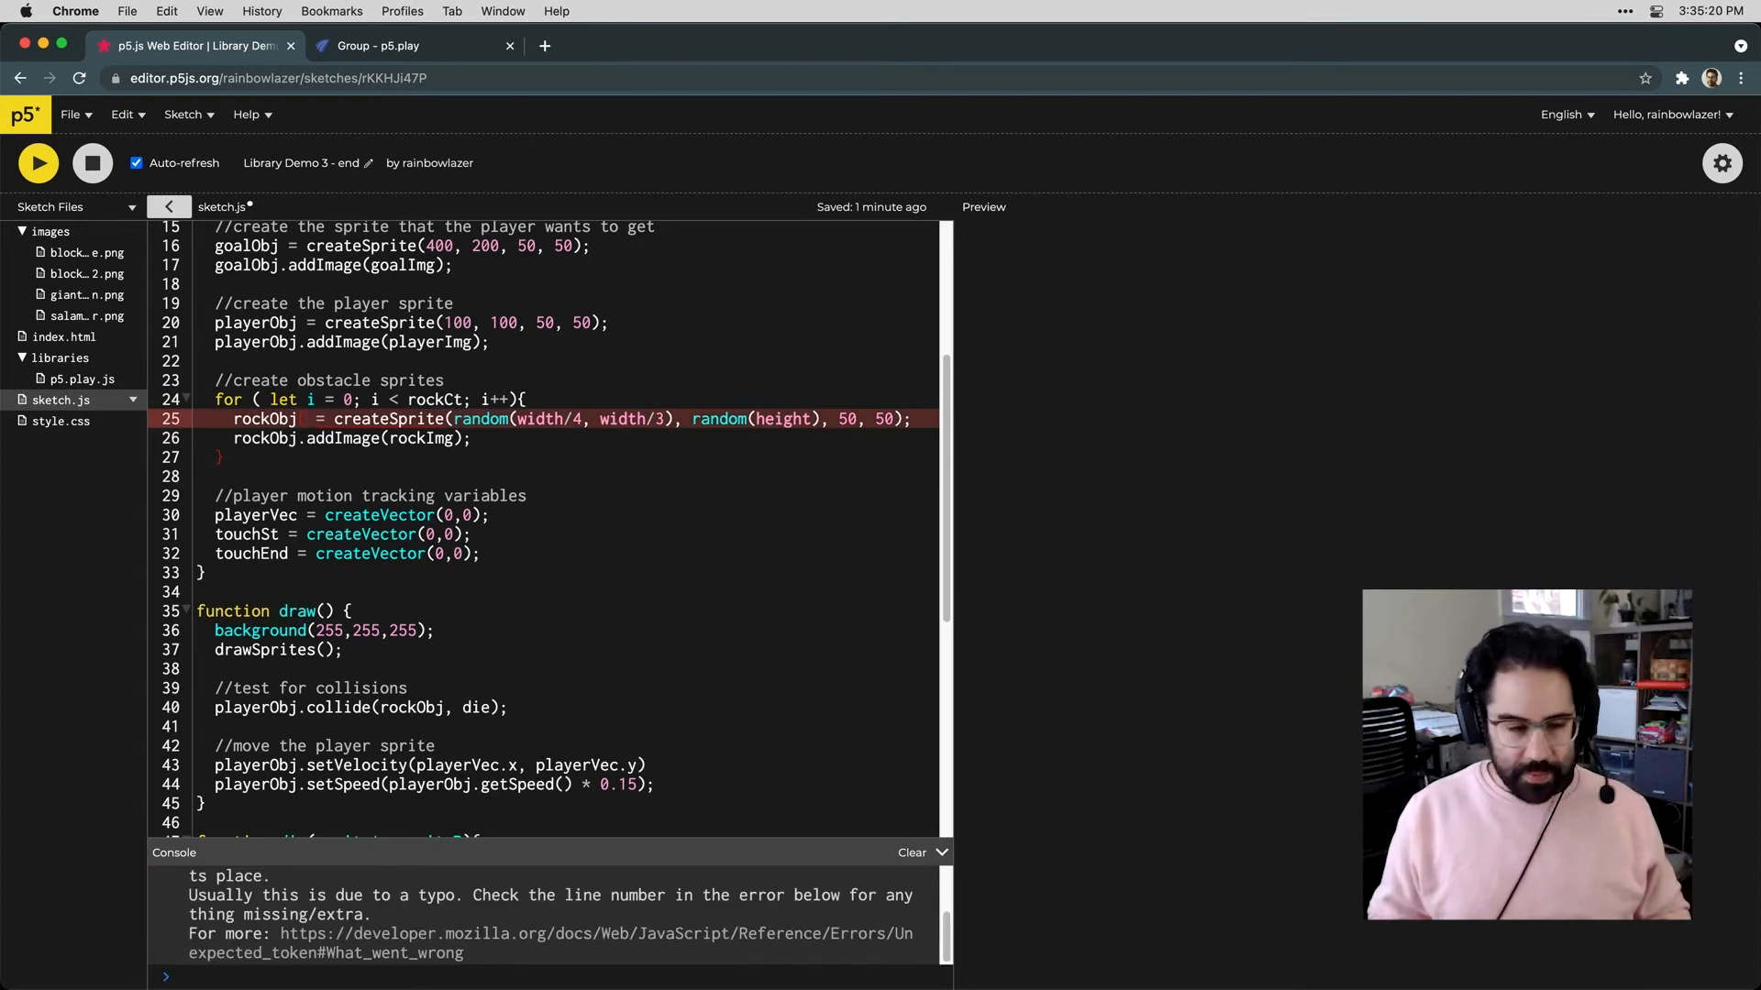
pyautogui.write('[i]')
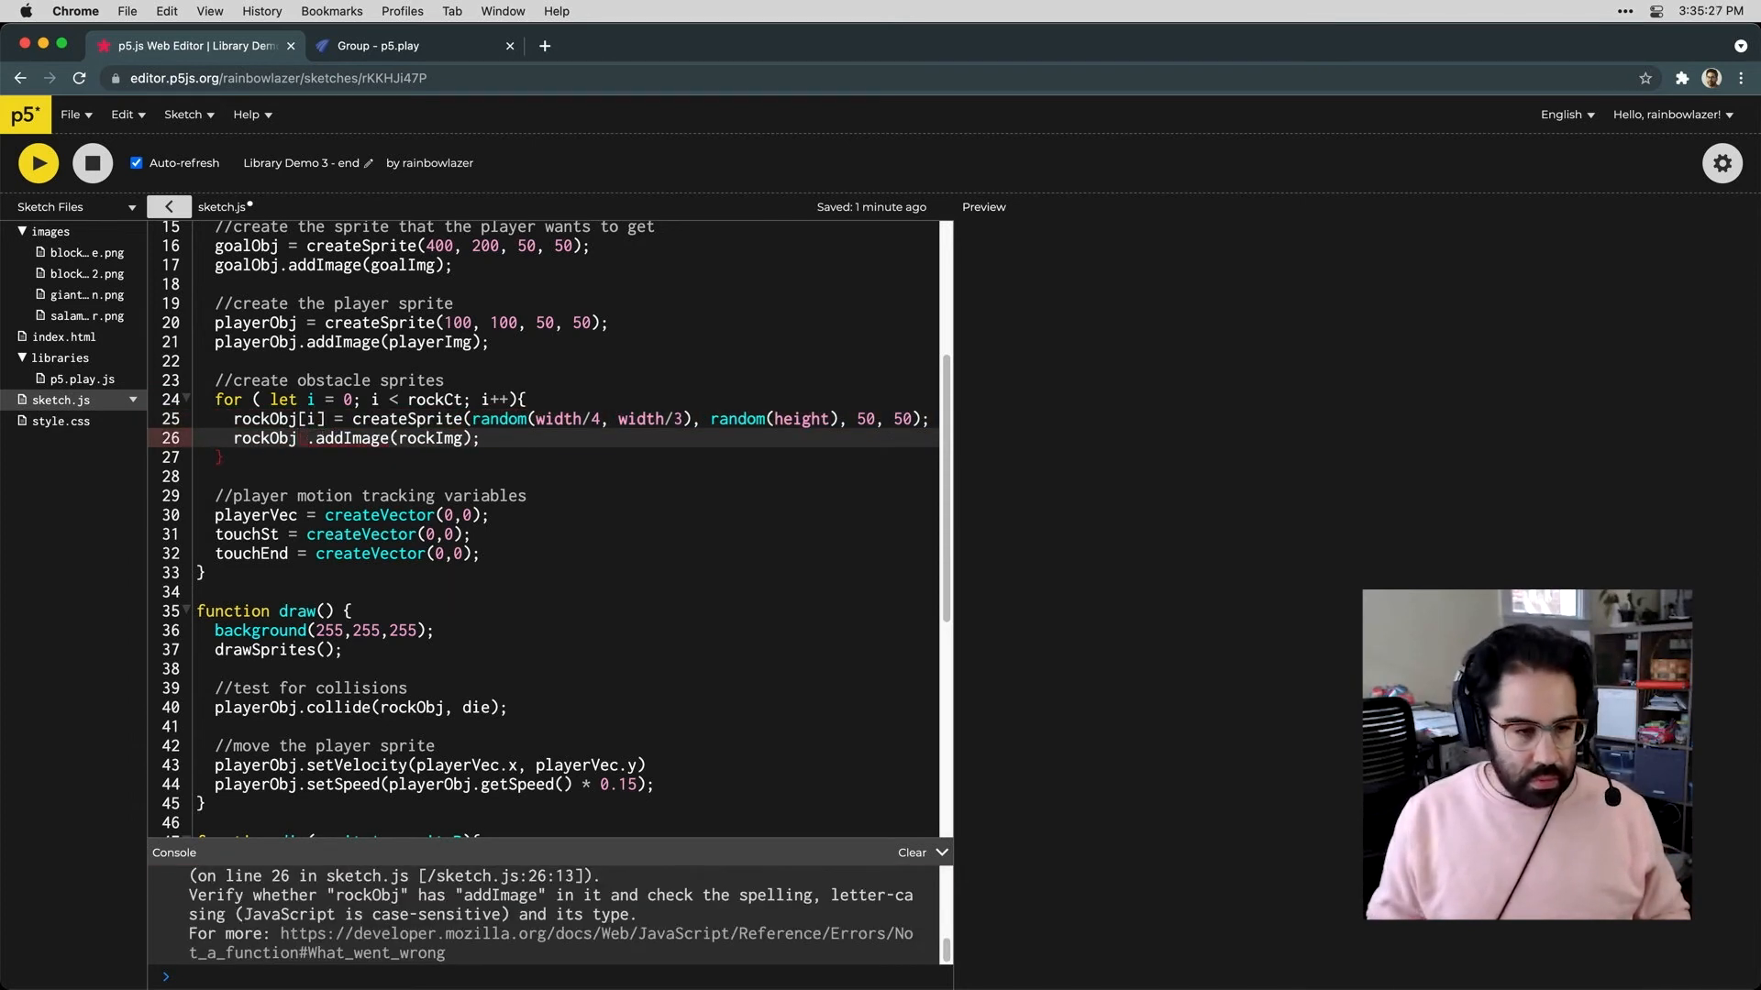
pyautogui.write('[i]')
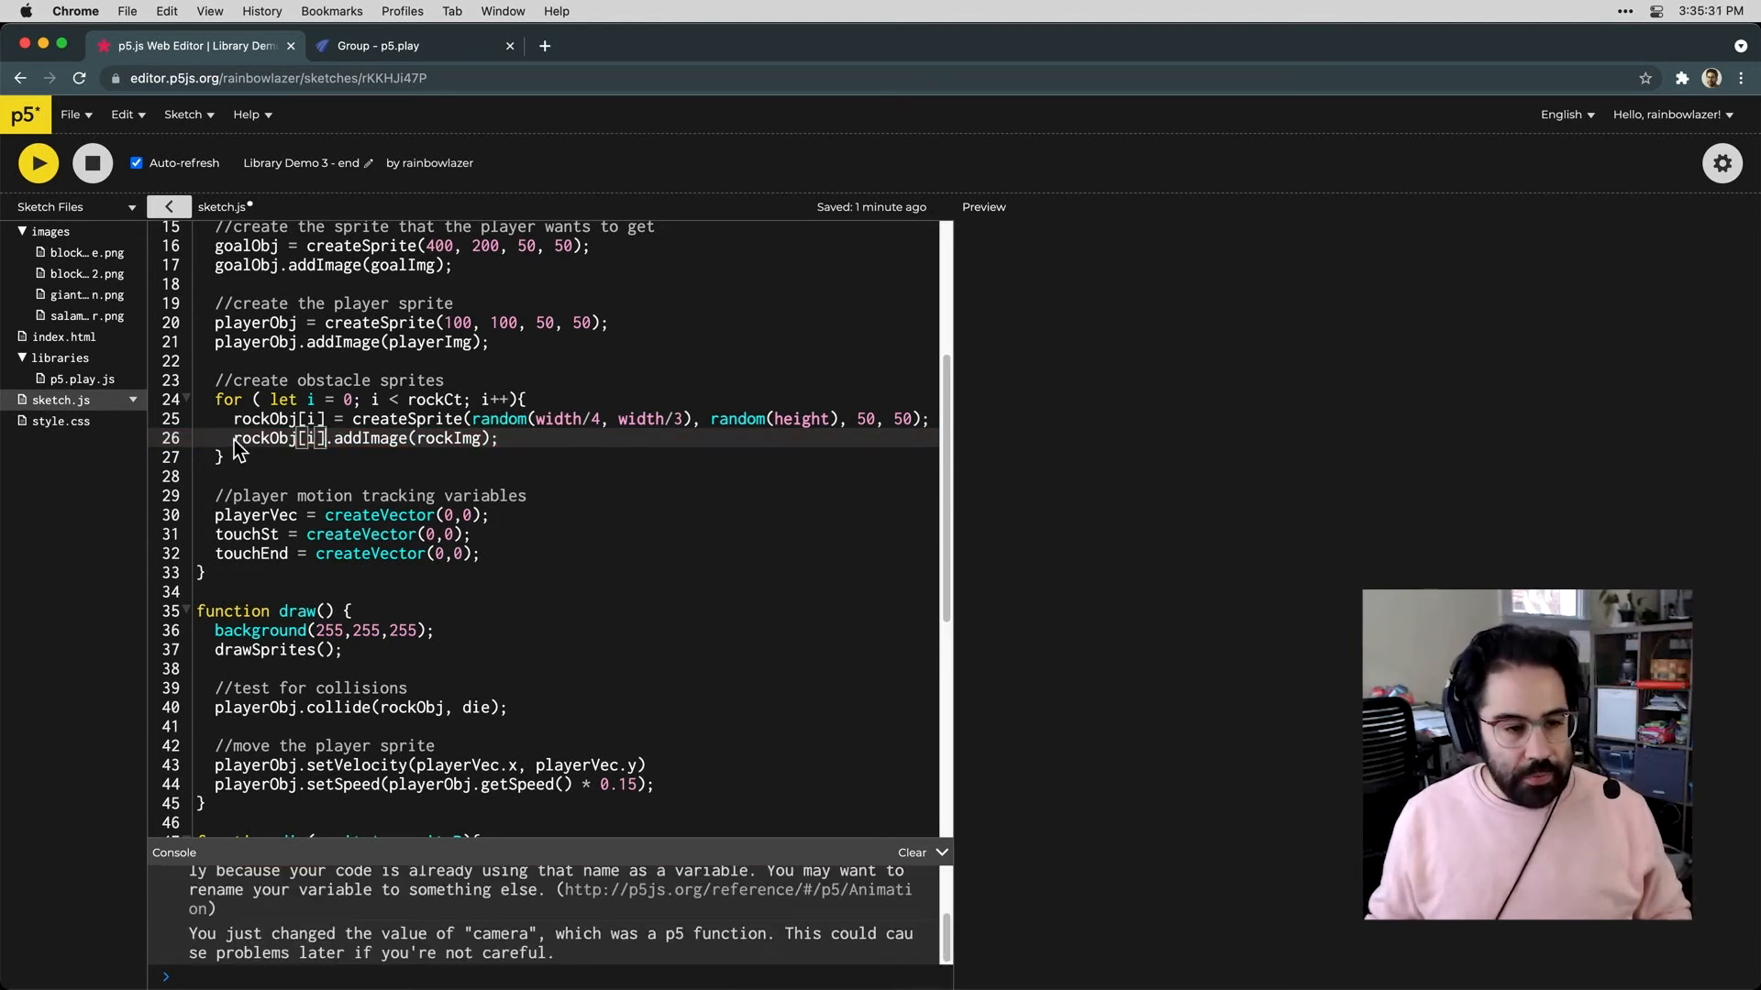
pyautogui.tripleClick(359, 438)
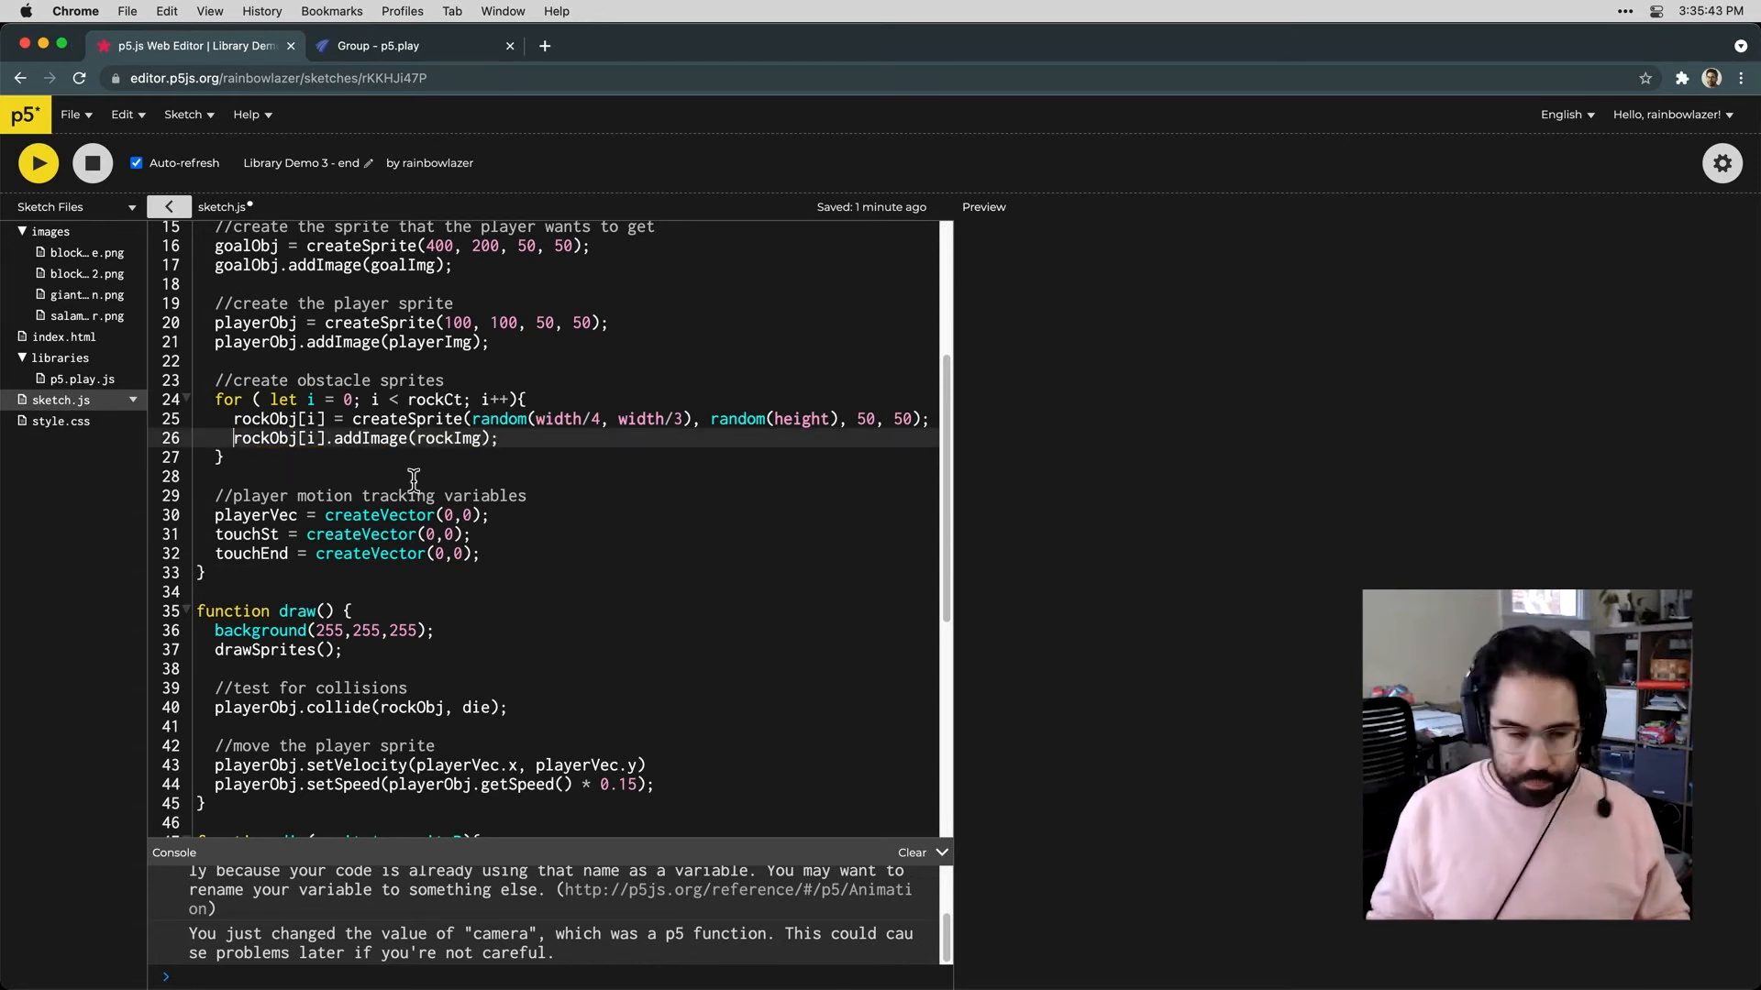
# Add if (random(1) < 0.5) giving rockObj[i] the rockImg[0] image
pyautogui.press('enter')
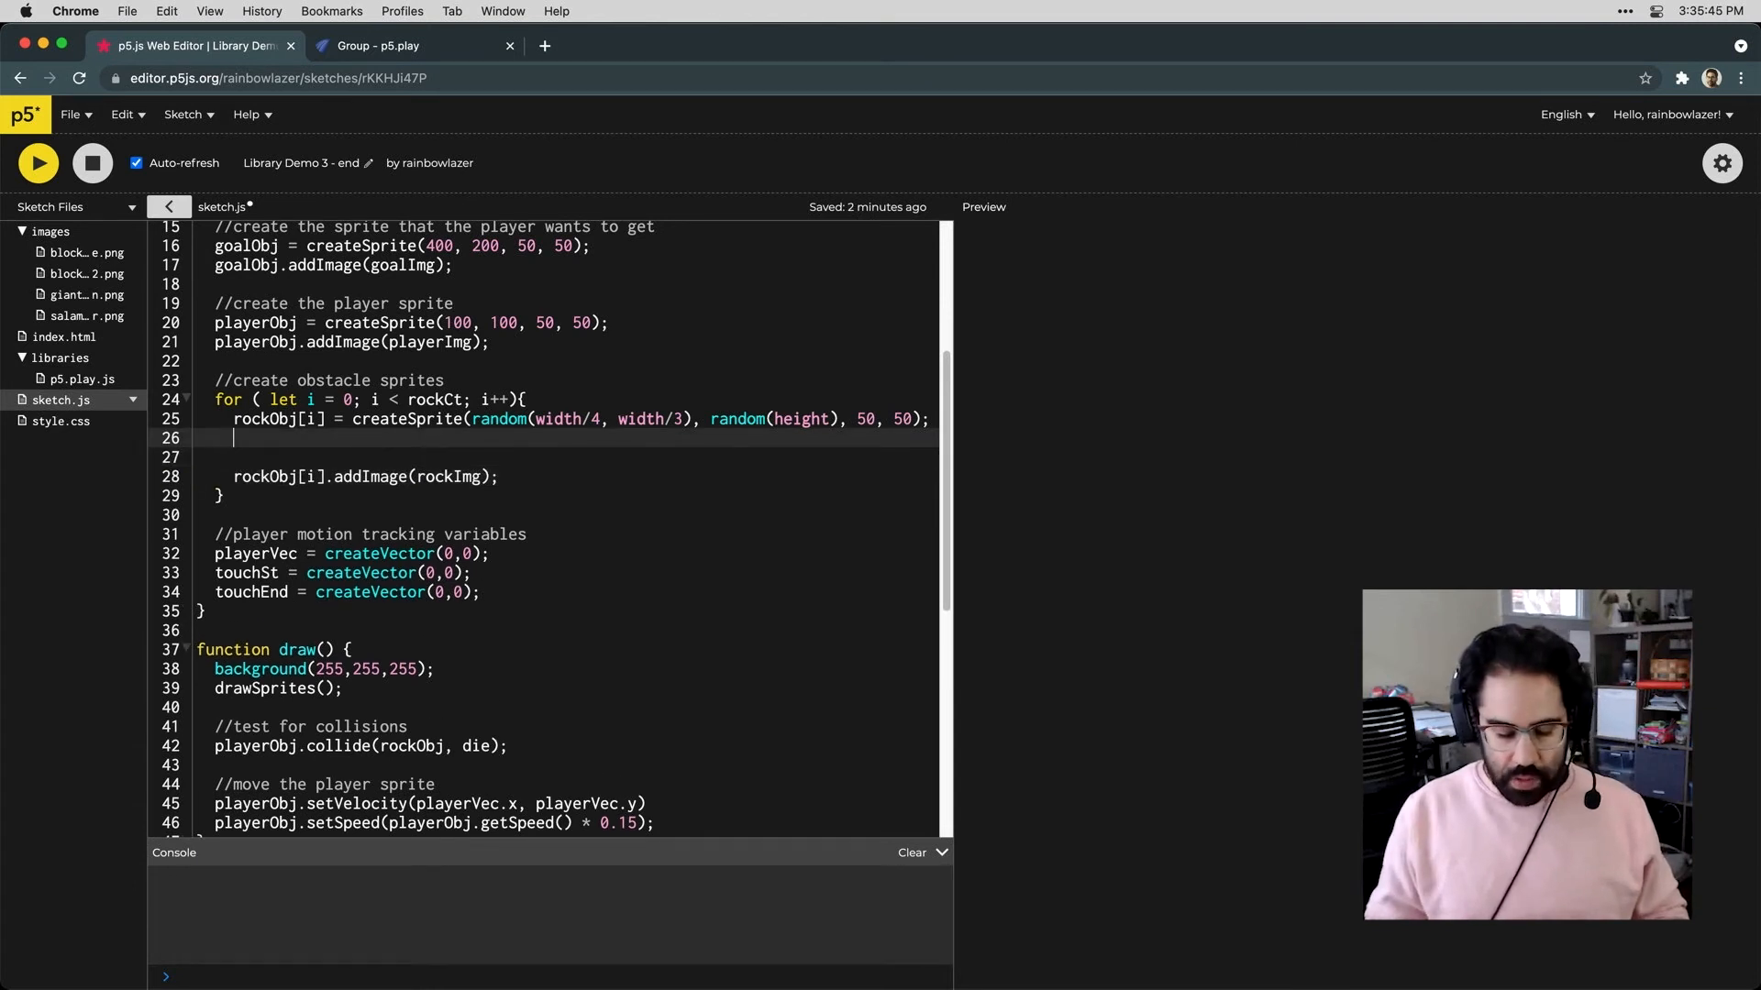
pyautogui.write('if')
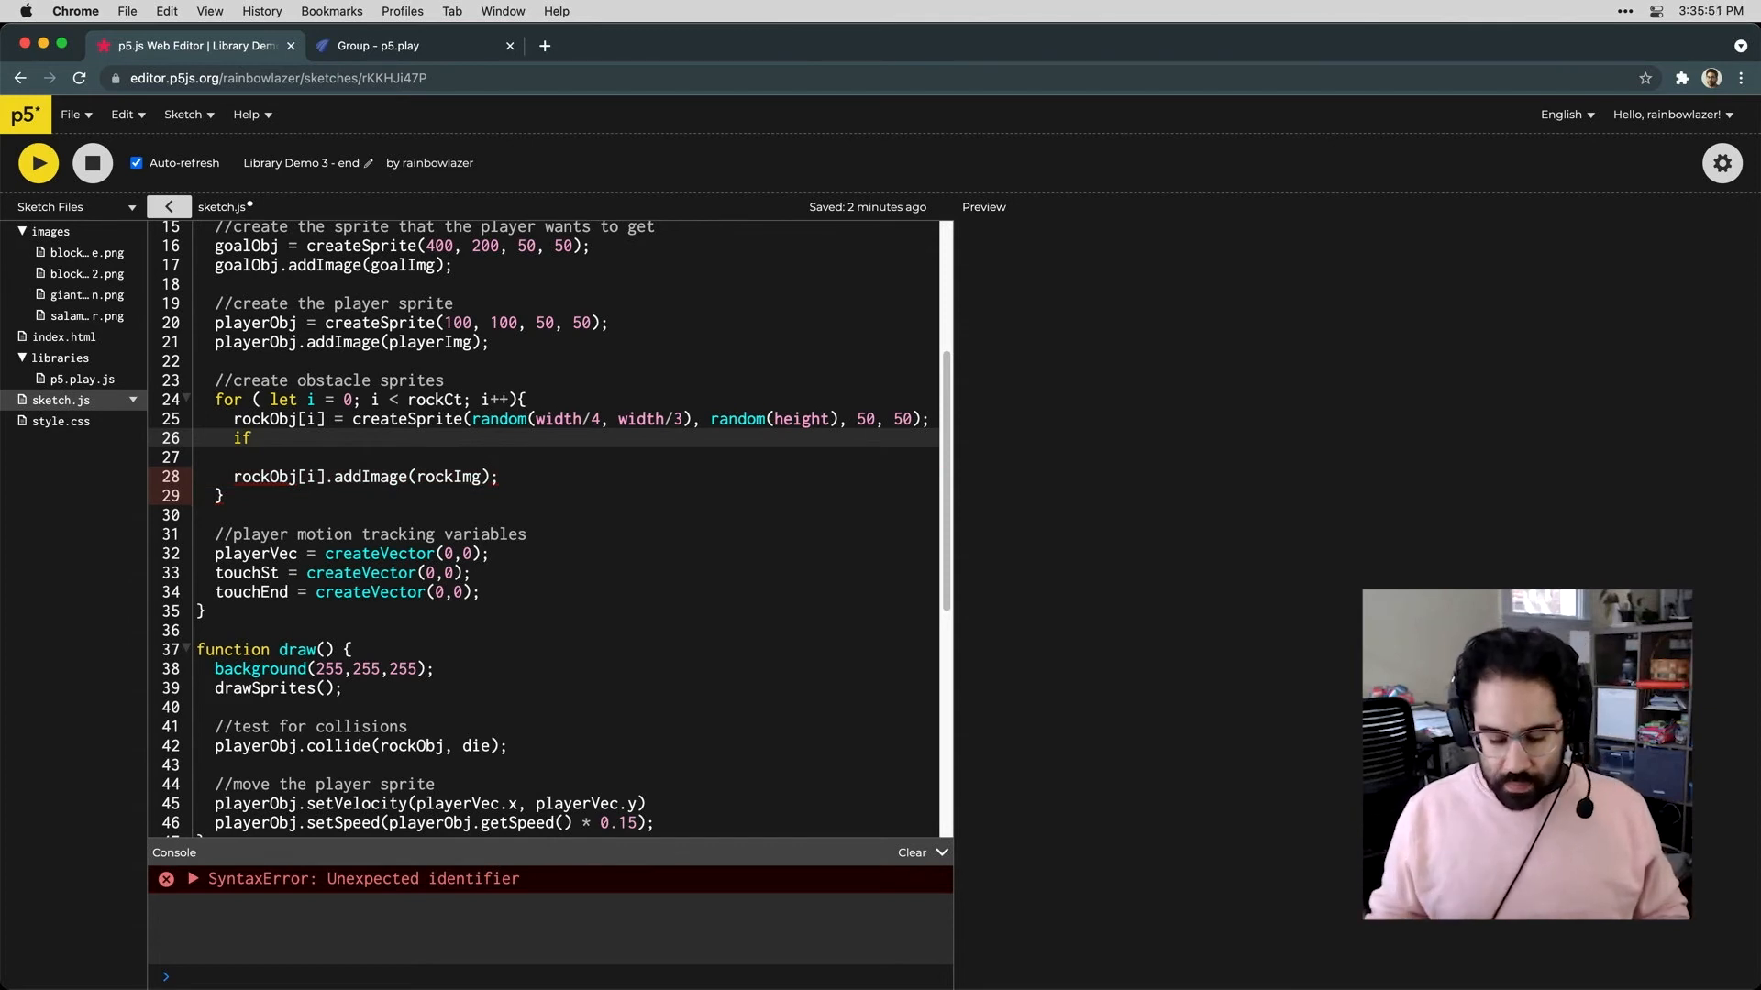
pyautogui.write('(')
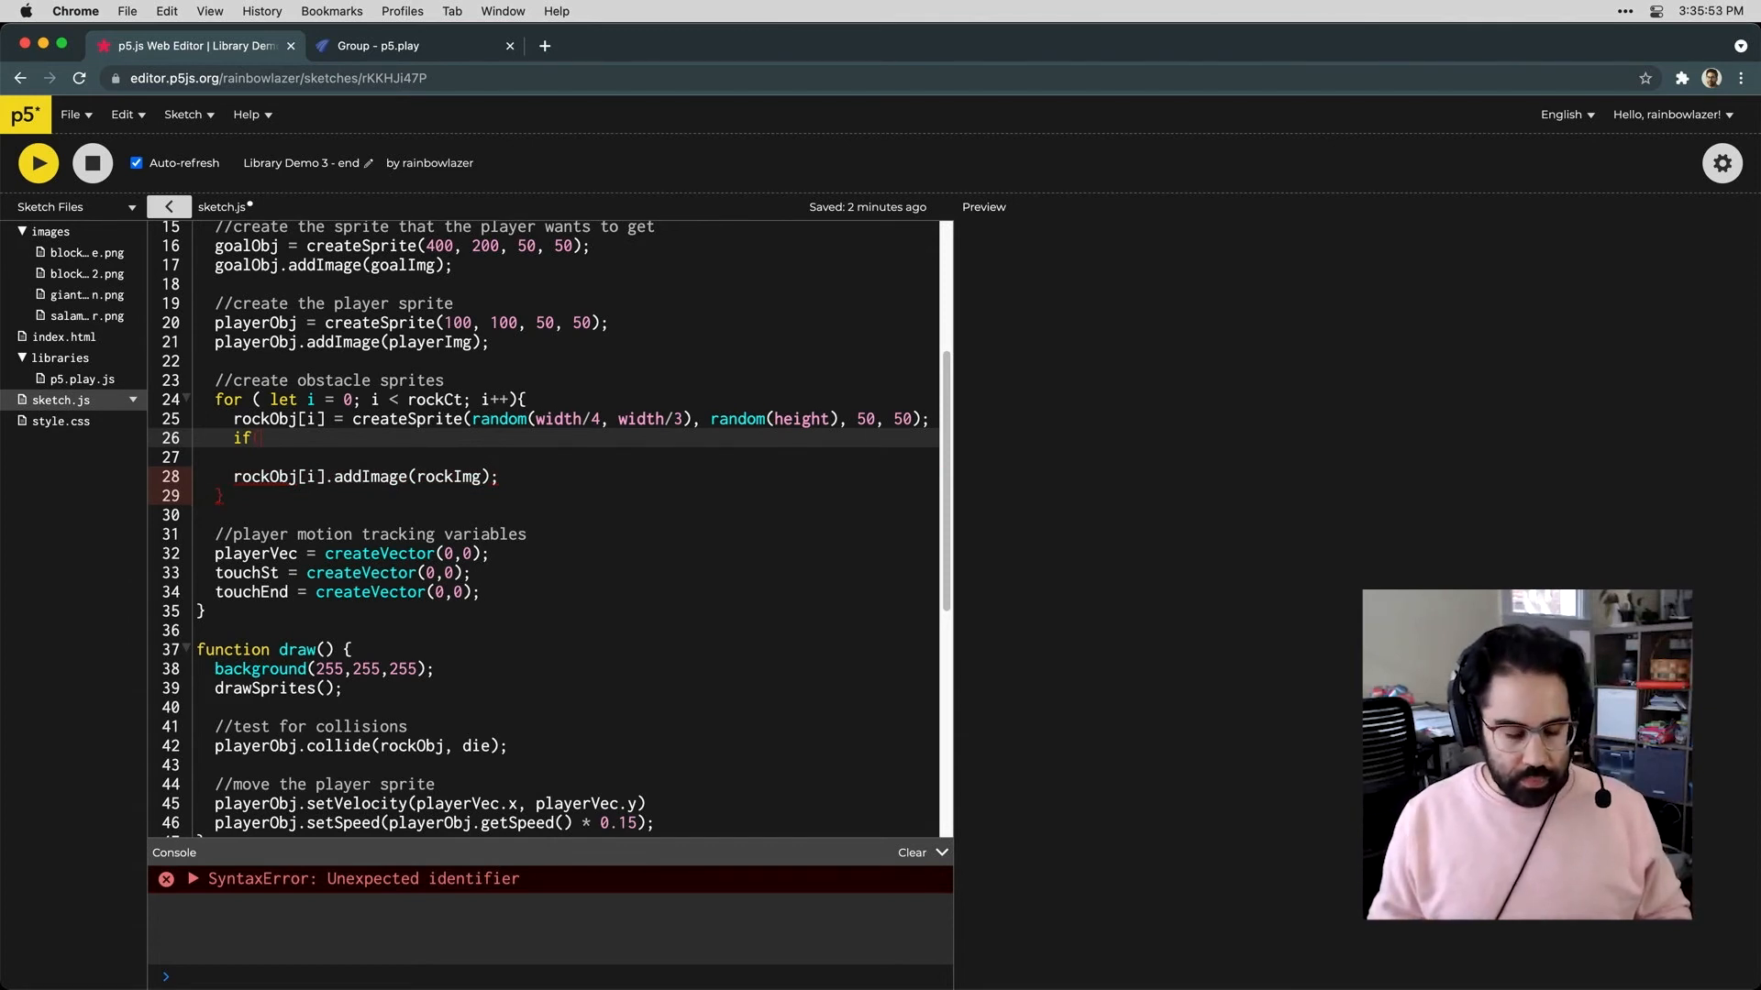
pyautogui.write('(random')
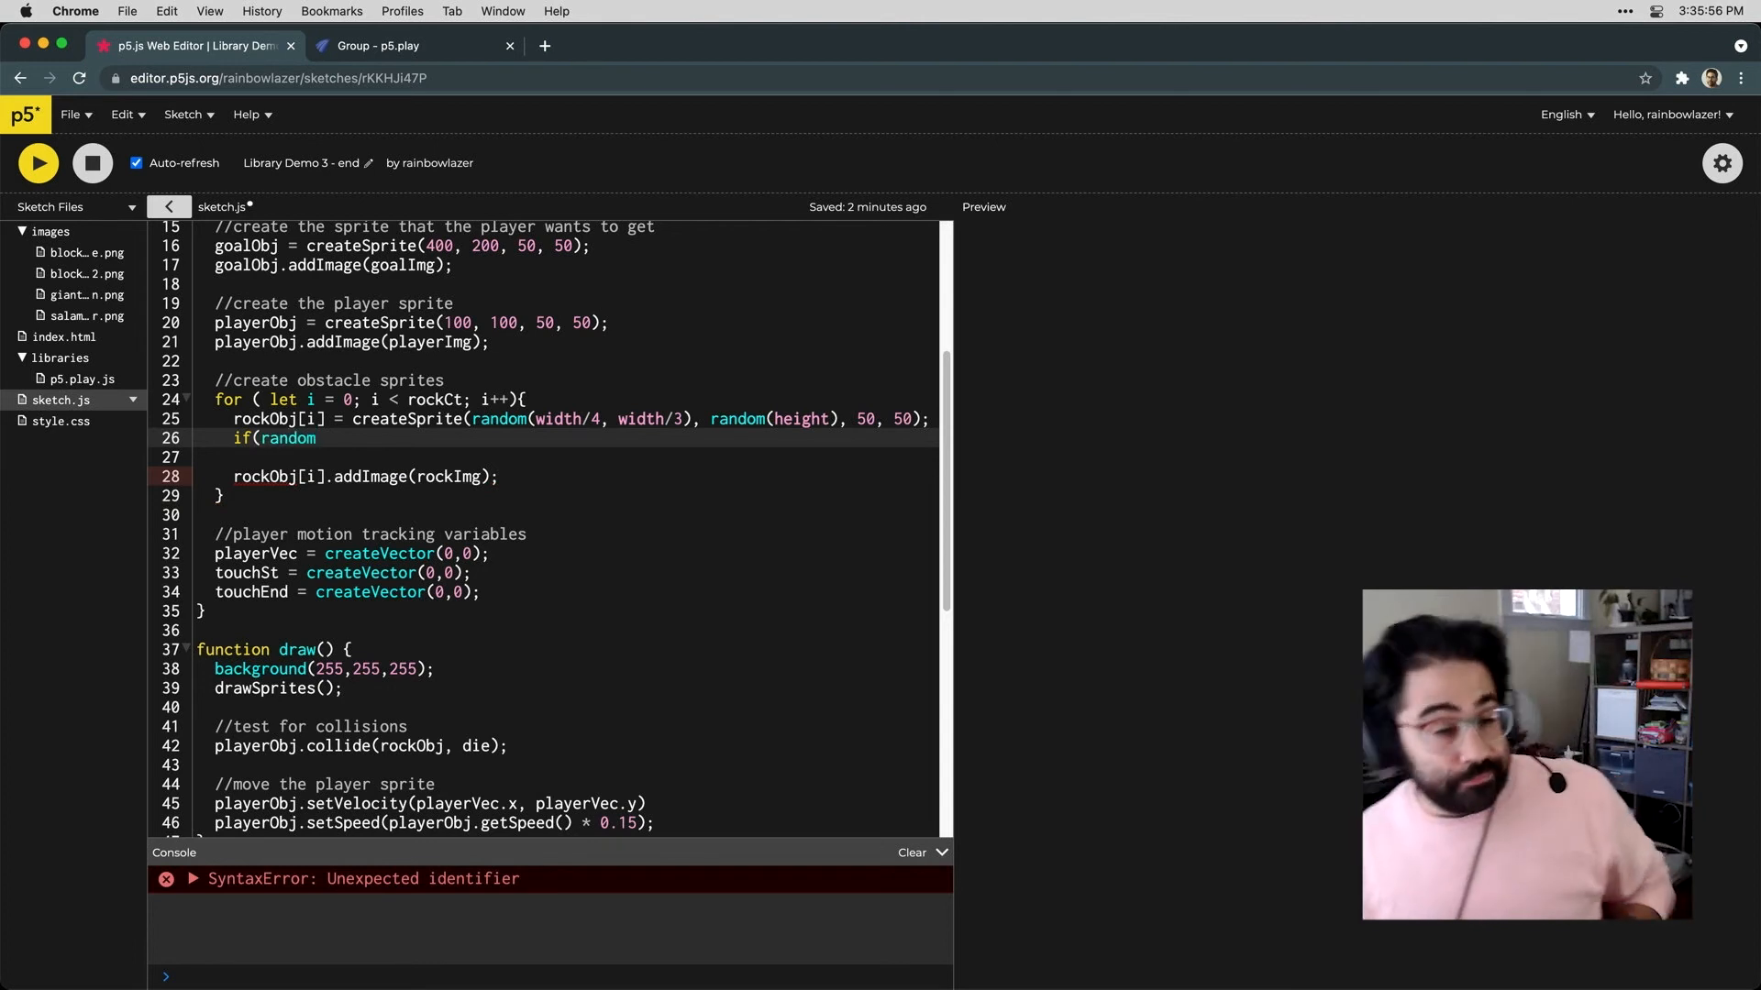
pyautogui.write('()')
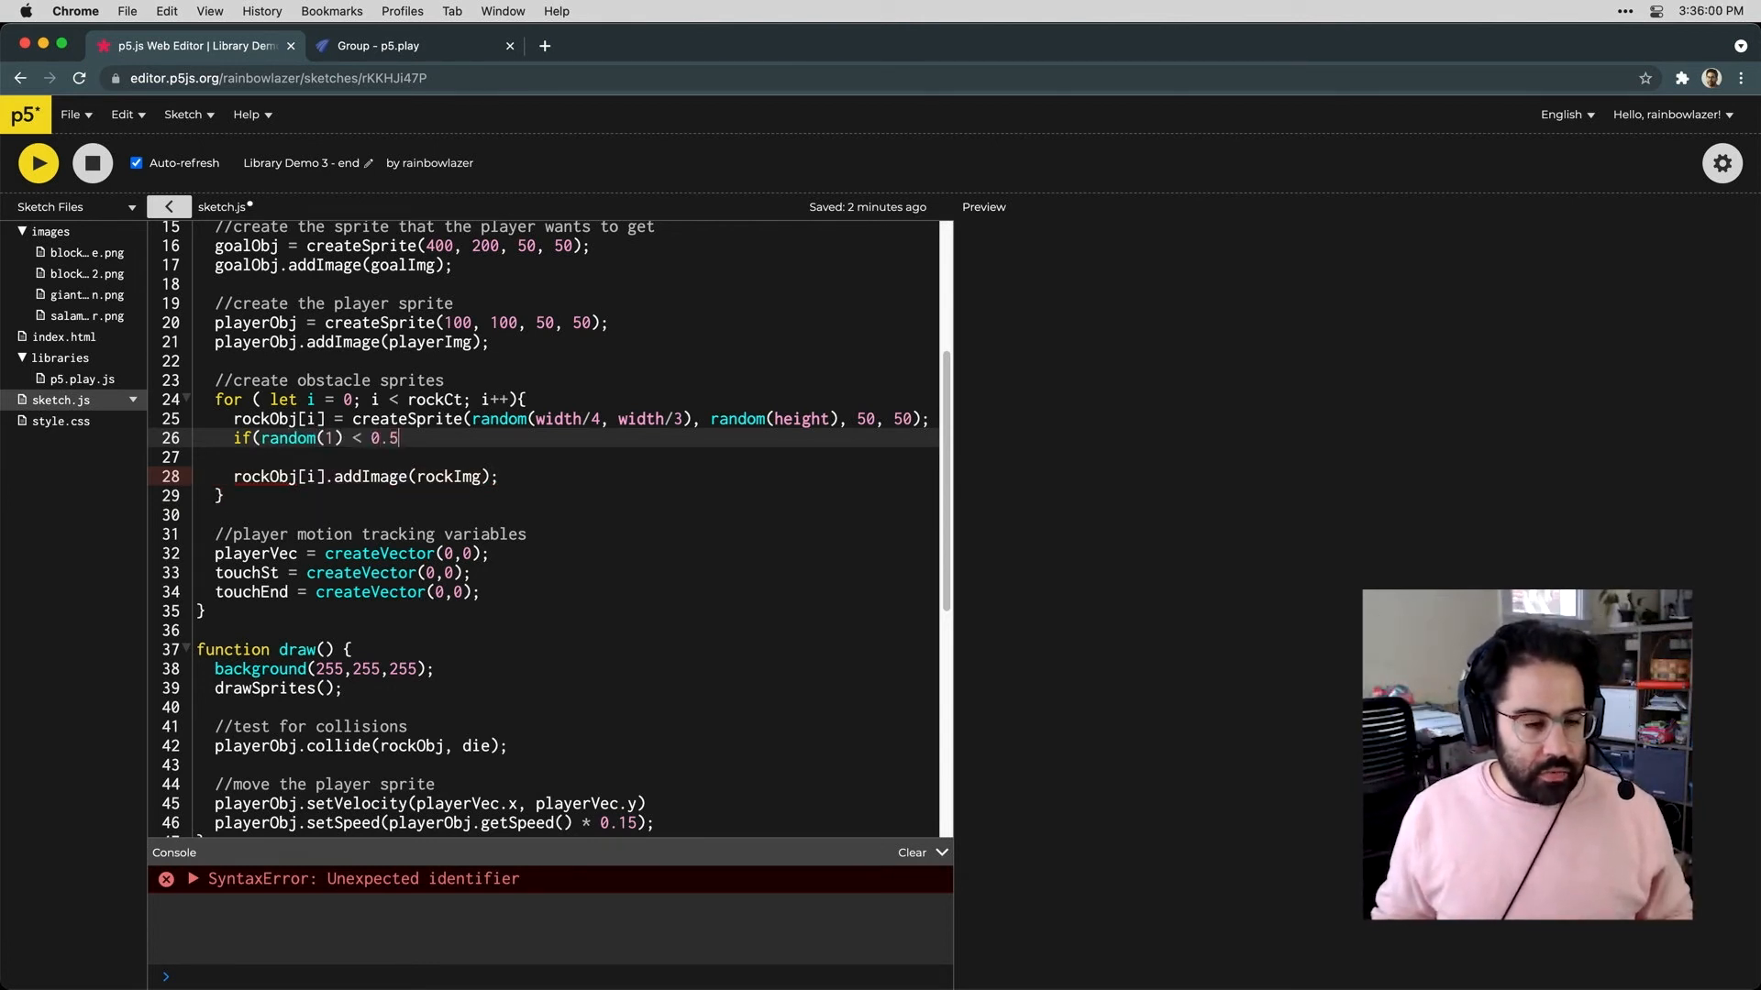
pyautogui.write('{')
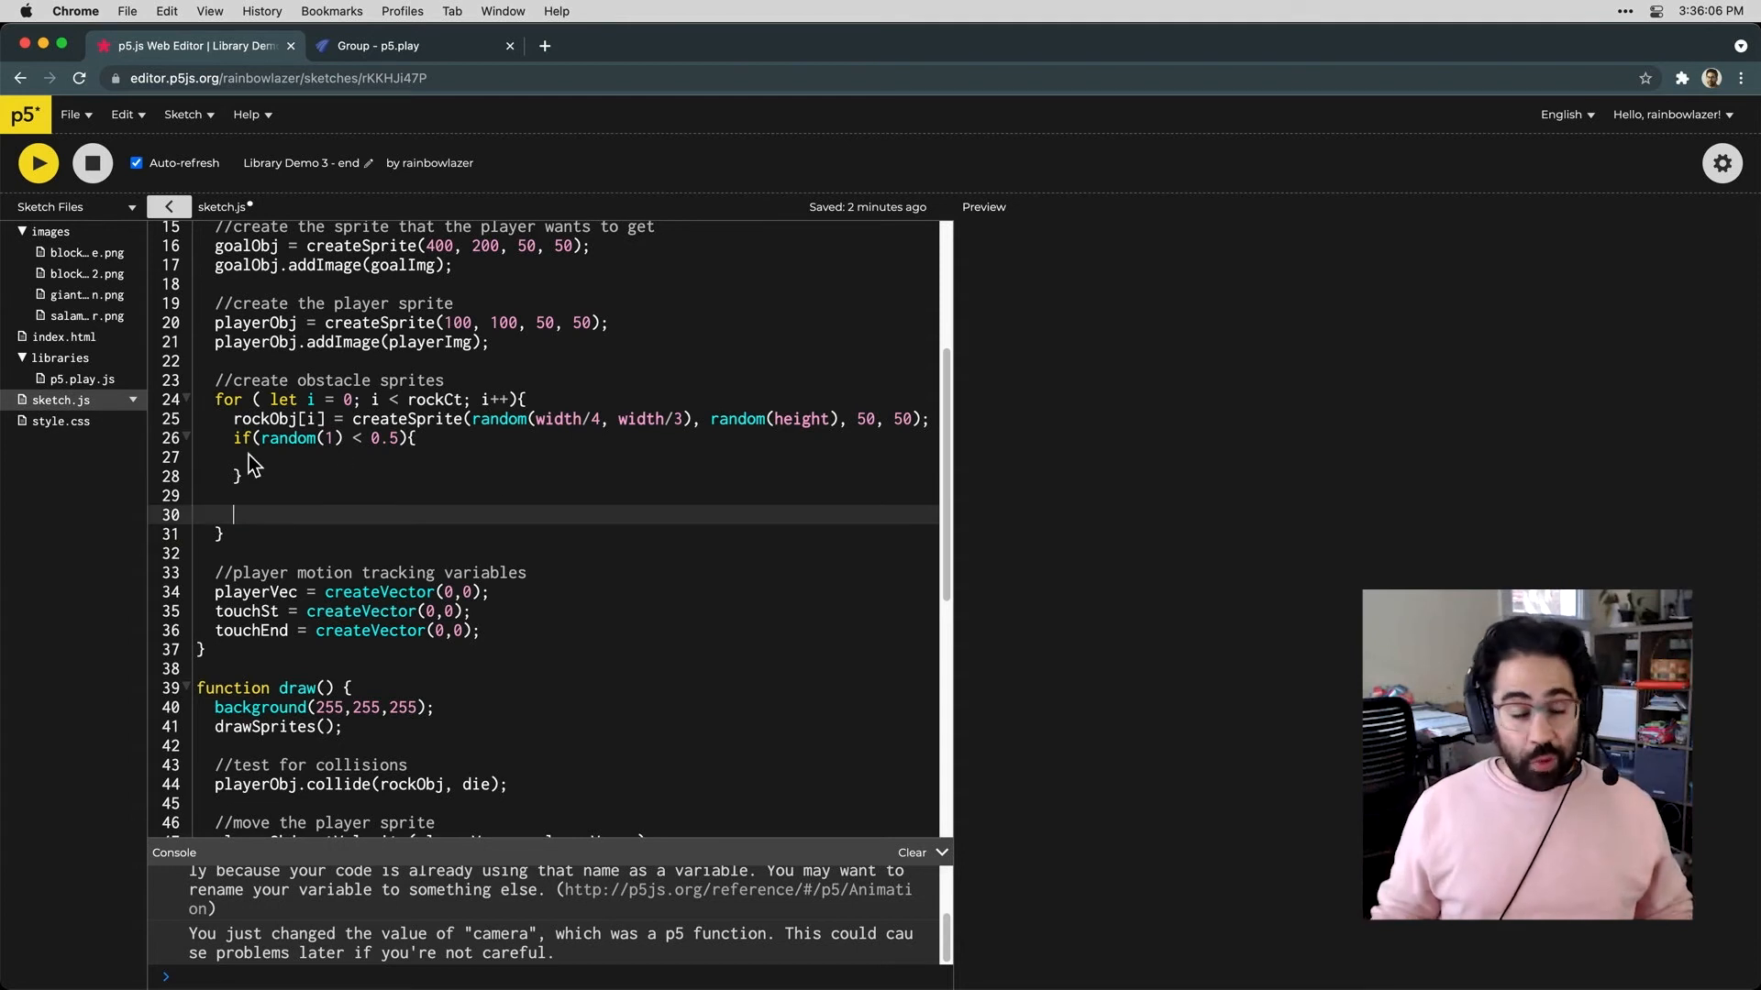
pyautogui.write('rockObj[i].addImage(rockImg);')
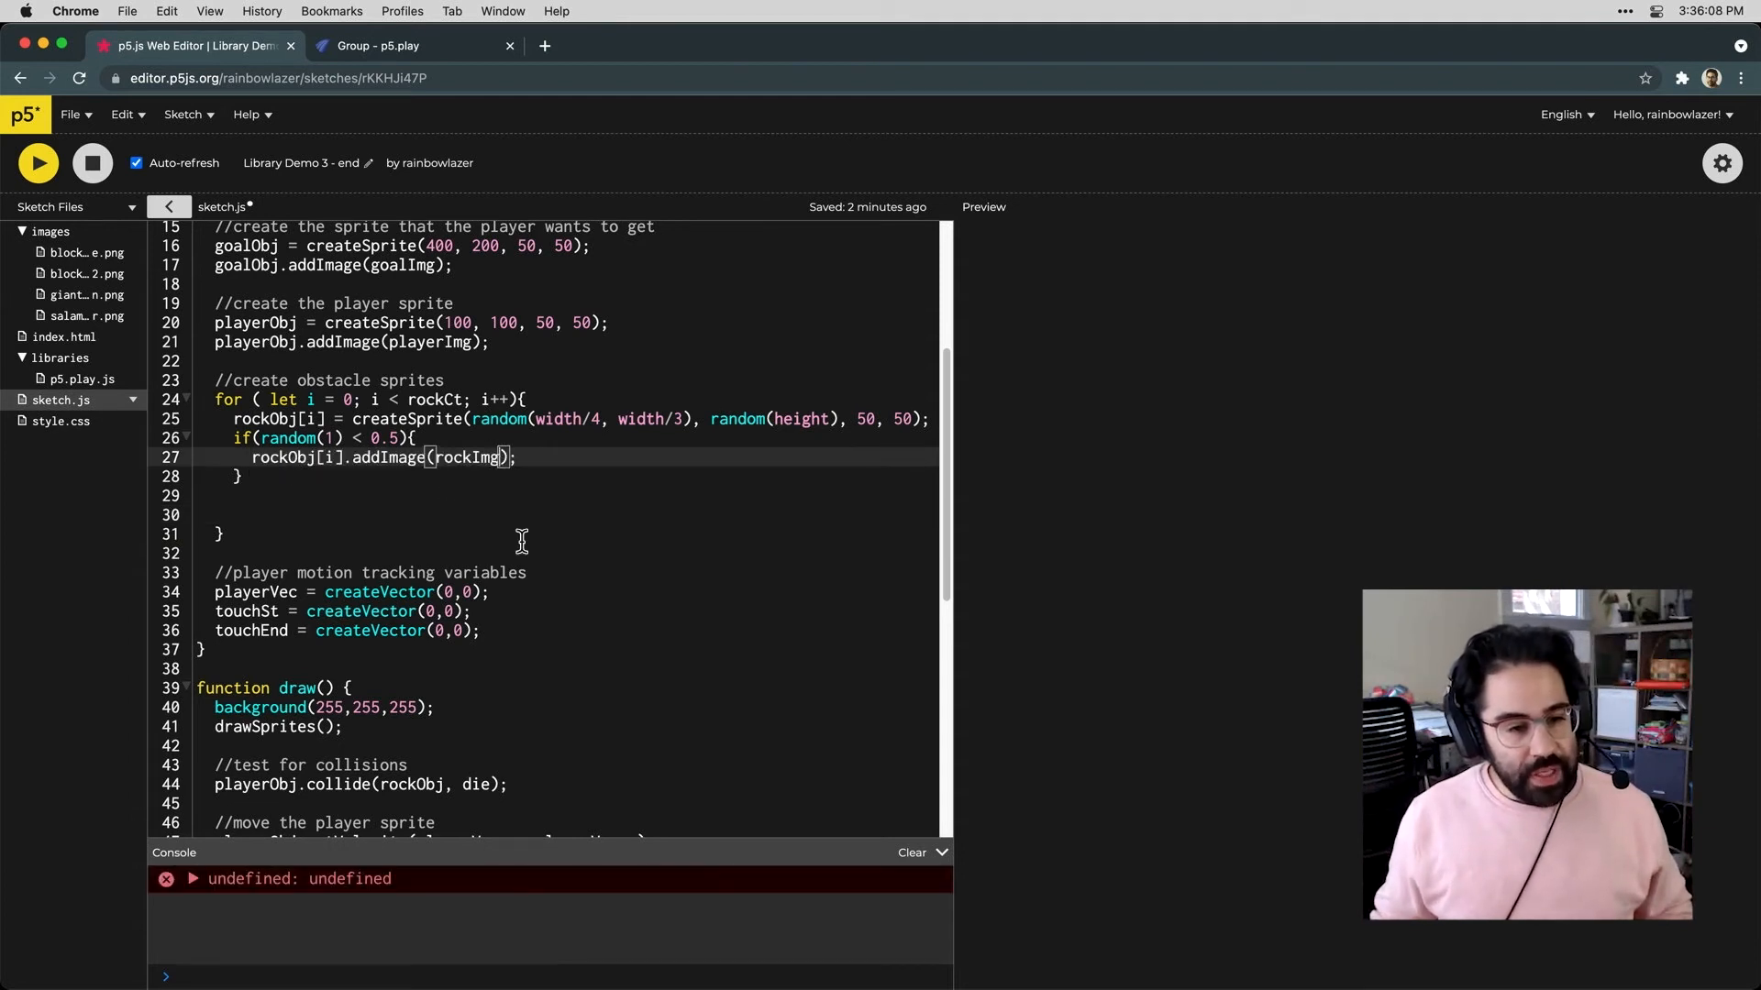
pyautogui.write('[0]')
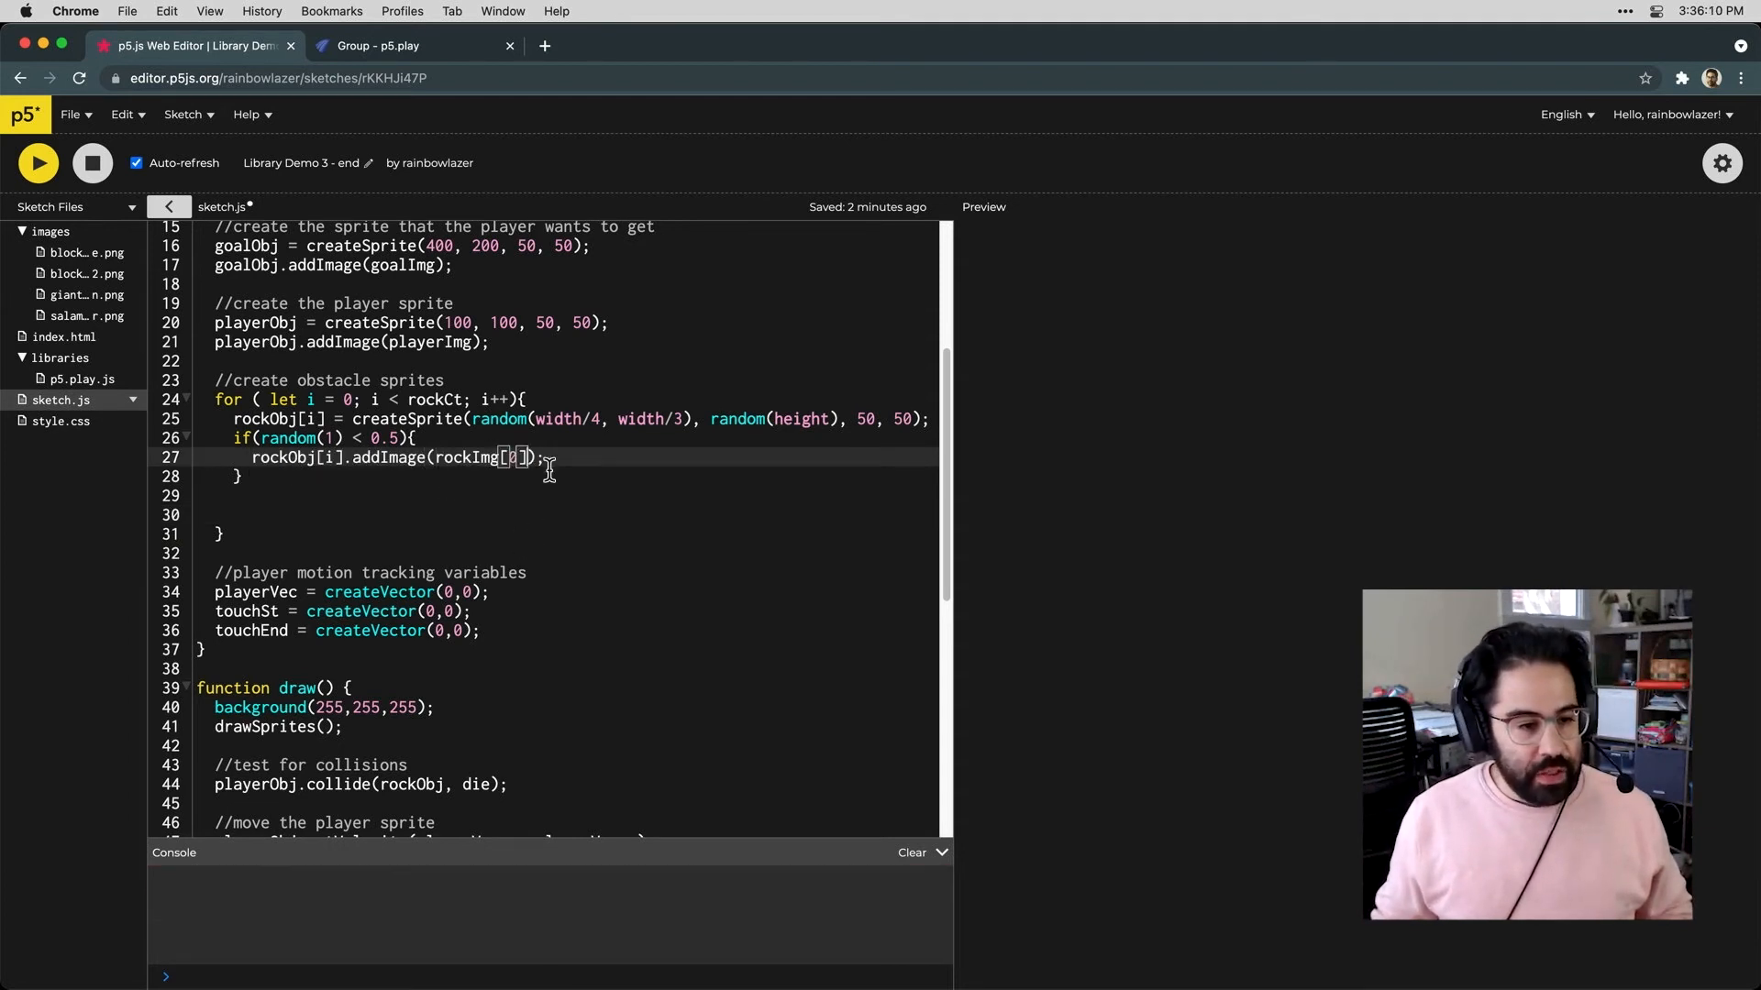
# Add the else branch giving rockObj[i] the rockImg[1] image
pyautogui.write('el')
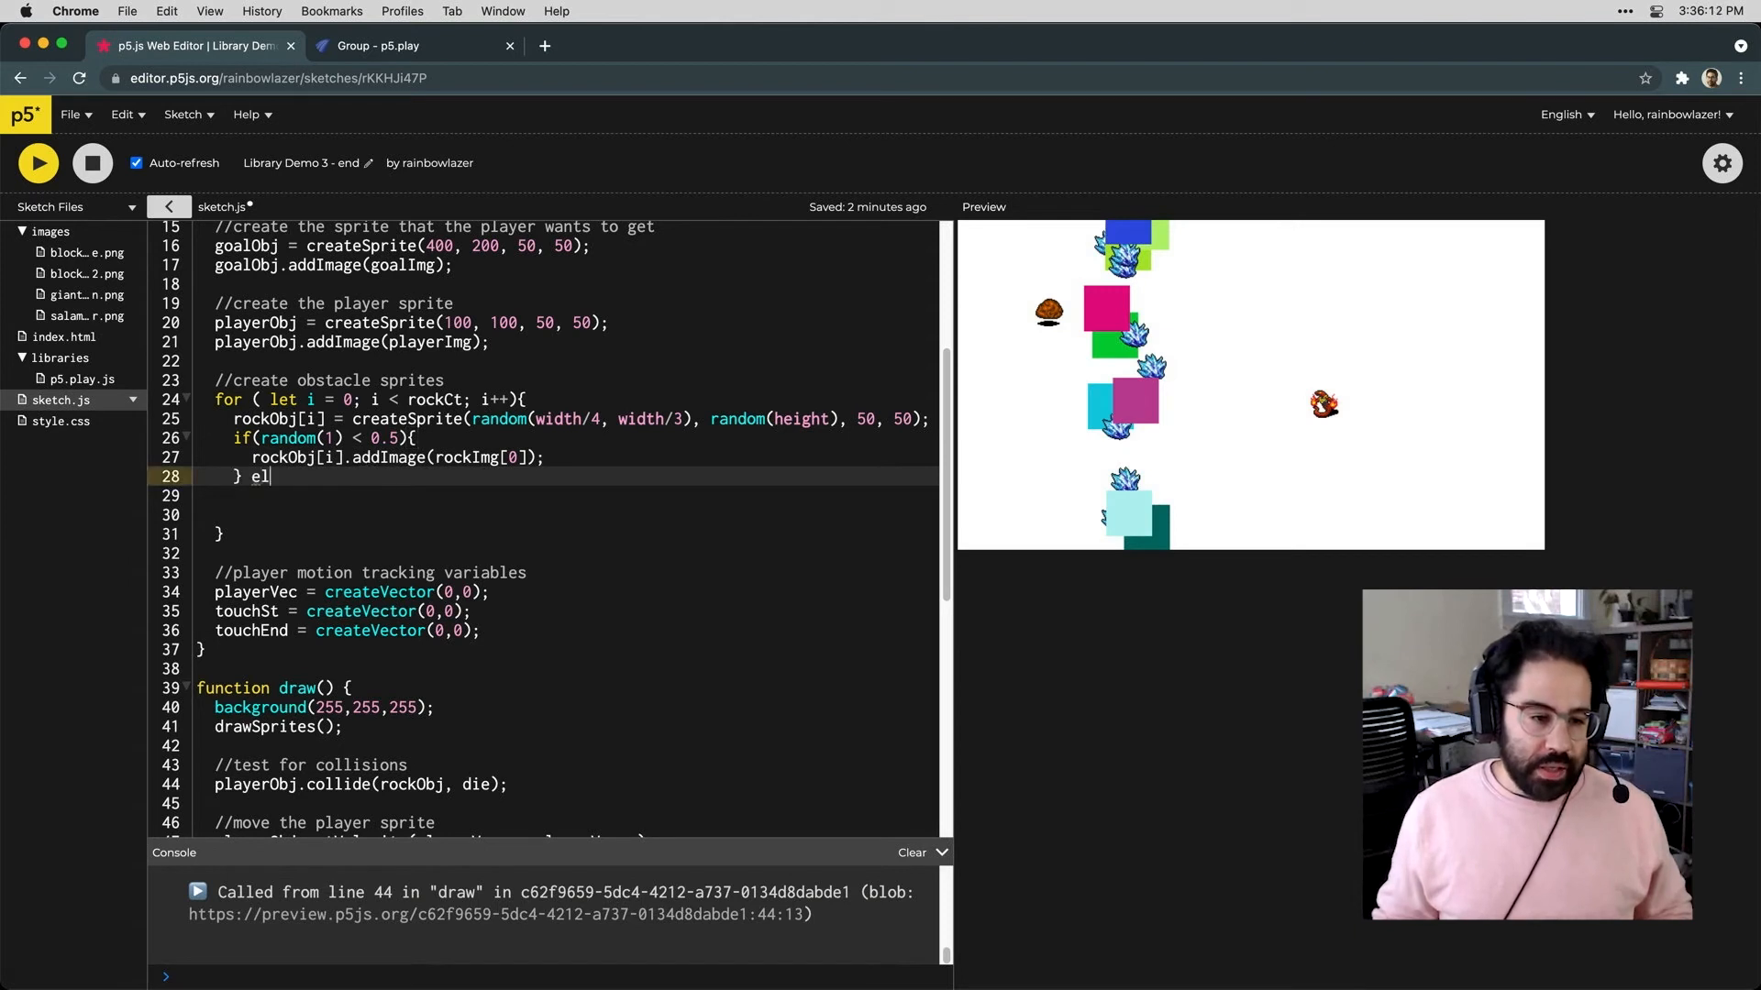
pyautogui.write('se {')
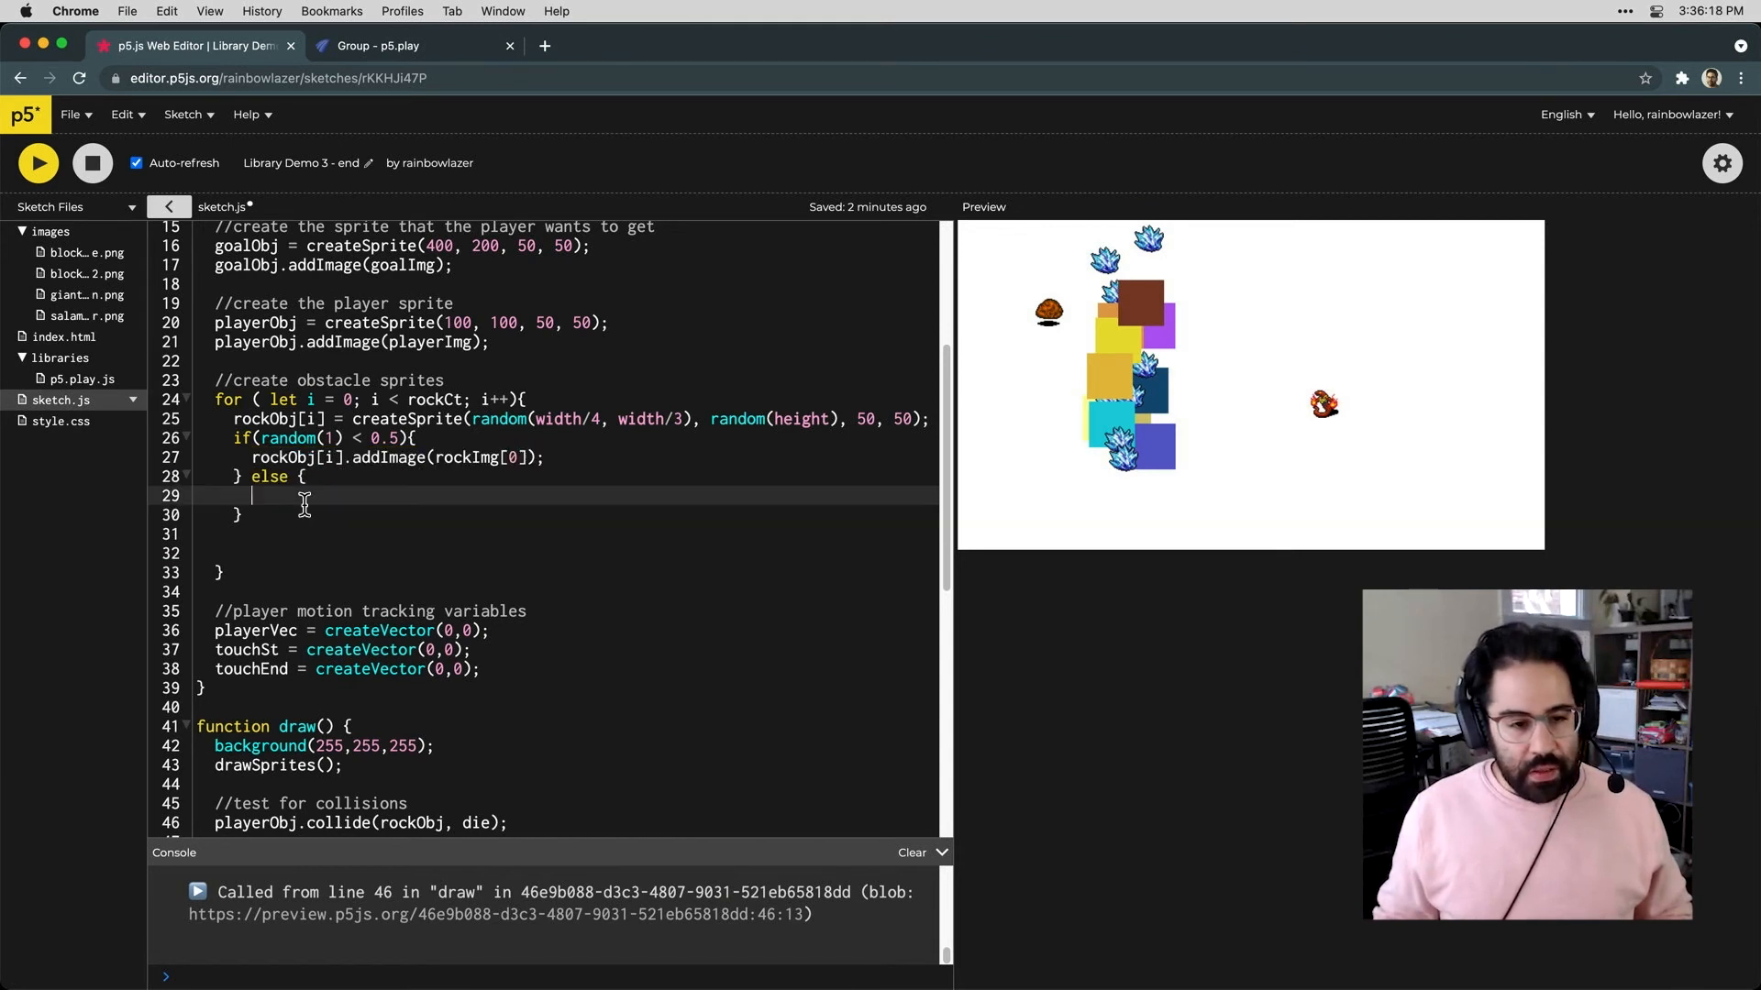
pyautogui.write('rockObj[i].addImage(rockImg[1]);')
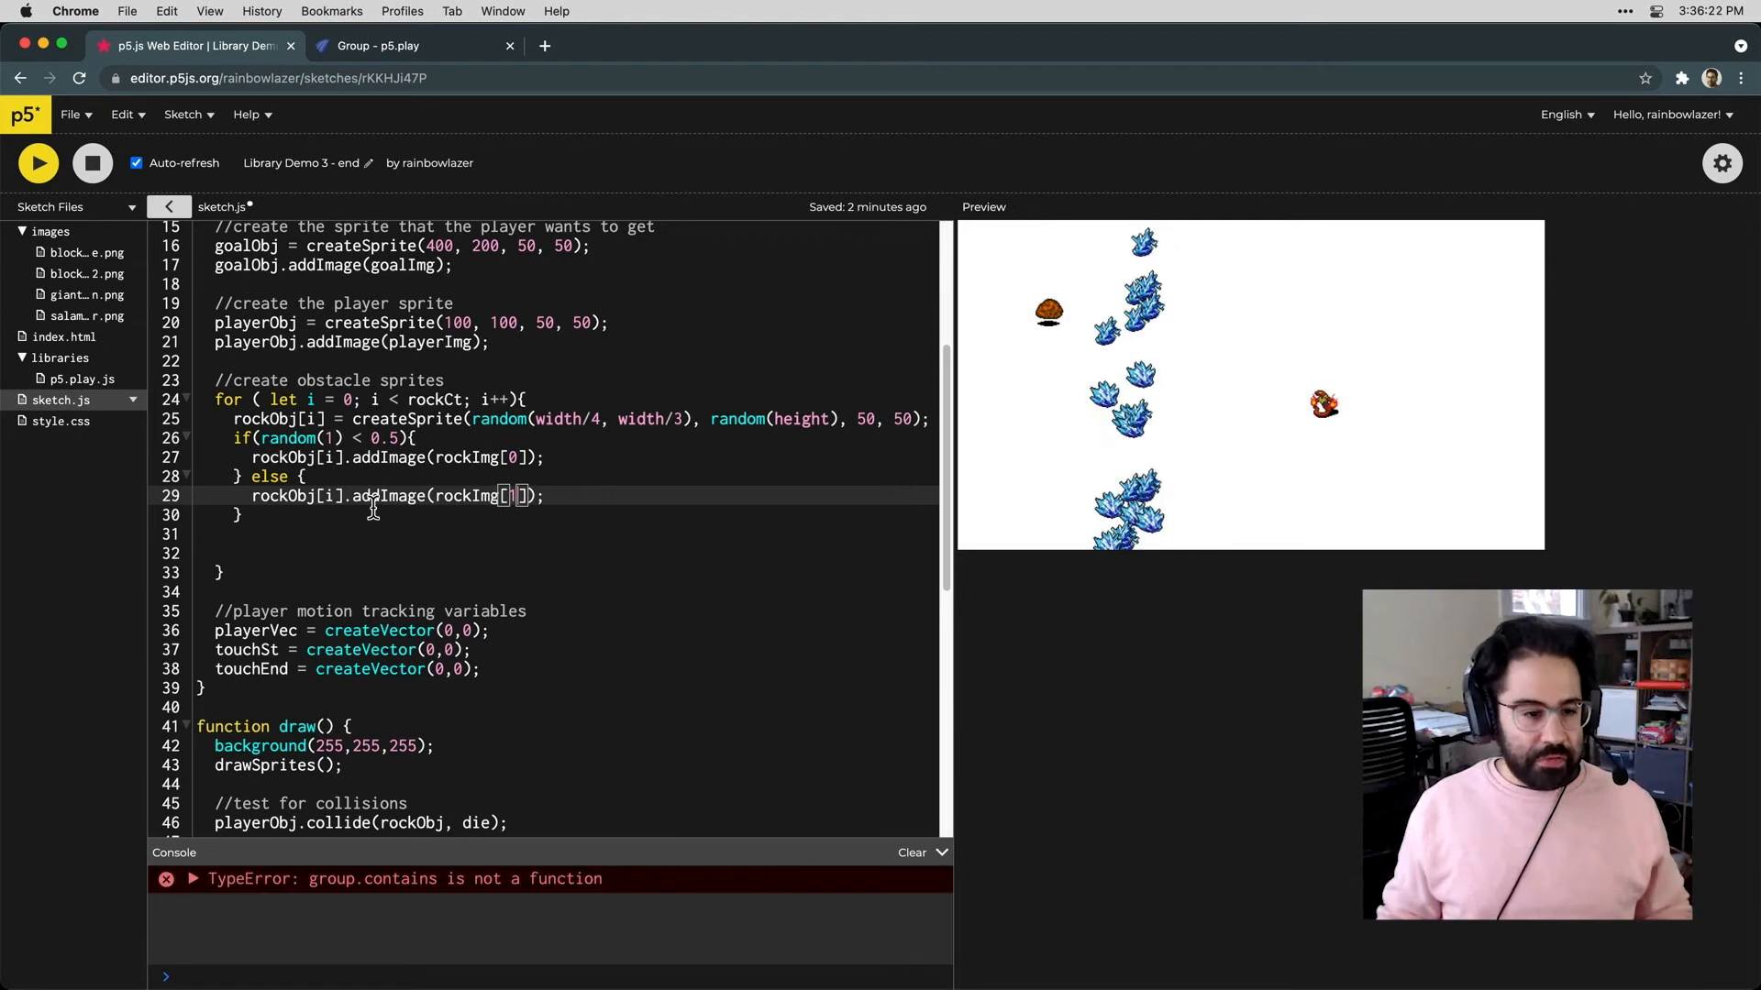
pyautogui.write('1')
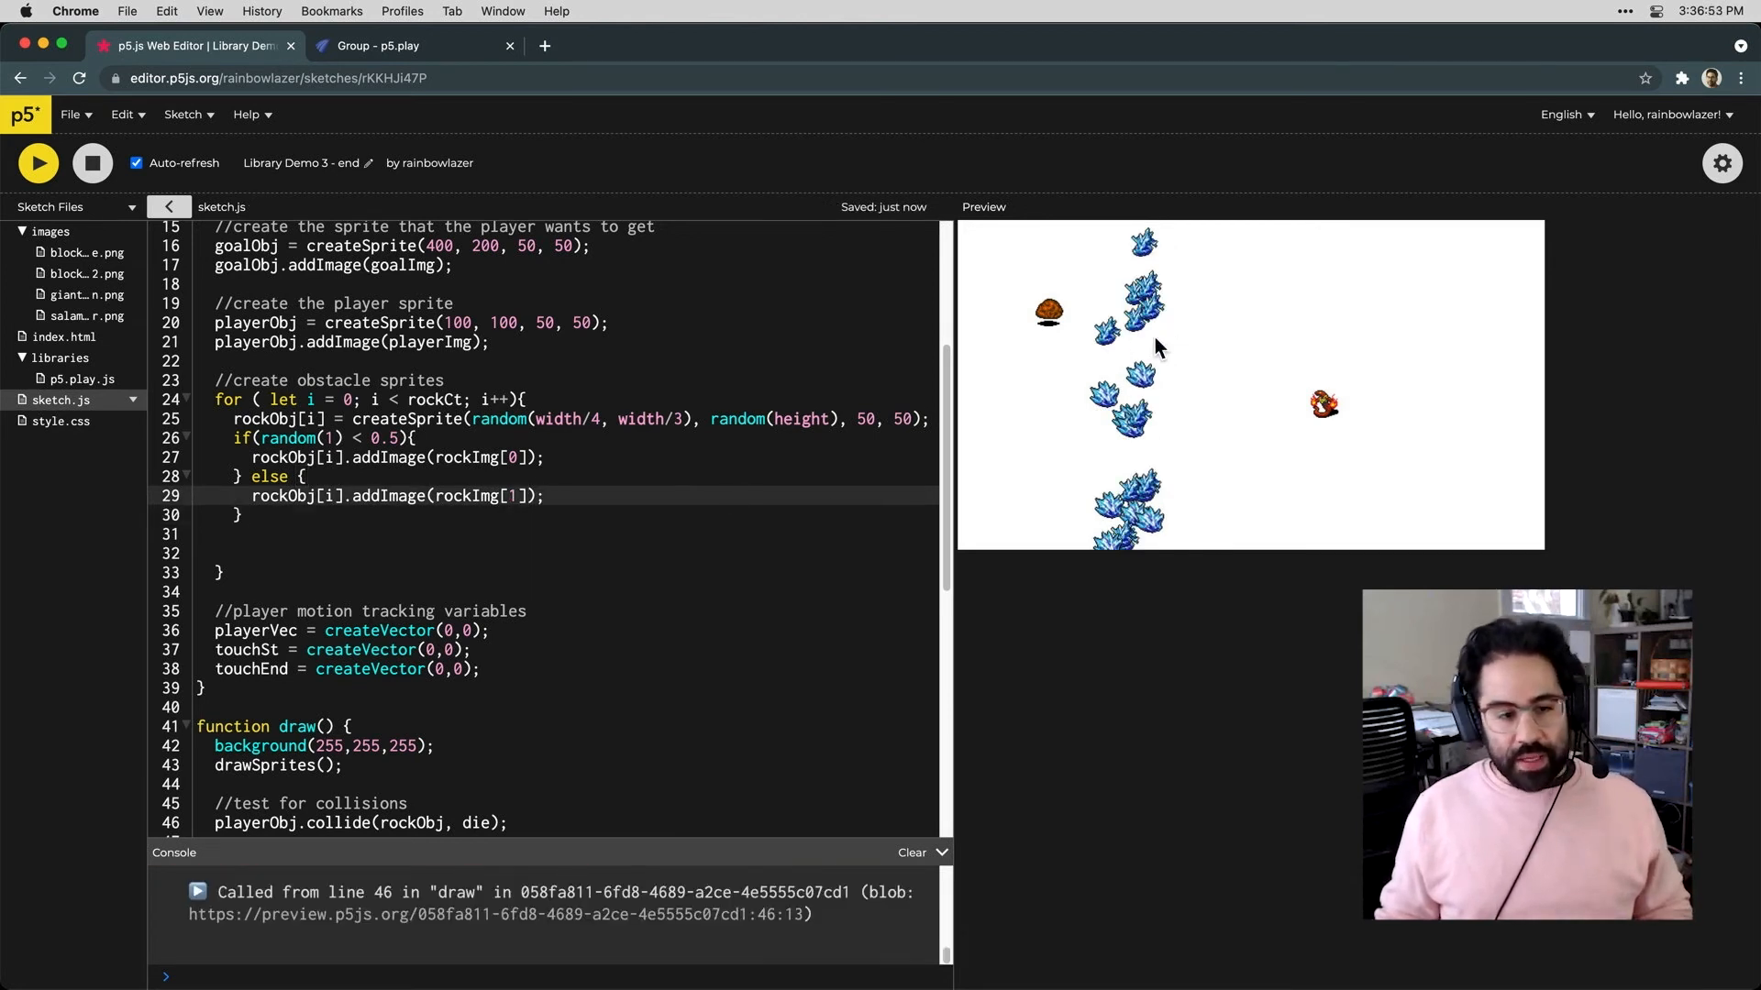
pyautogui.moveTo(1139, 385)
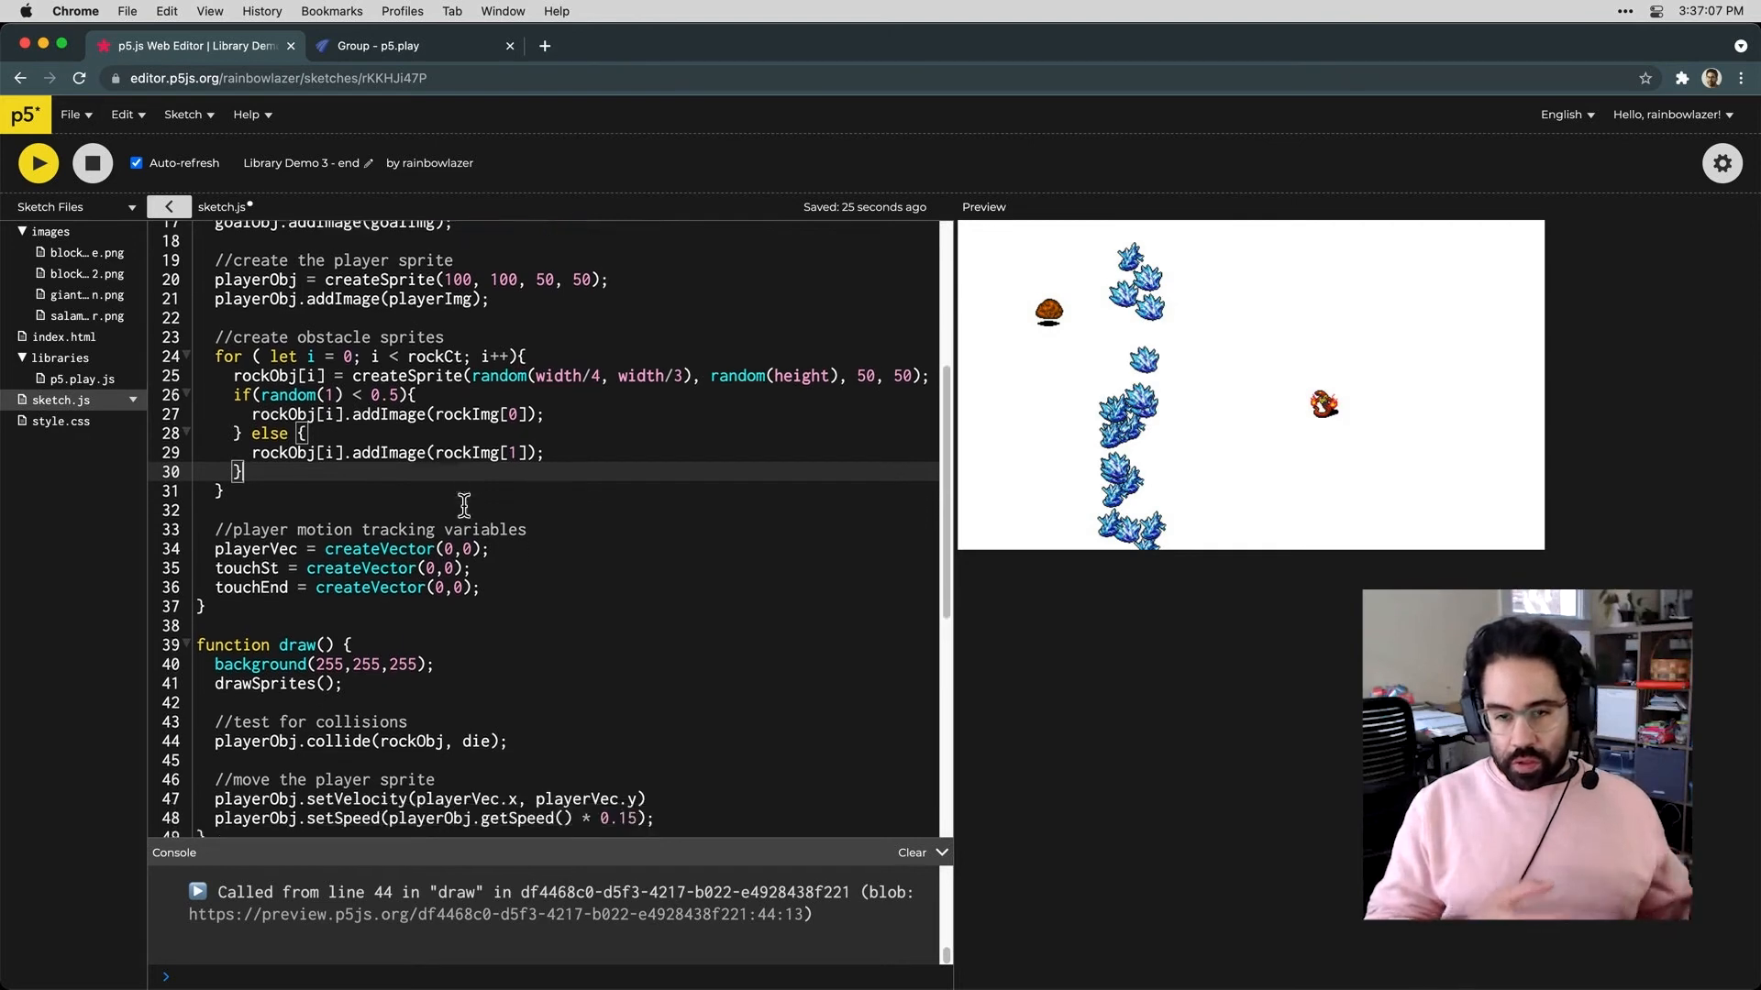
pyautogui.scroll(-3)
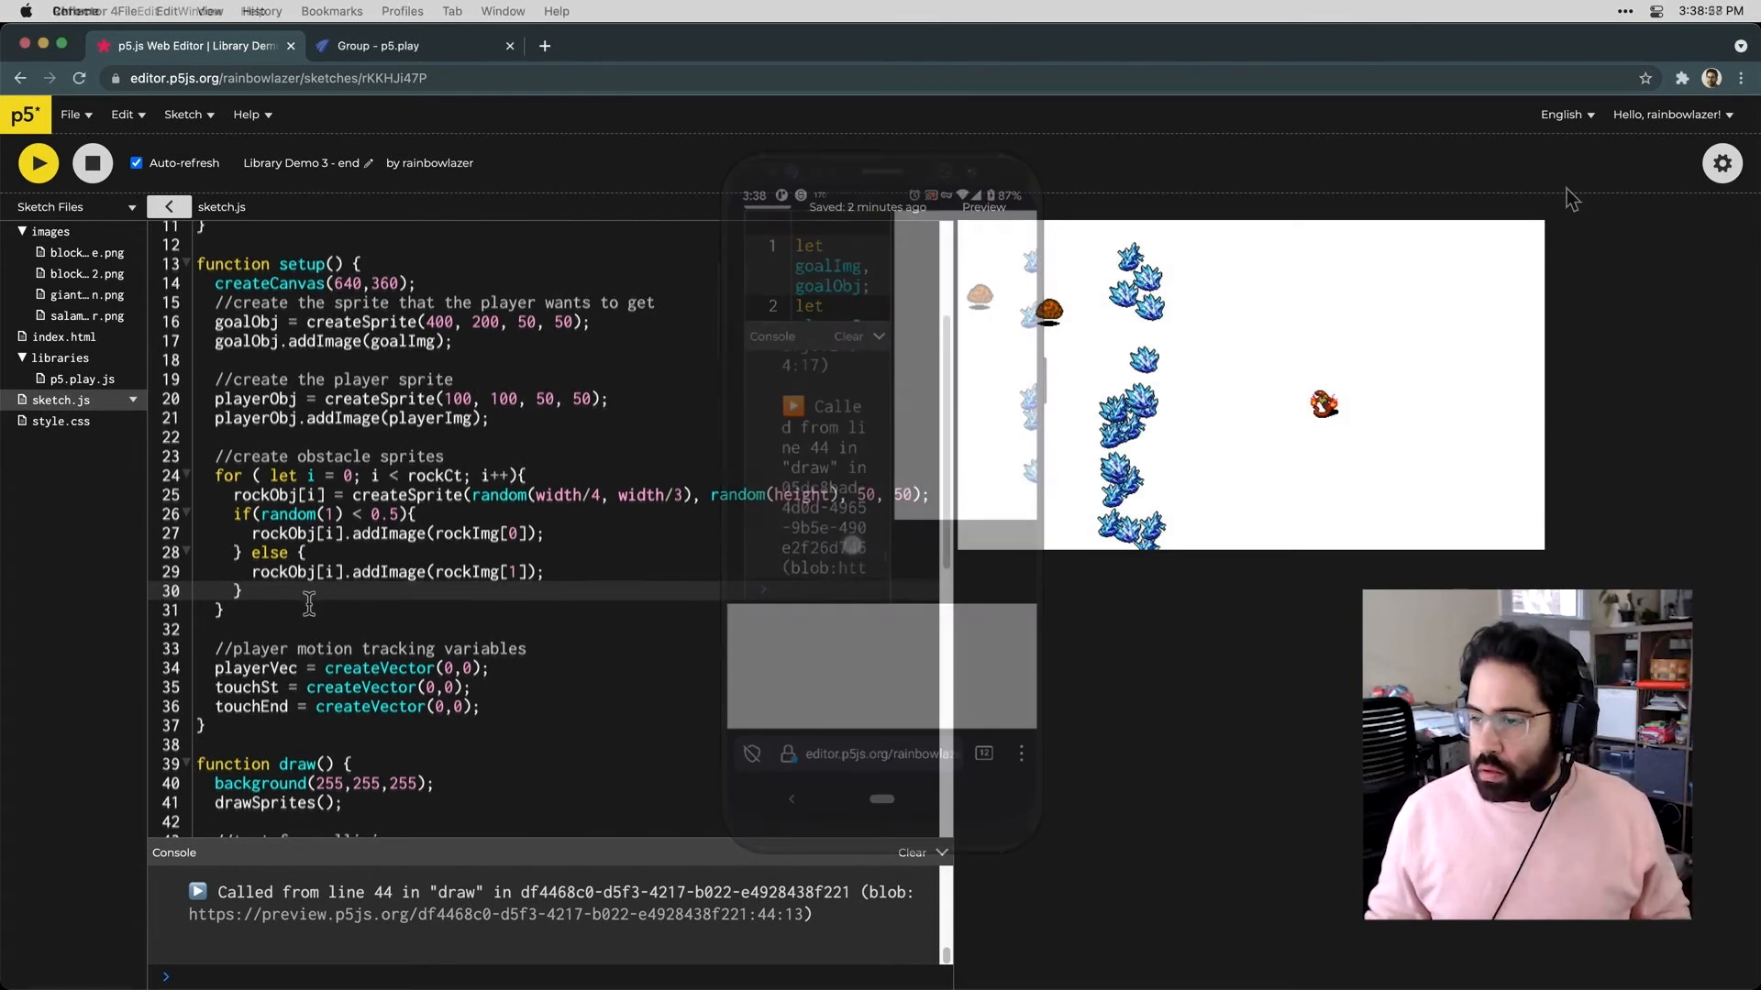
pyautogui.scroll(-3)
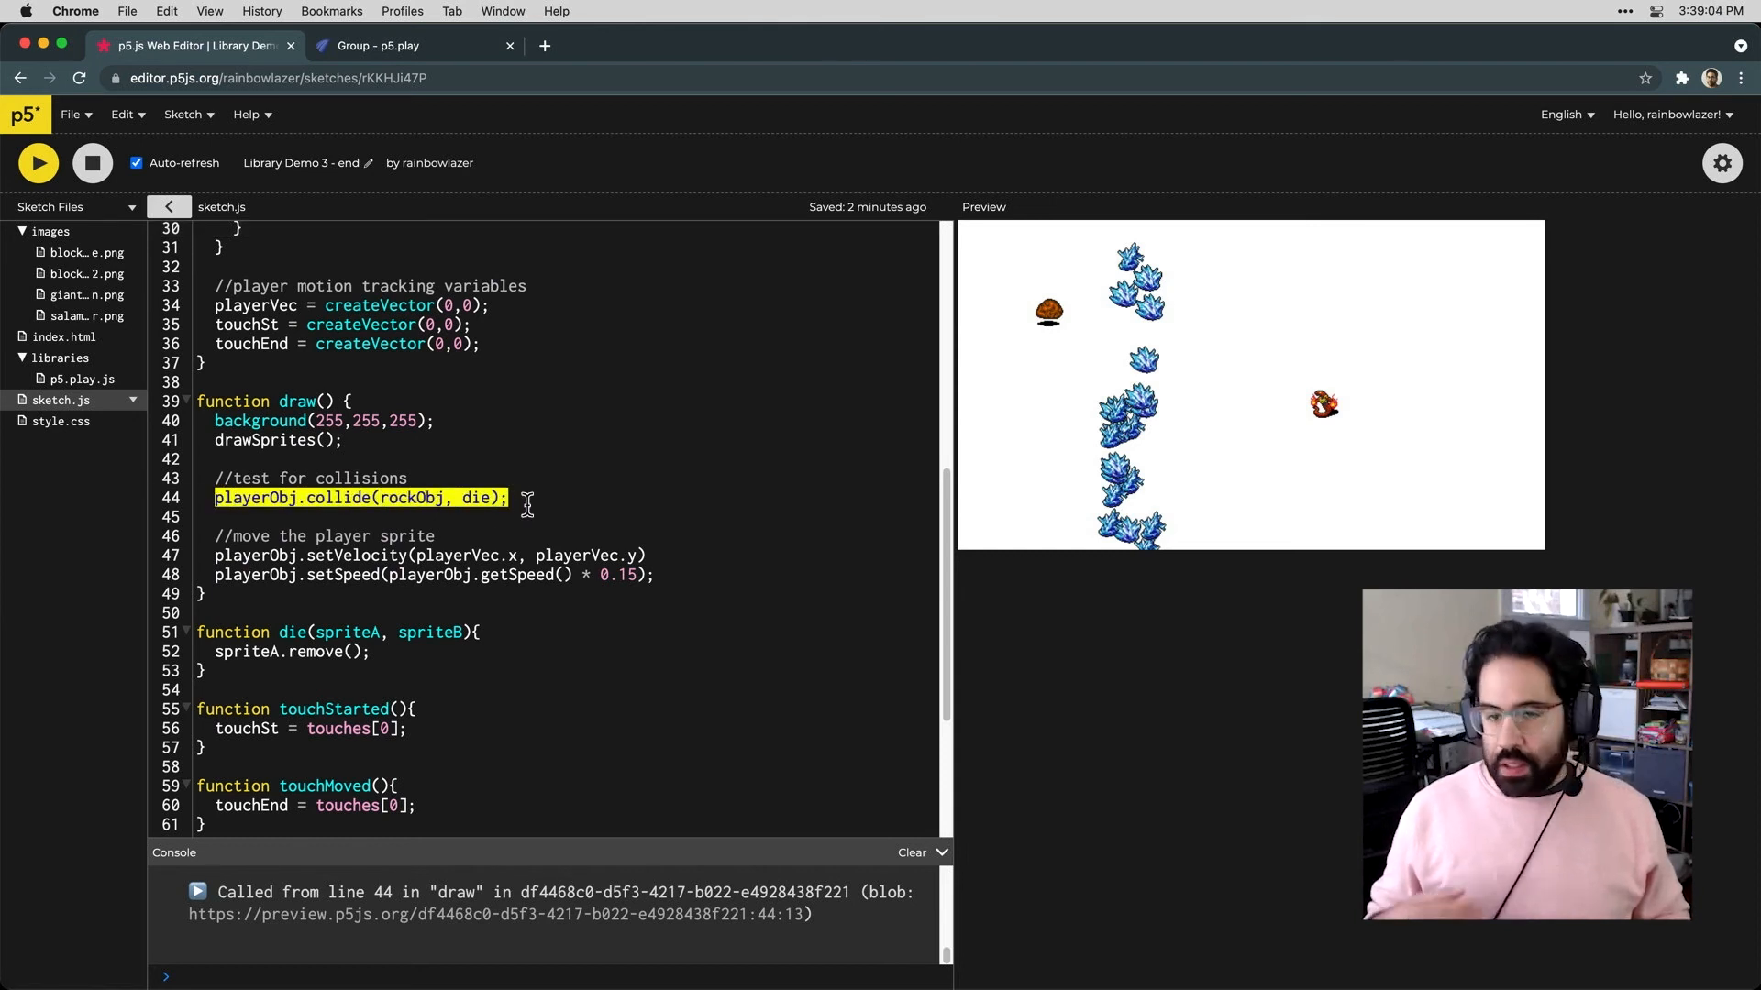
pyautogui.moveTo(1019, 429)
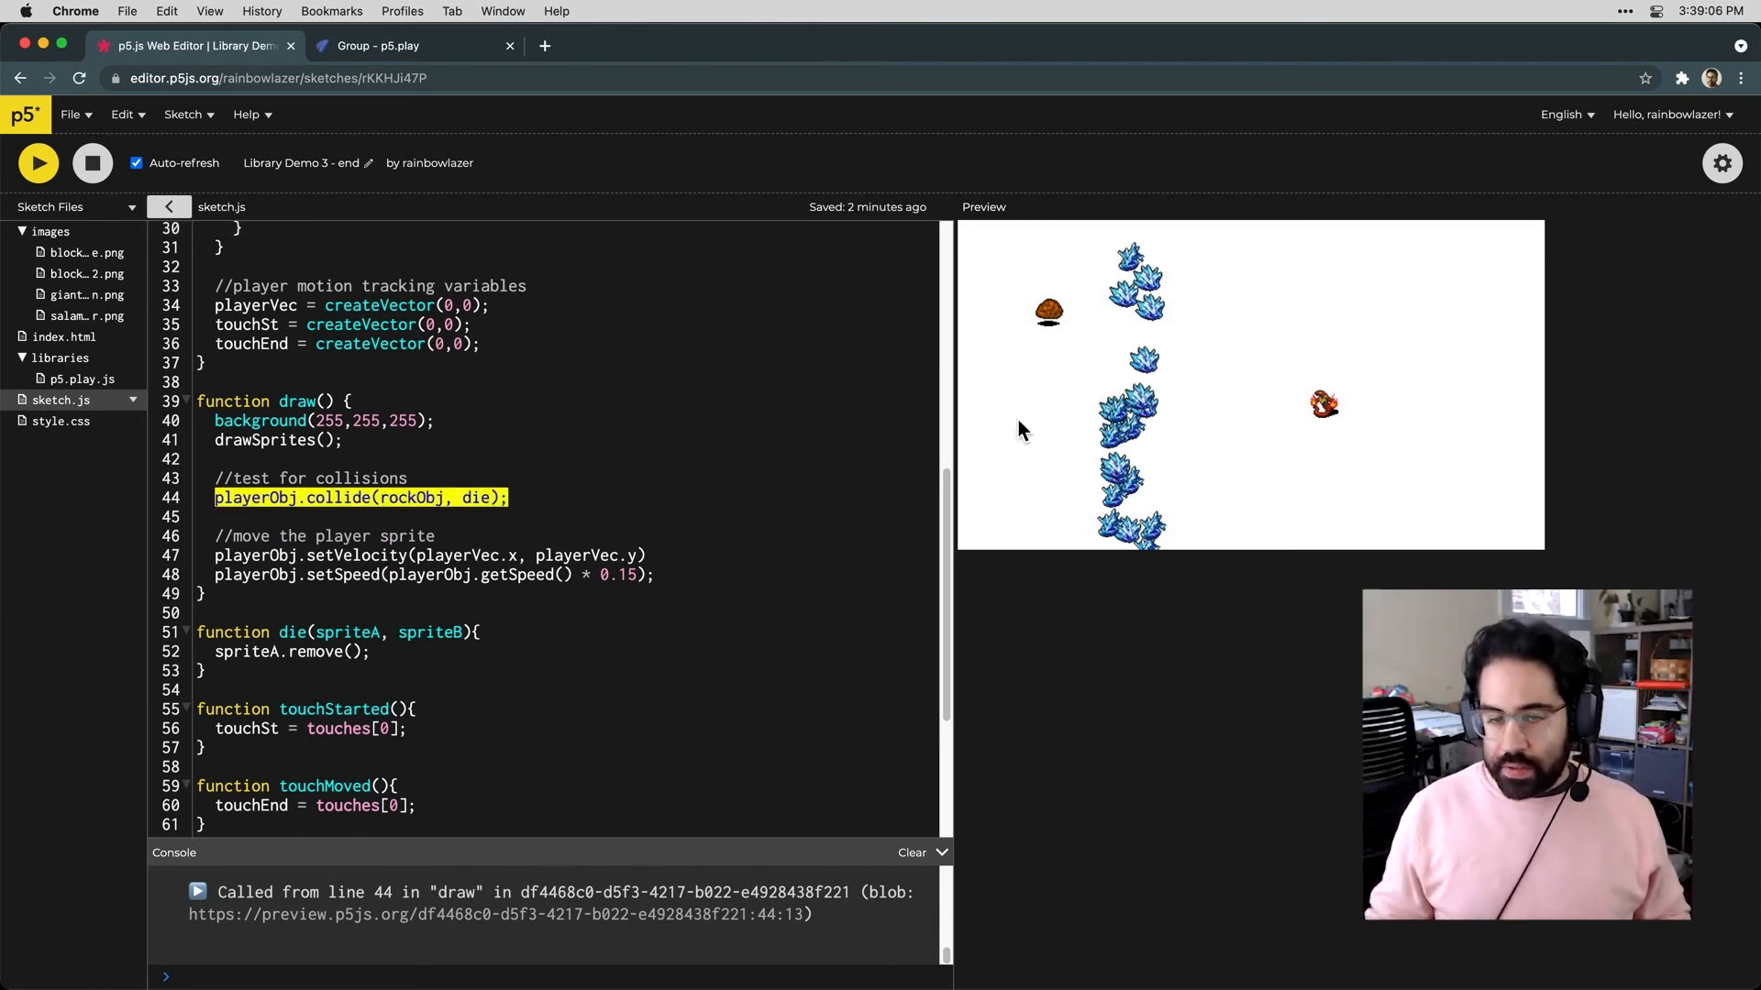
pyautogui.moveTo(1142, 389)
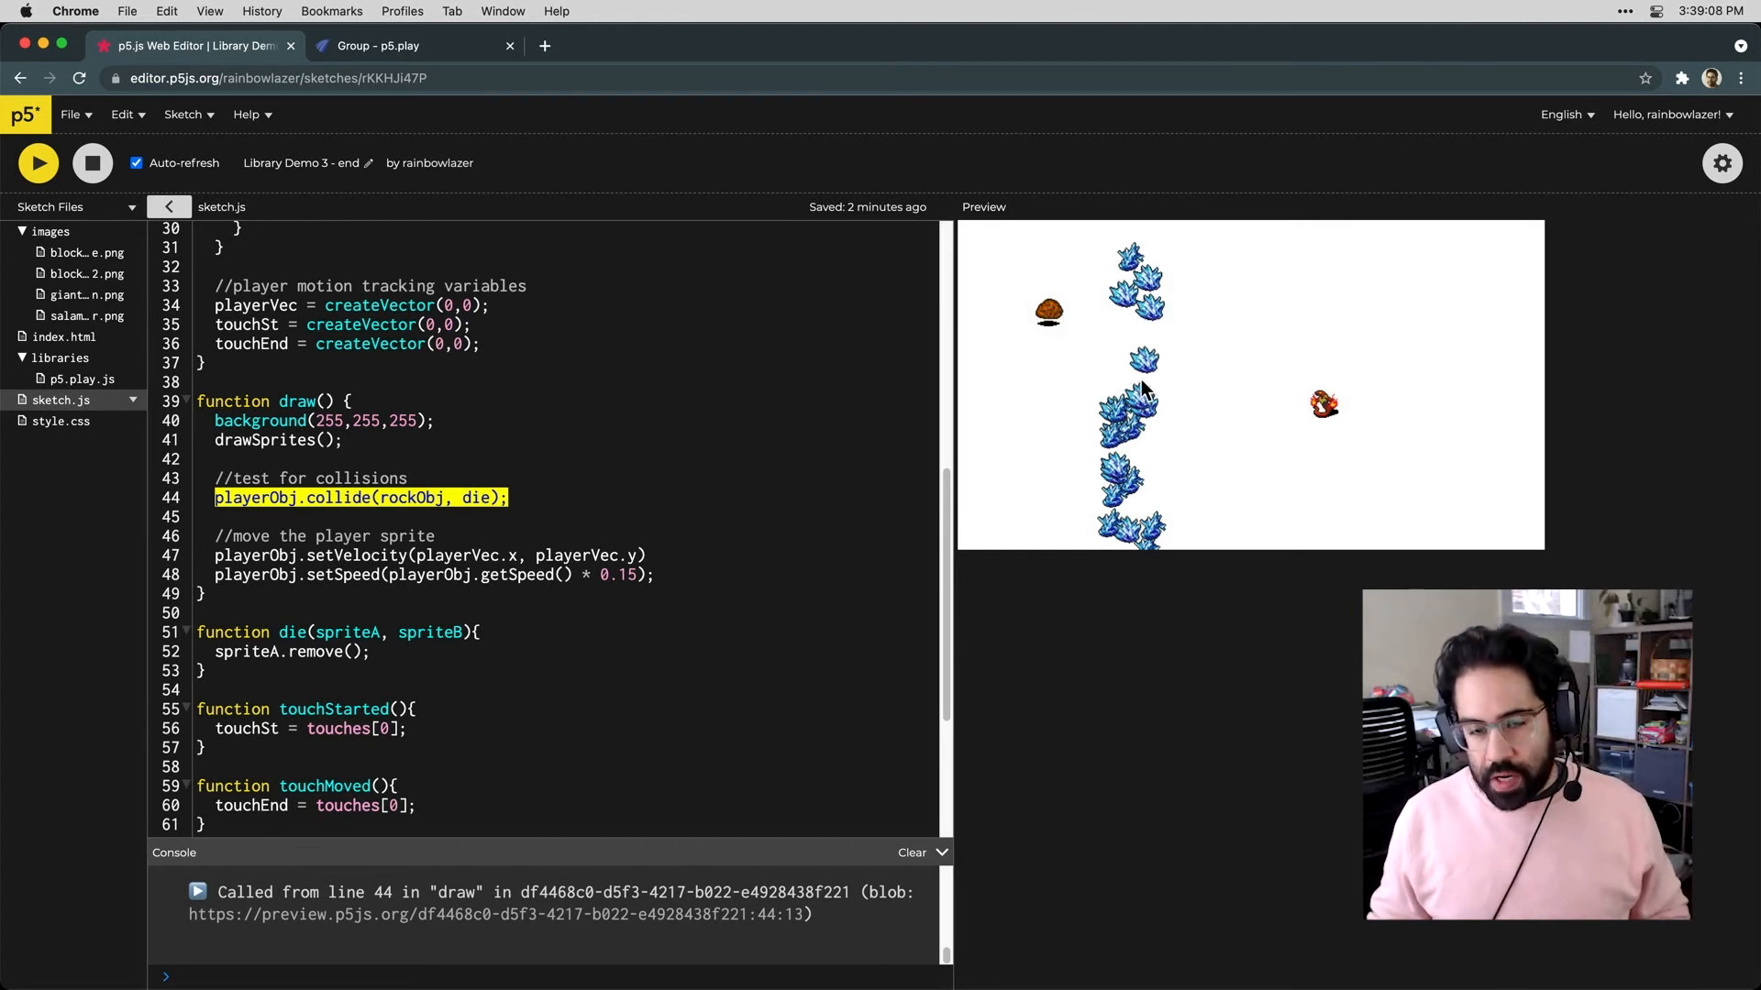
pyautogui.moveTo(1132, 458)
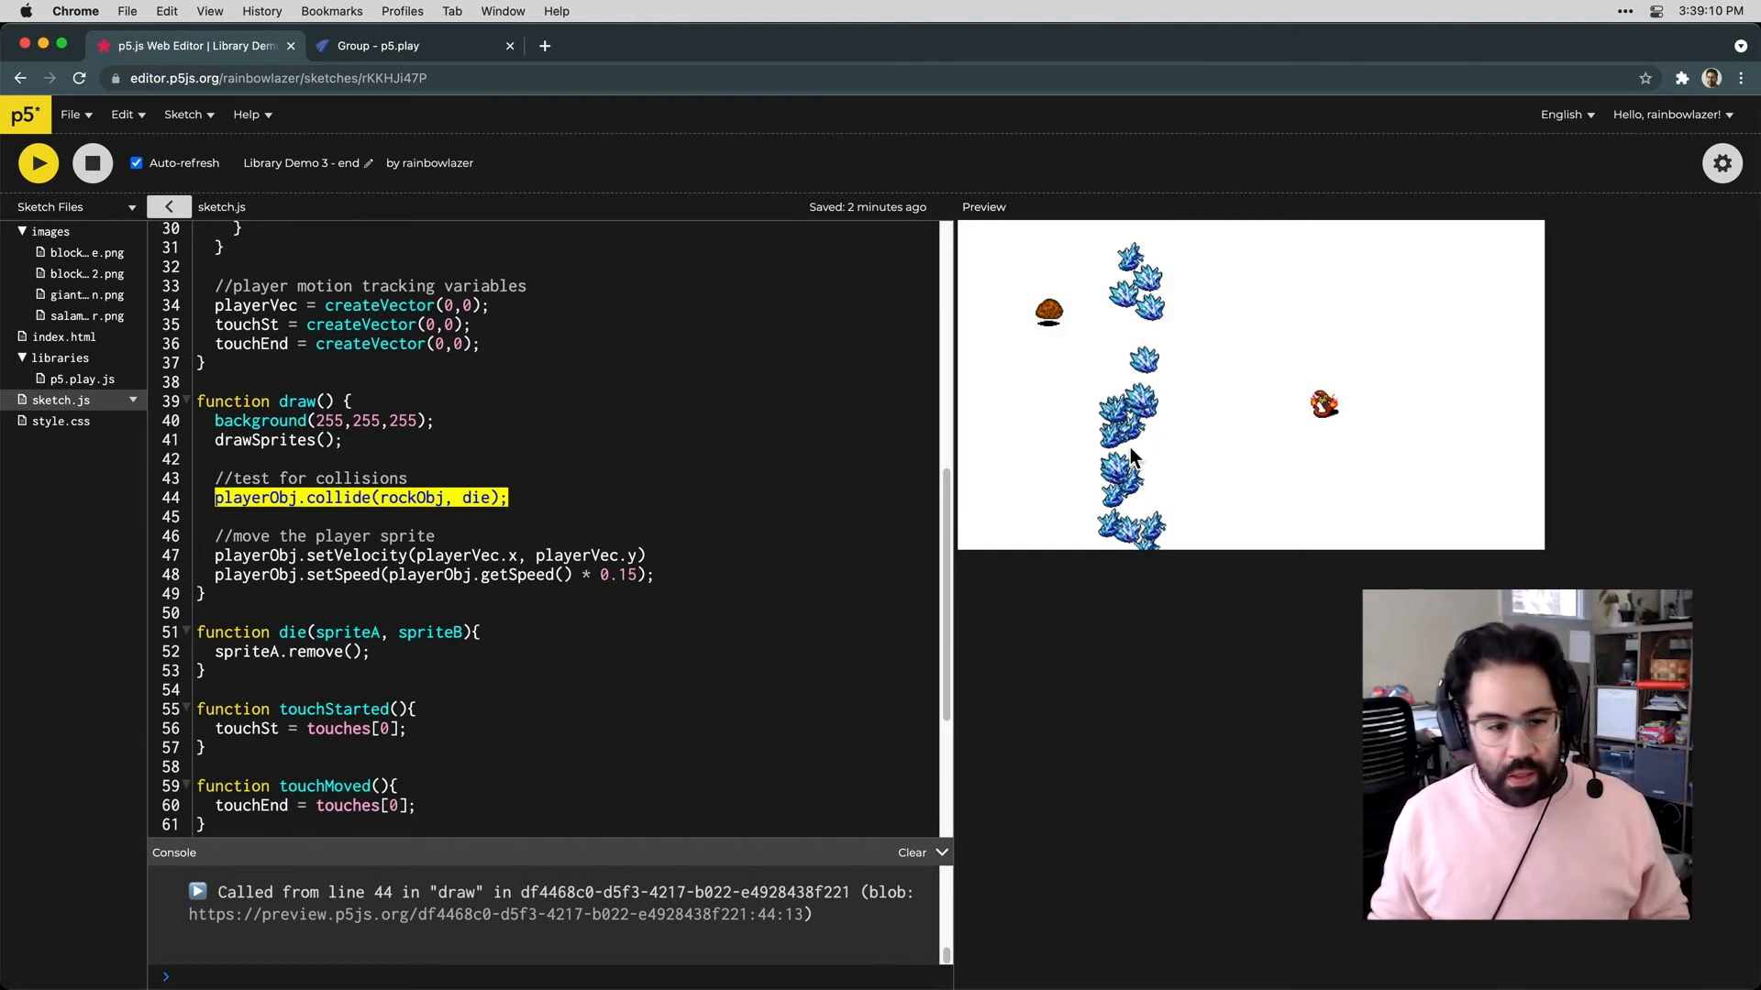
pyautogui.moveTo(492, 497)
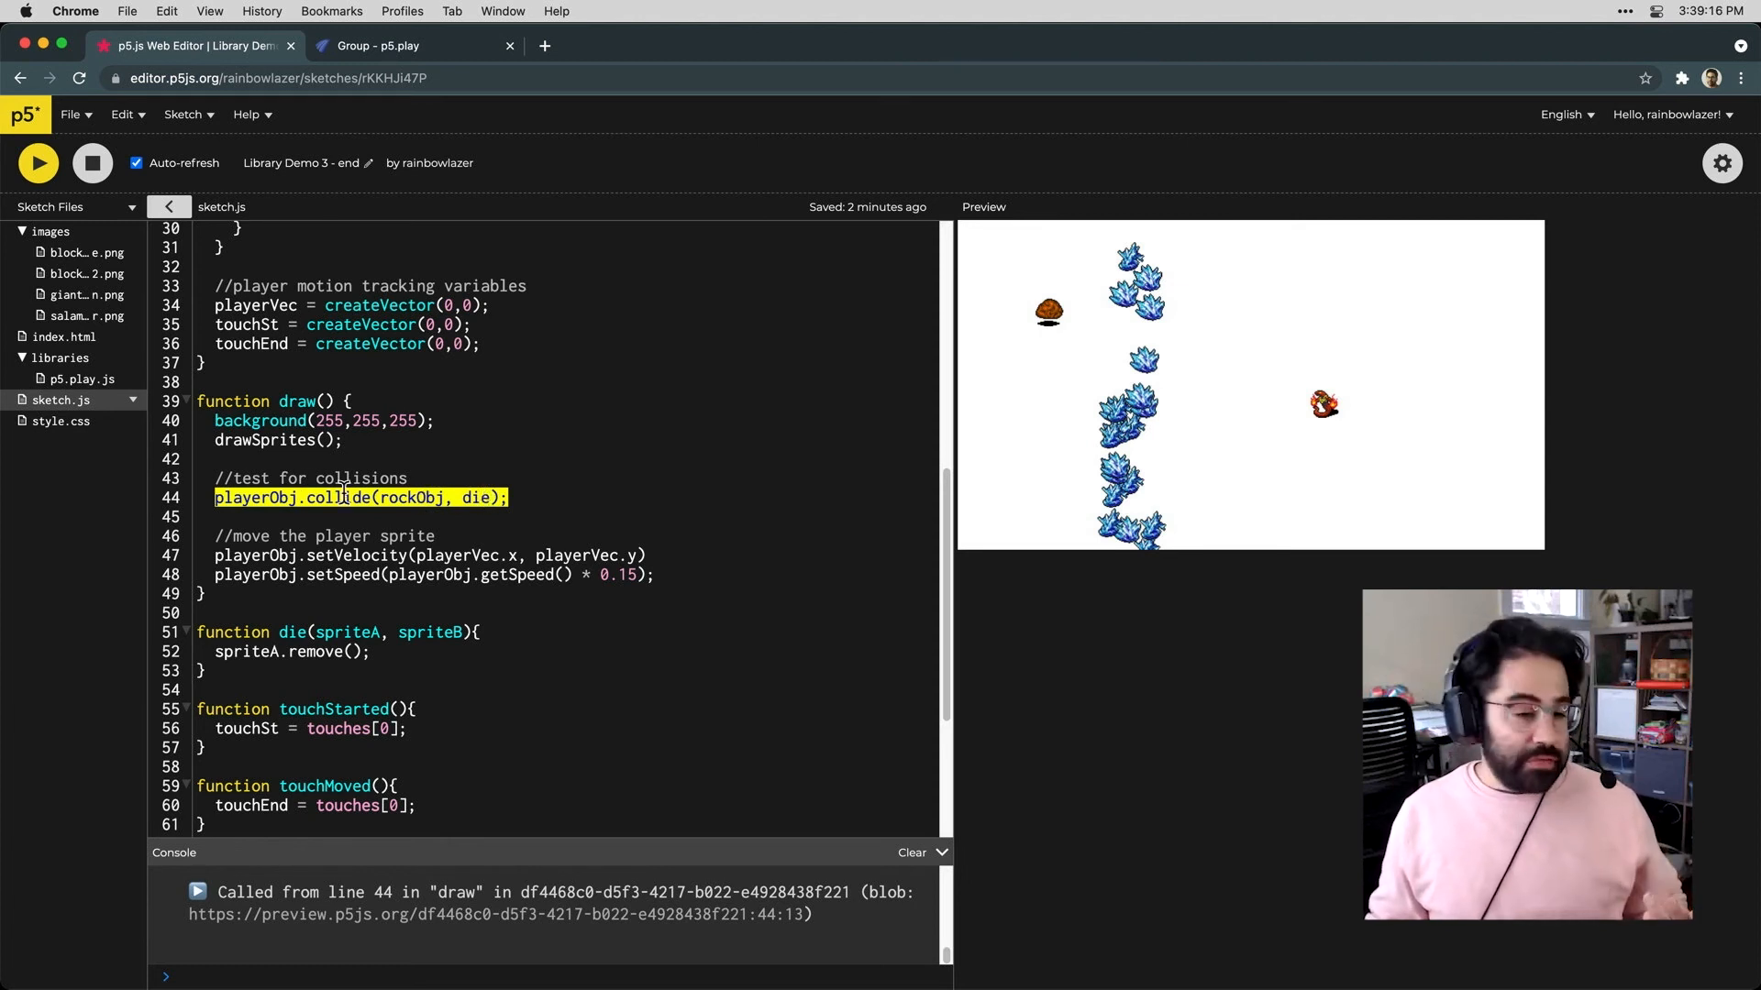
pyautogui.doubleClick(409, 497)
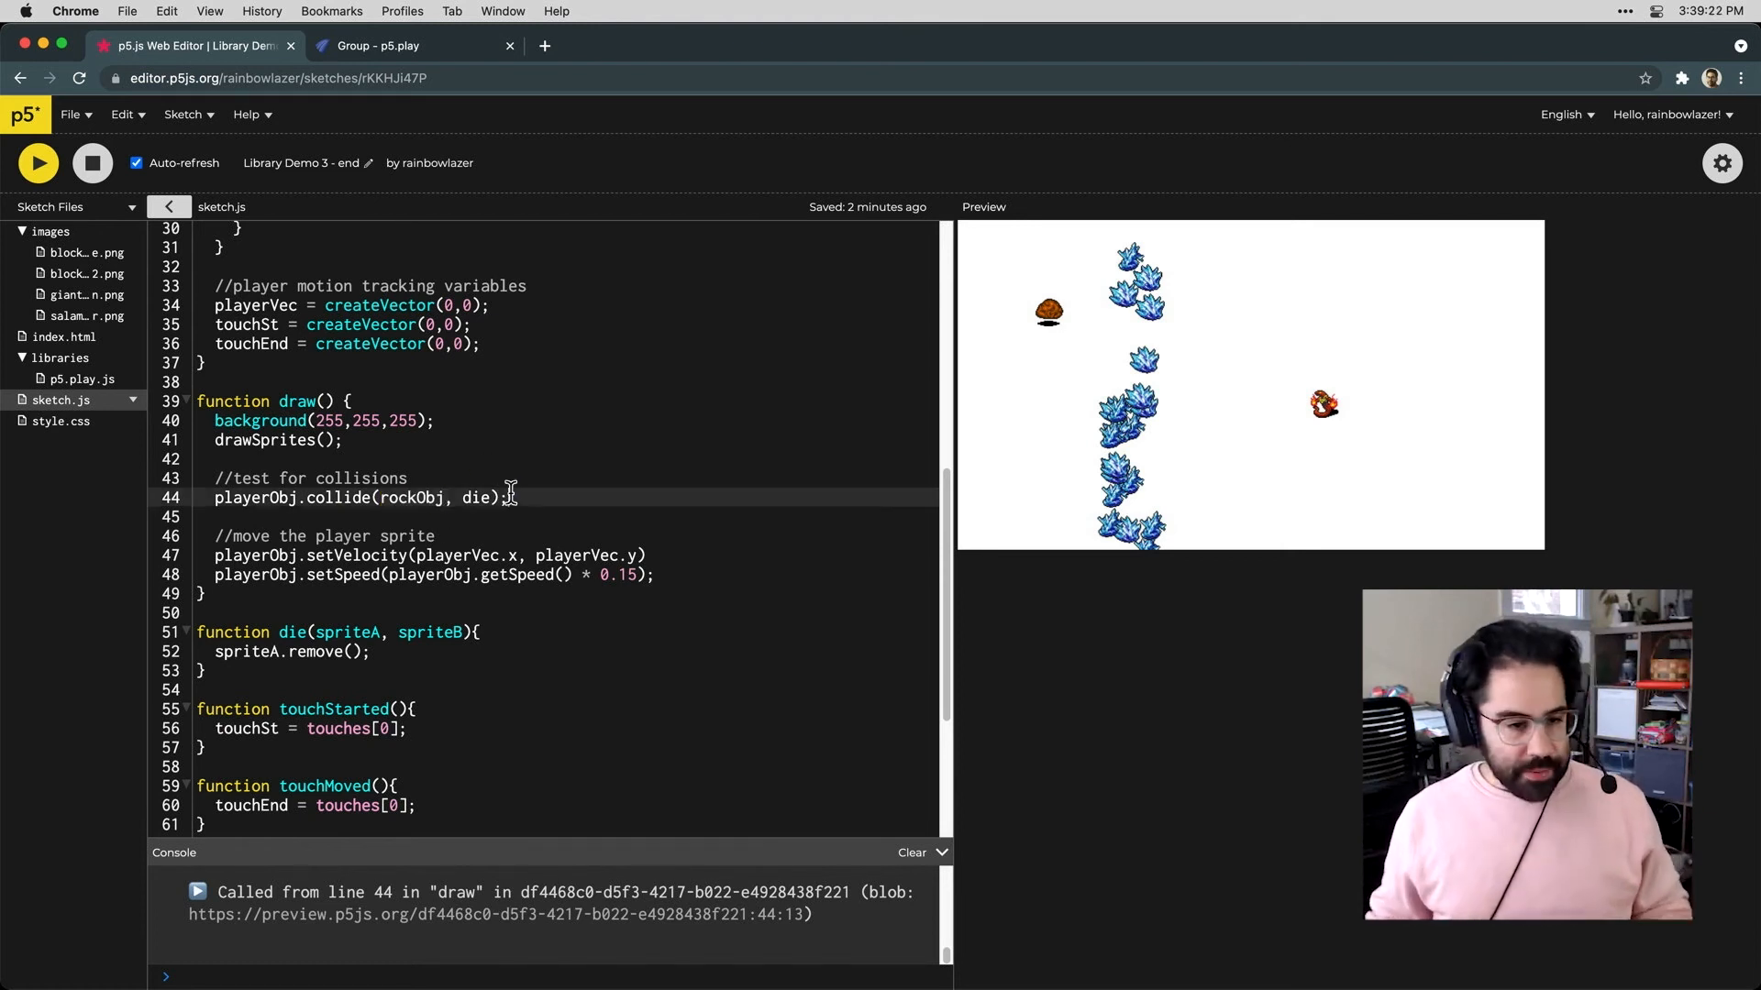
pyautogui.scroll(3)
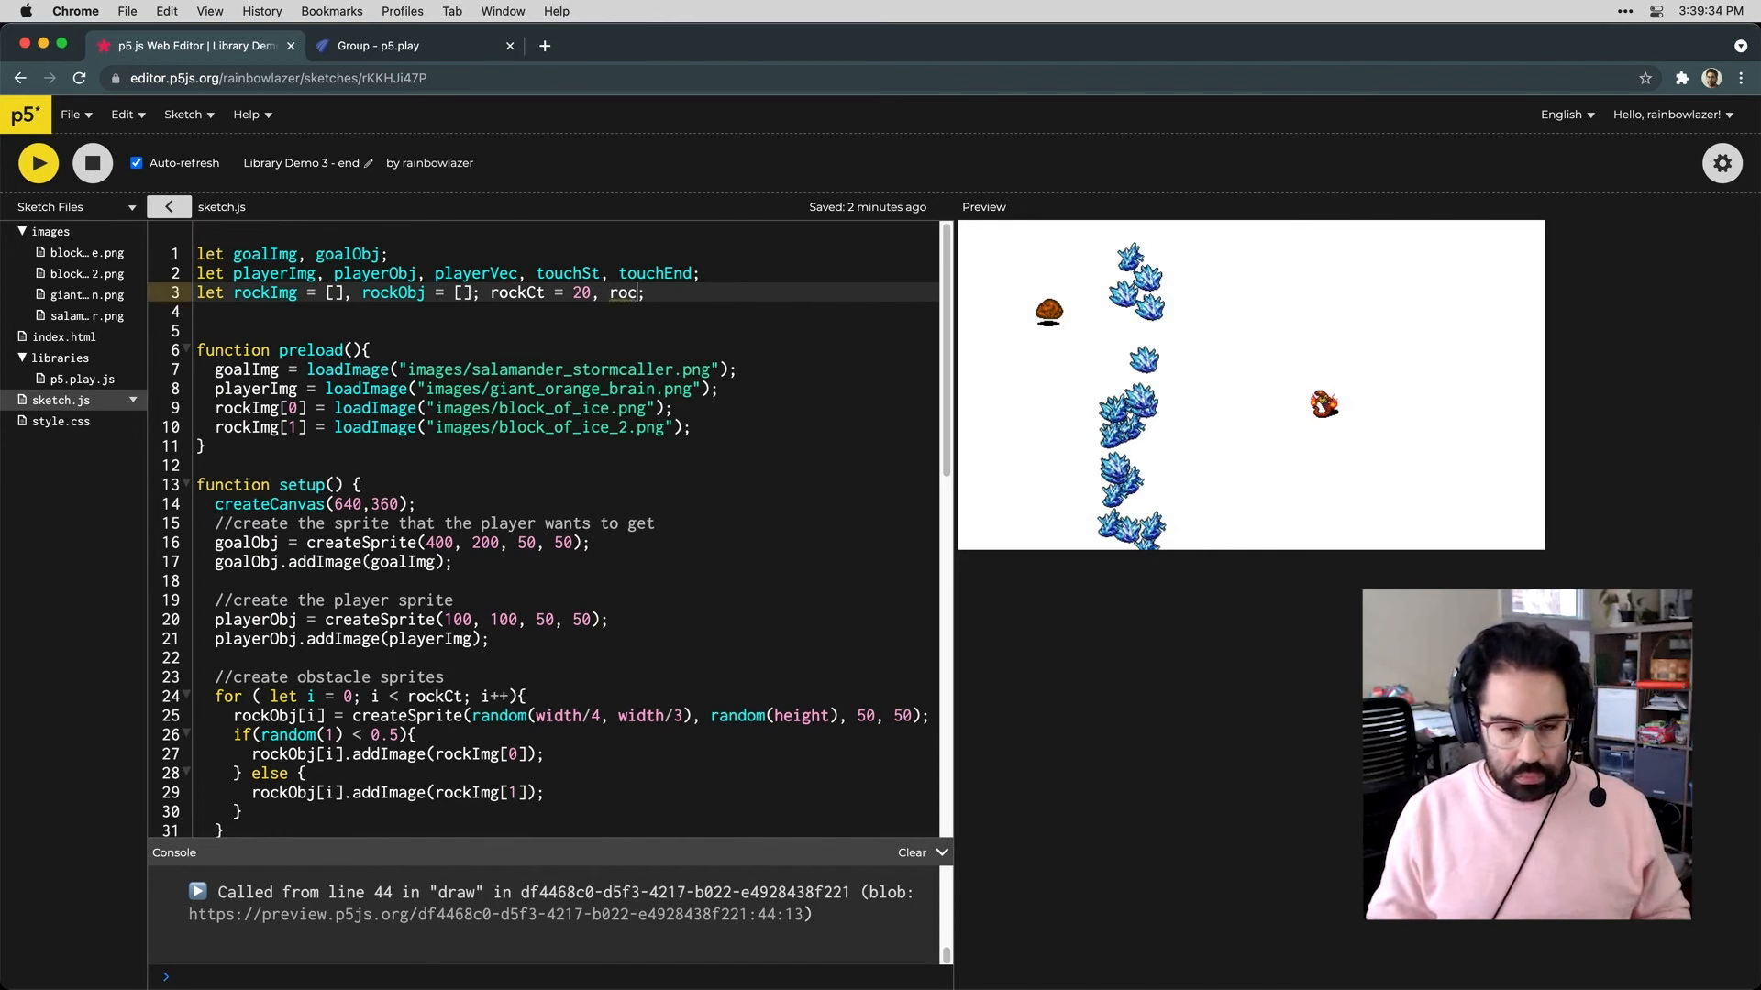
# Declare rockGp and write rockGp = new Group(); above the obstacle loop in setup
pyautogui.write('Gp')
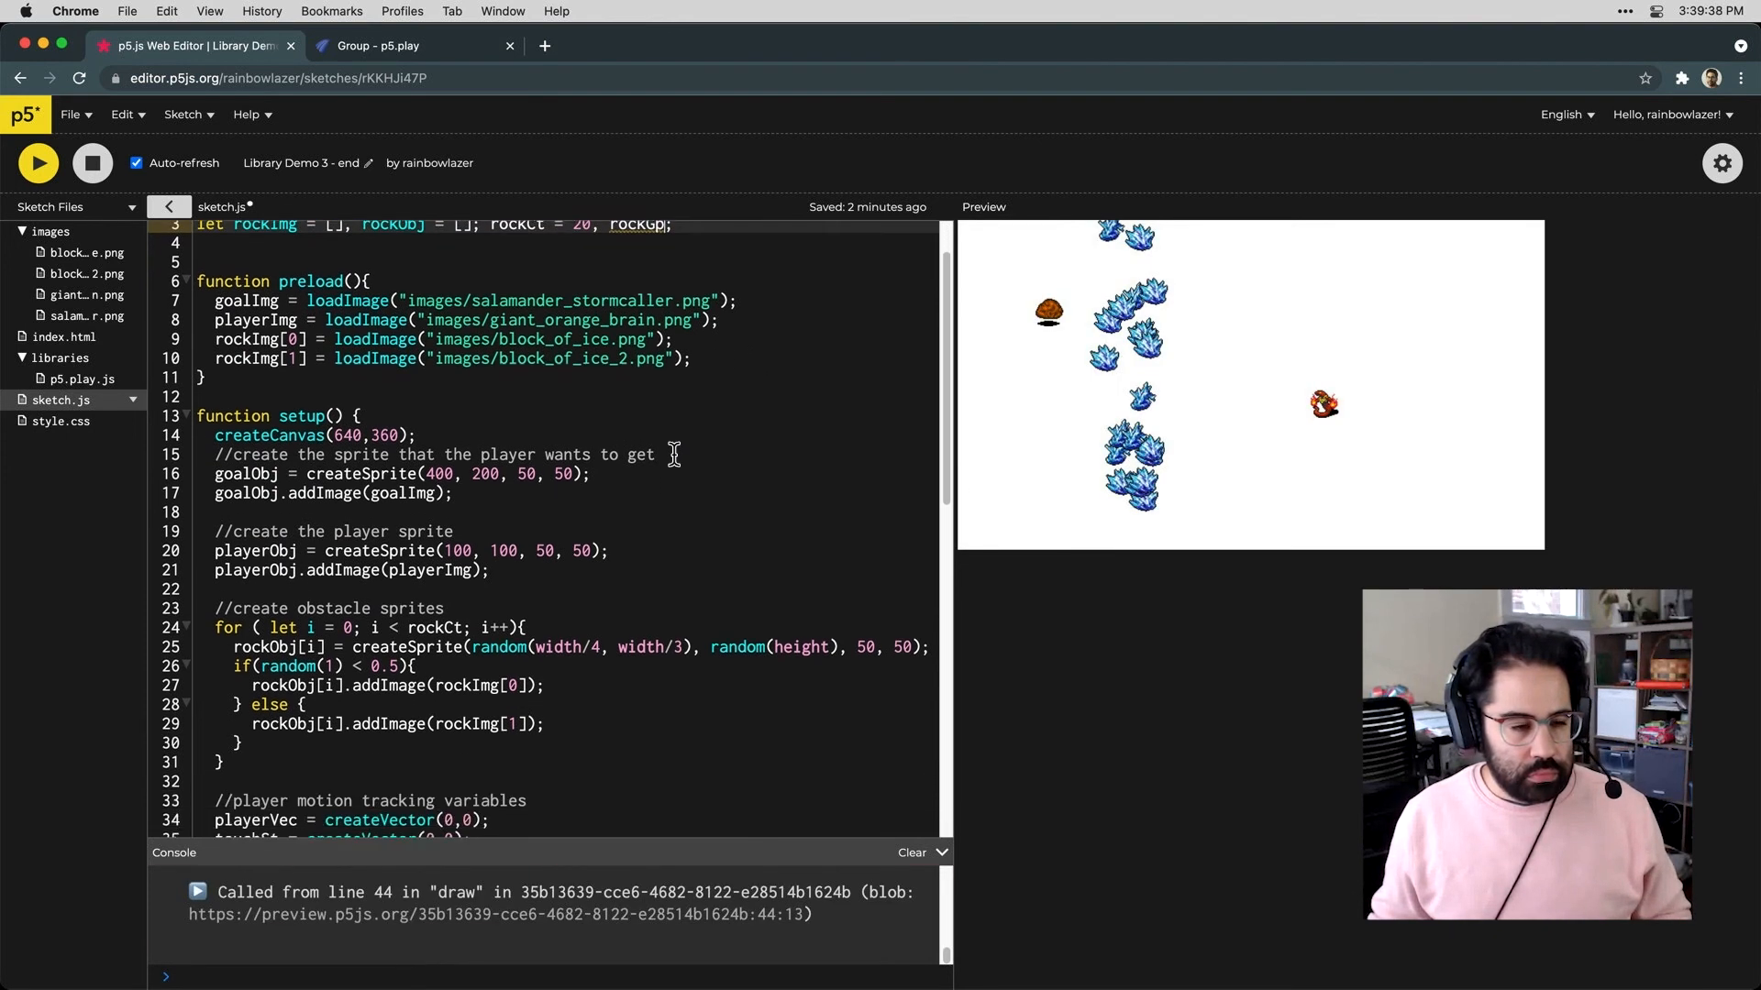
pyautogui.scroll(-3)
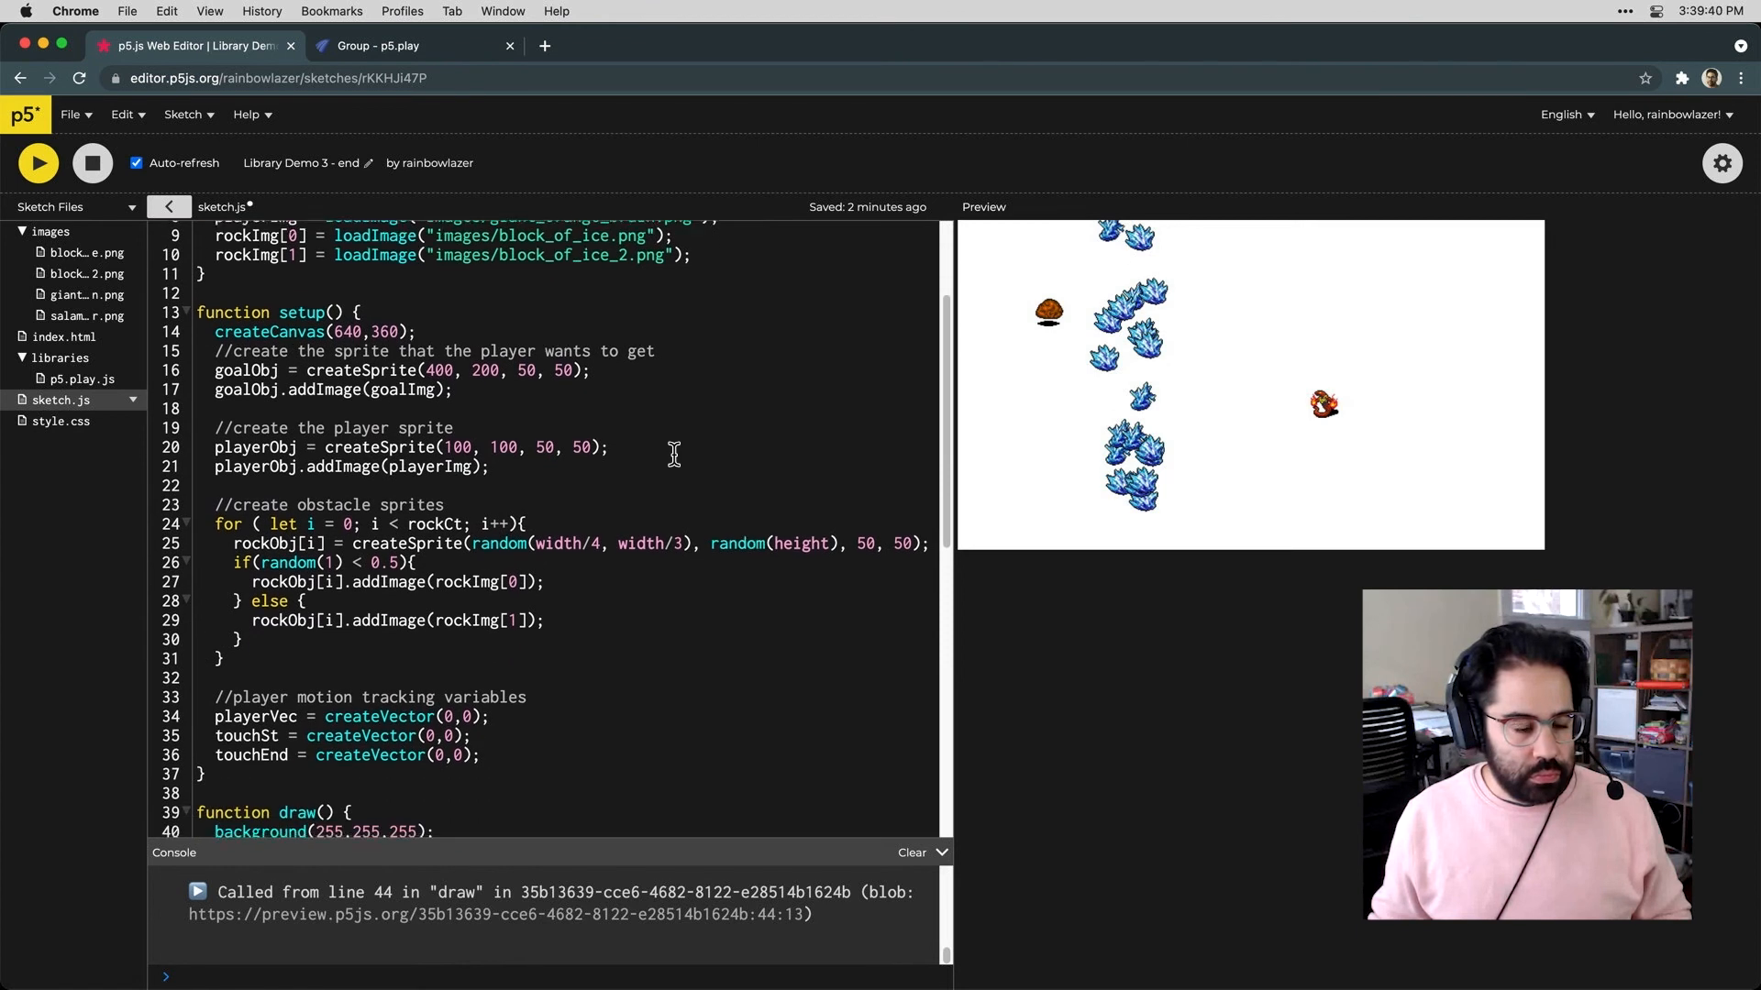
pyautogui.scroll(-3)
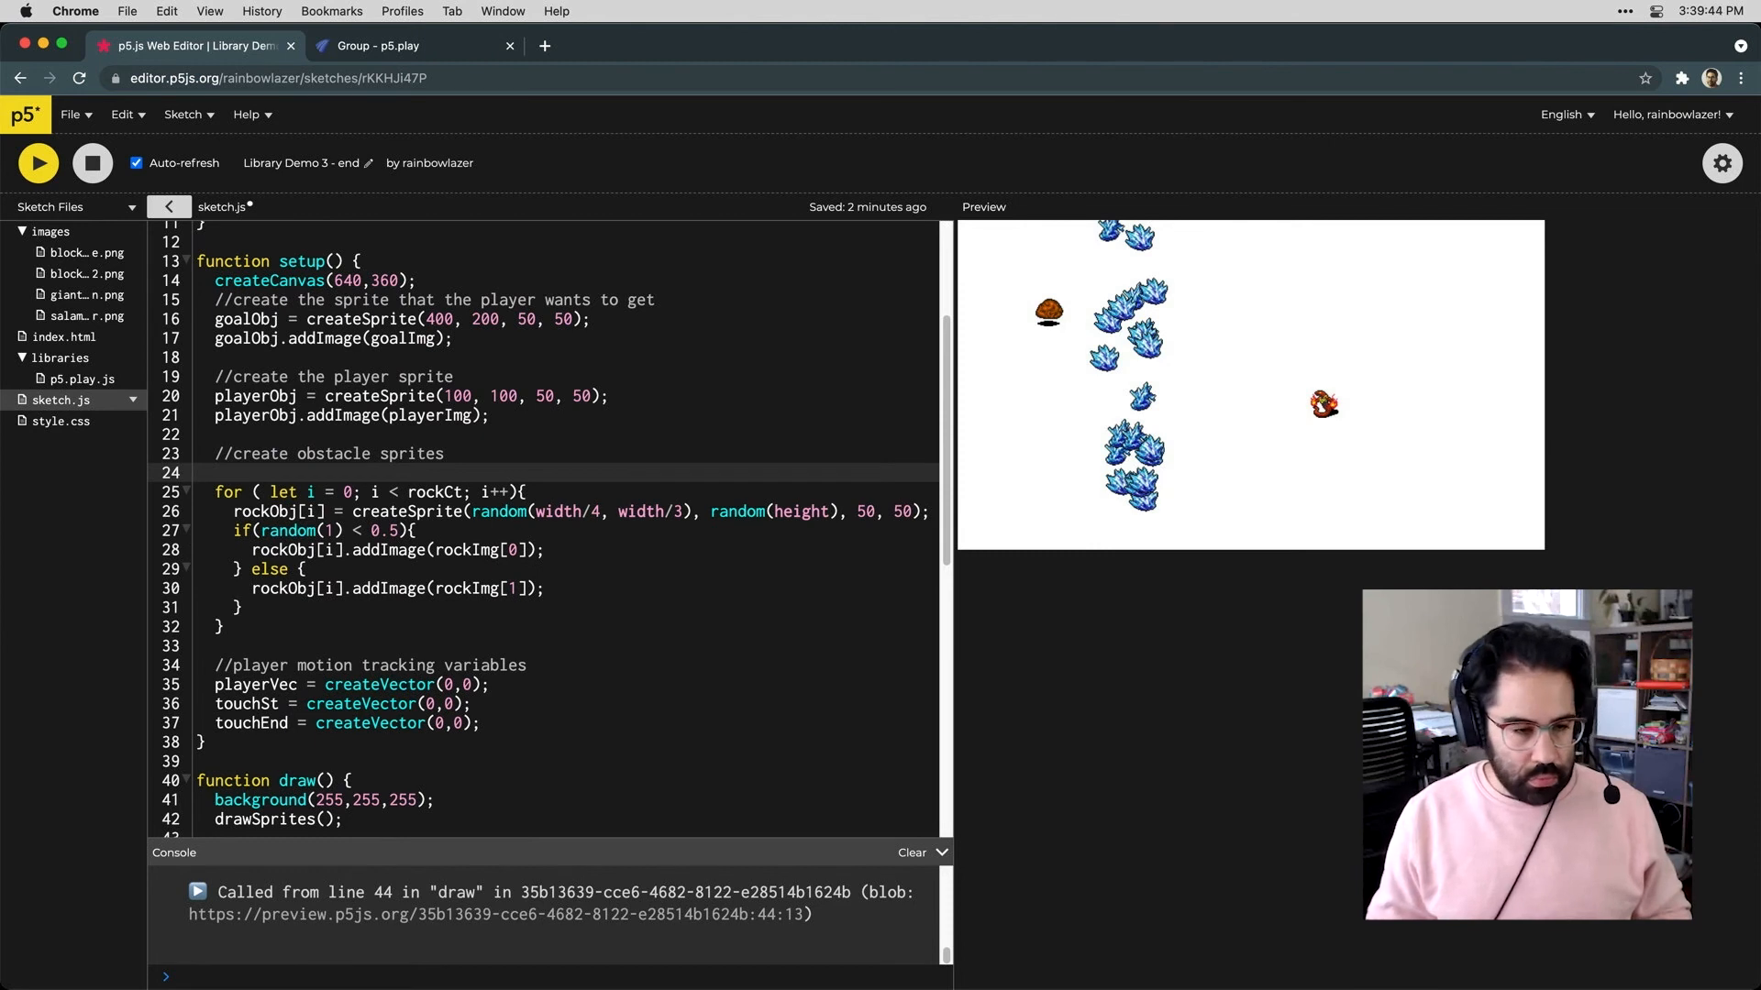
pyautogui.write('rockGp')
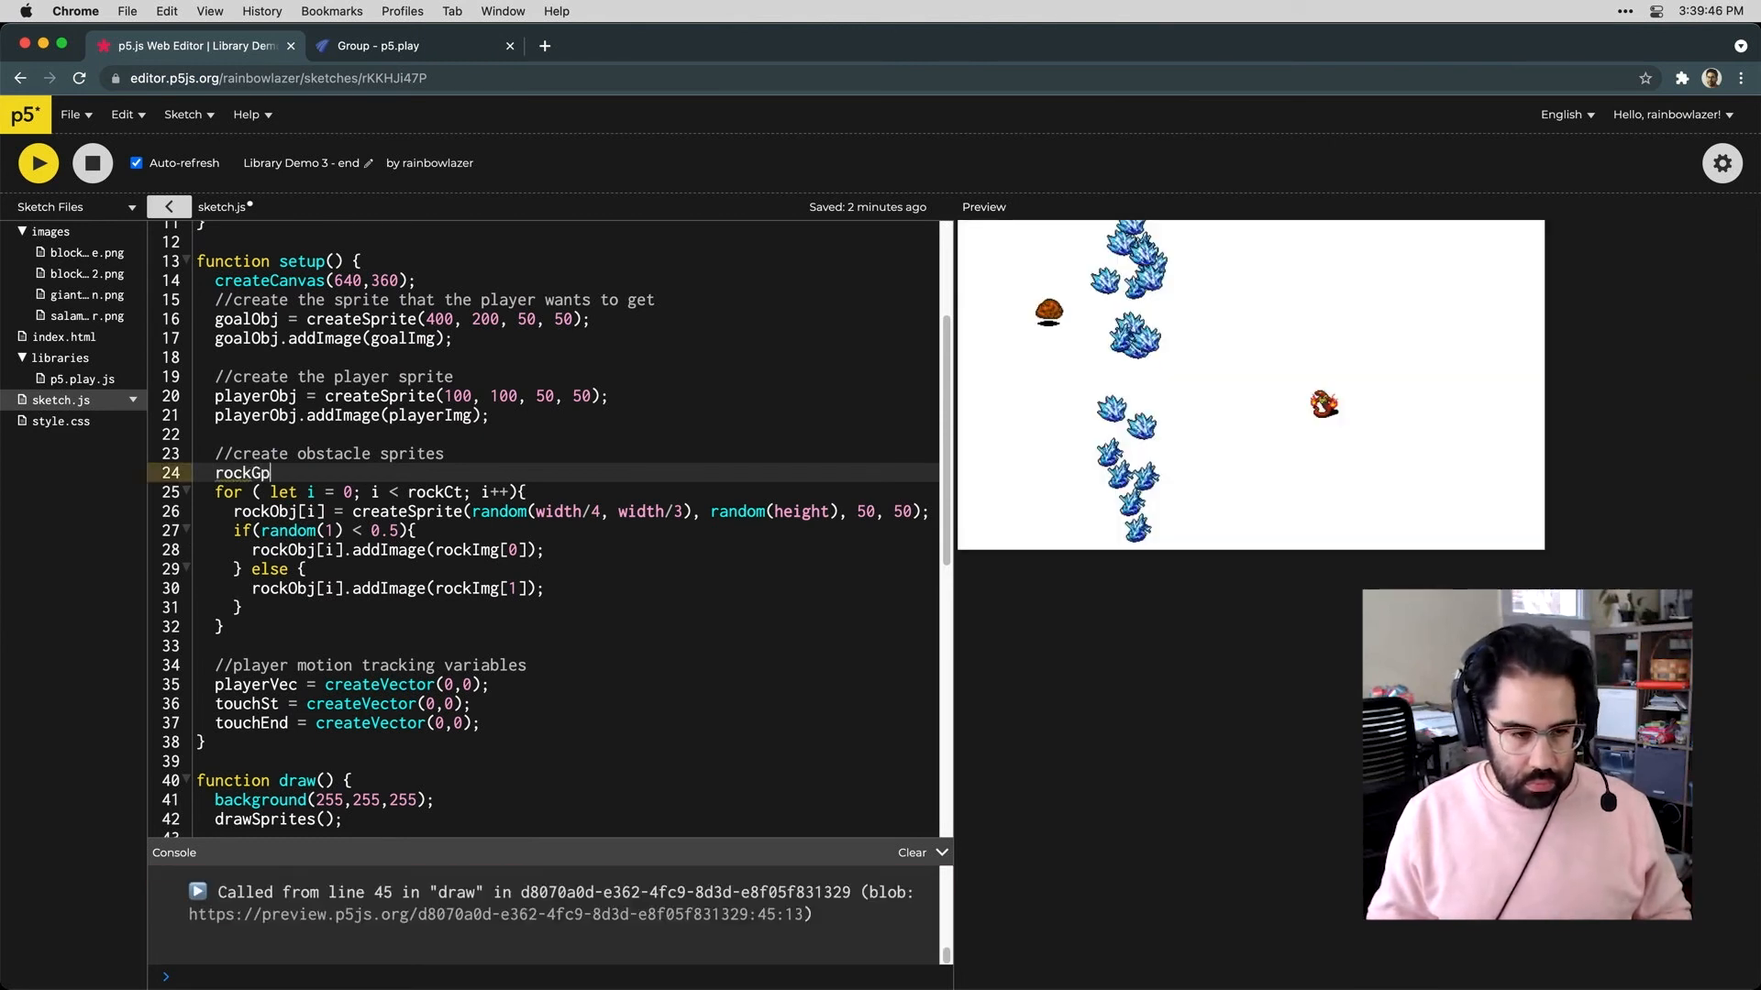
pyautogui.write('= new Gr')
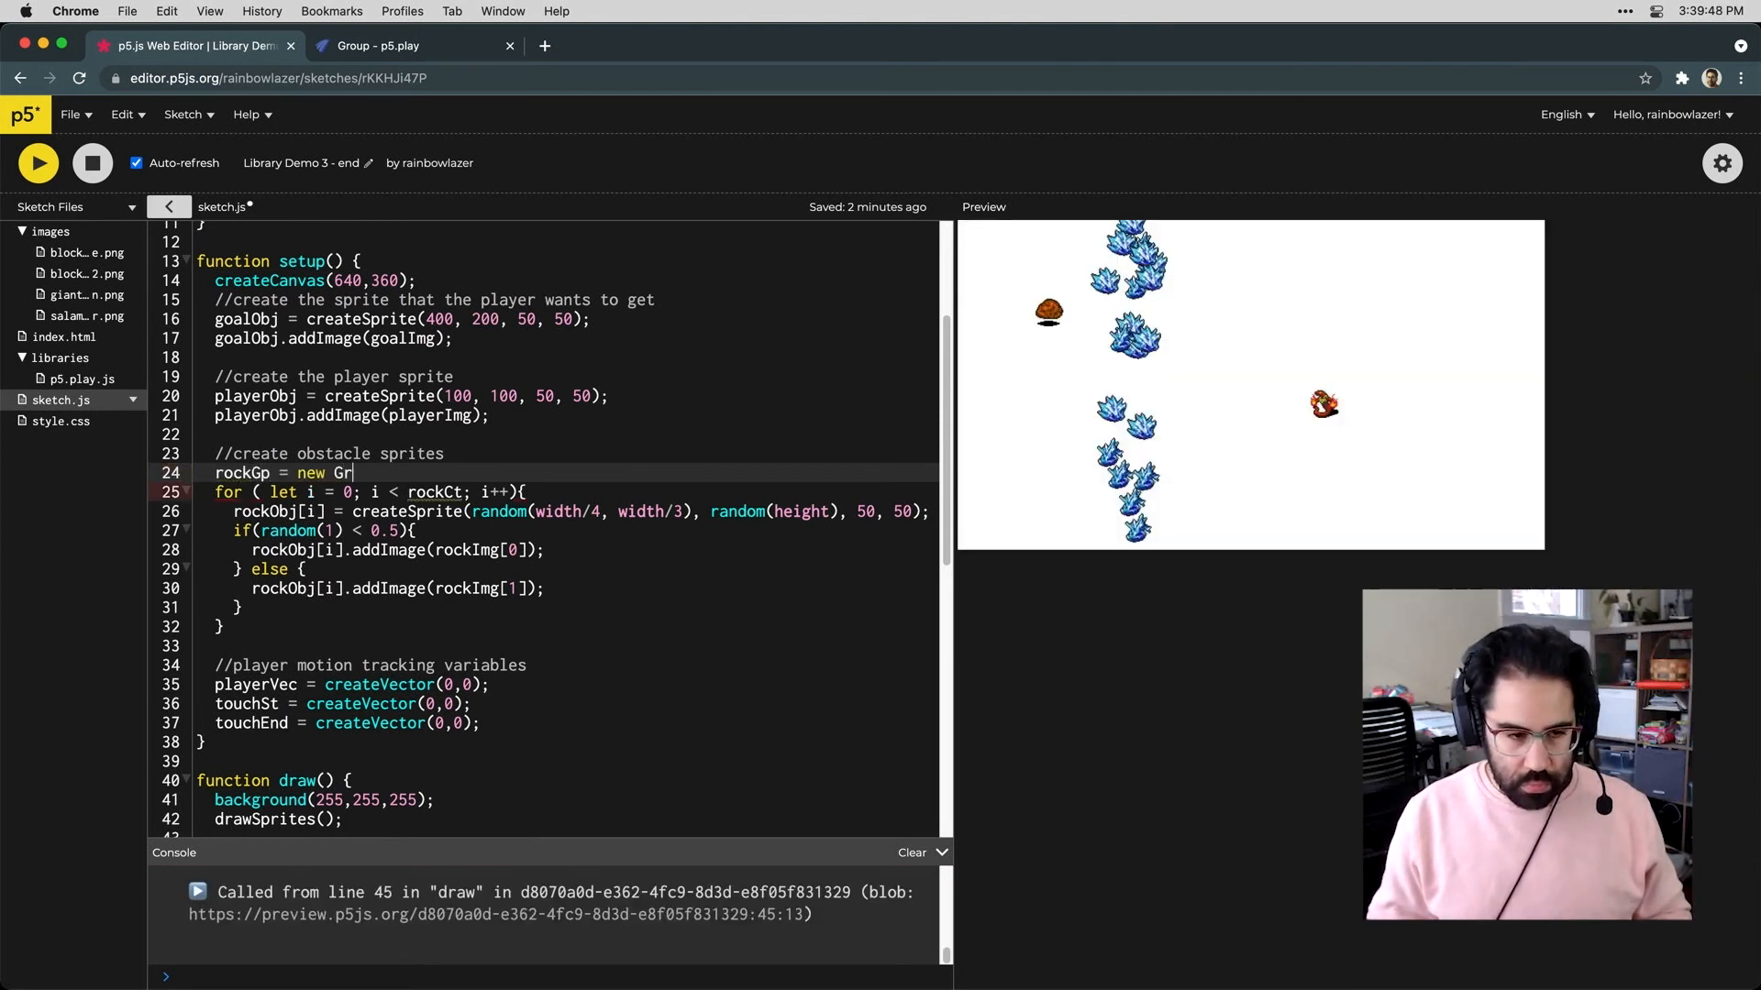
pyautogui.write('oup();')
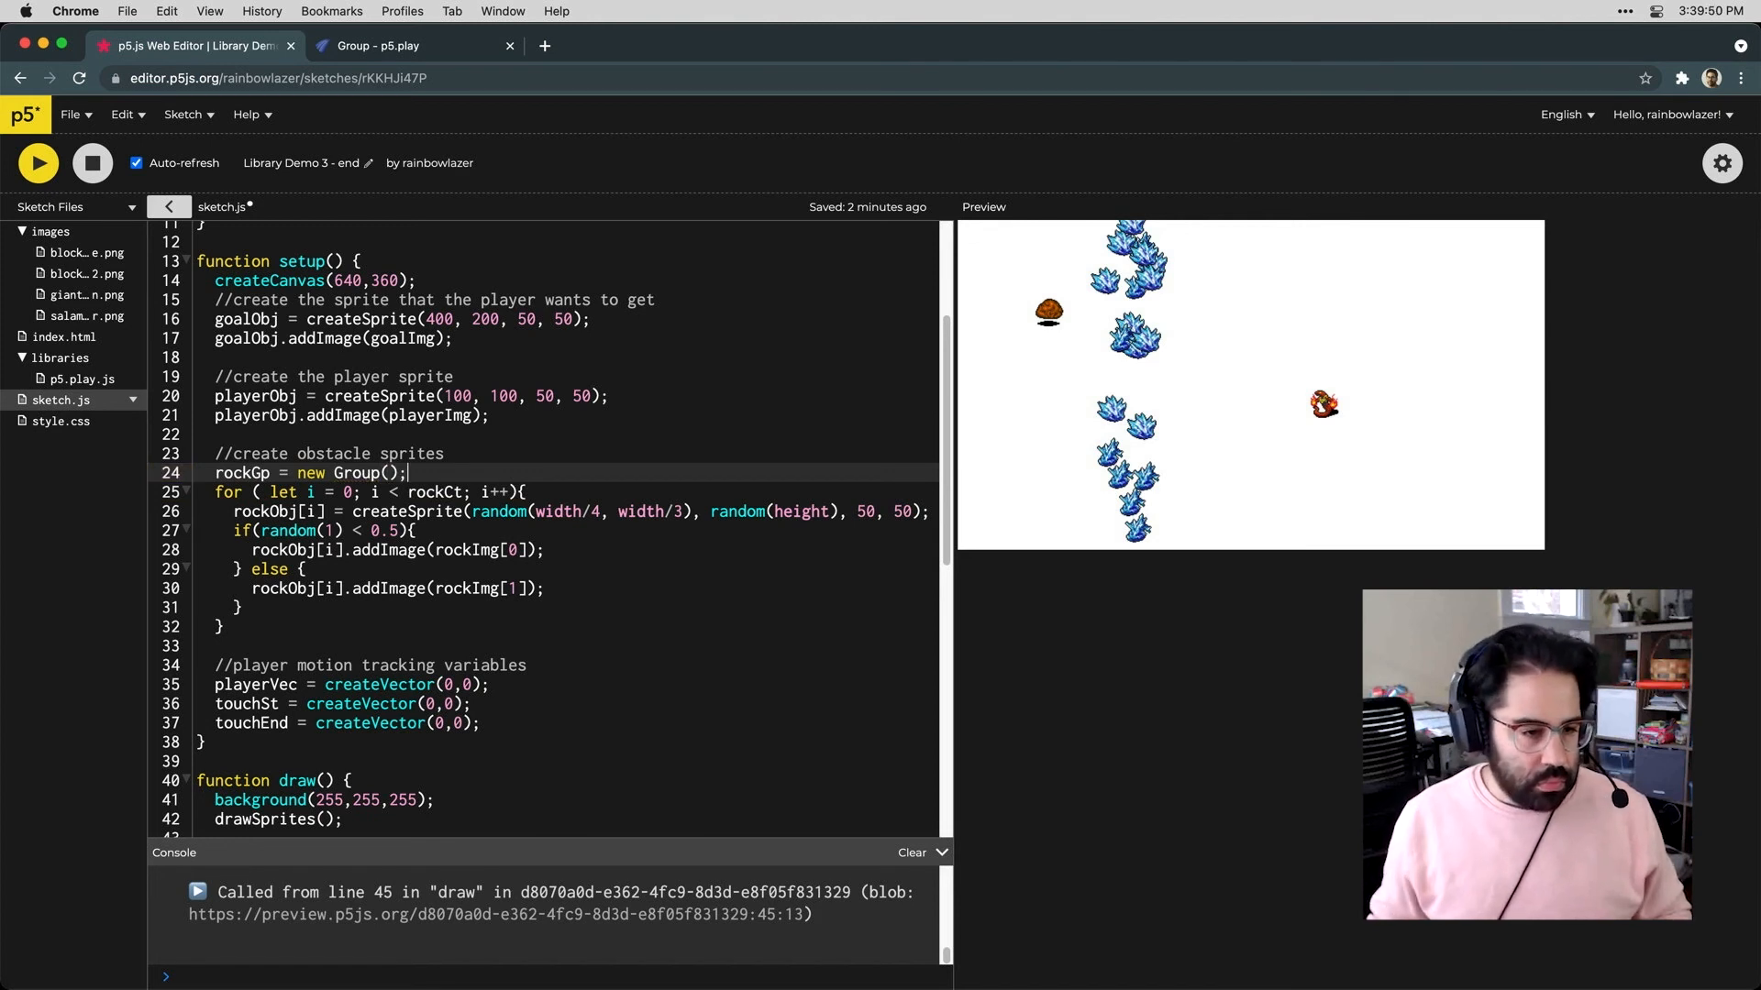
pyautogui.scroll(-3)
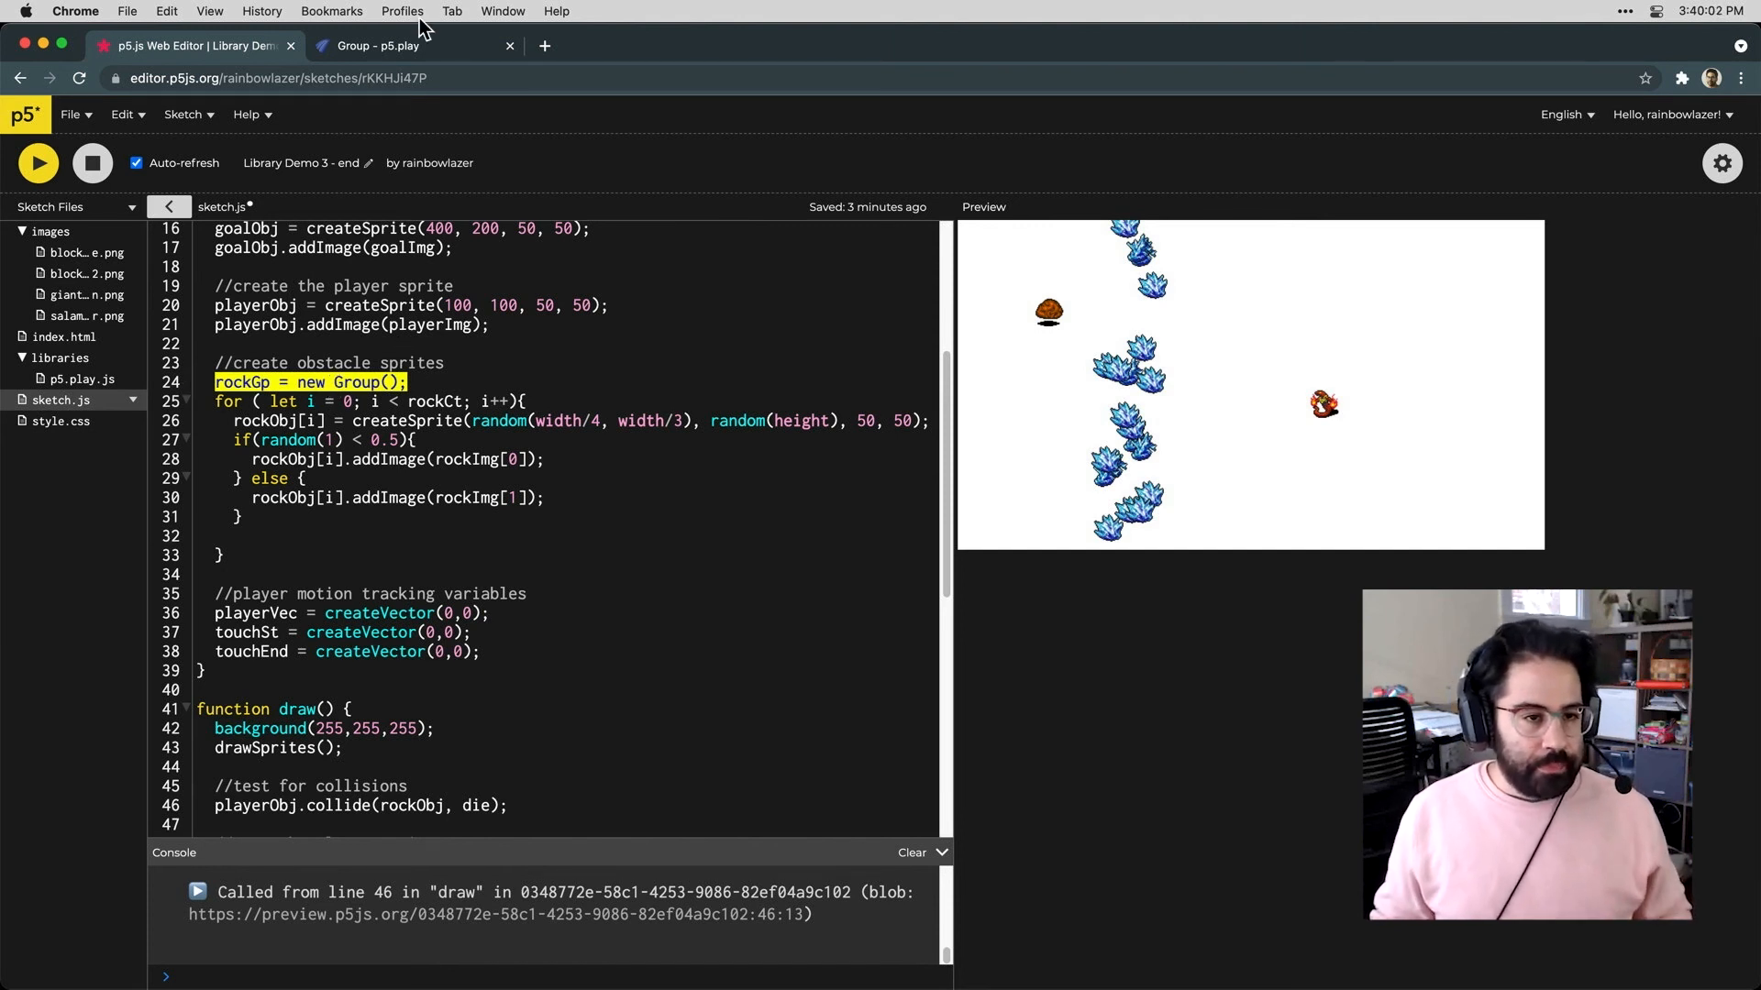
pyautogui.moveTo(398, 44)
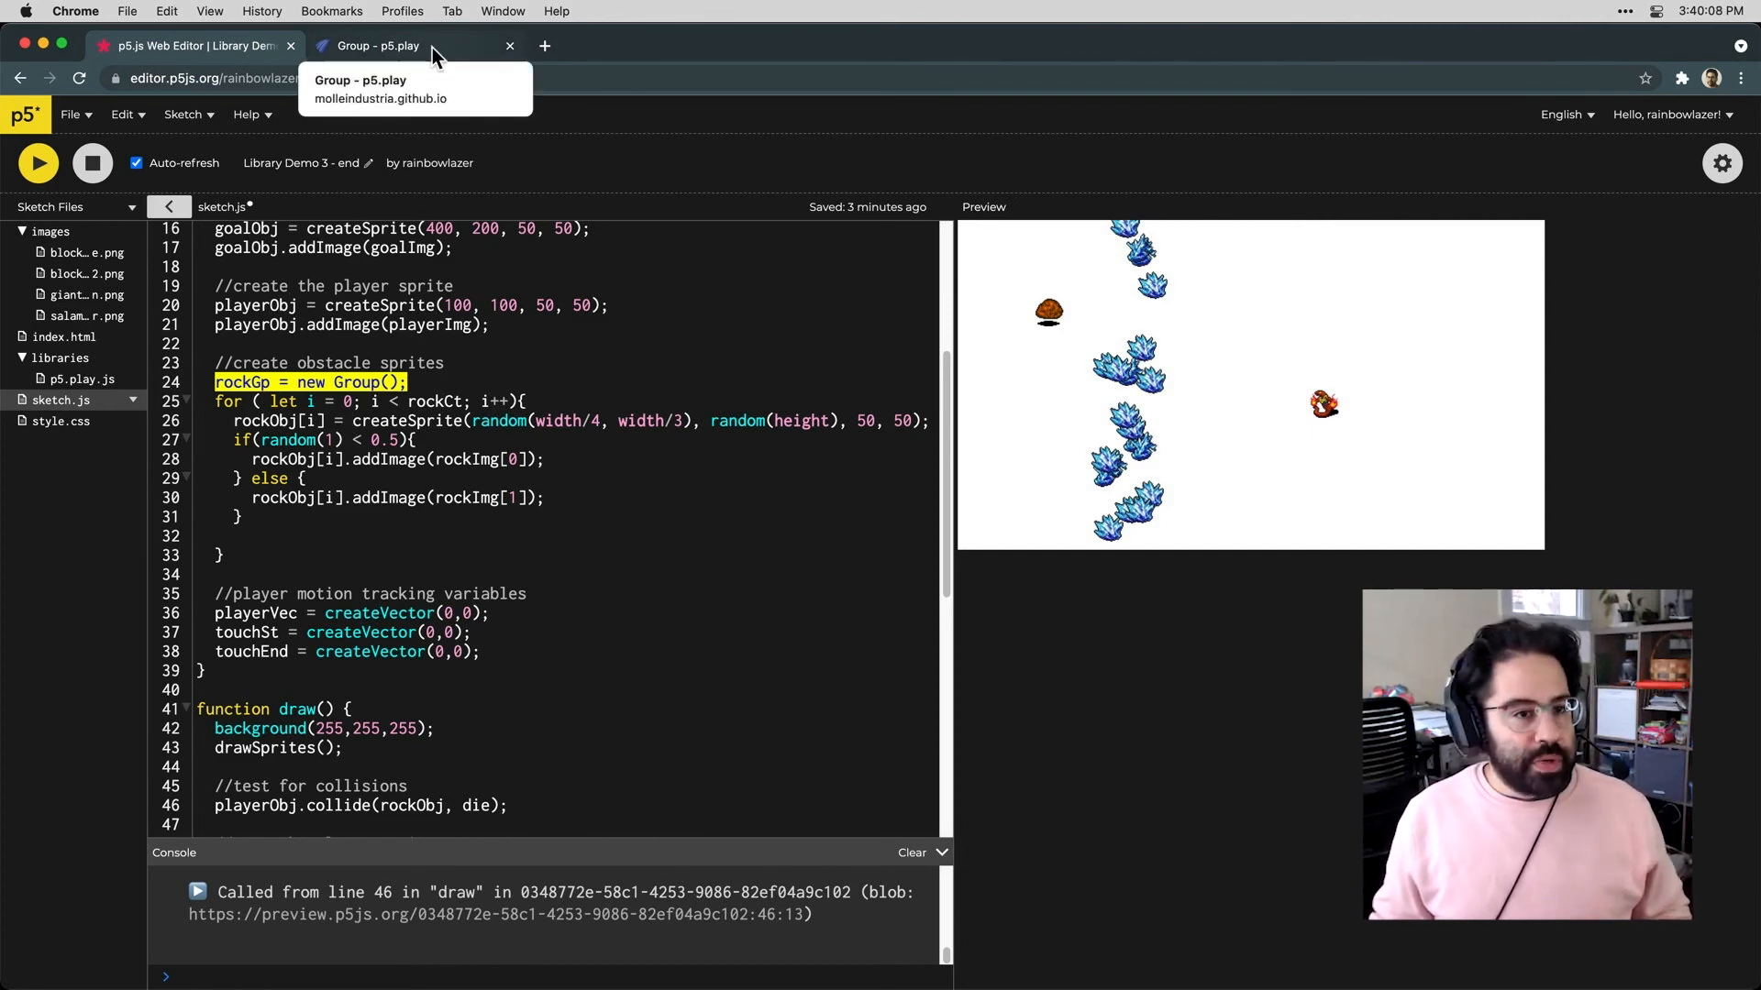
pyautogui.click(403, 46)
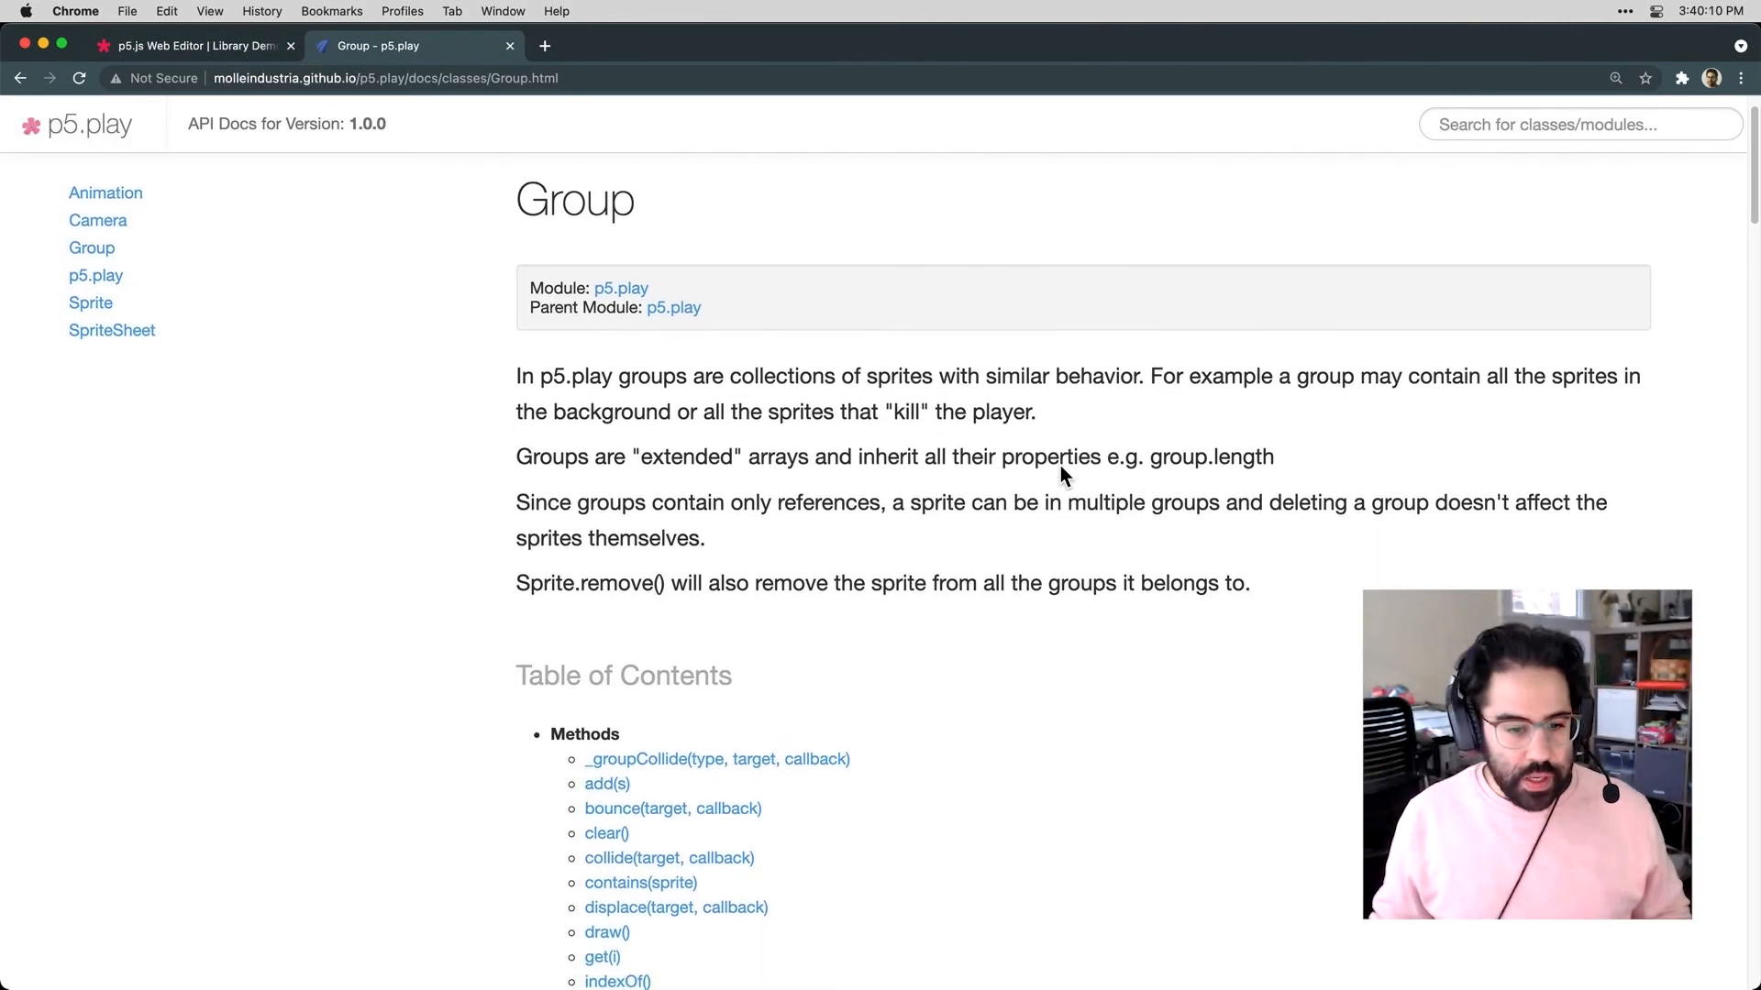
pyautogui.scroll(-3)
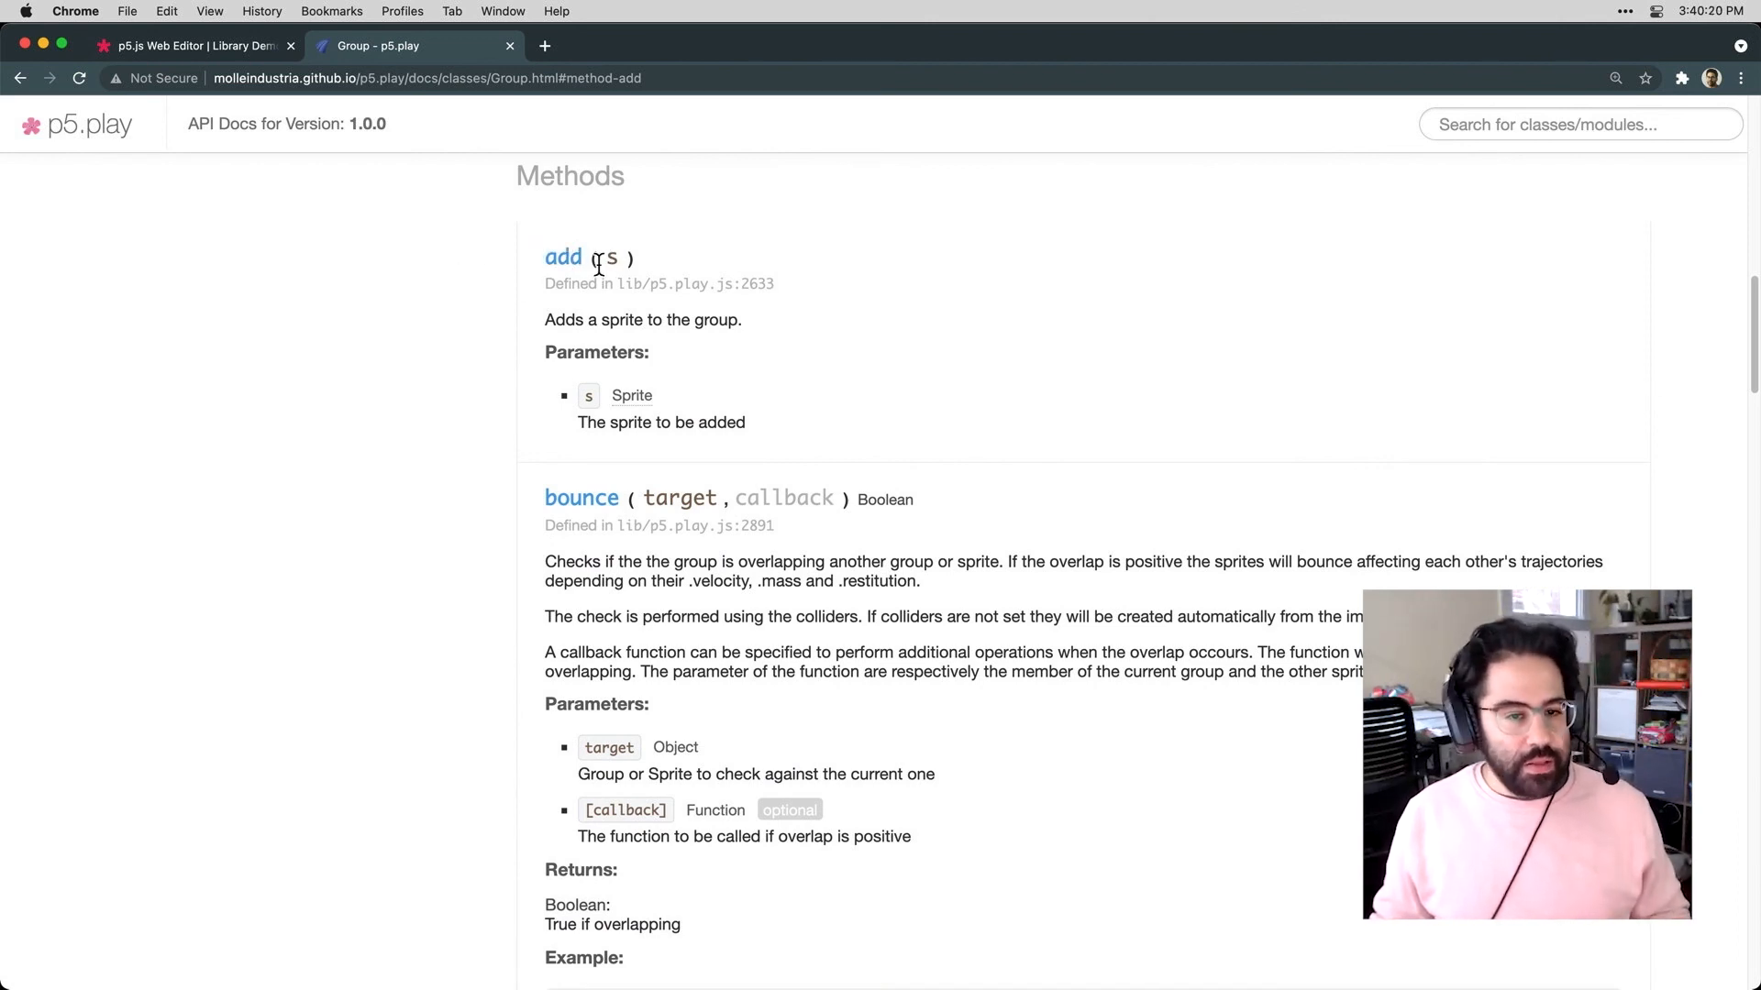
pyautogui.click(191, 44)
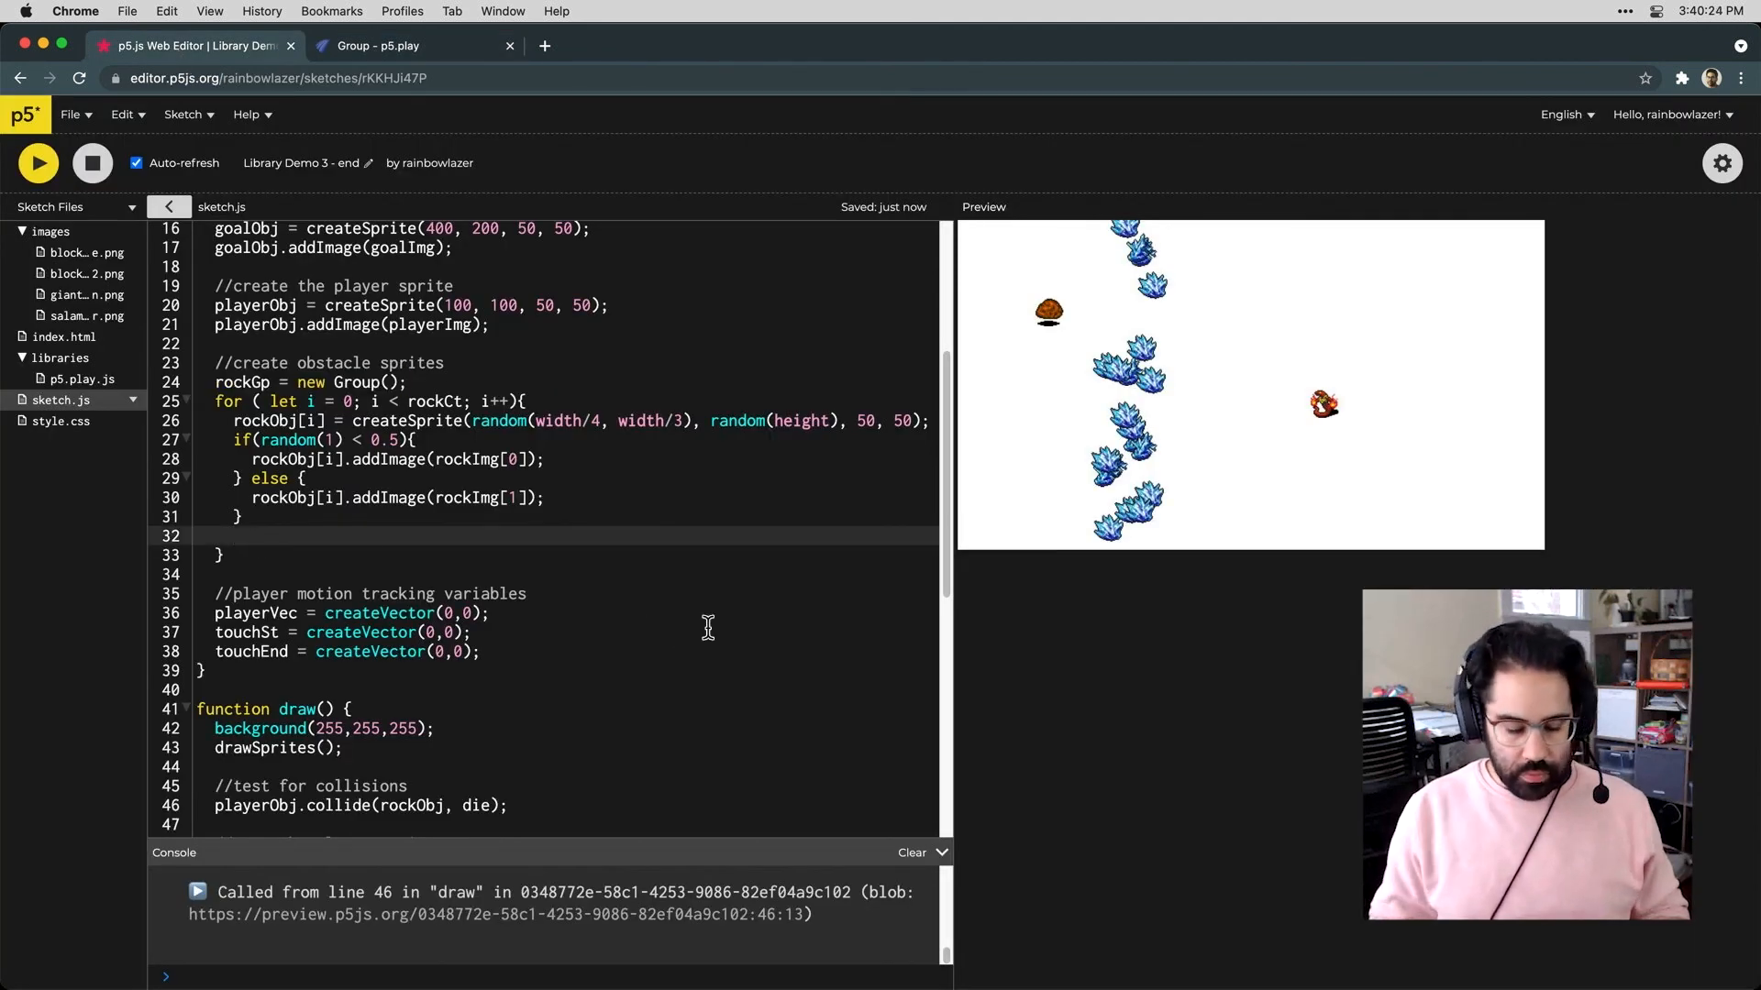
# Add rockGp.add(rockObj[i]); at the end of the obstacle loop
pyautogui.write('rockGp')
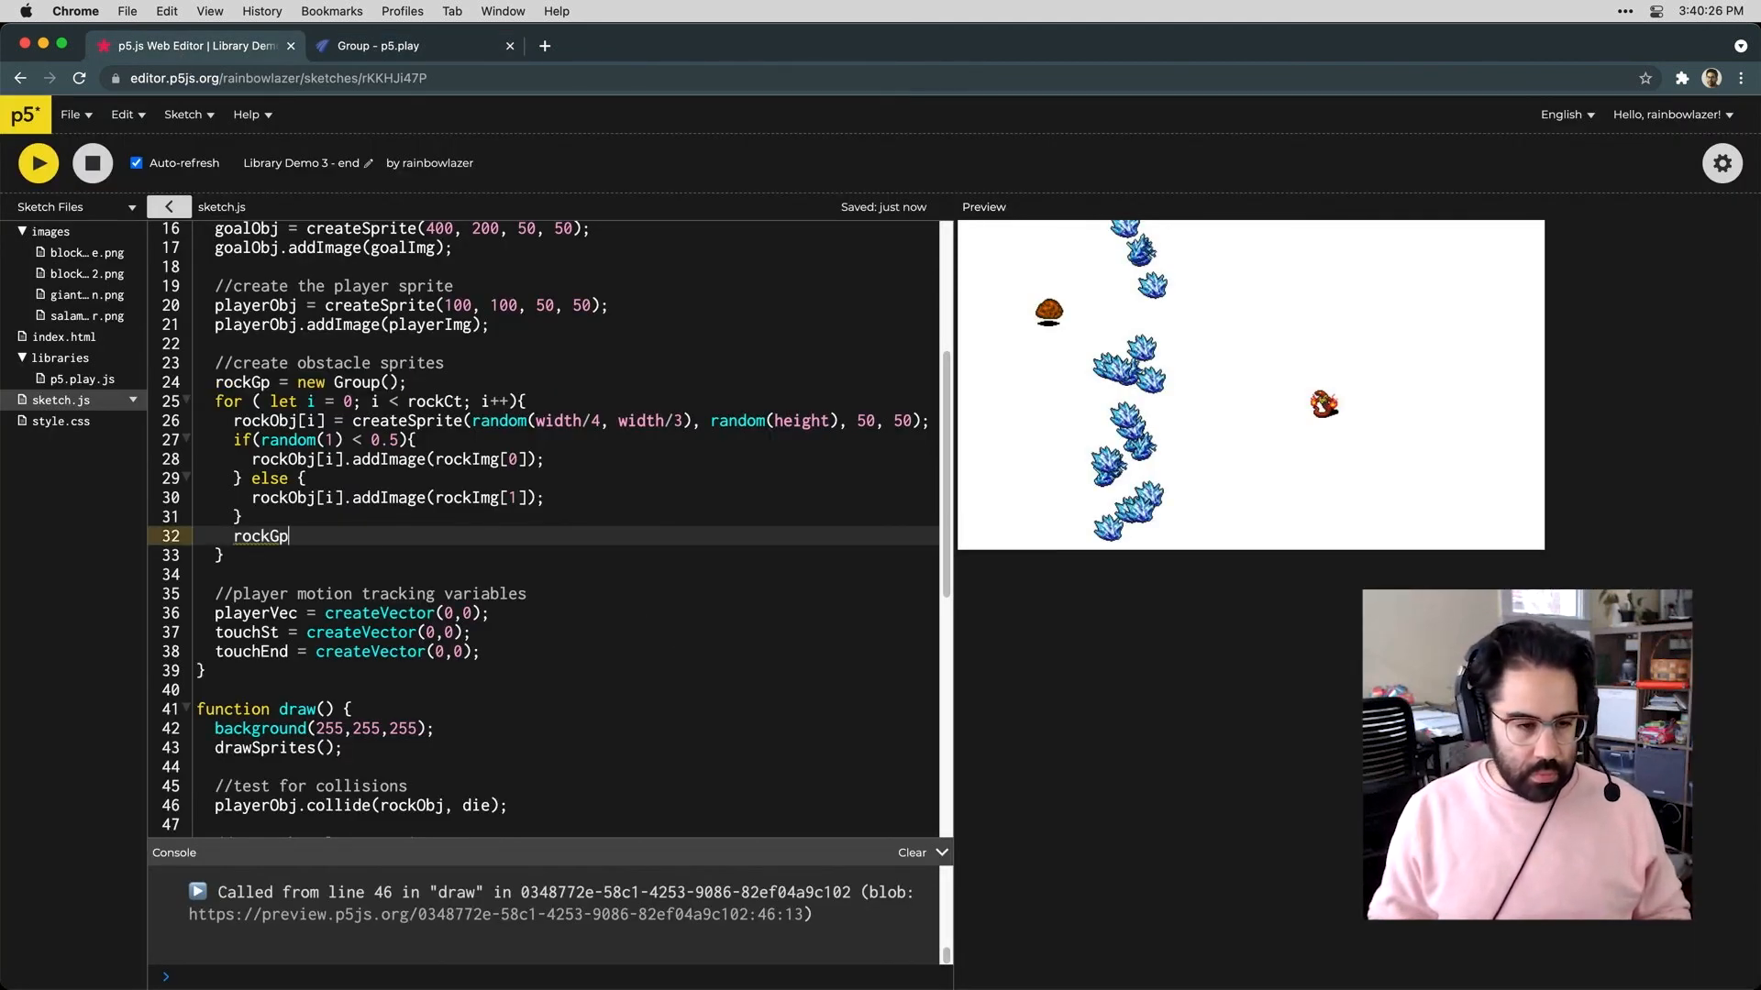
pyautogui.write('.add')
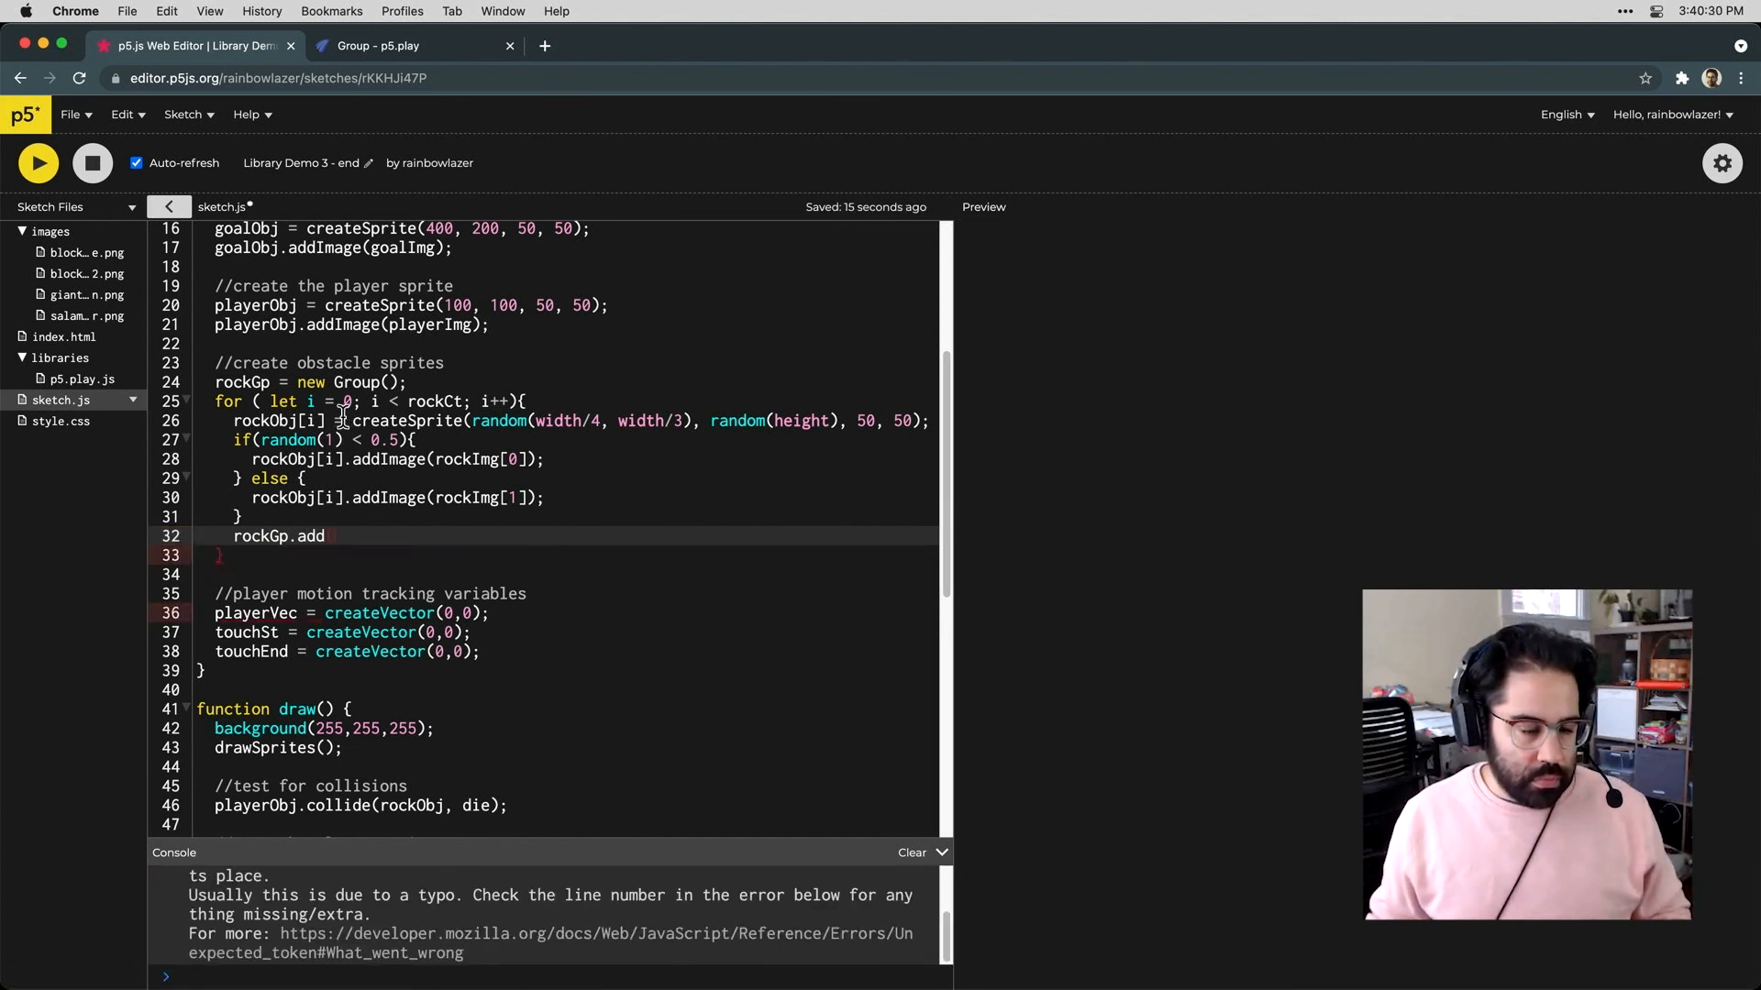
pyautogui.doubleClick(278, 422)
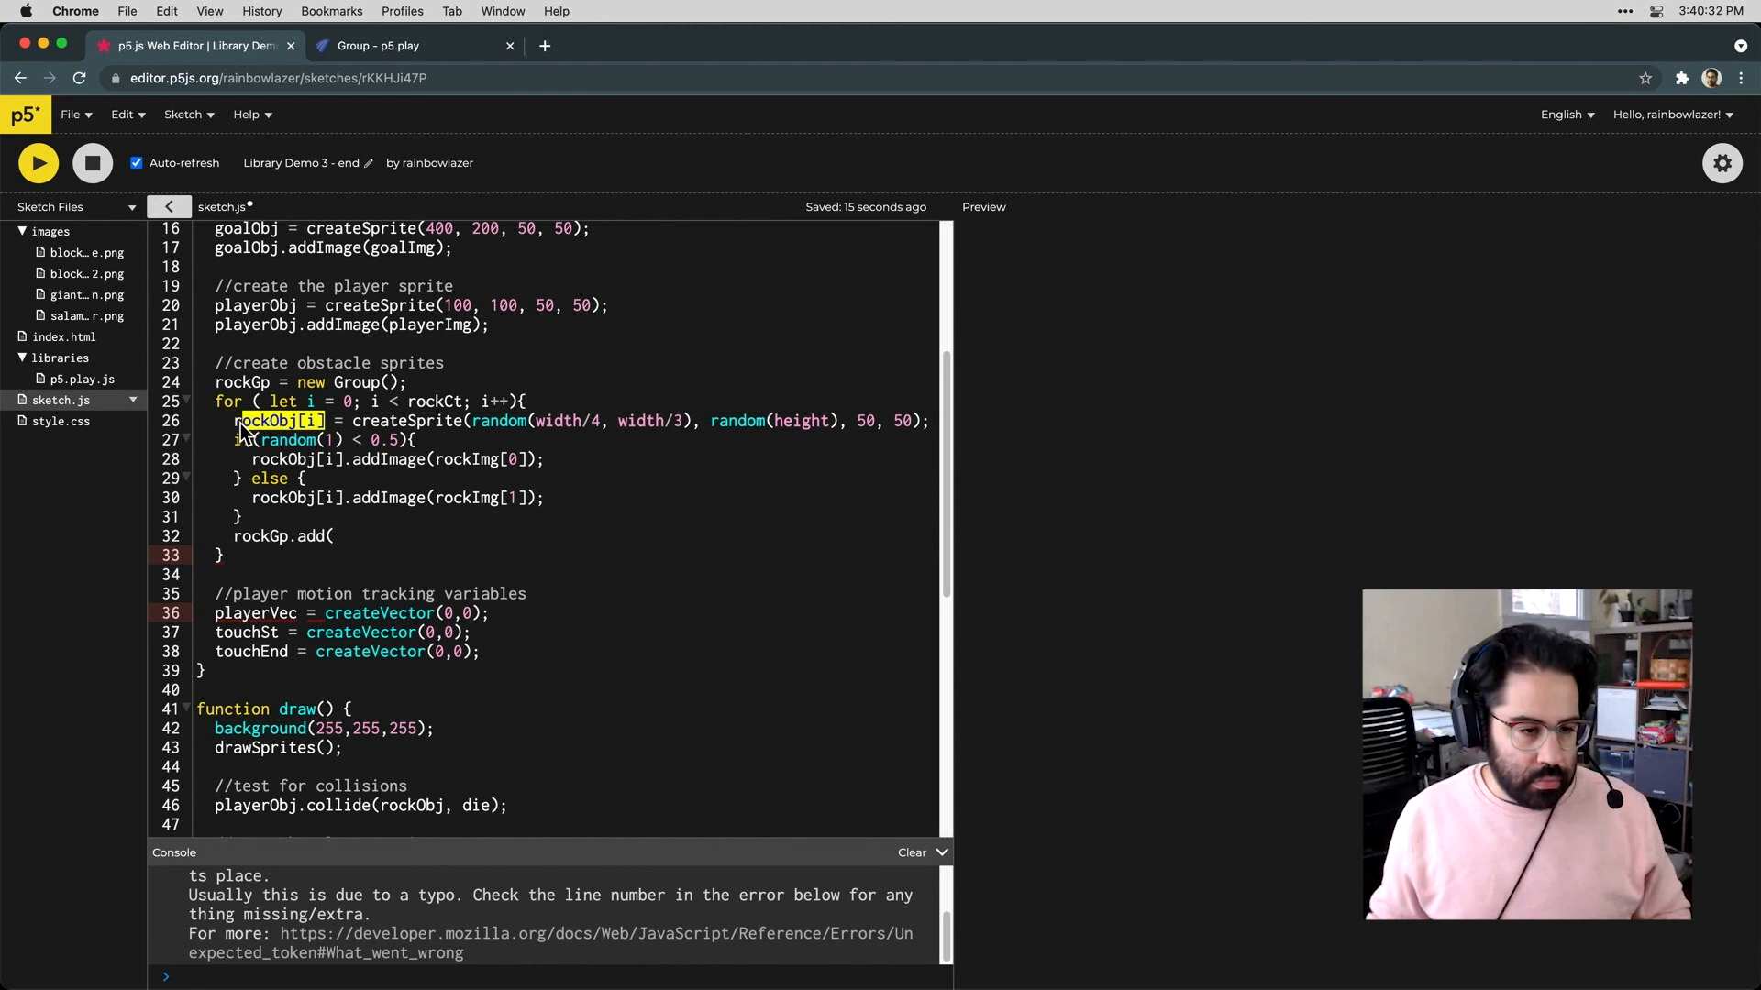
pyautogui.write('rockObj[i]);')
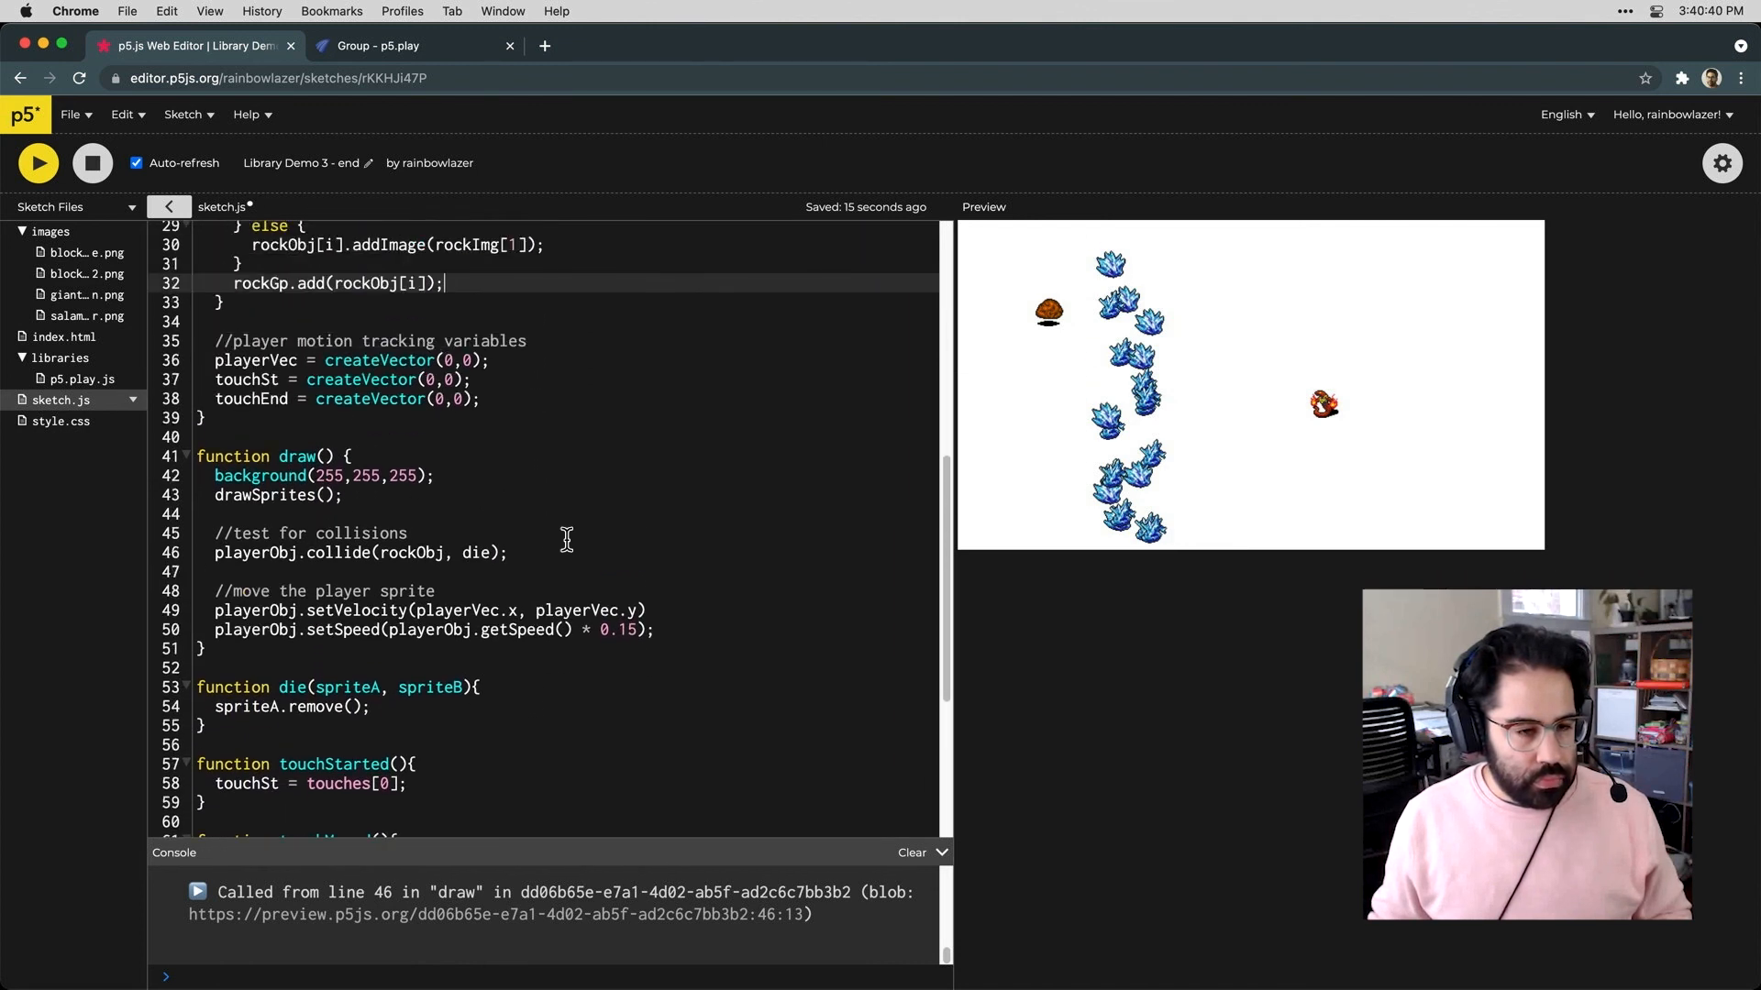
pyautogui.moveTo(264, 275)
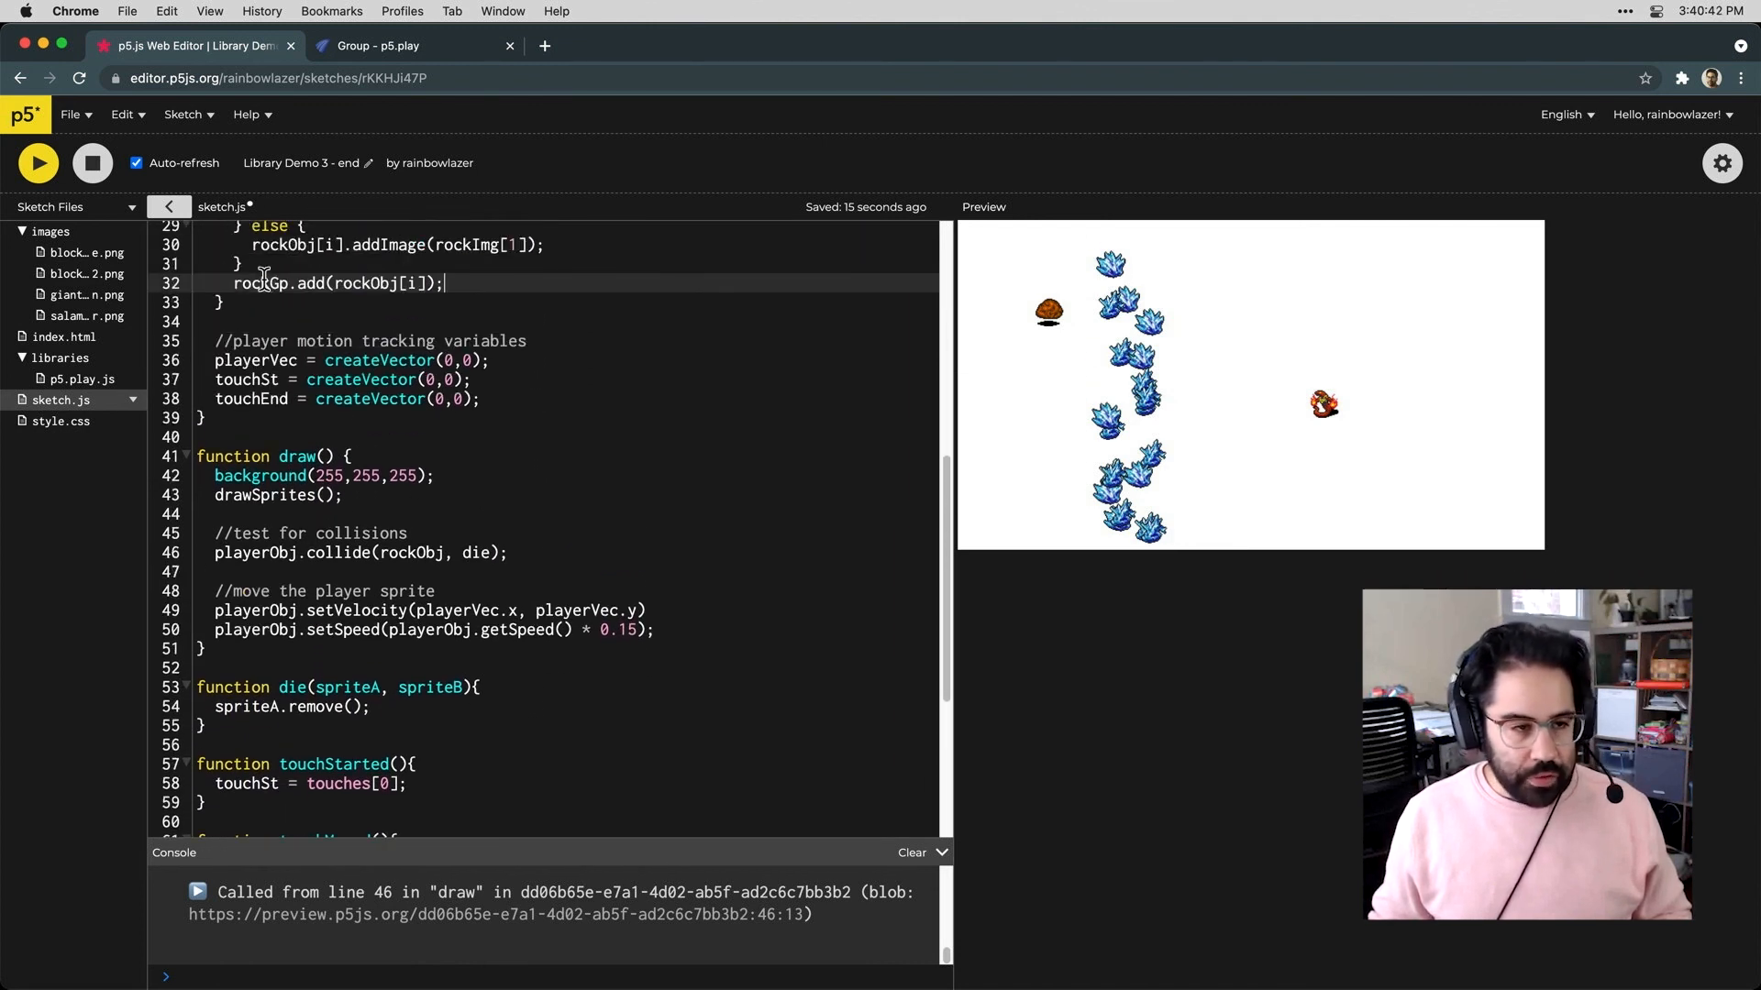
# Make the player's collide call target rockGp instead of rockObj
pyautogui.doubleClick(412, 552)
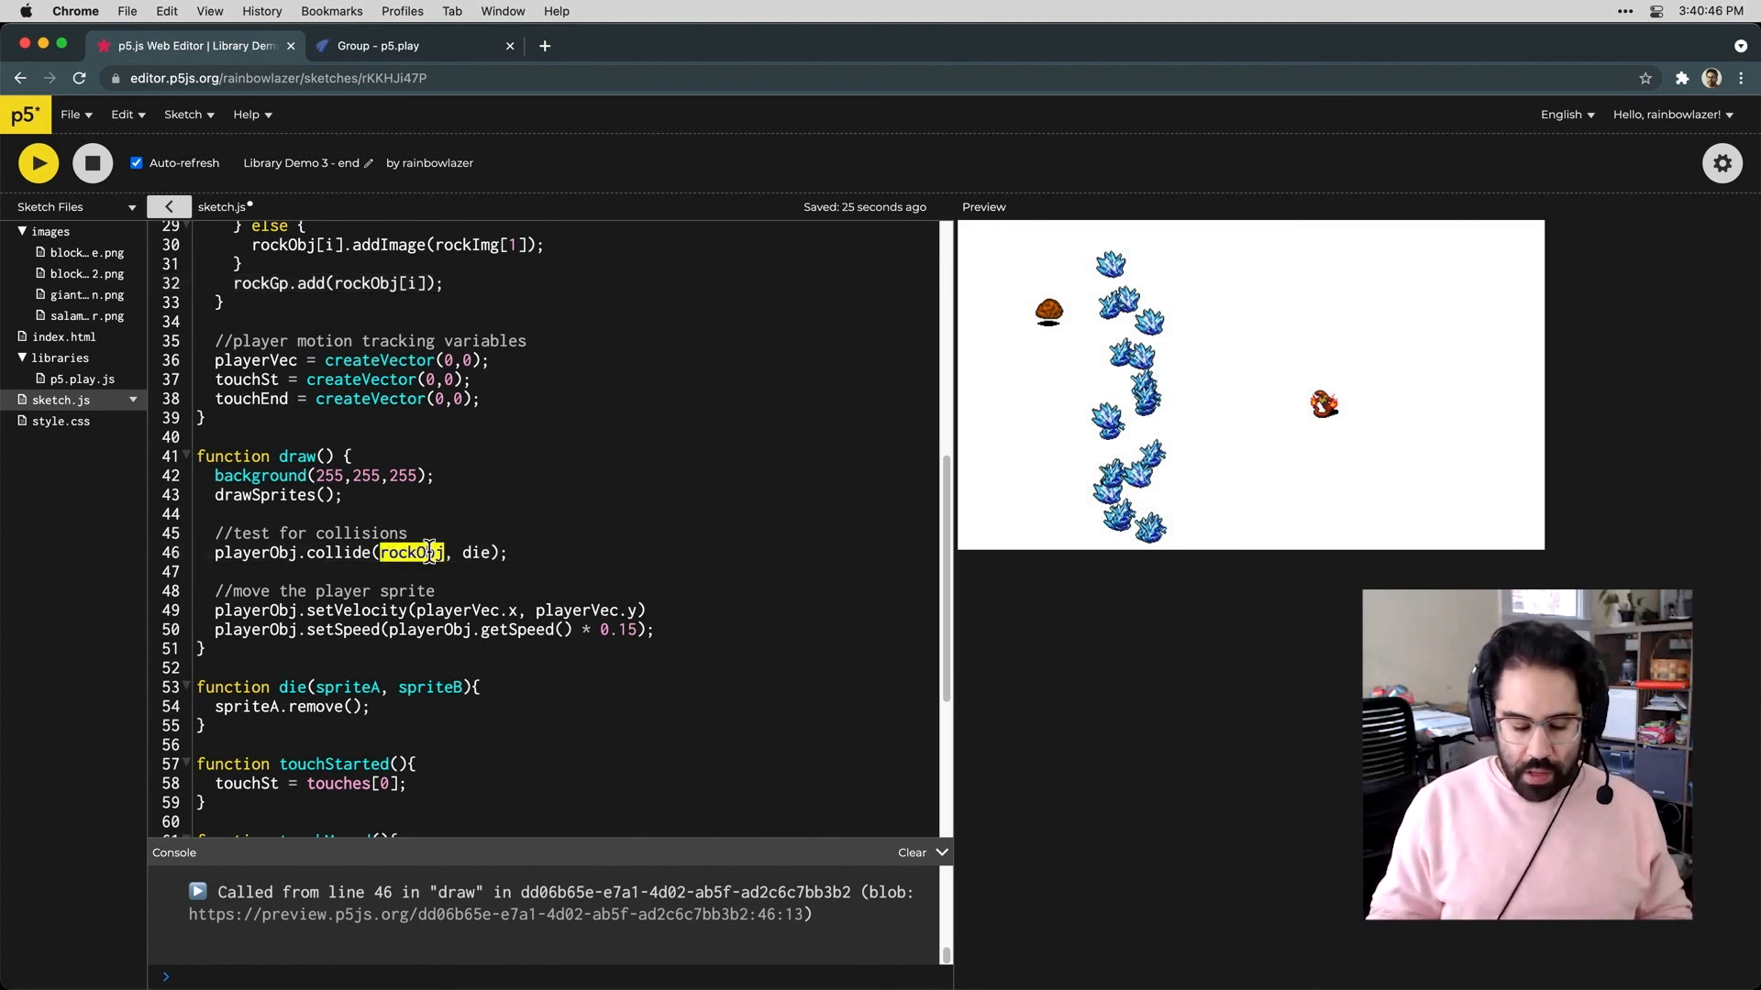
pyautogui.write('rock')
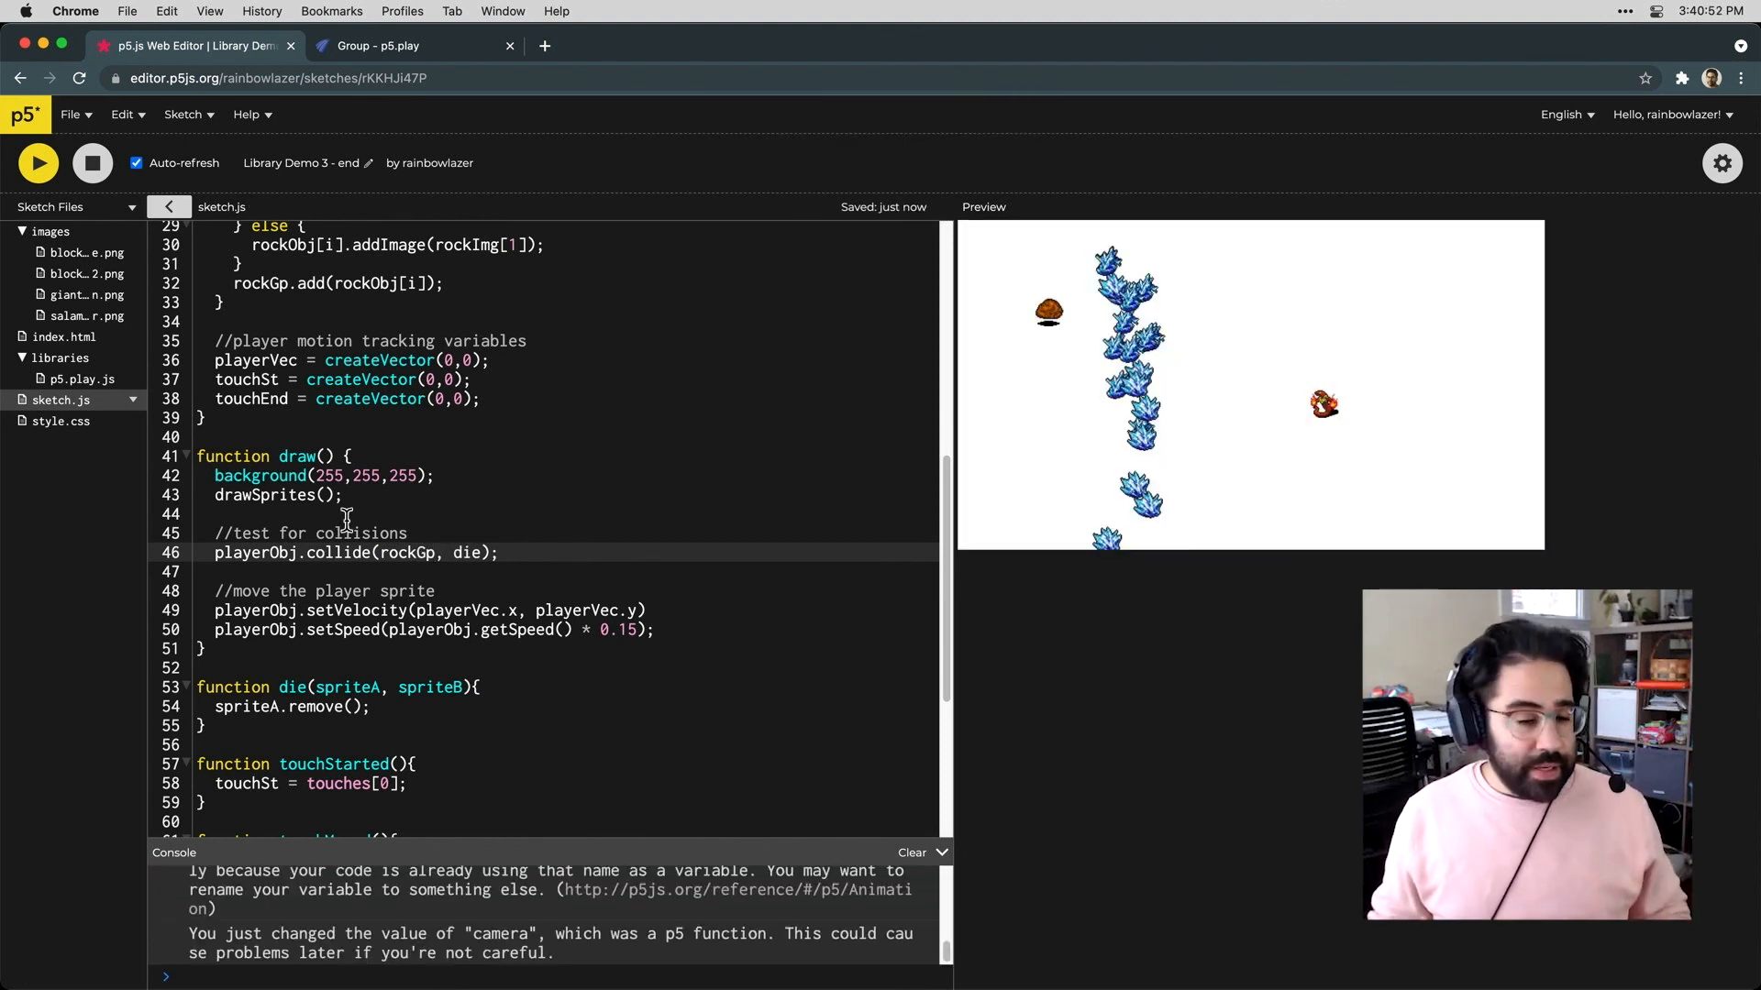
pyautogui.doubleClick(254, 552)
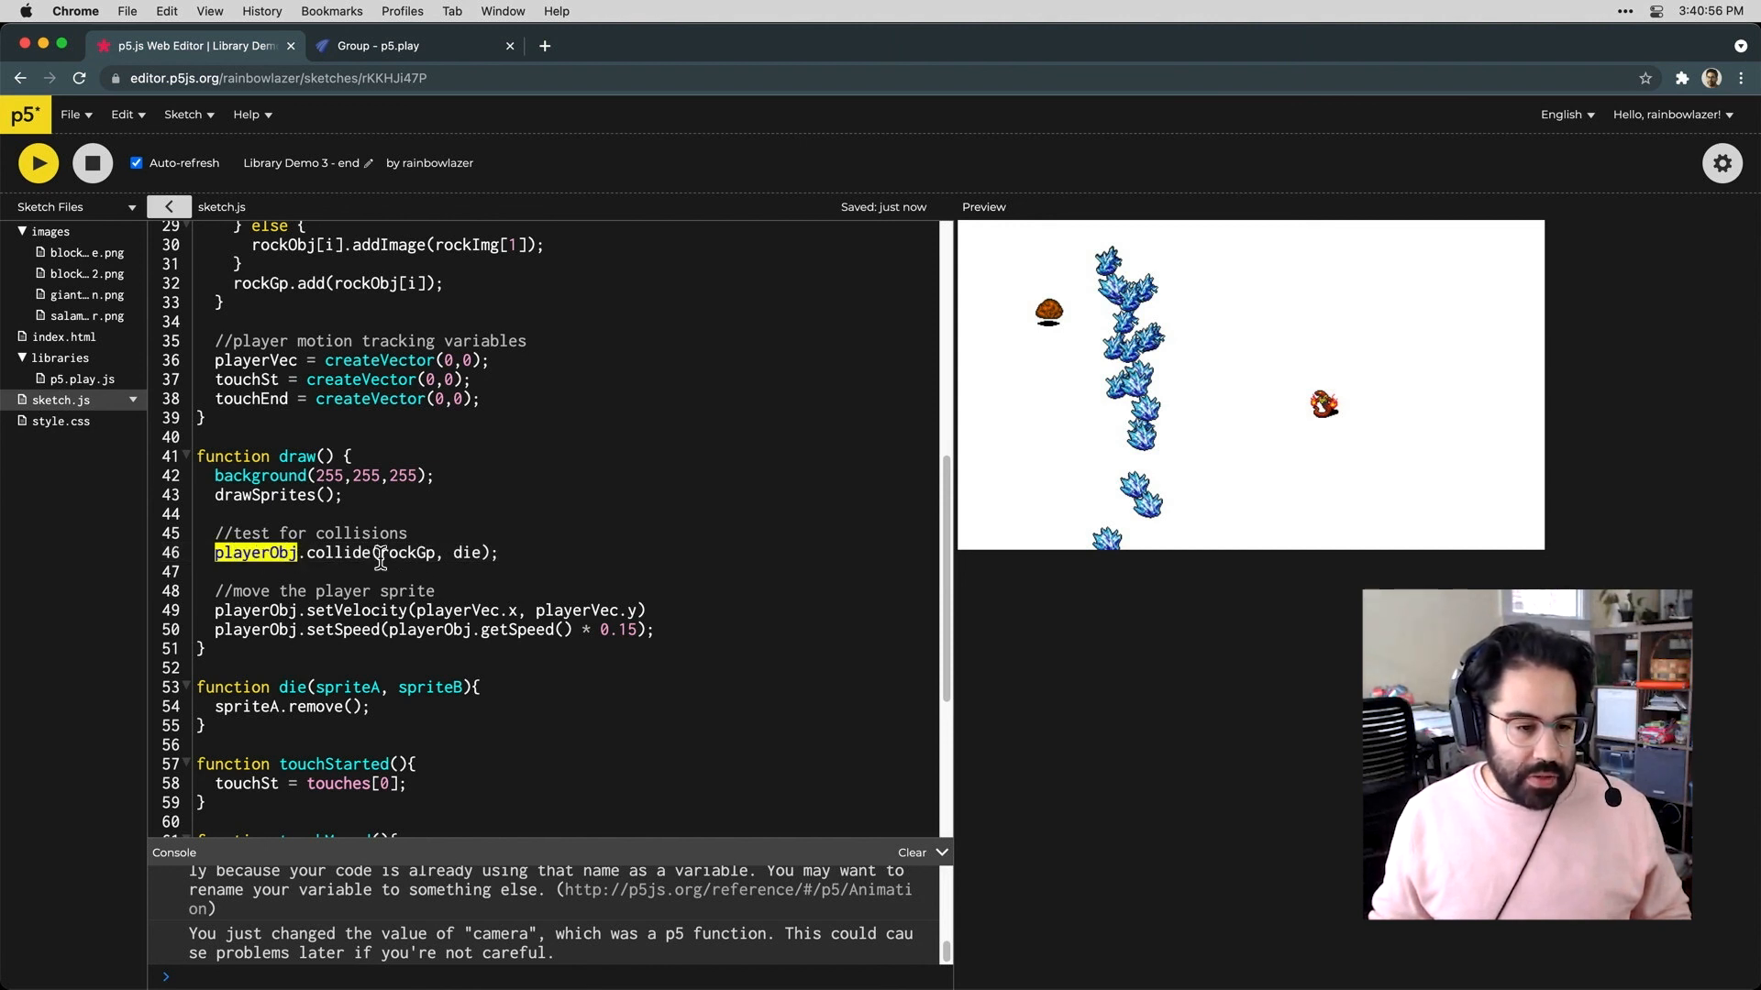
pyautogui.doubleClick(406, 552)
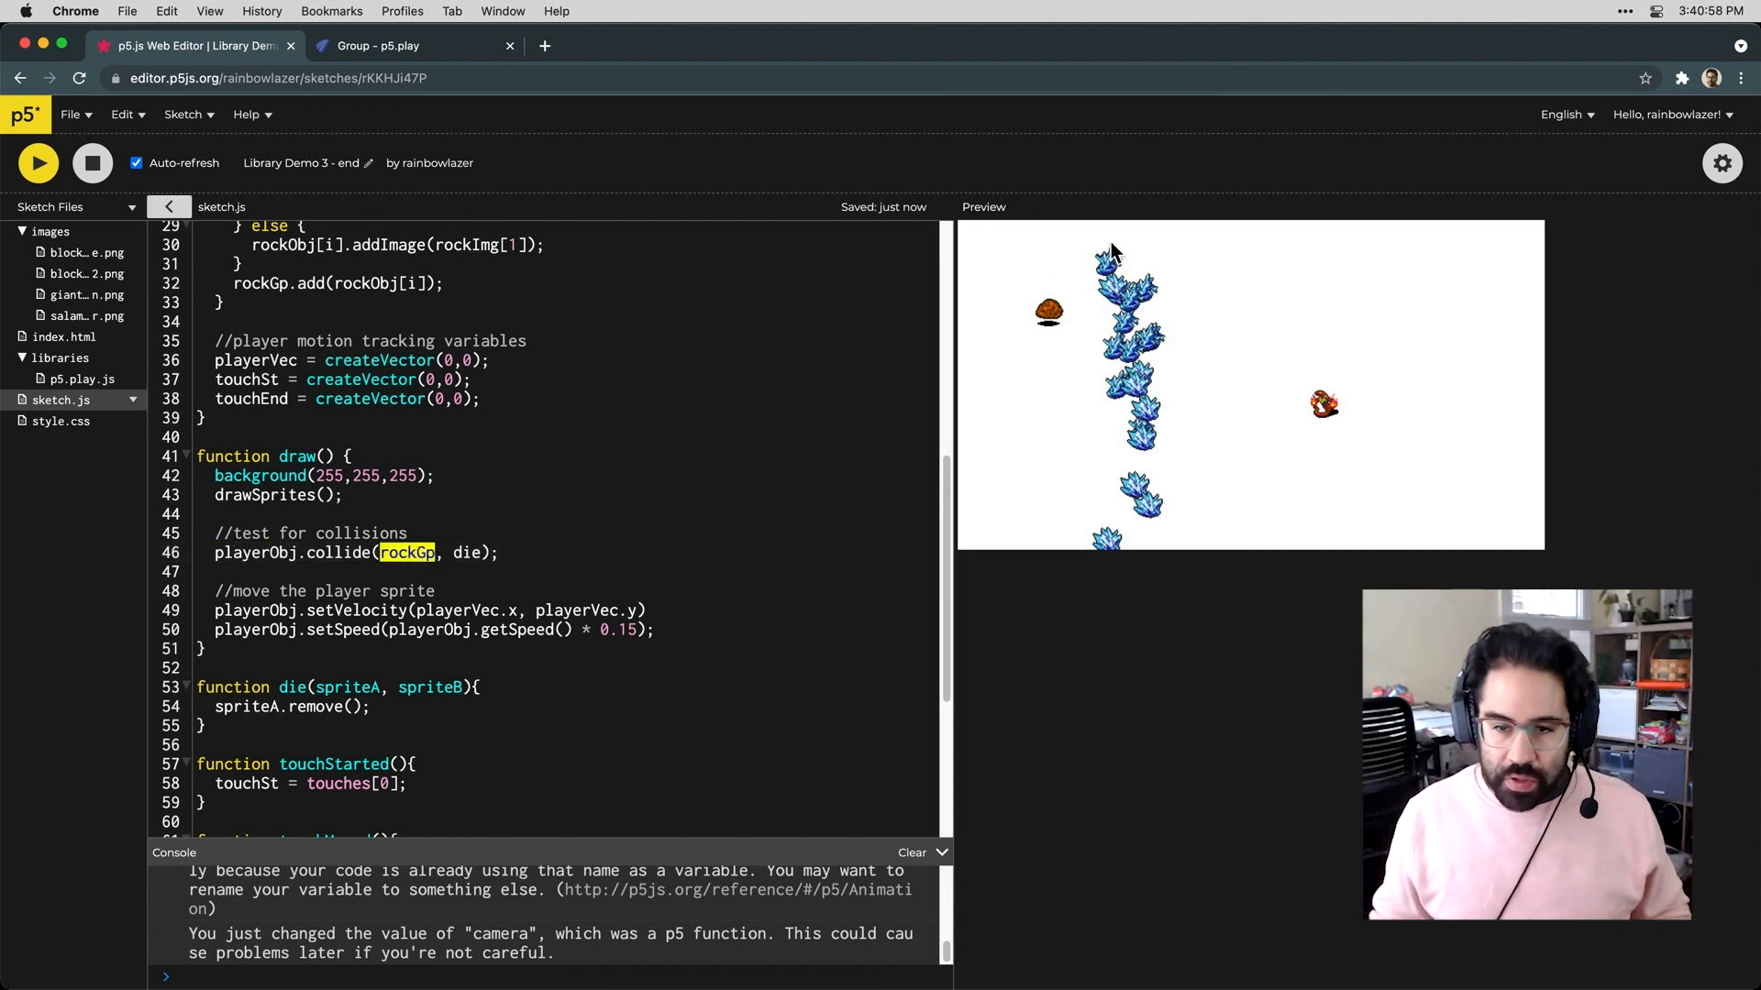
pyautogui.moveTo(1151, 507)
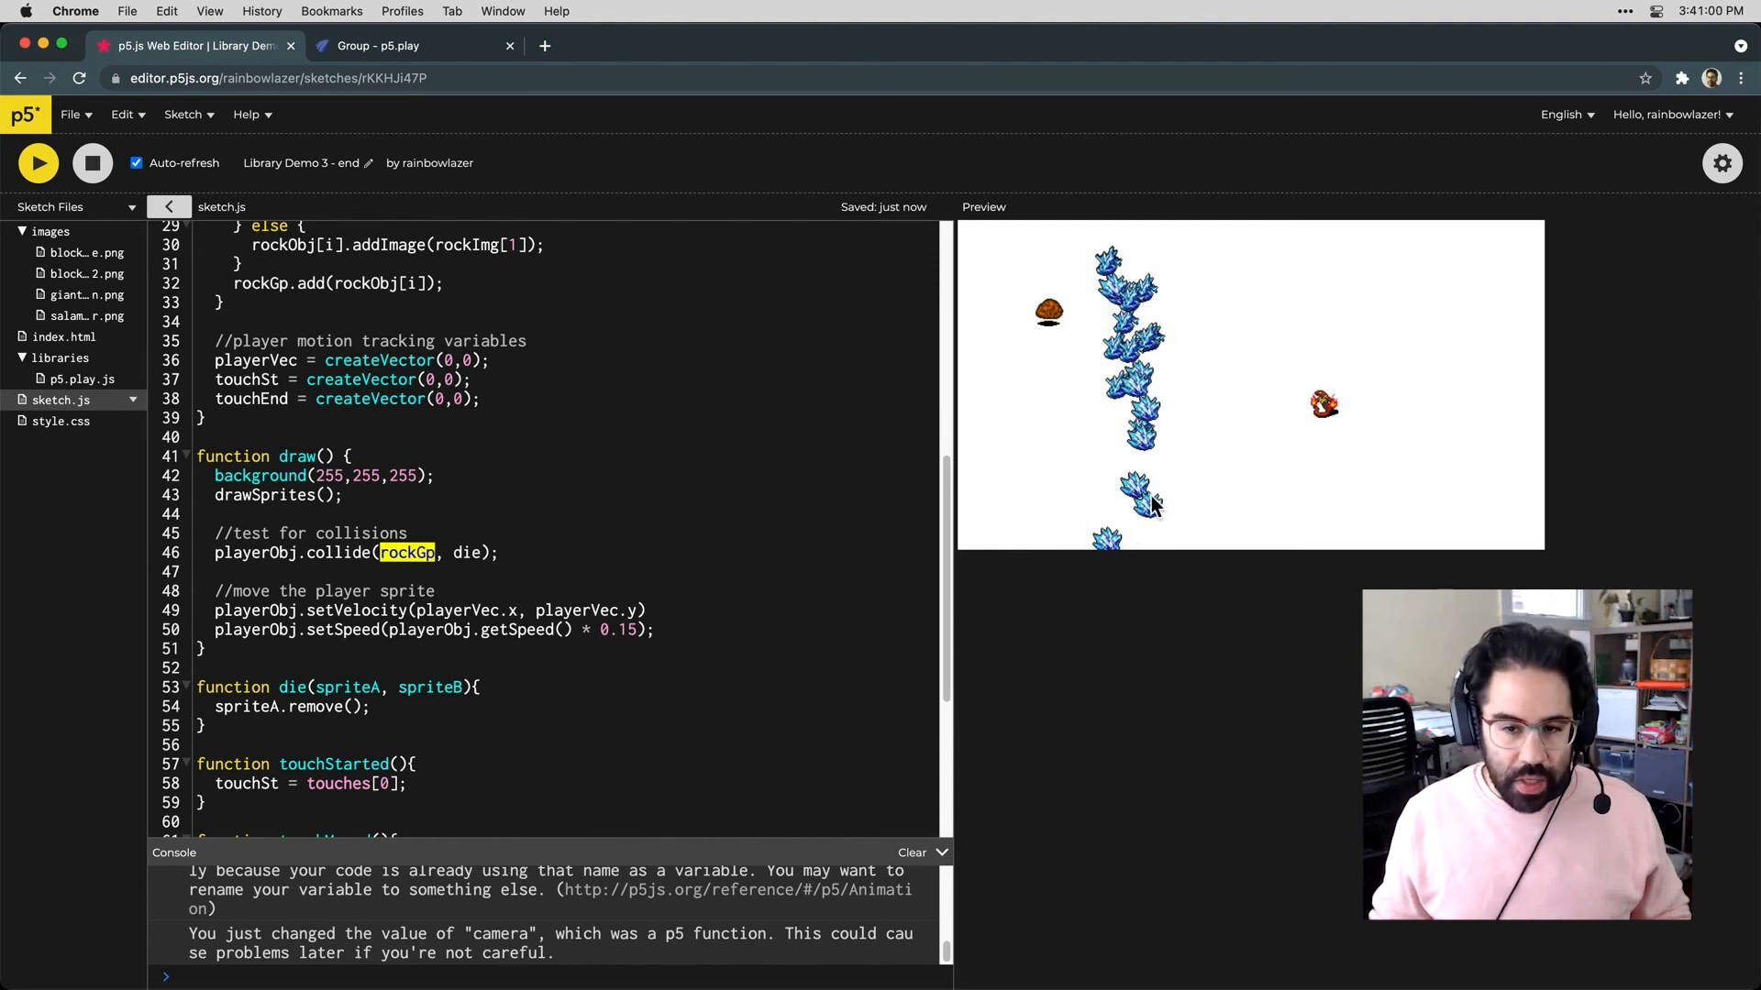
pyautogui.doubleClick(466, 552)
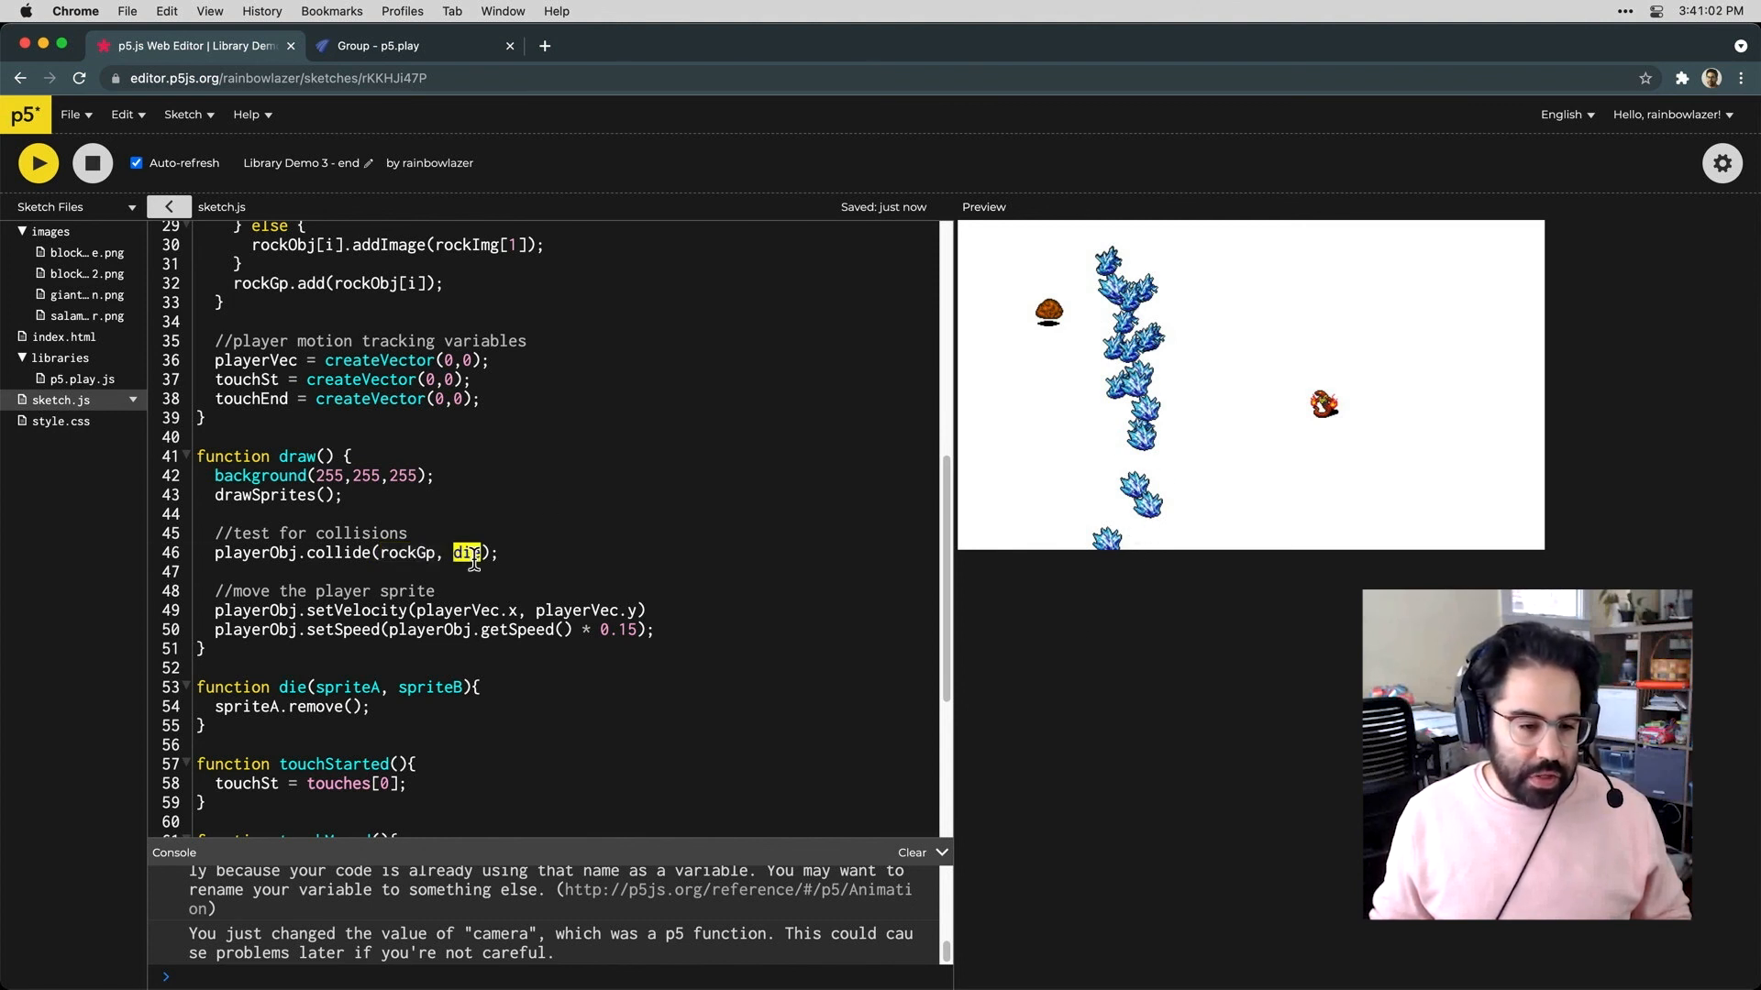